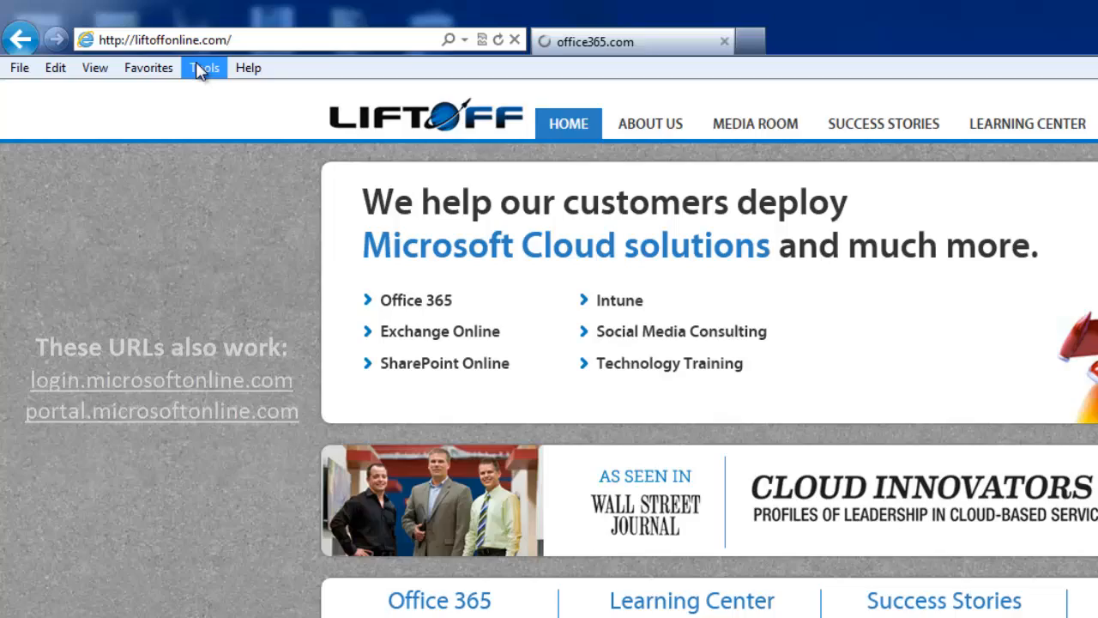
- Switch to the office365.com tab and sign in with the organizational account
click(632, 41)
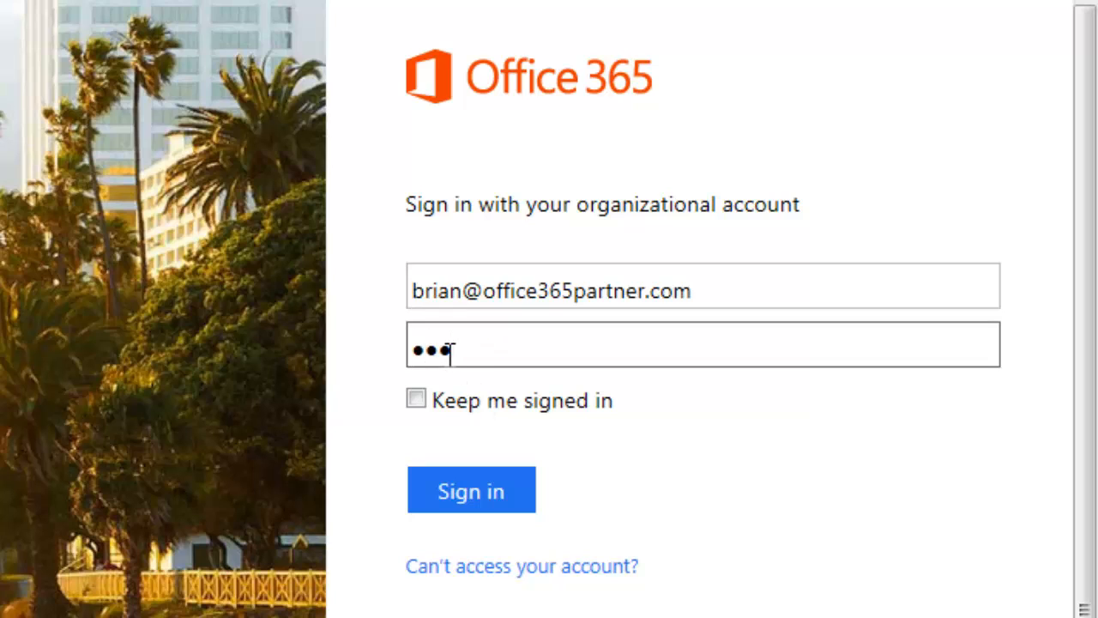
click(471, 488)
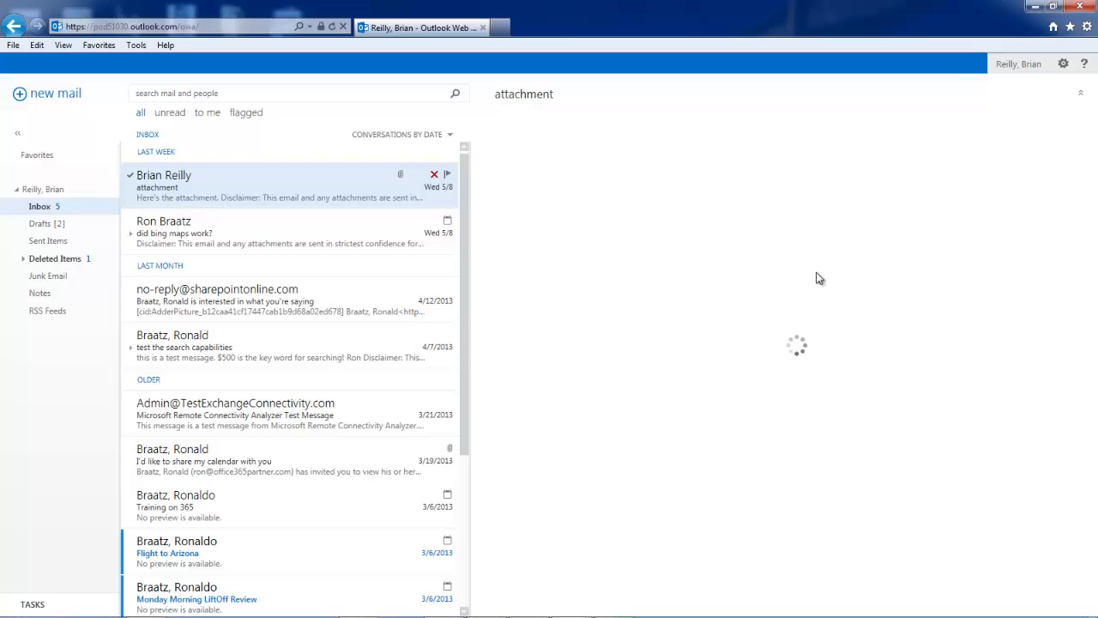
- Open the three-message 'upcoming meetings' thread with the inbox grouped by sender
click(258, 186)
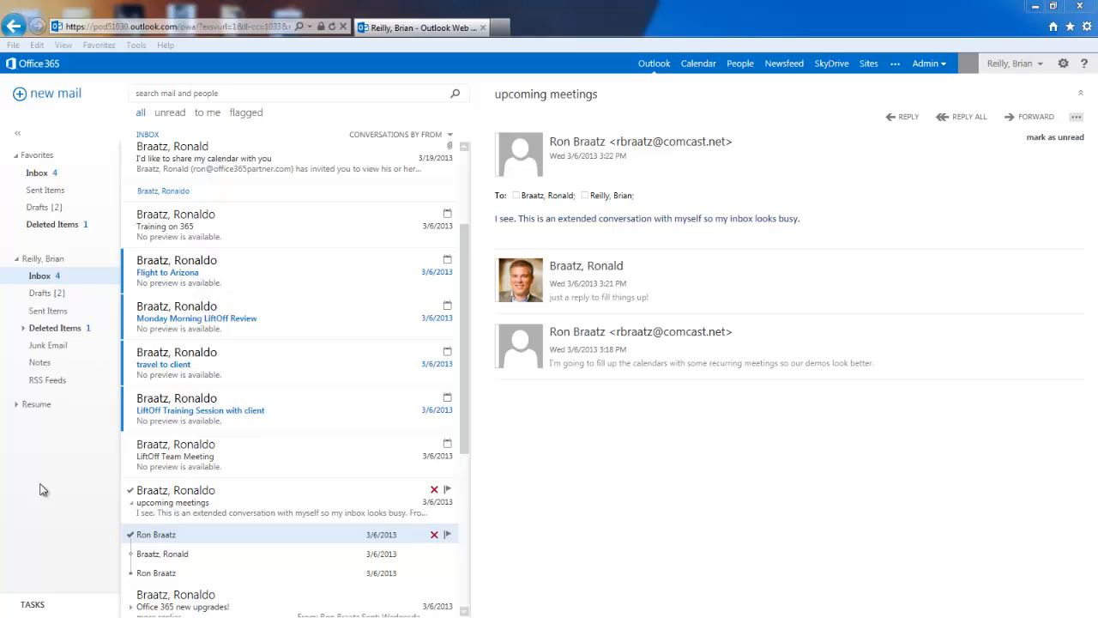
mouse_move(34, 480)
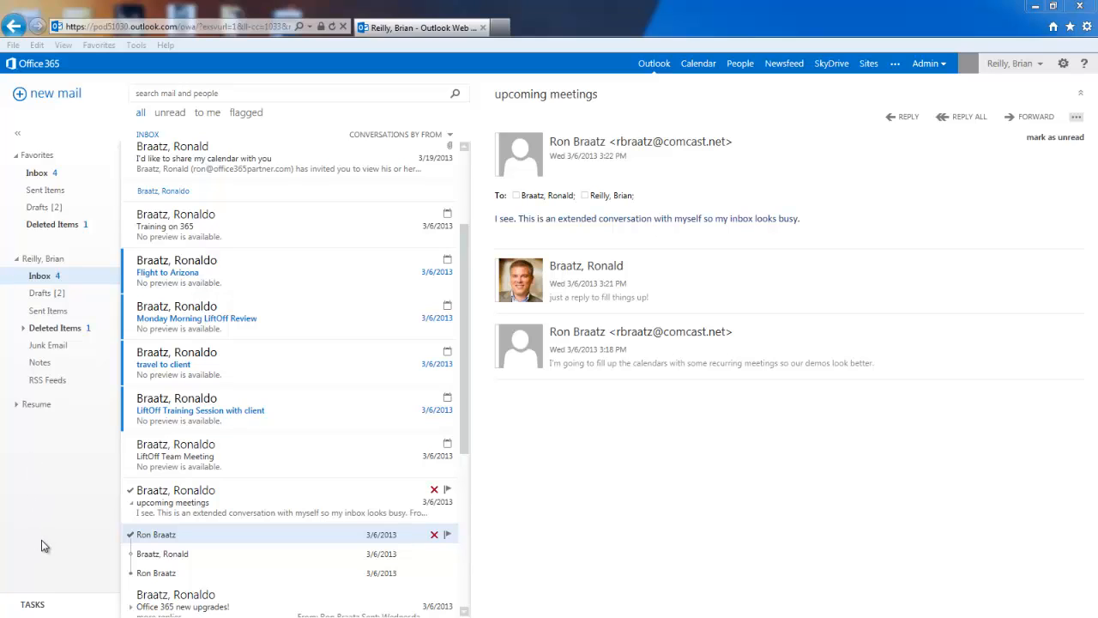
mouse_move(674, 88)
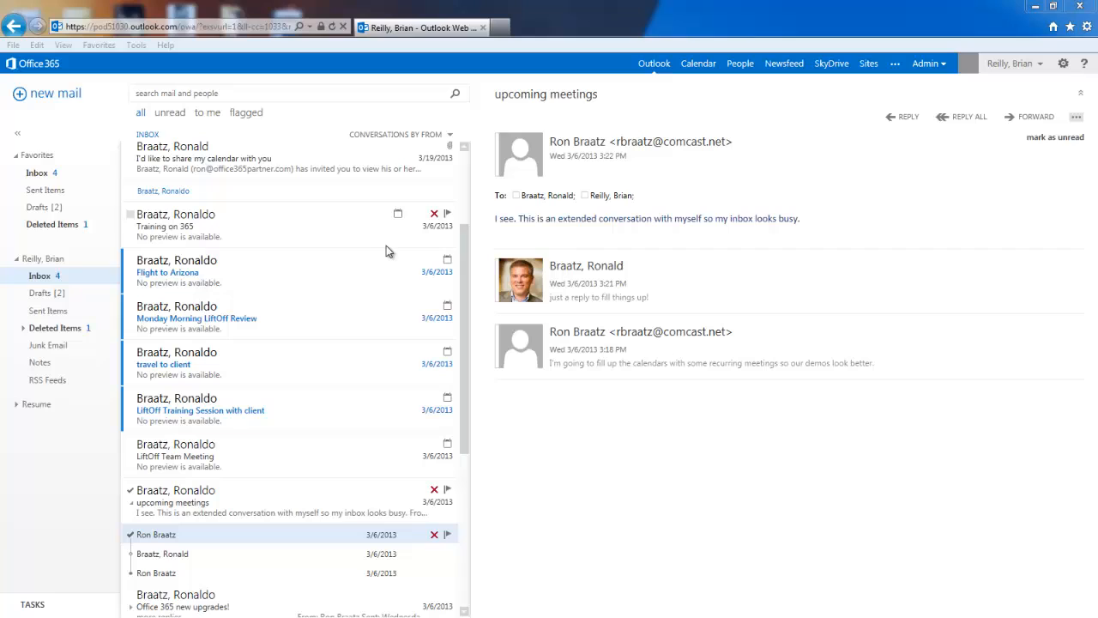
mouse_move(361, 295)
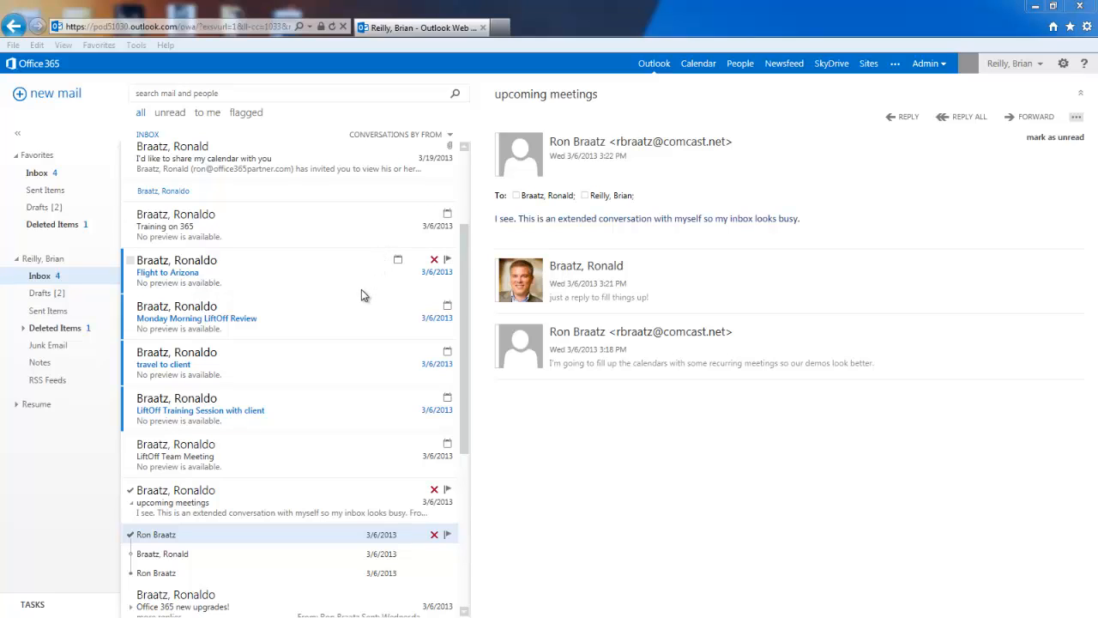
mouse_move(358, 291)
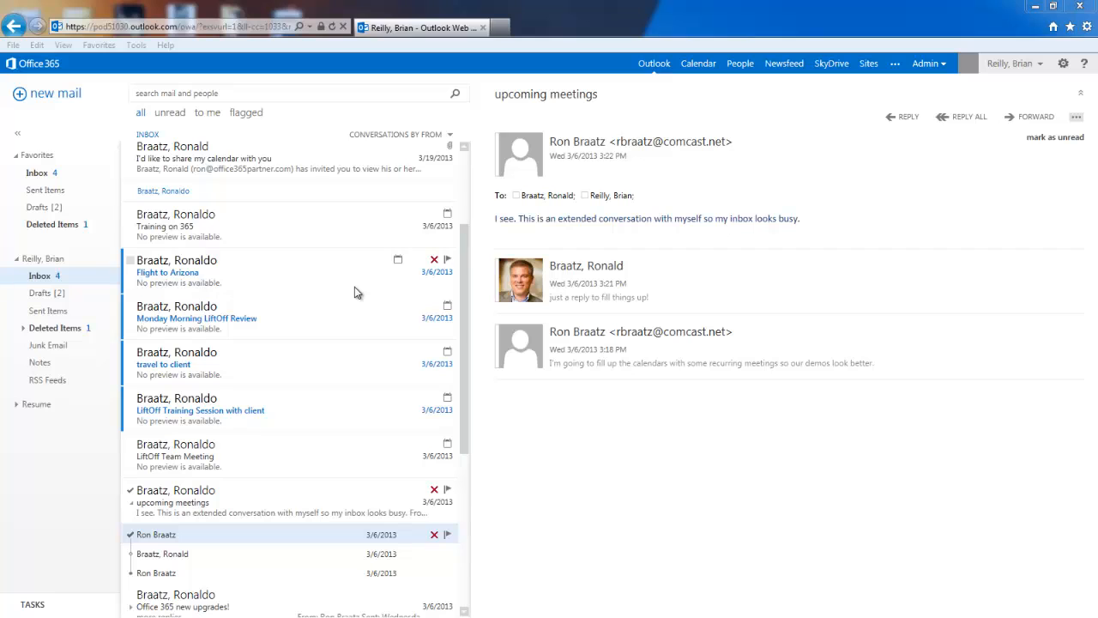
mouse_move(345, 299)
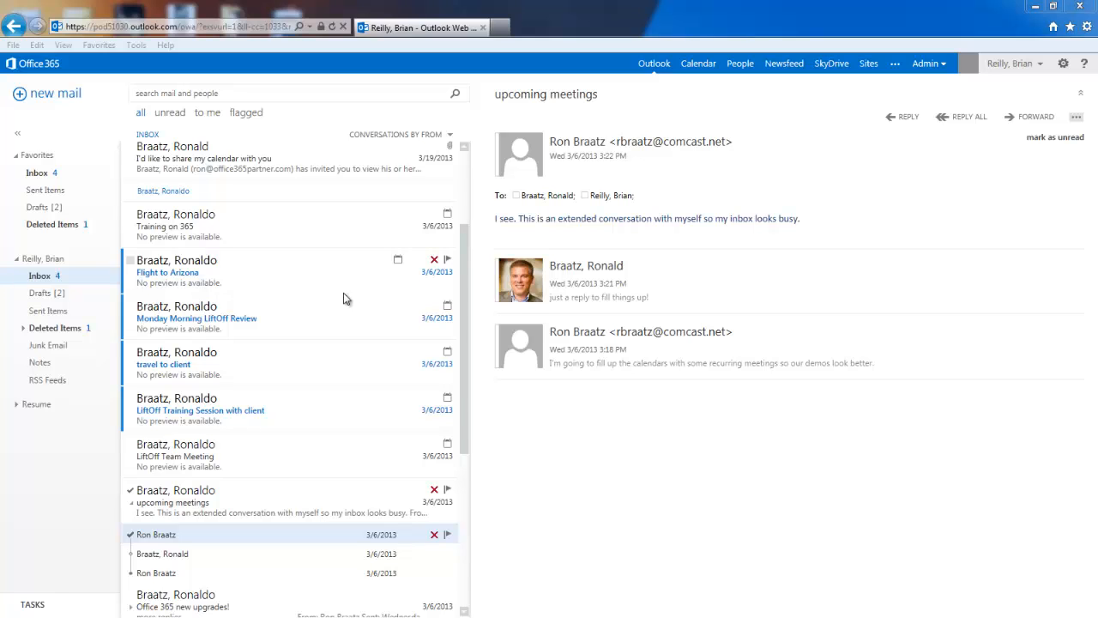
key(ctrl+plus)
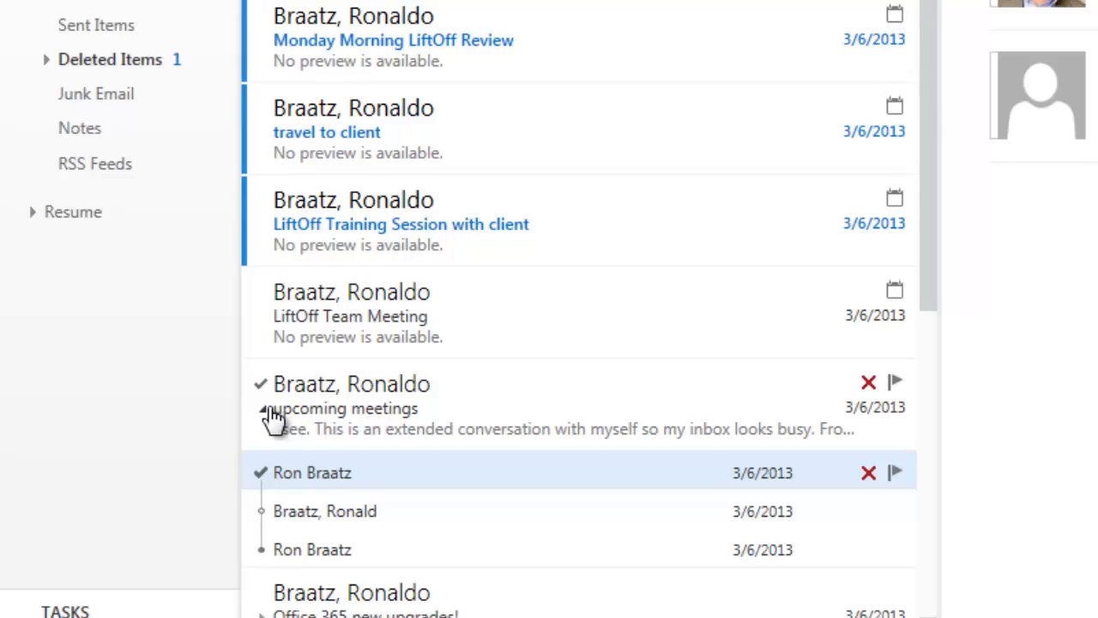
click(262, 409)
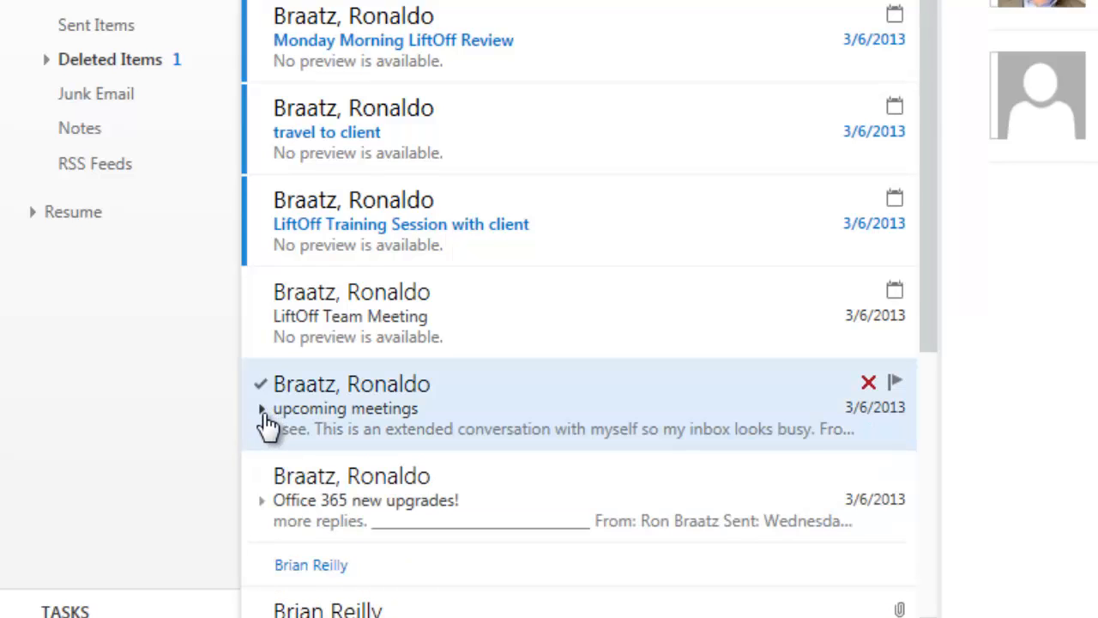
click(262, 409)
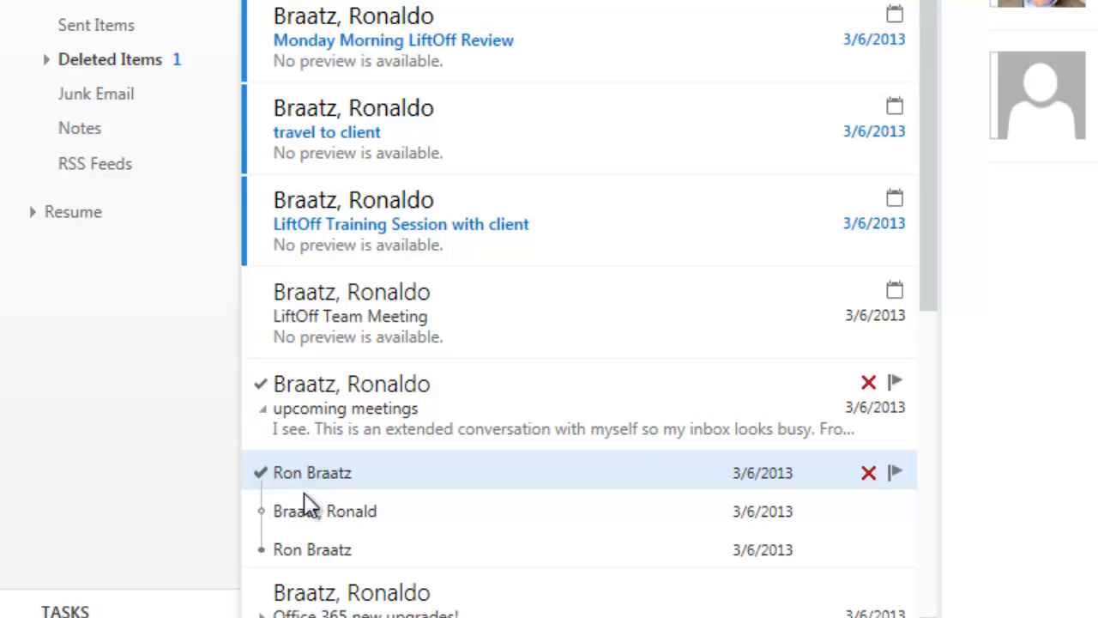
mouse_move(322, 504)
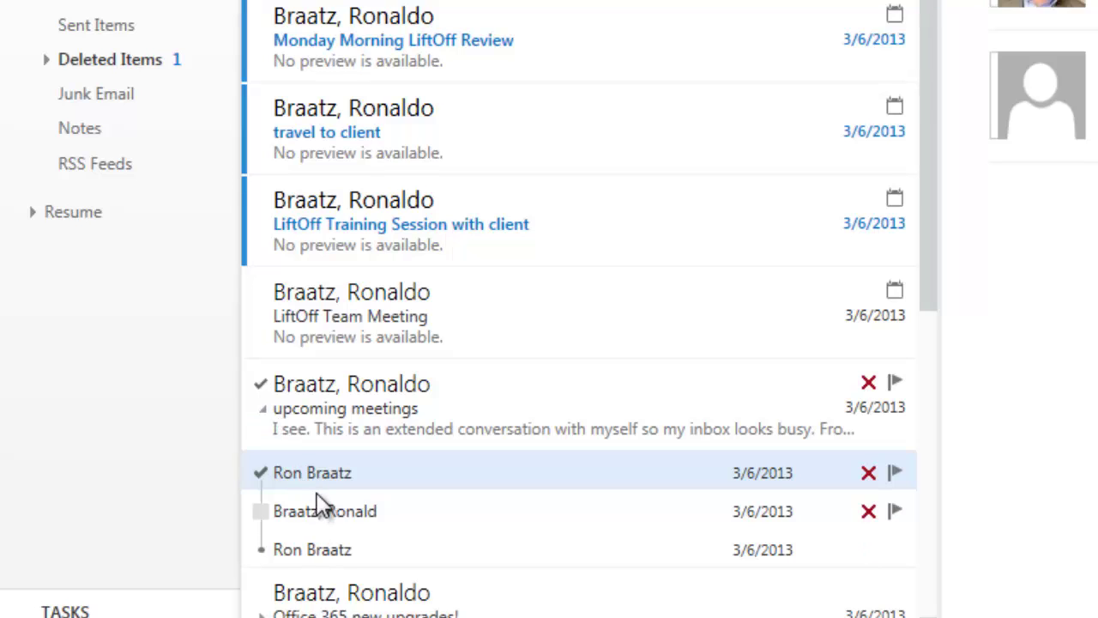
mouse_move(416, 547)
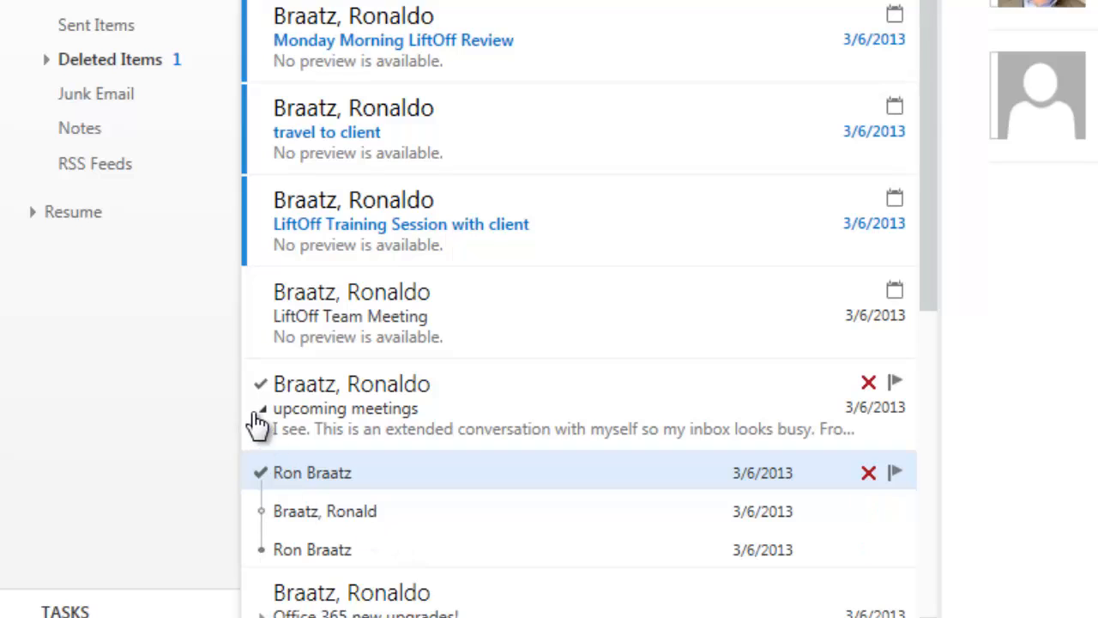
click(260, 409)
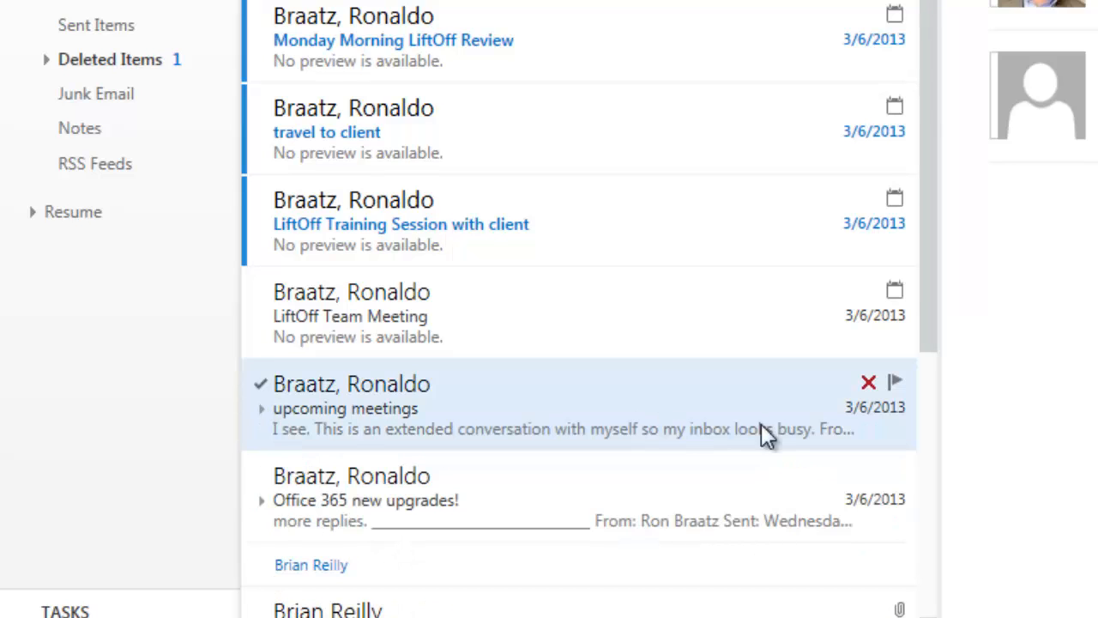
mouse_move(407, 440)
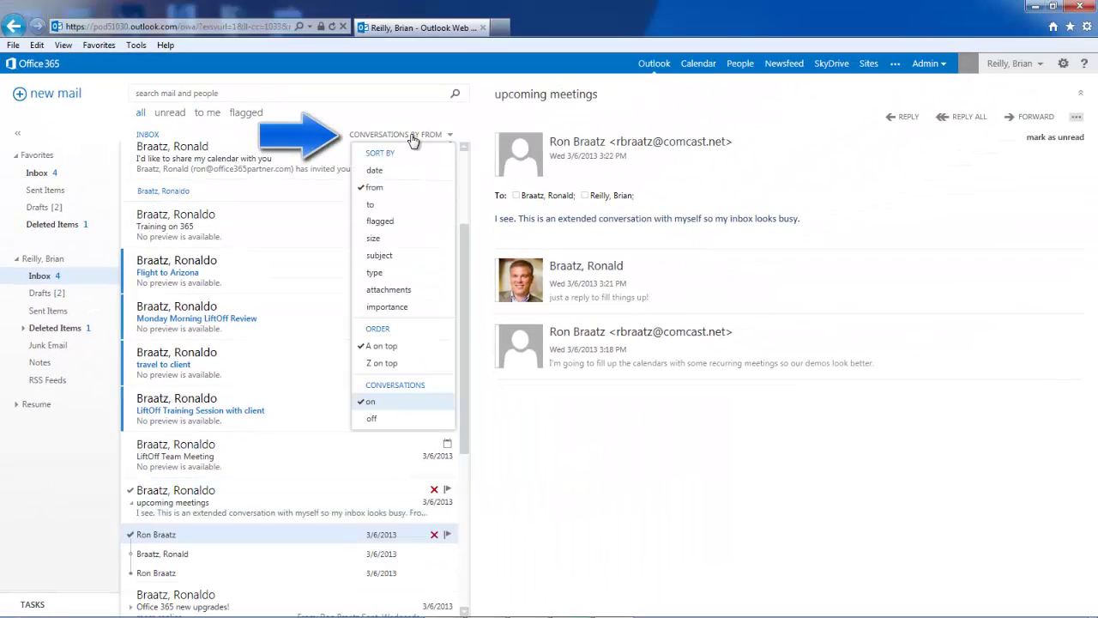
mouse_move(371, 419)
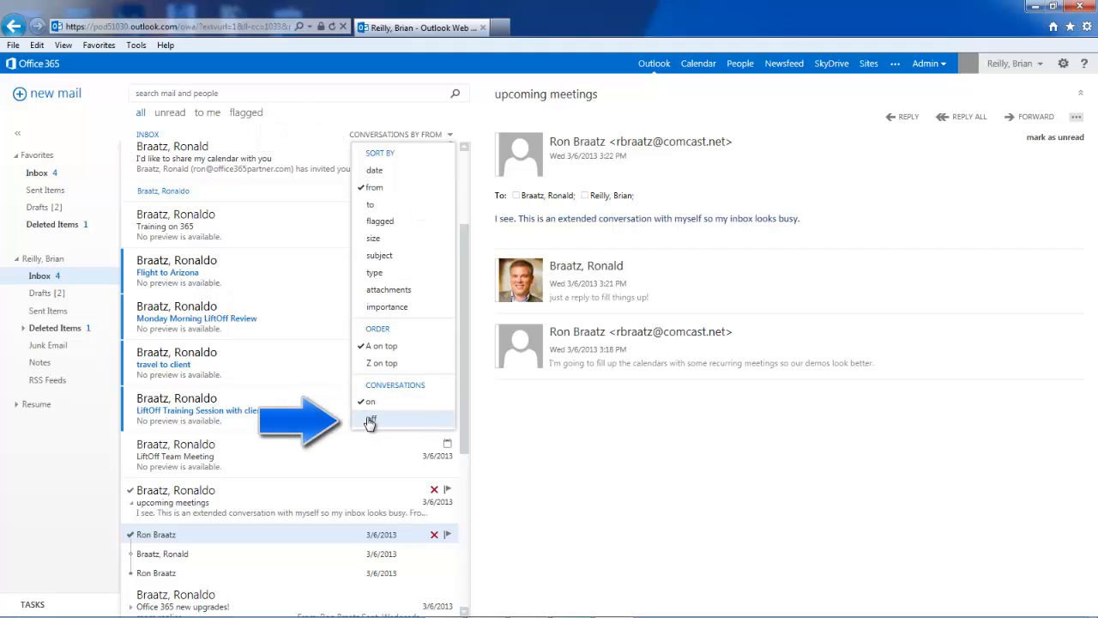
- Set the message list sort to Conversations: off
click(369, 420)
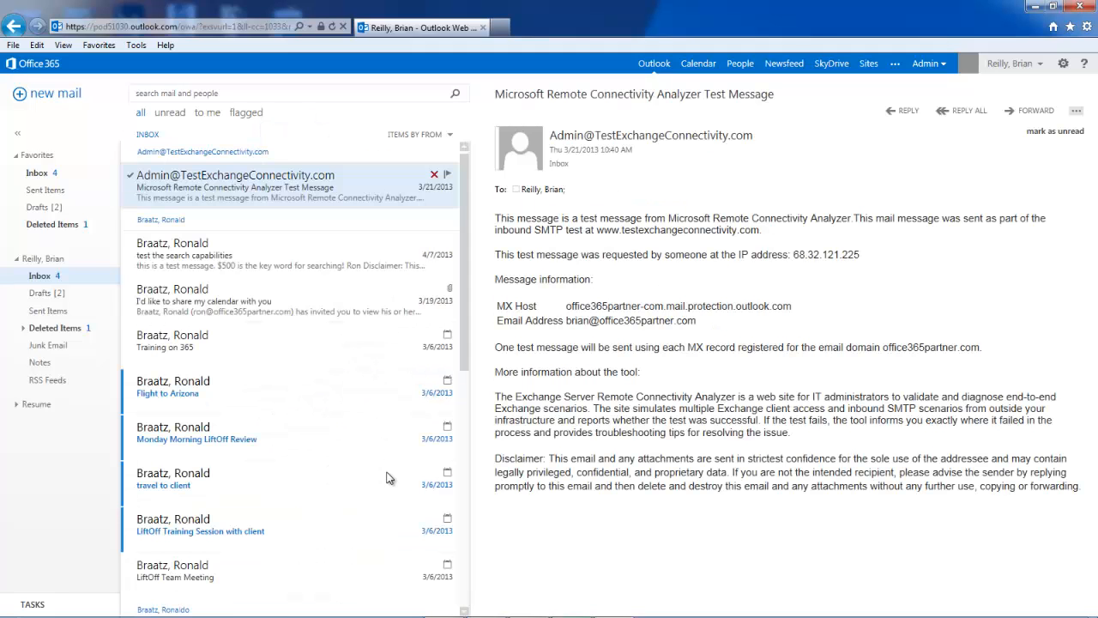
mouse_move(206, 240)
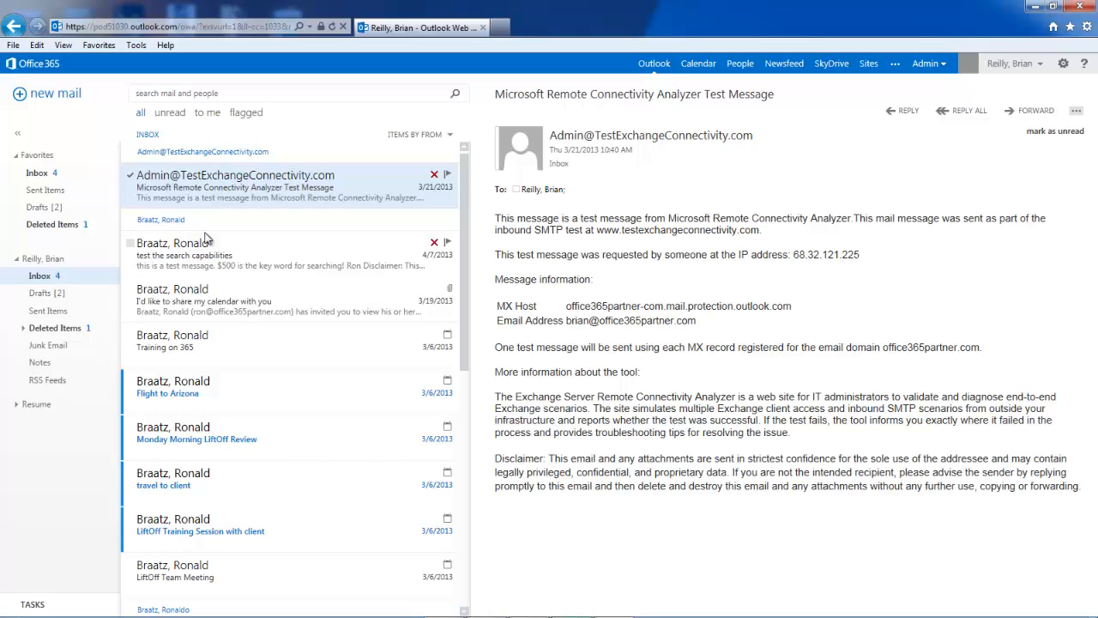
mouse_move(212, 262)
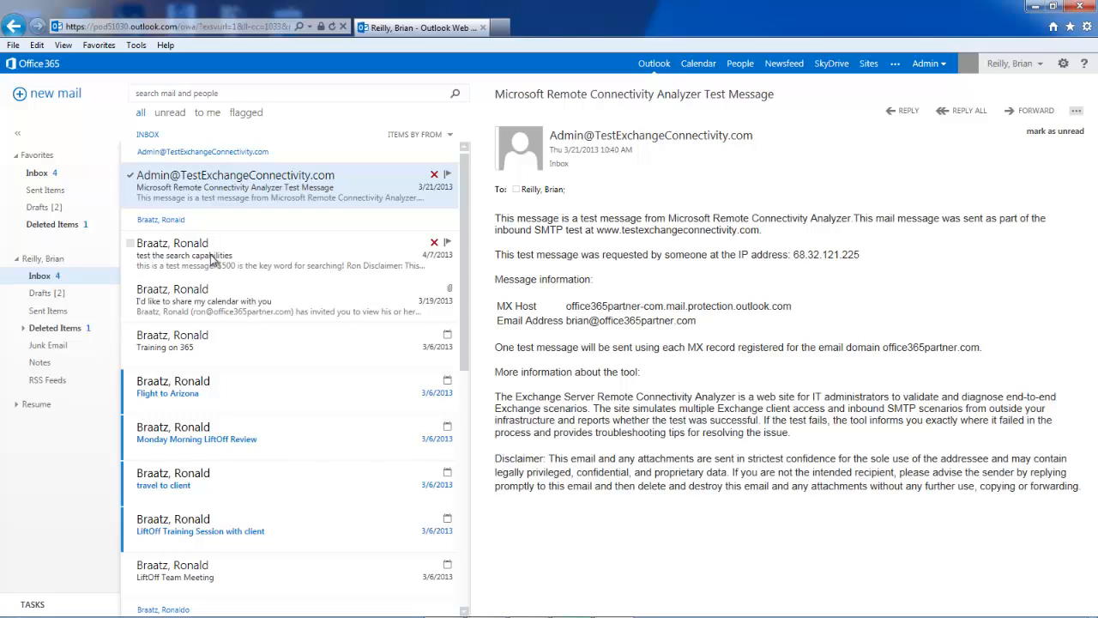
mouse_move(253, 371)
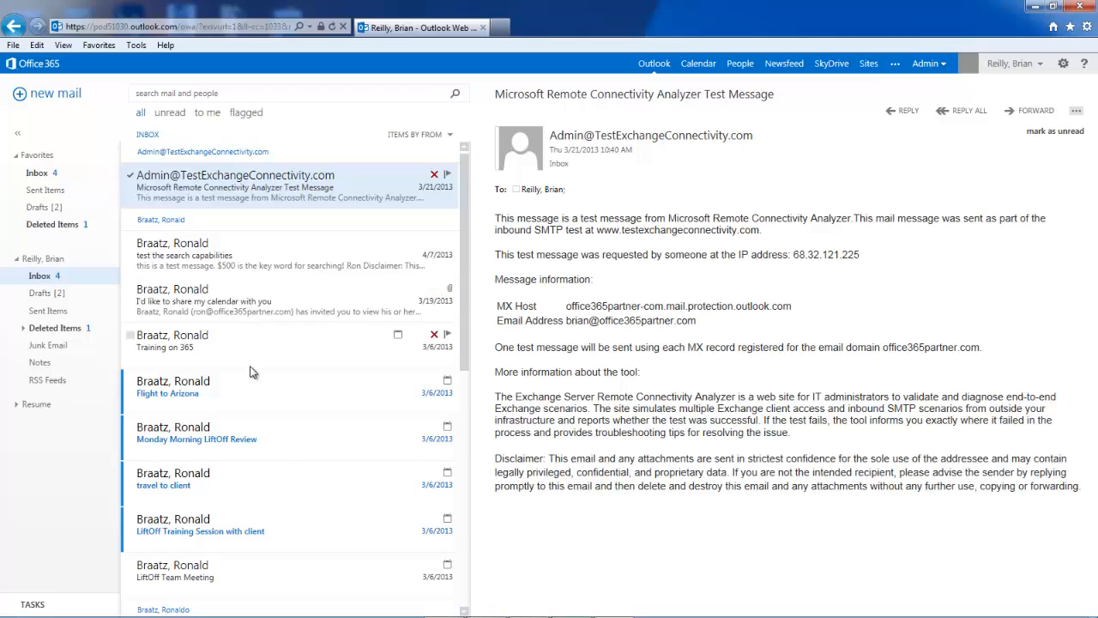
mouse_move(283, 410)
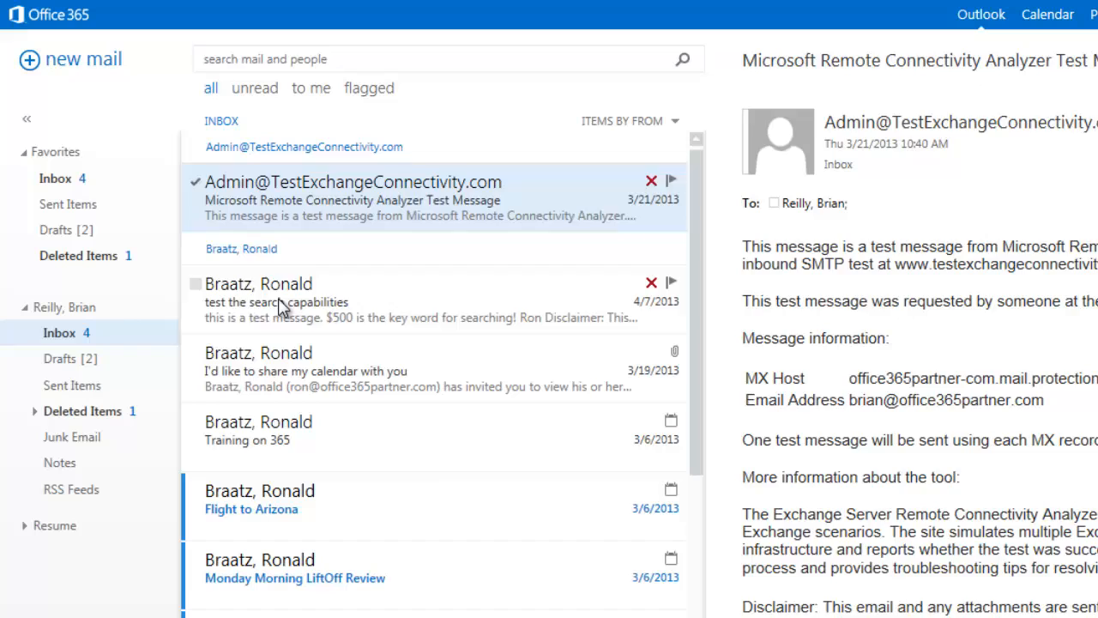
- Bring up the action menu for the 'test the search capabilities' message
right_click(277, 300)
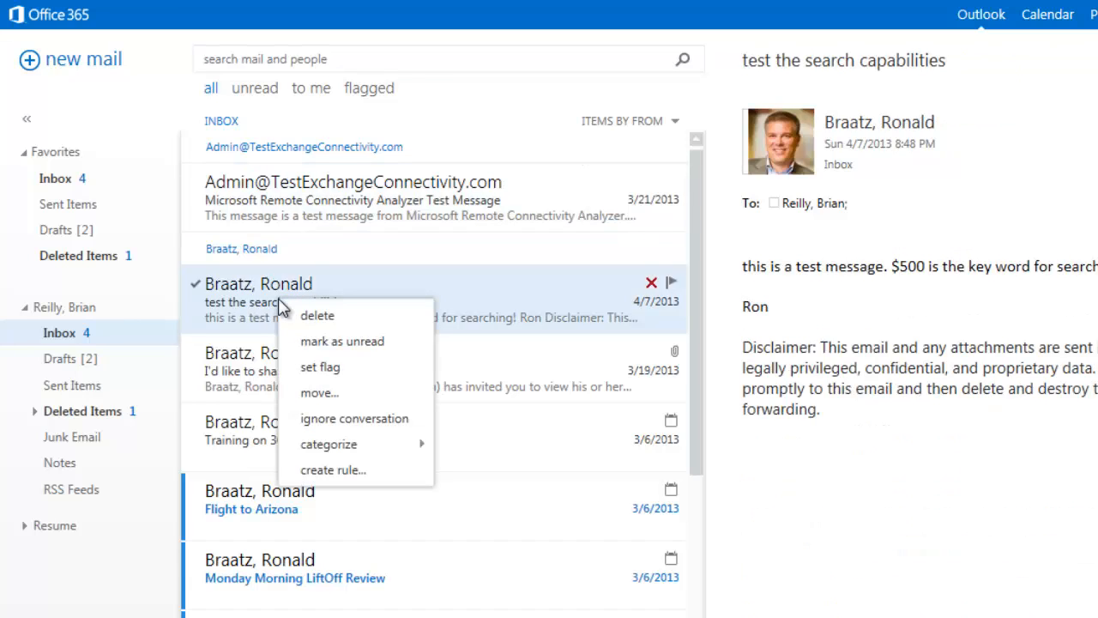
mouse_move(317, 316)
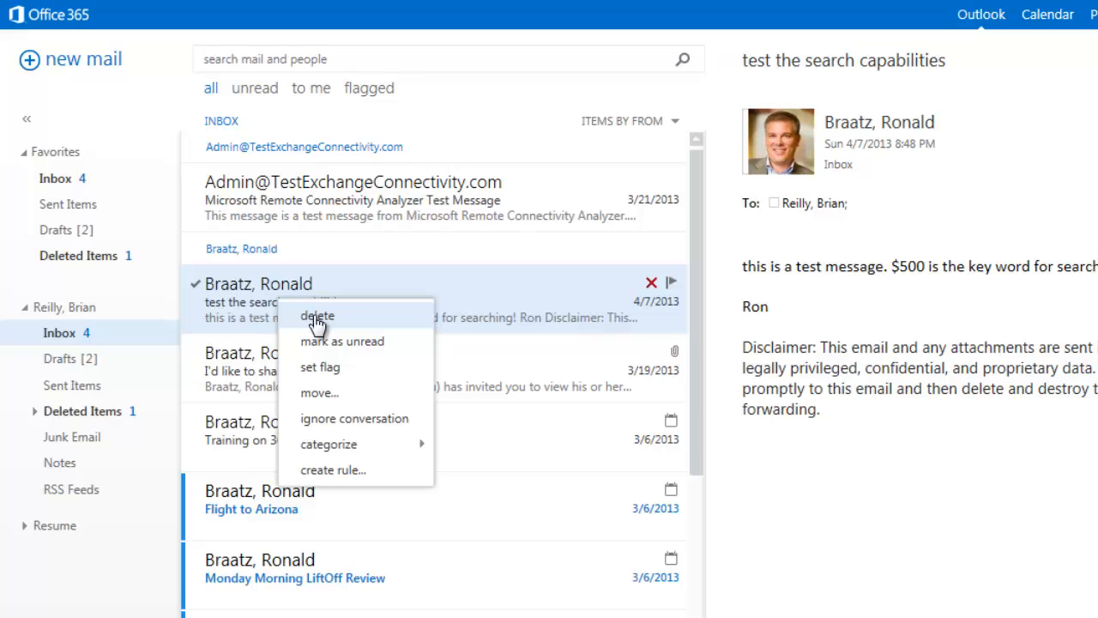
mouse_move(319, 392)
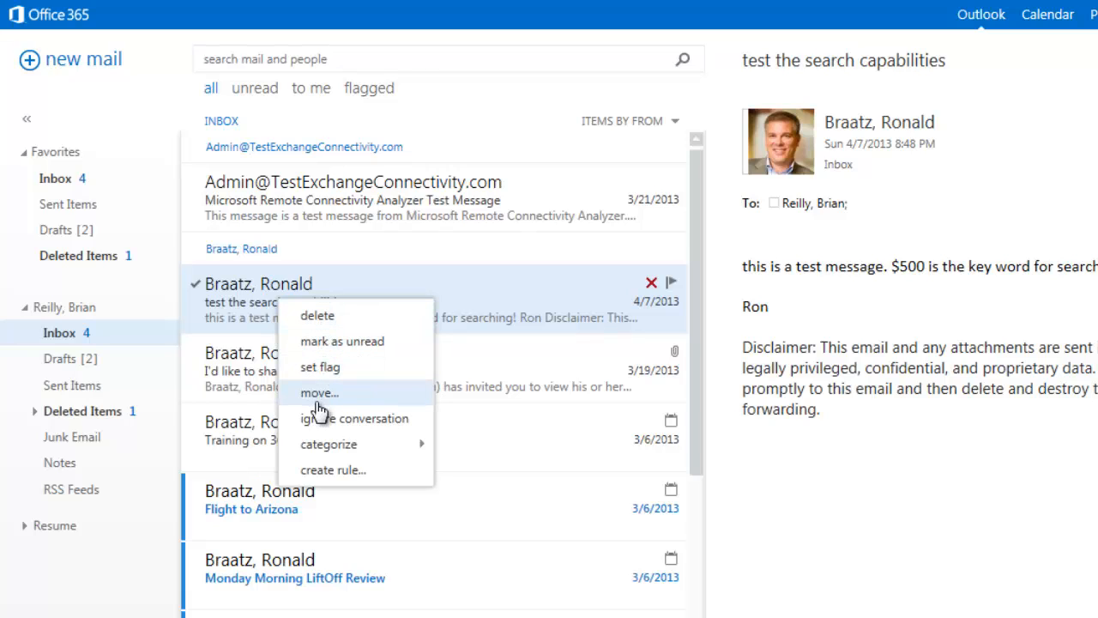
mouse_move(330, 444)
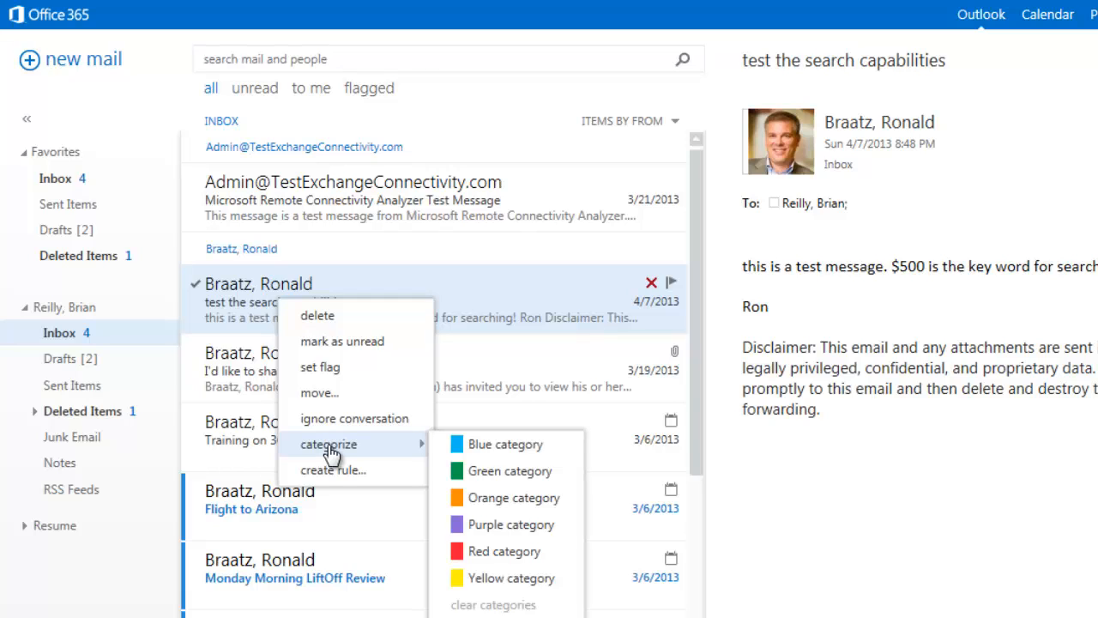
mouse_move(334, 469)
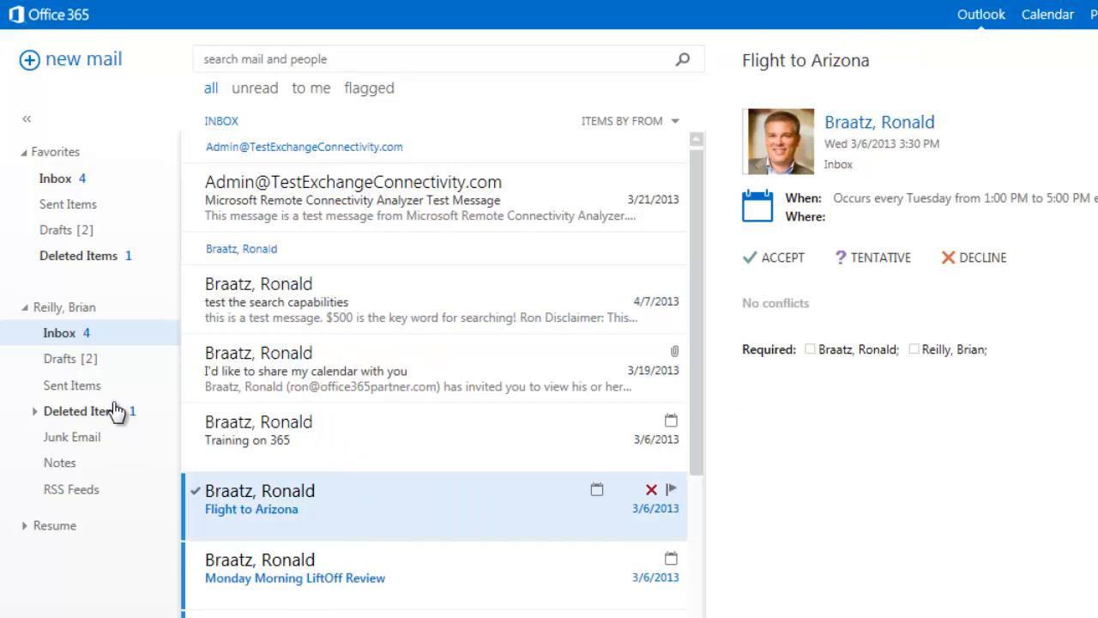
right_click(67, 332)
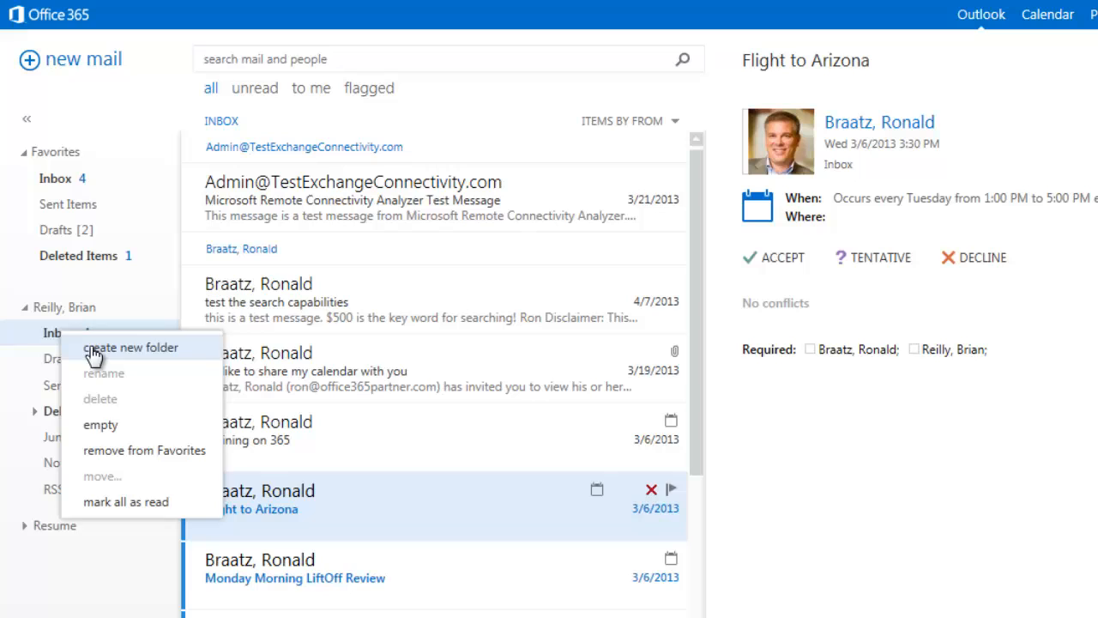
click(129, 347)
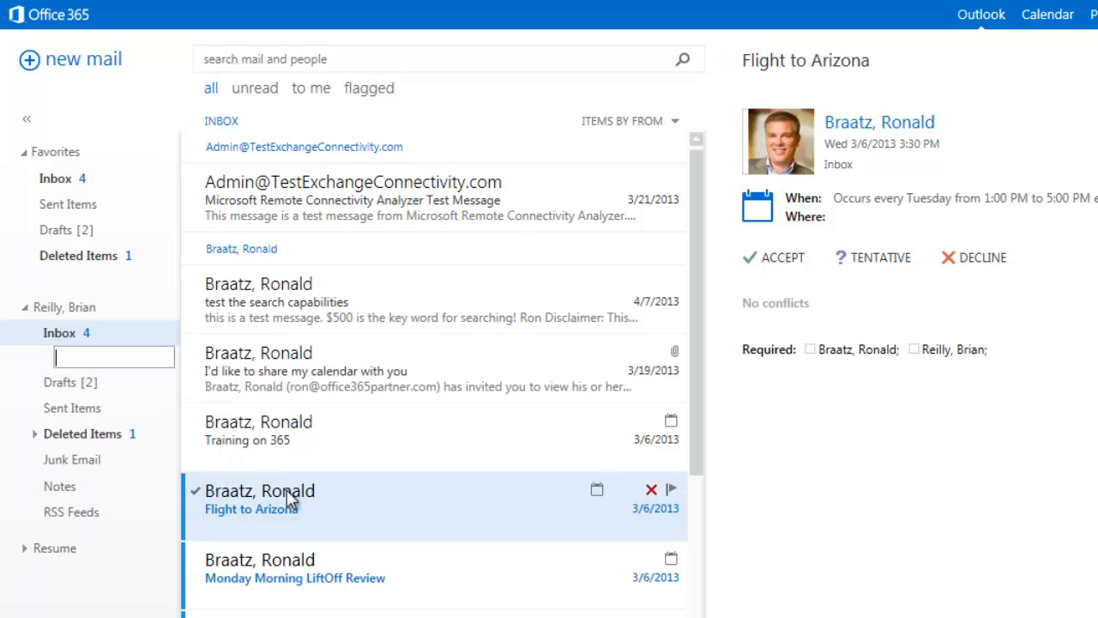
text(subfolder)
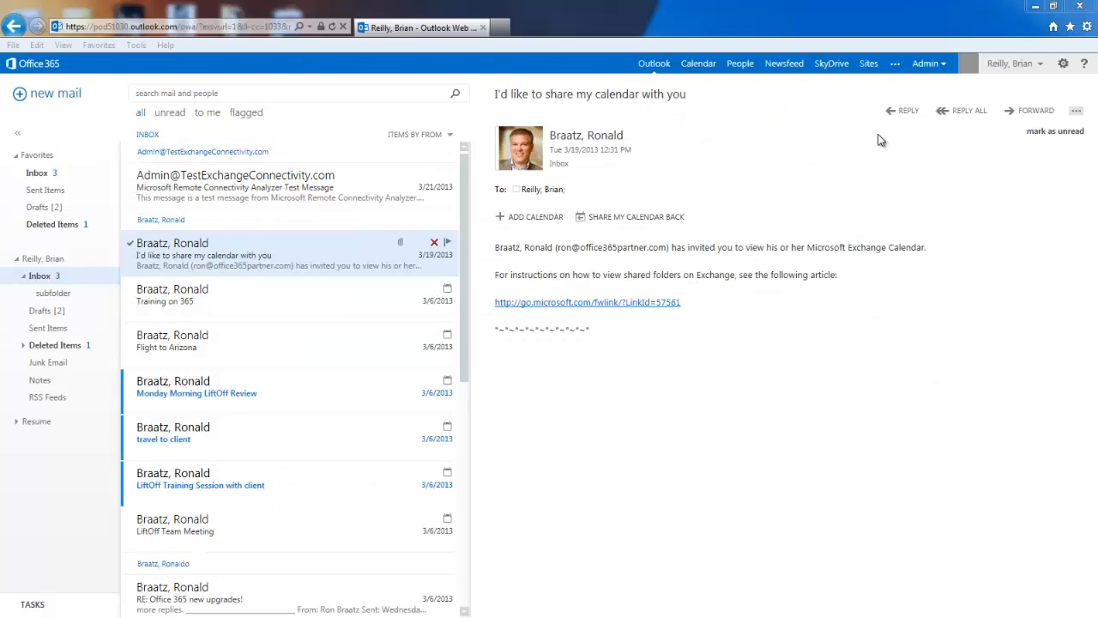
mouse_move(848, 168)
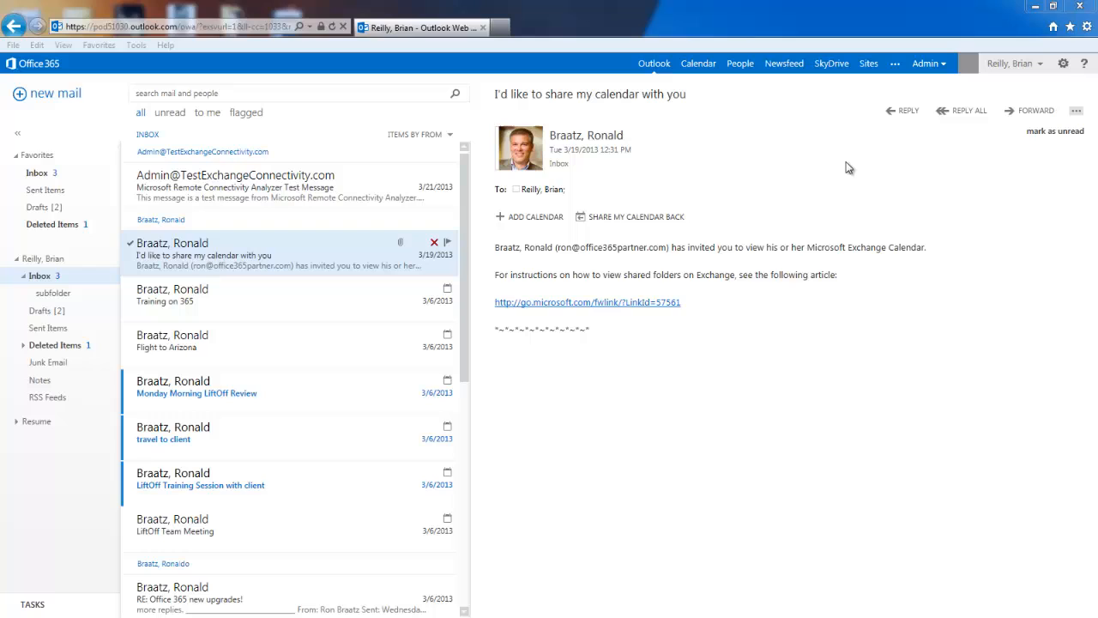
mouse_move(1062, 64)
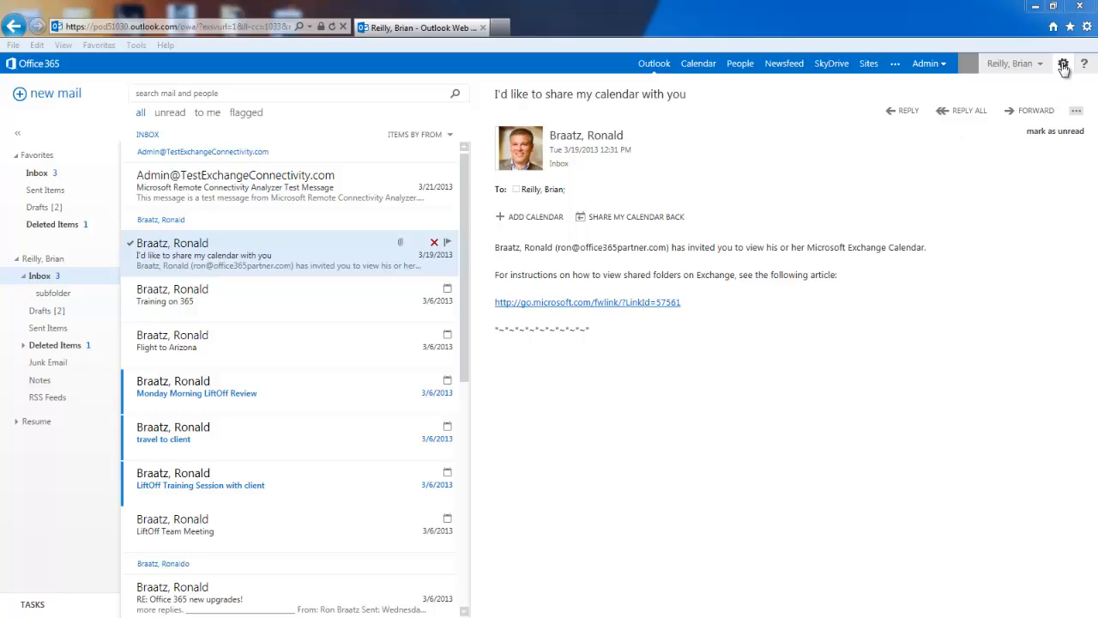
- Apply the green cartoon-creatures theme through the Change theme chooser
click(1063, 62)
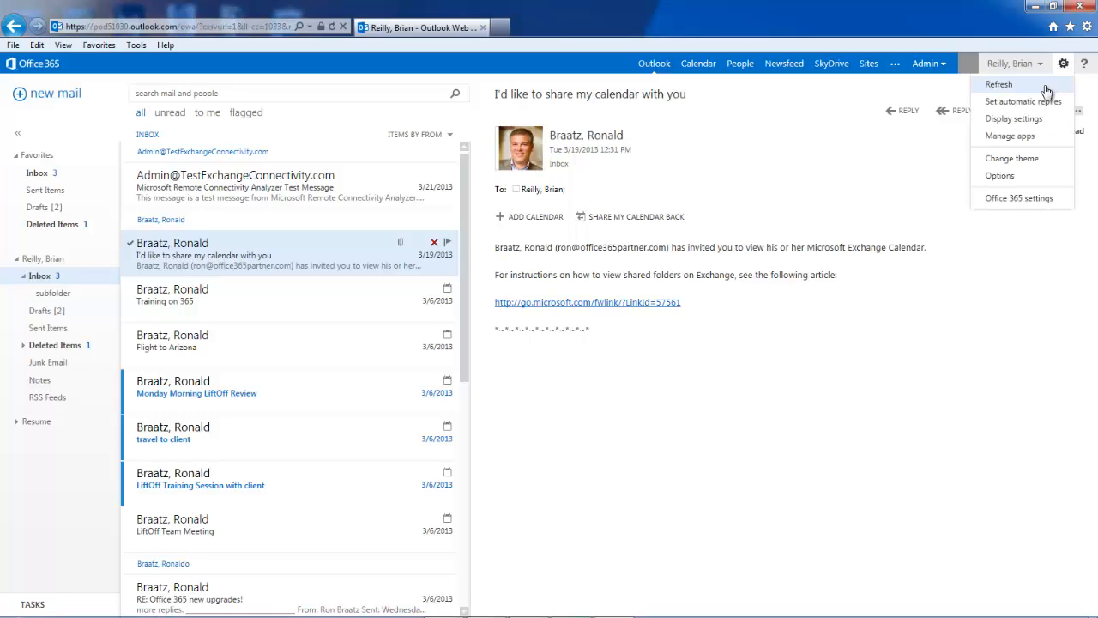
mouse_move(1021, 158)
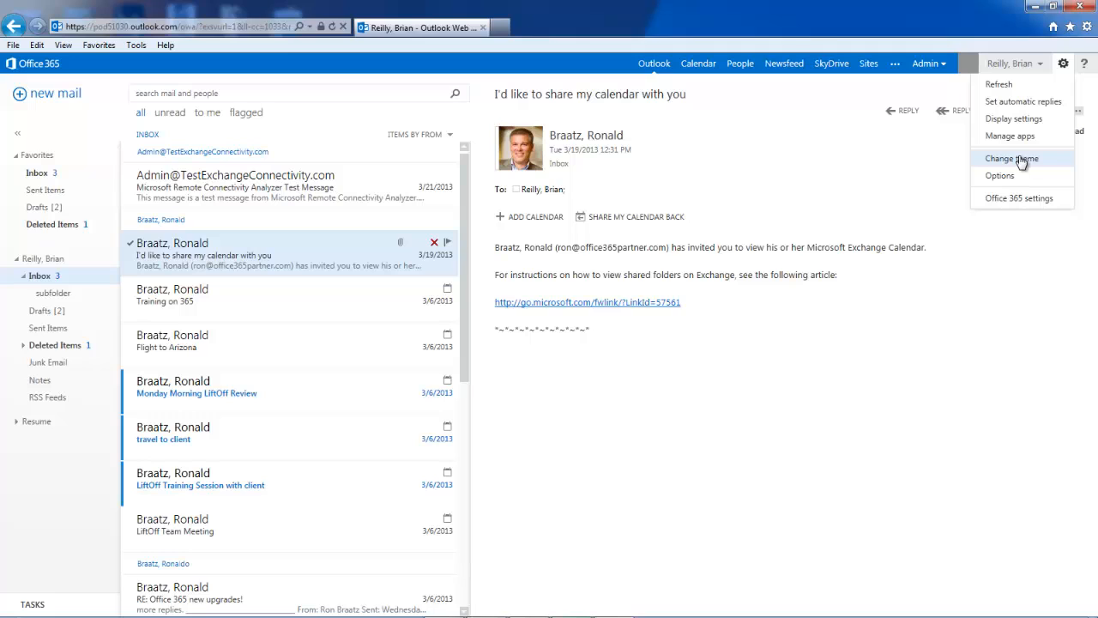
click(1012, 157)
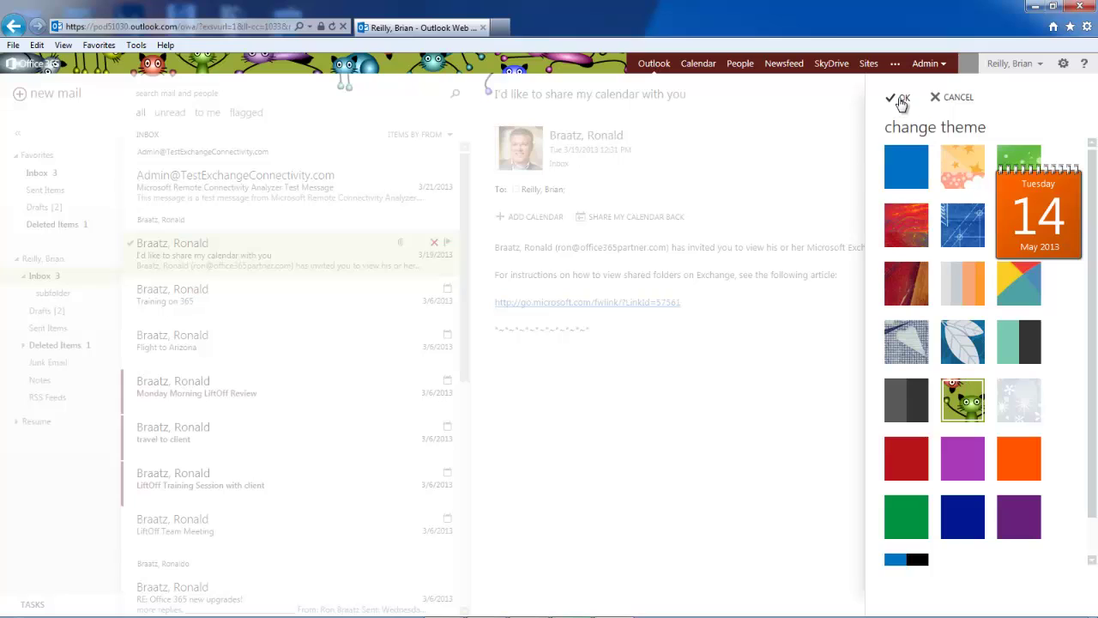
click(897, 97)
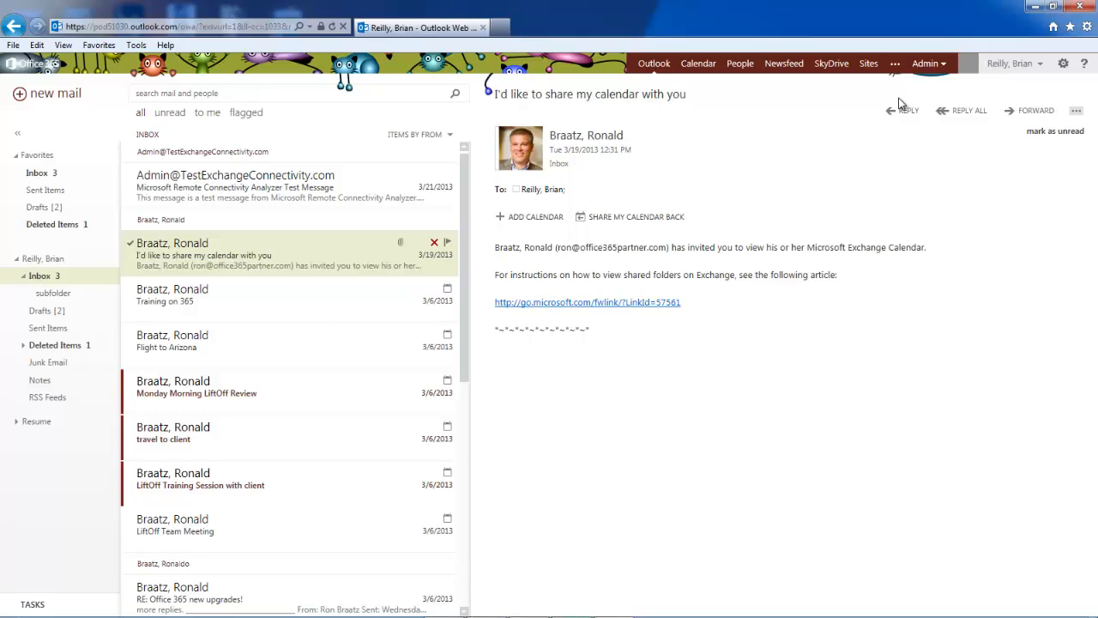
mouse_move(605, 433)
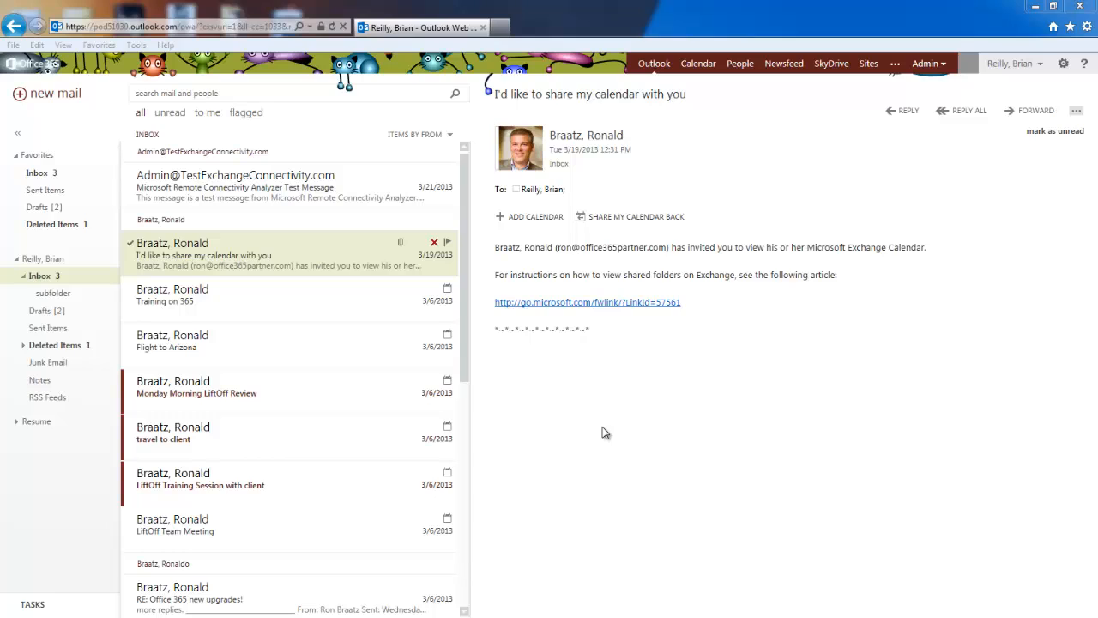
mouse_move(324, 230)
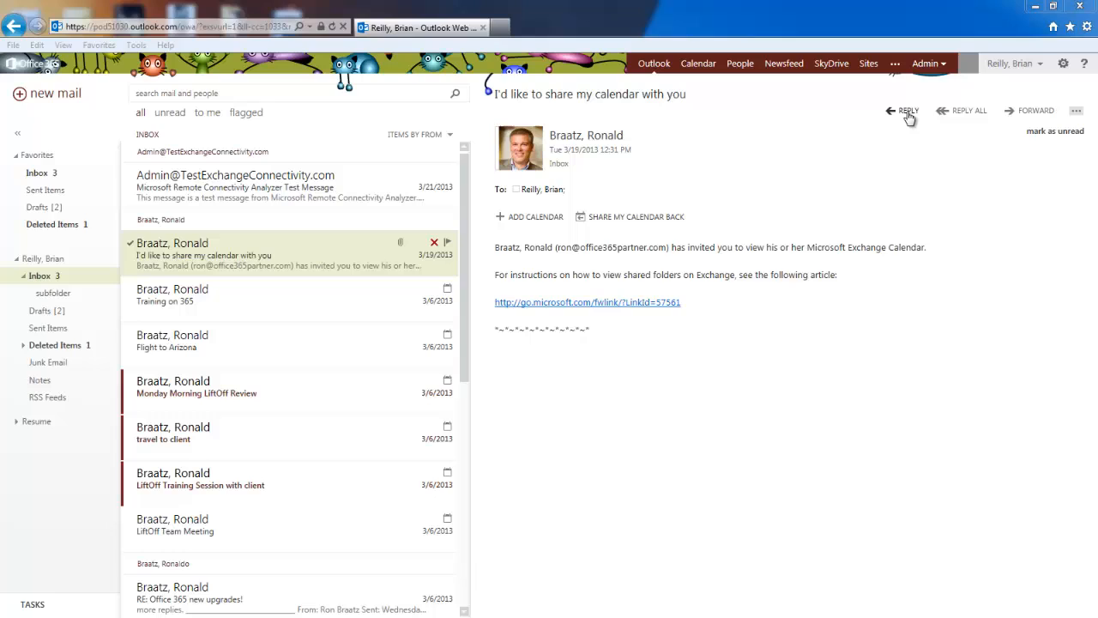
mouse_move(969, 116)
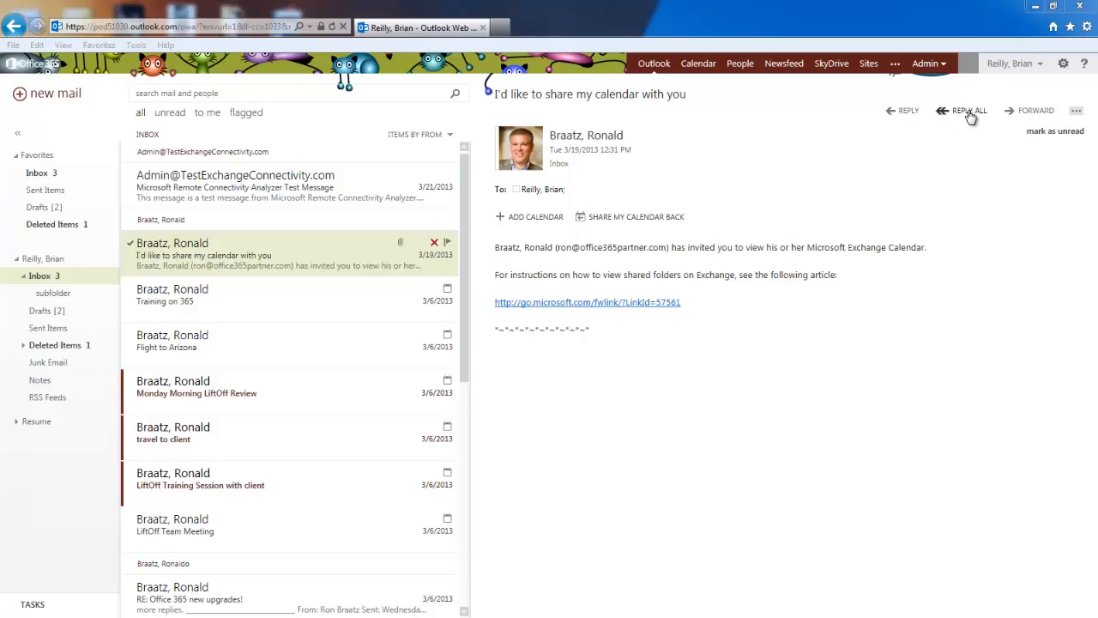
mouse_move(945, 160)
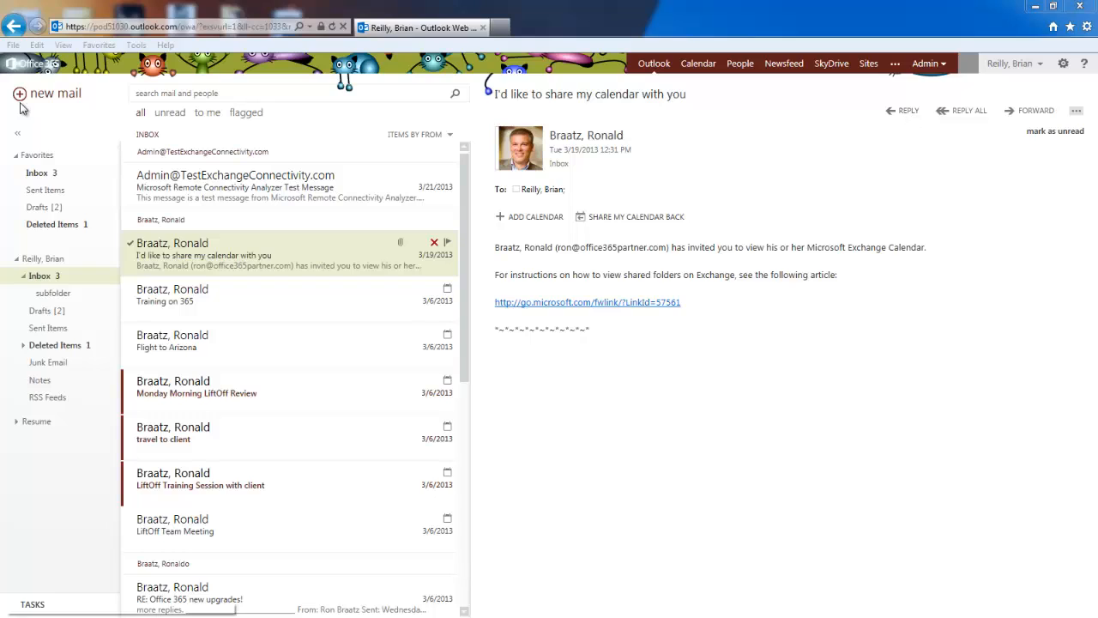
- Open a blank compose form with + new mail
click(46, 92)
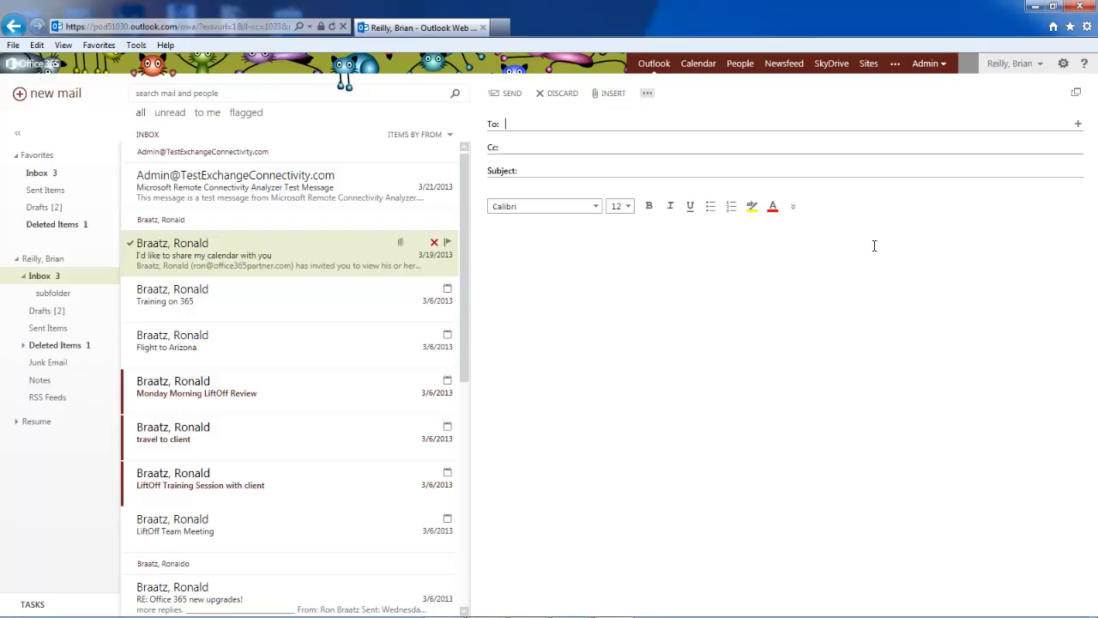
mouse_move(628, 266)
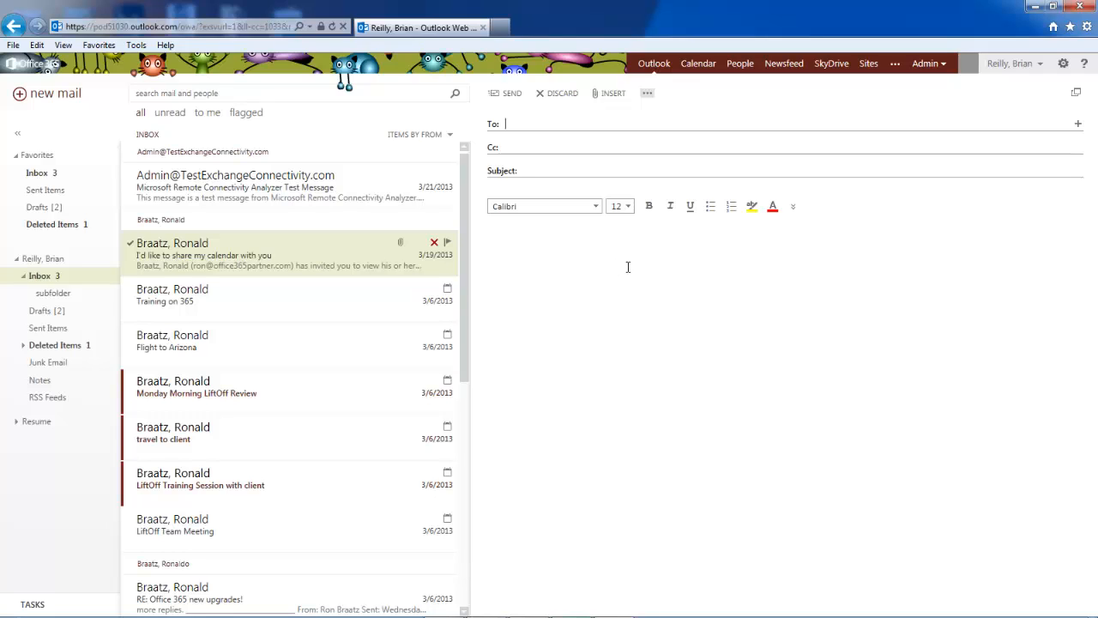
mouse_move(633, 270)
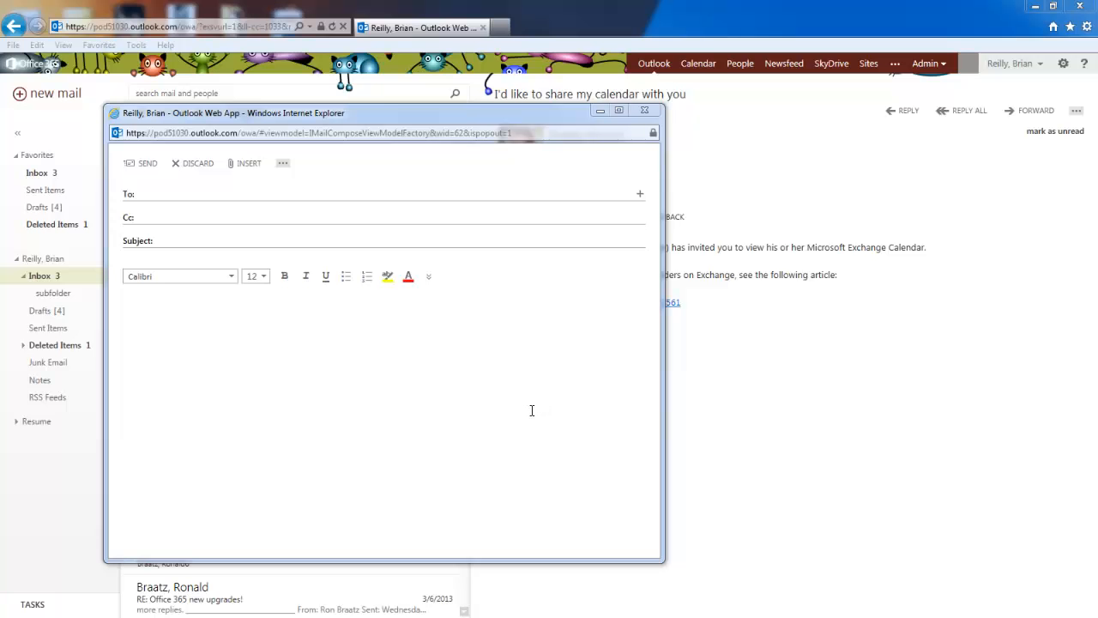
mouse_move(423, 353)
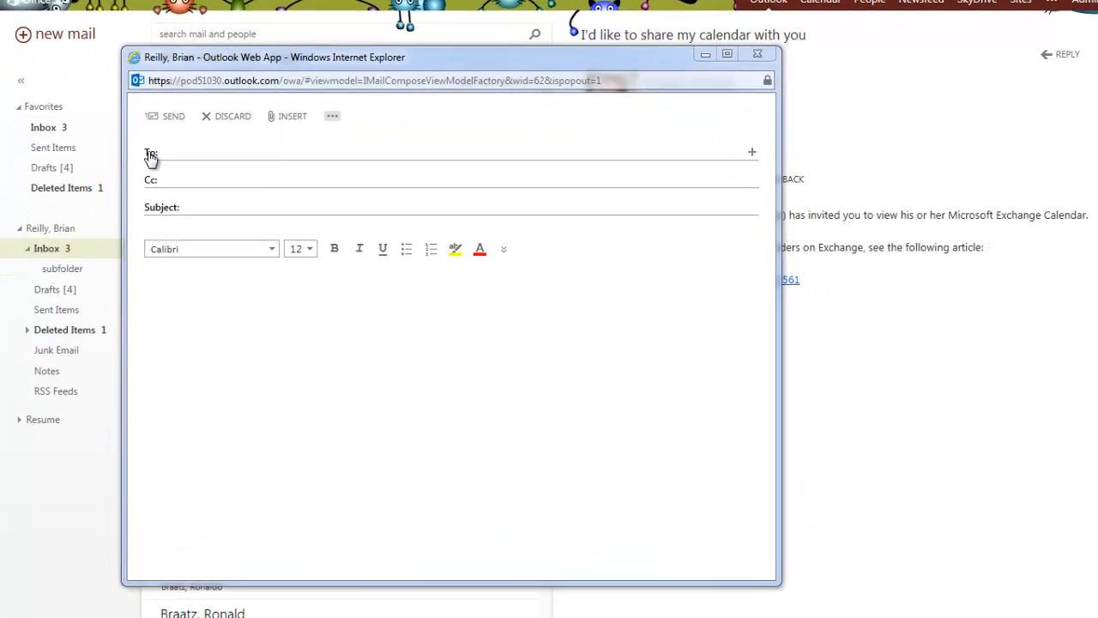
click(151, 155)
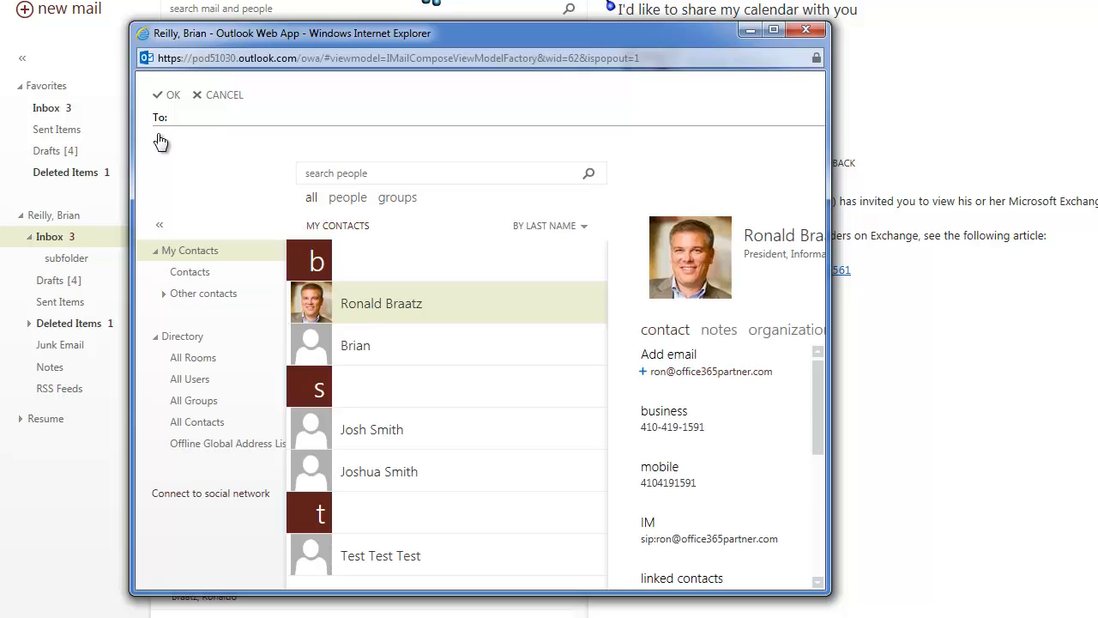
mouse_move(184, 336)
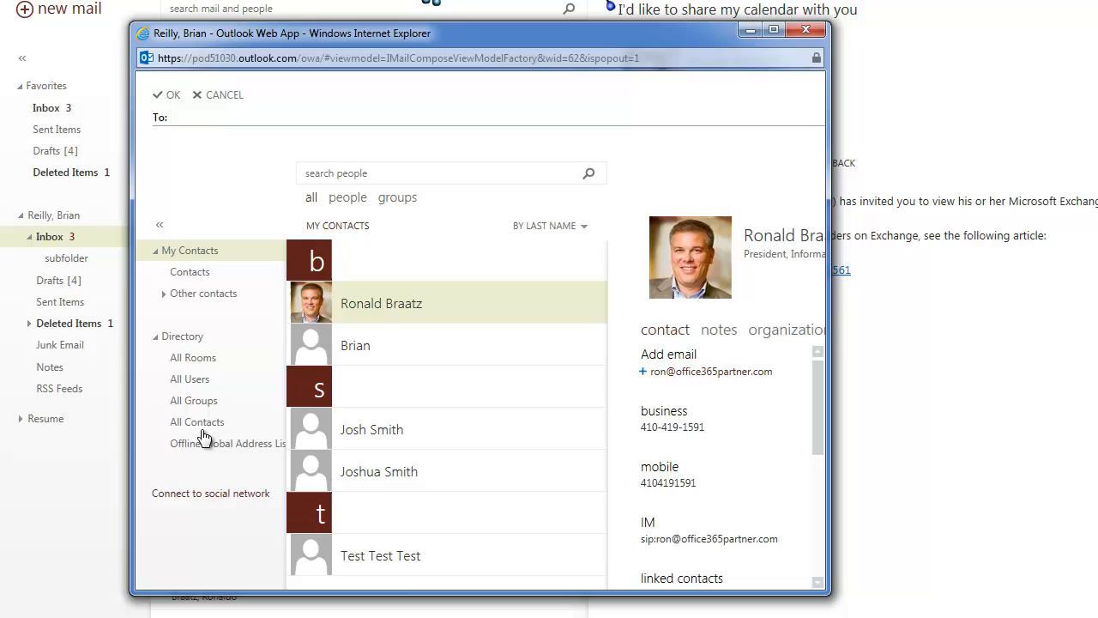
mouse_move(222, 315)
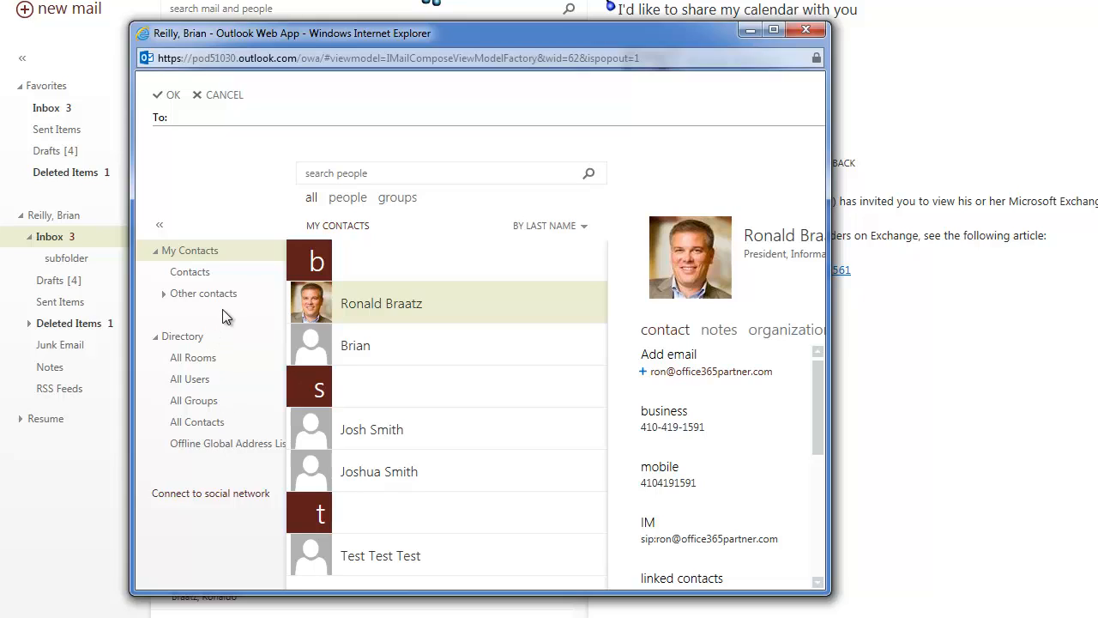
mouse_move(192, 326)
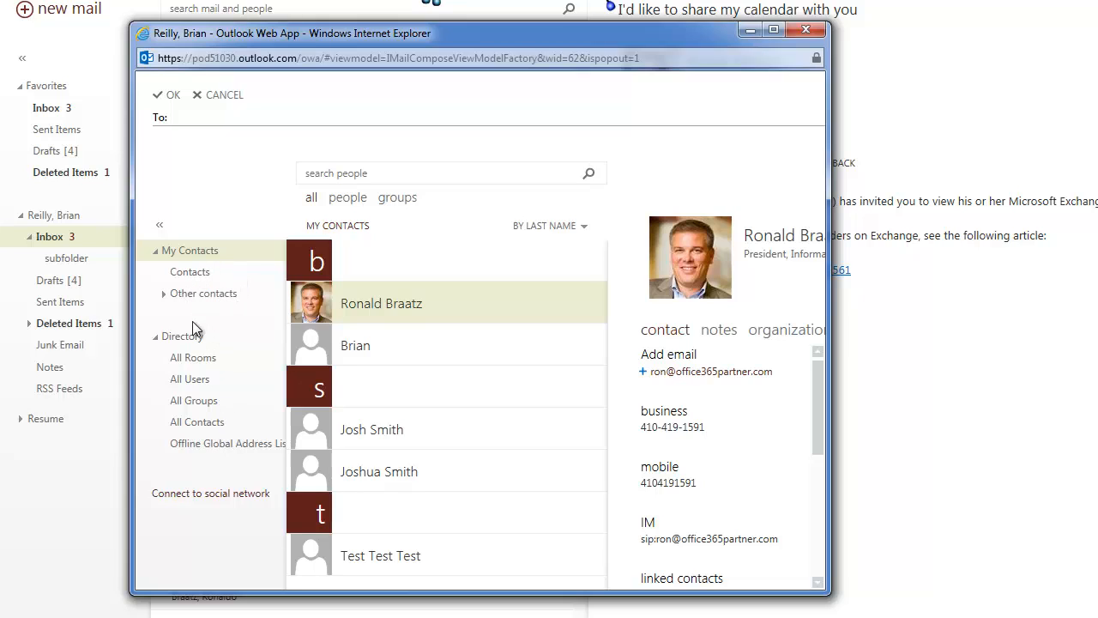
mouse_move(204, 422)
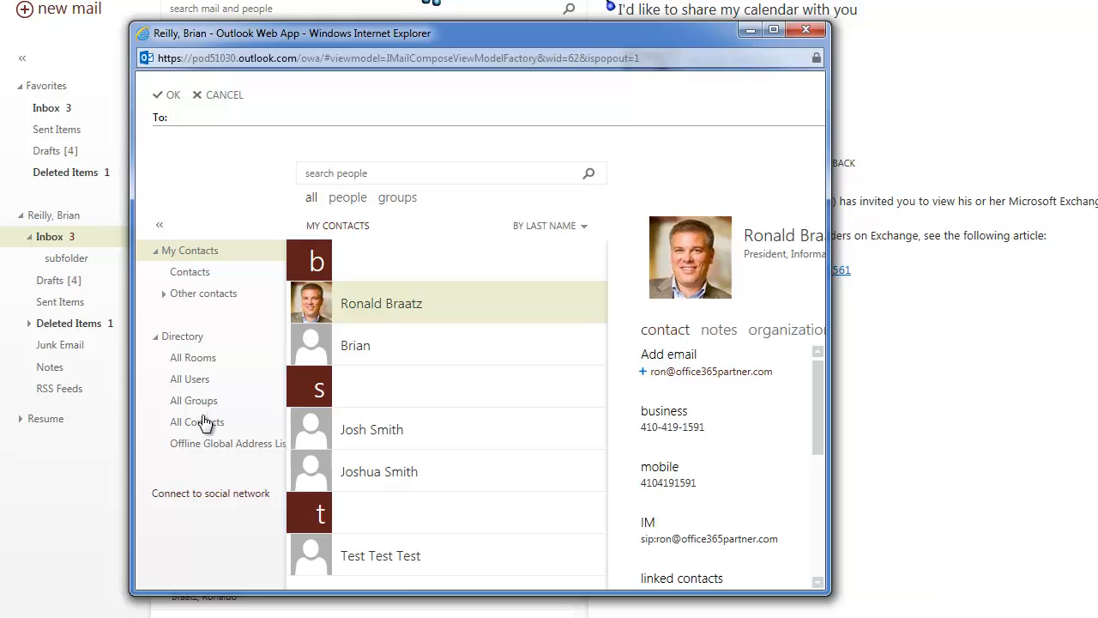
mouse_move(302, 400)
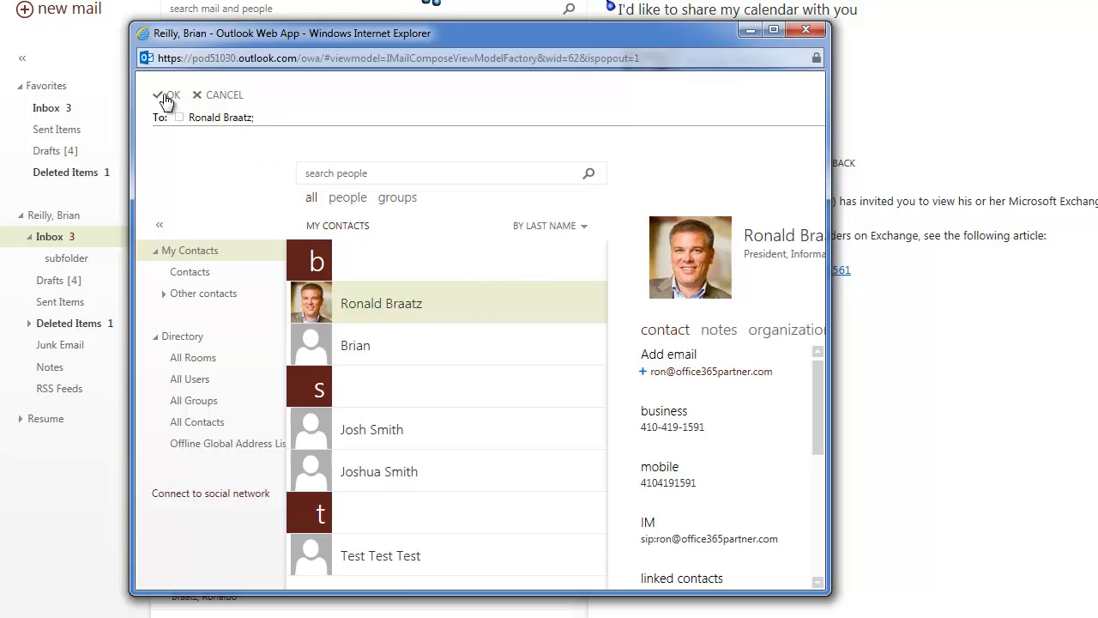
click(167, 95)
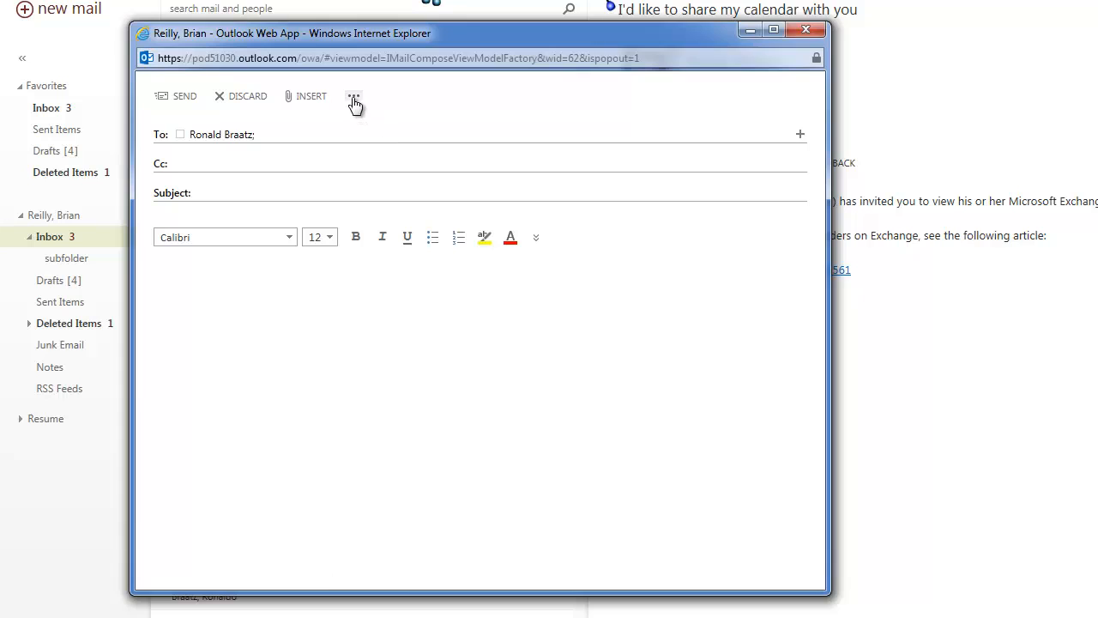
- Open the draft's message options dialog for sensitivity and receipt settings
click(354, 95)
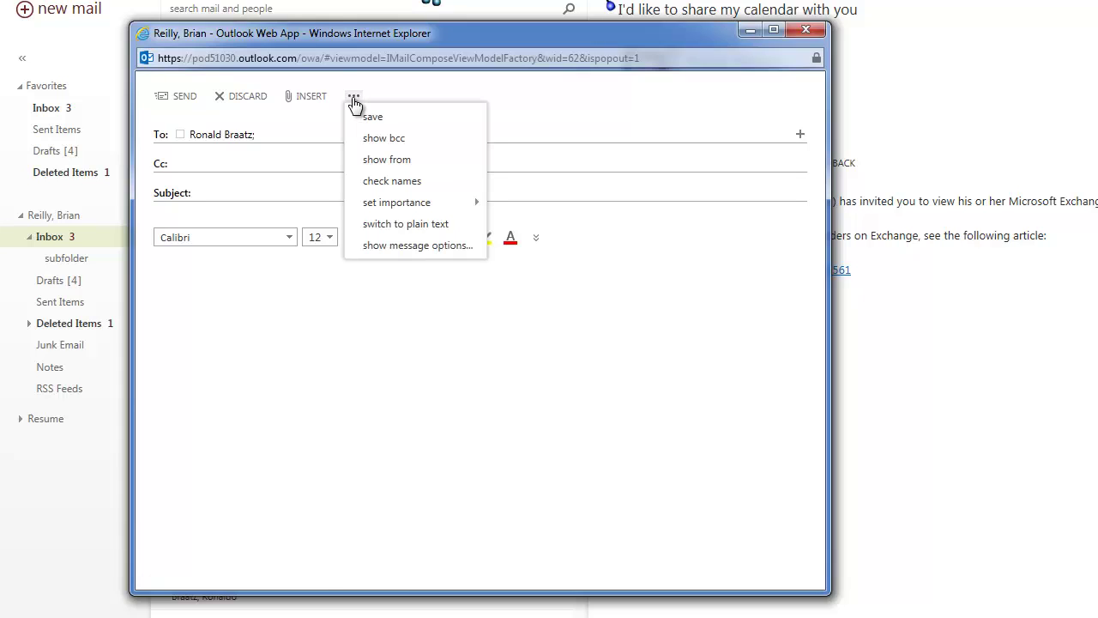
mouse_move(384, 139)
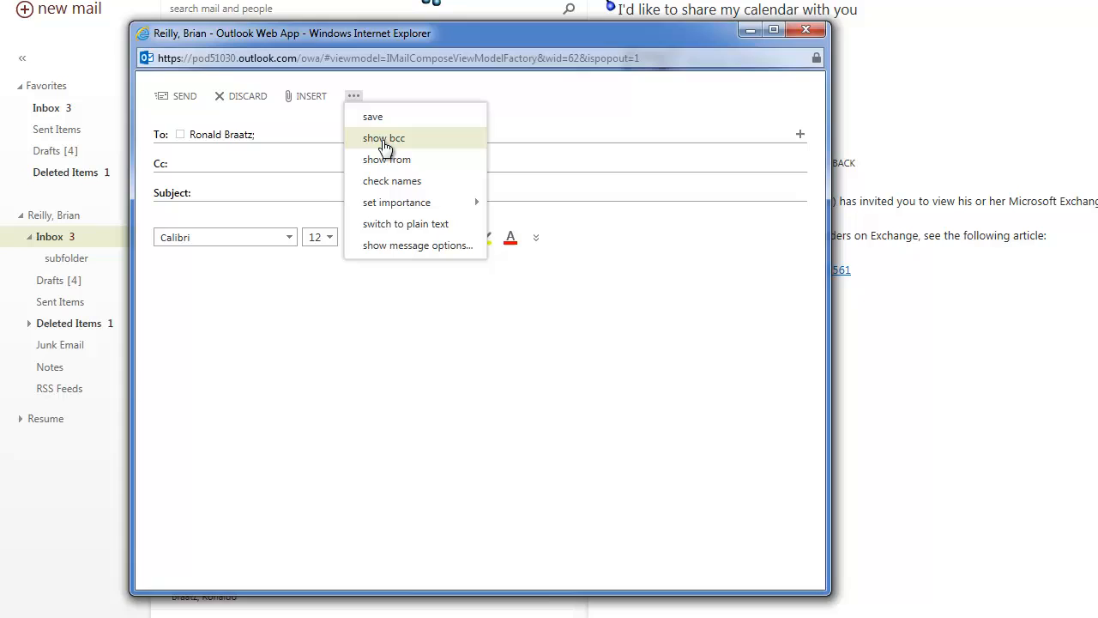
mouse_move(396, 202)
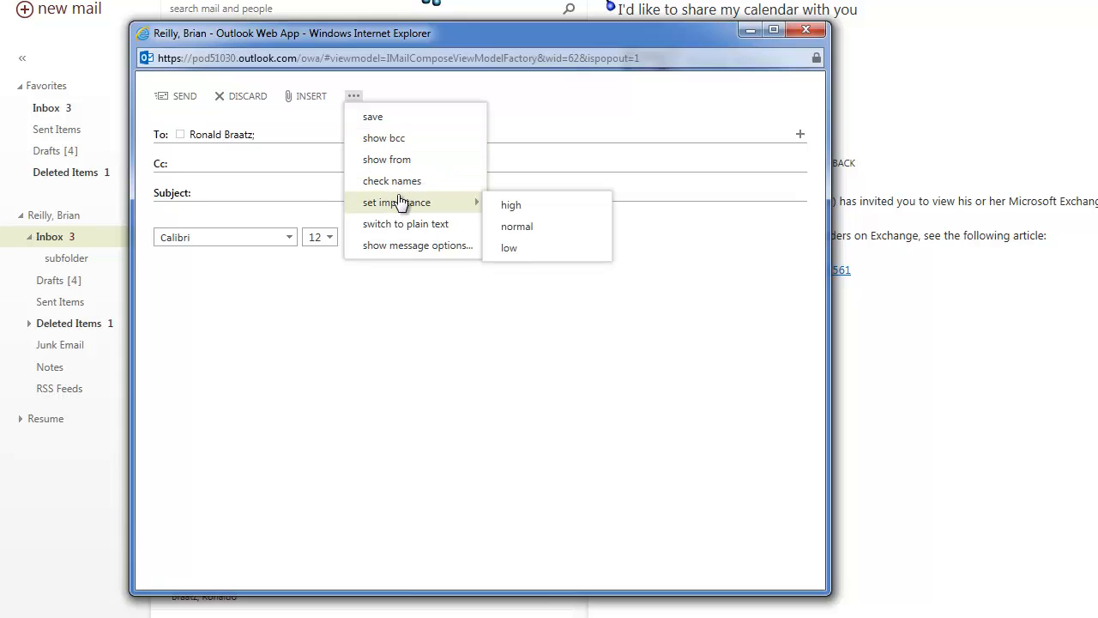
mouse_move(405, 223)
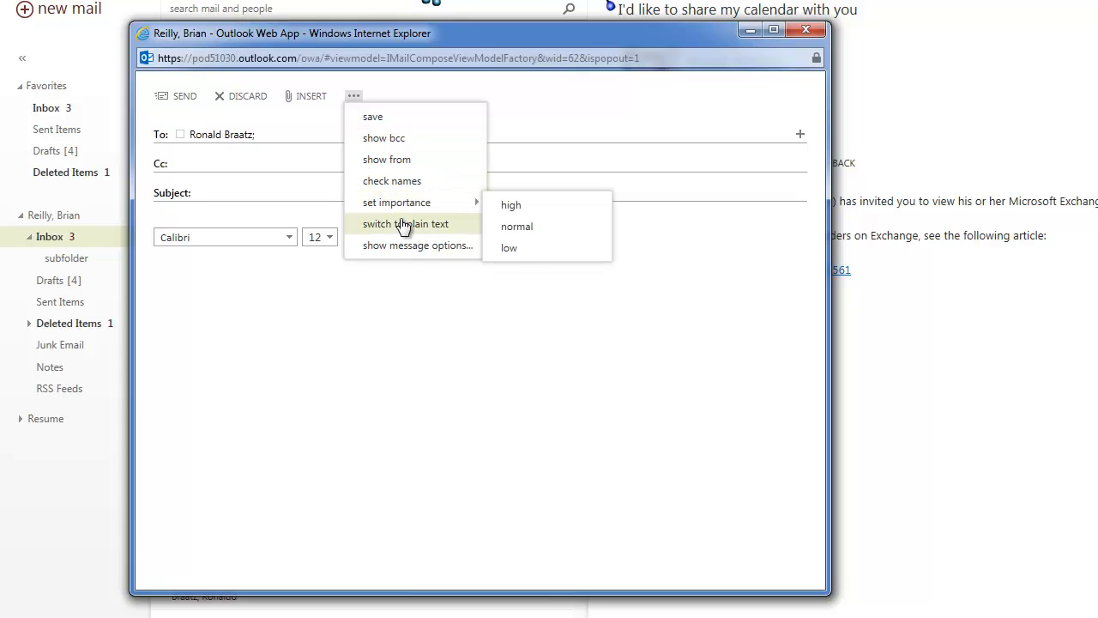
click(417, 244)
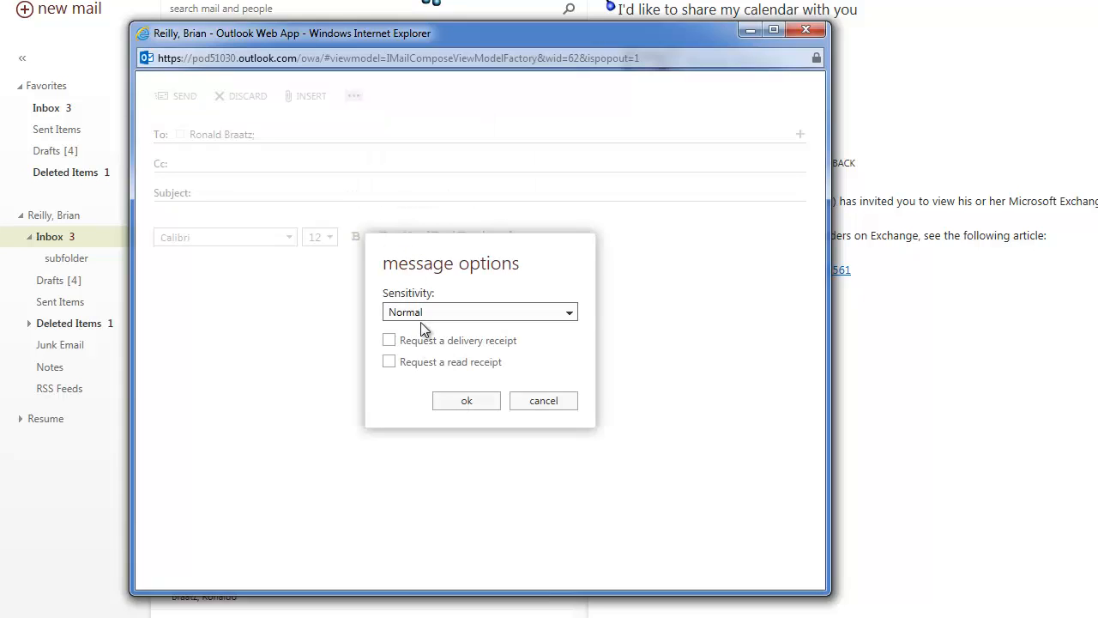
mouse_move(527, 357)
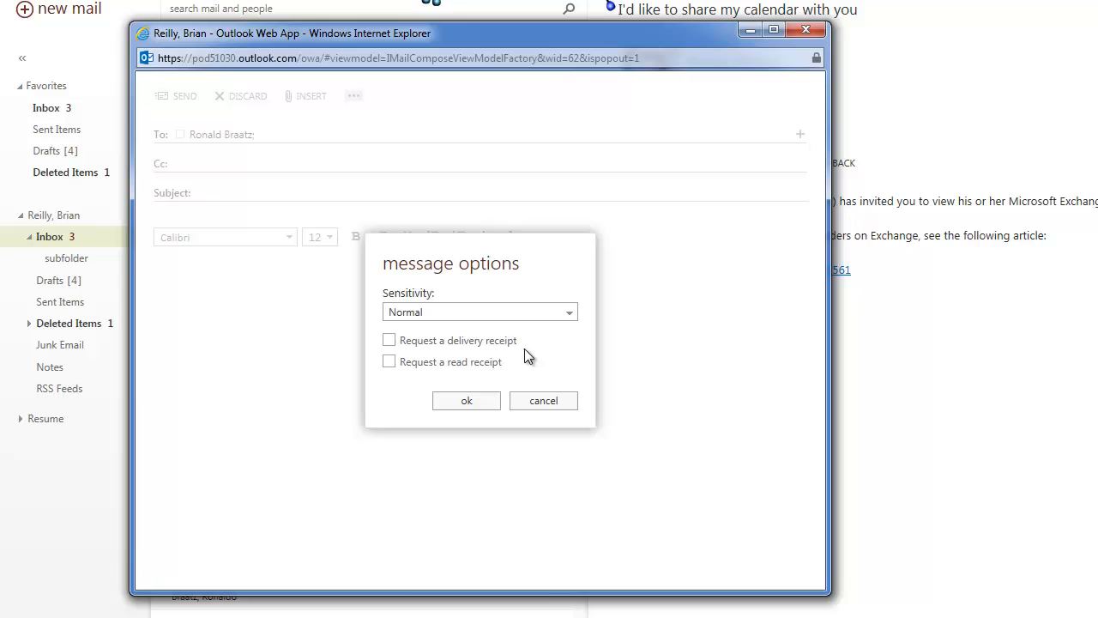
mouse_move(414, 385)
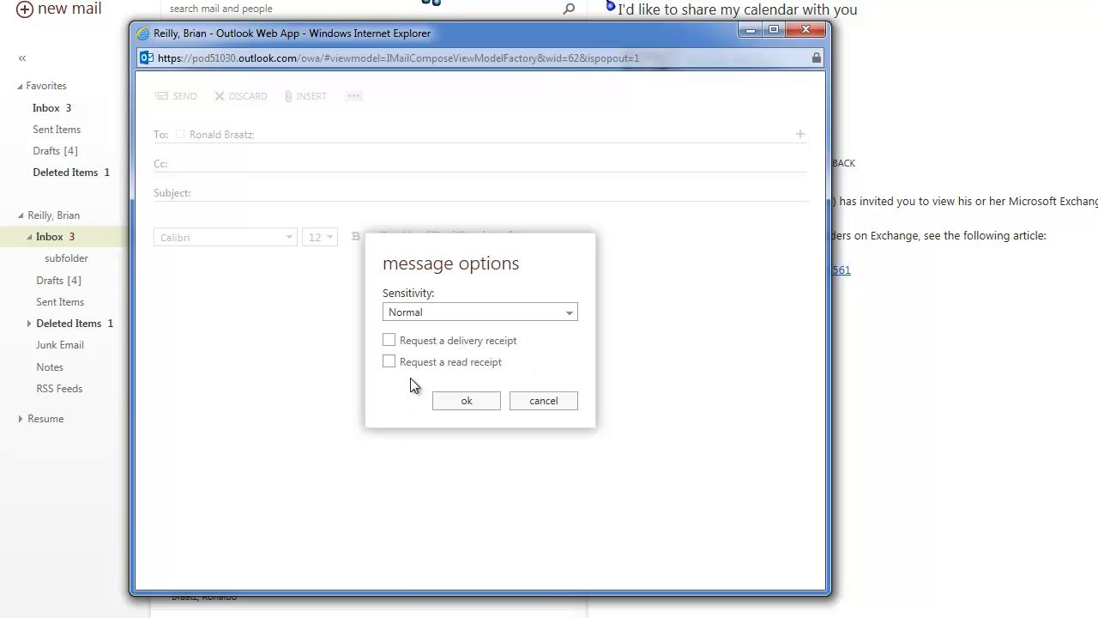
mouse_move(397, 394)
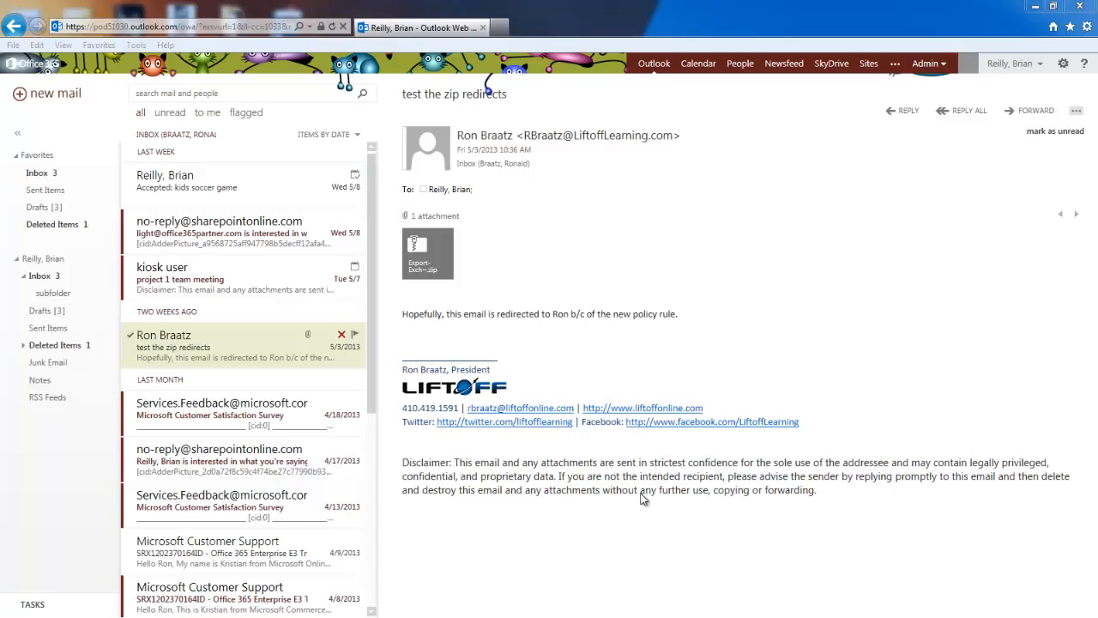
mouse_move(836, 228)
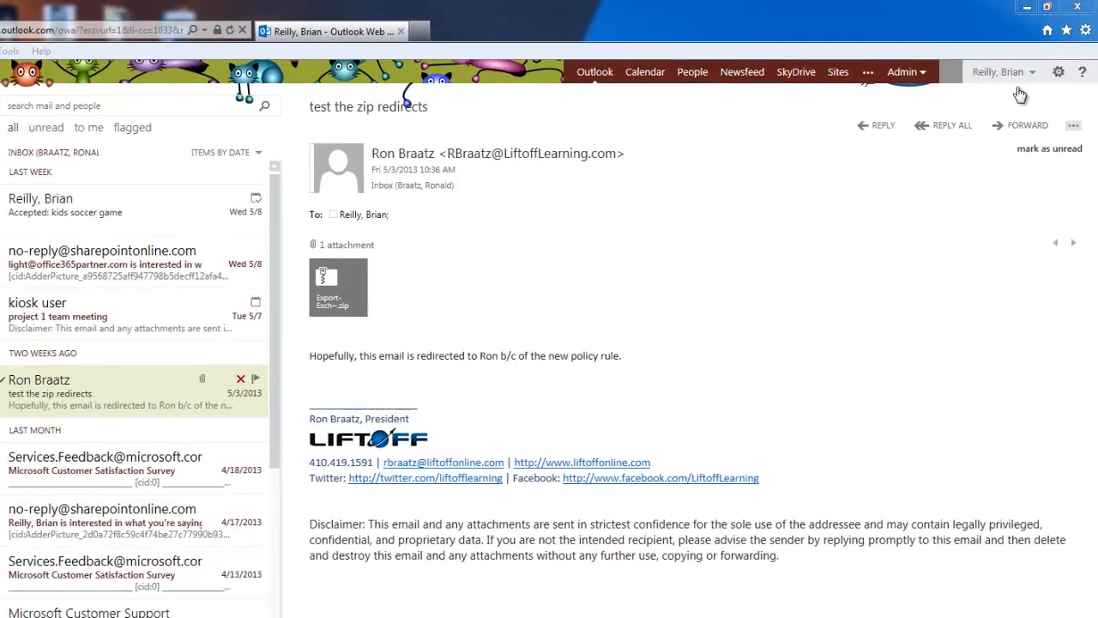
click(1002, 71)
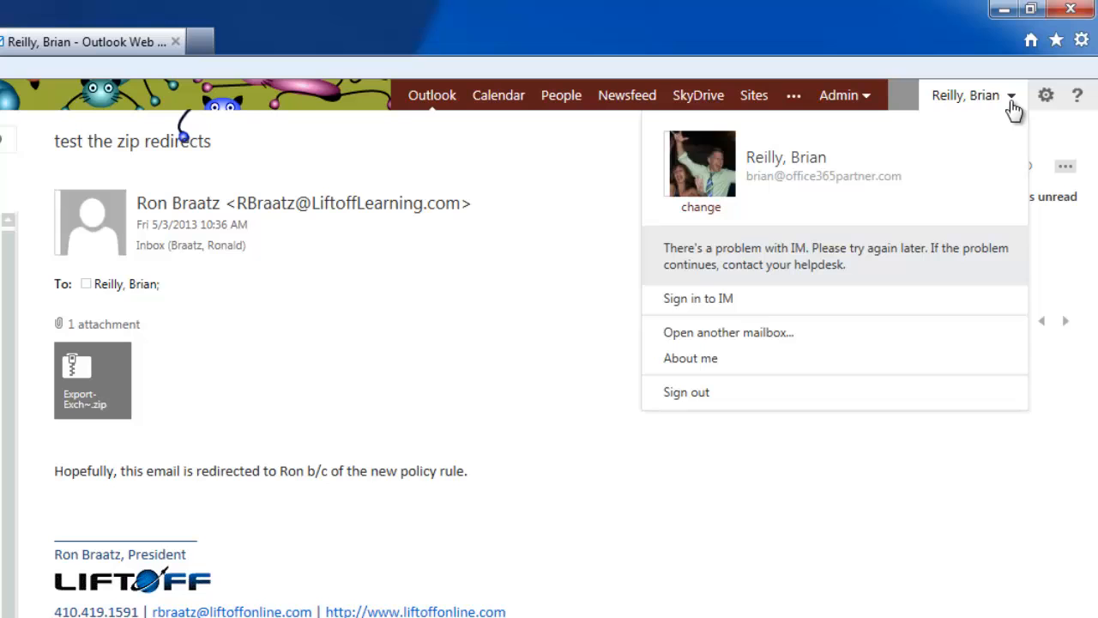
mouse_move(728, 332)
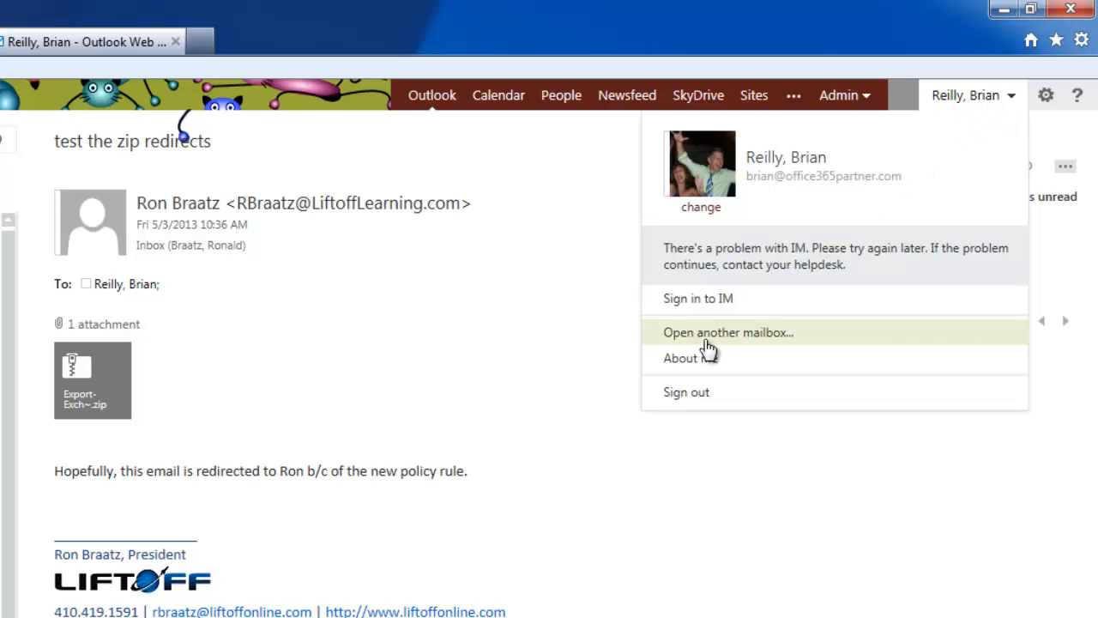
click(728, 332)
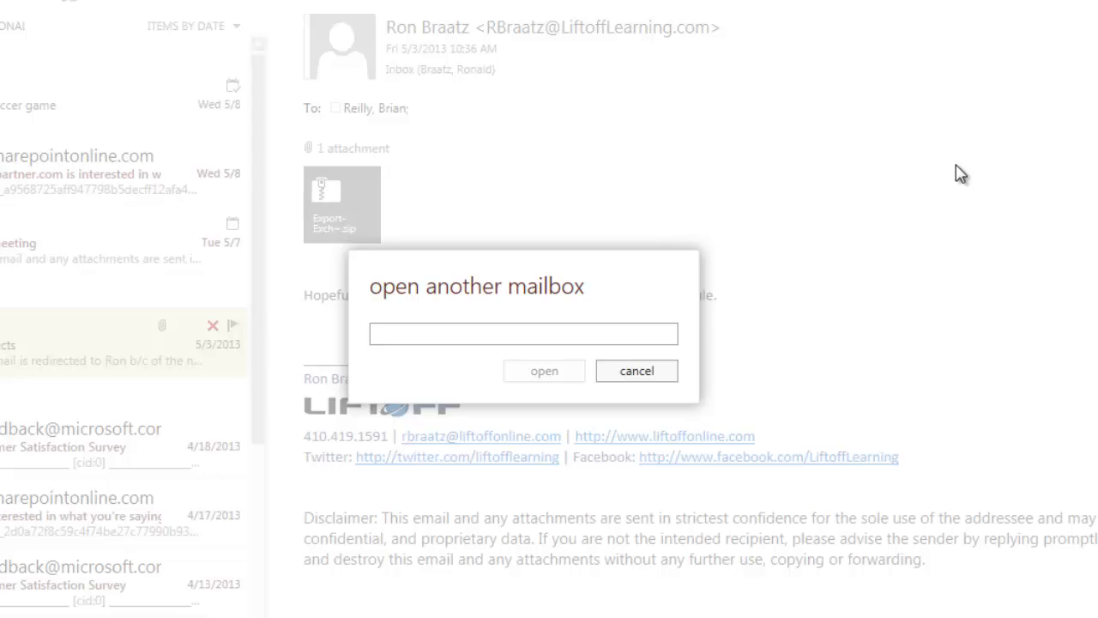
click(522, 334)
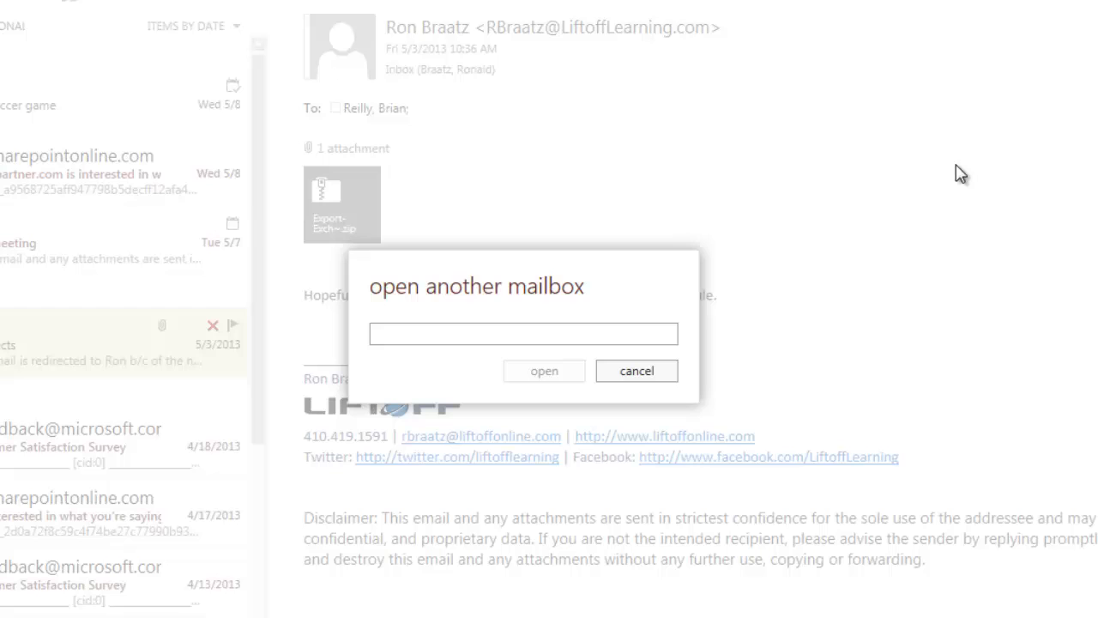
text(ron)
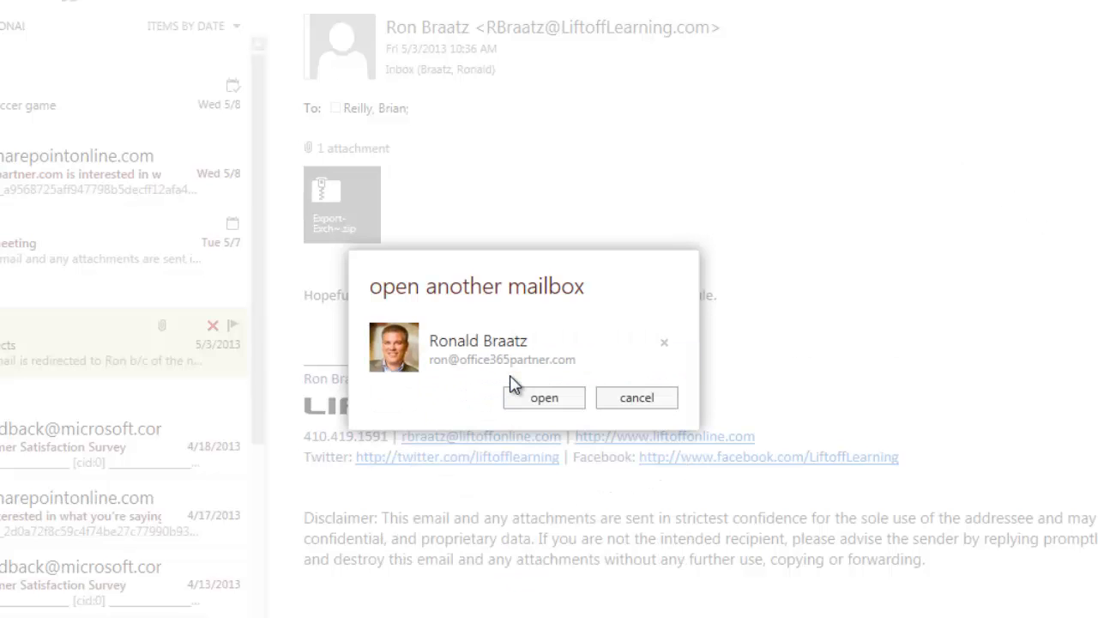
click(543, 398)
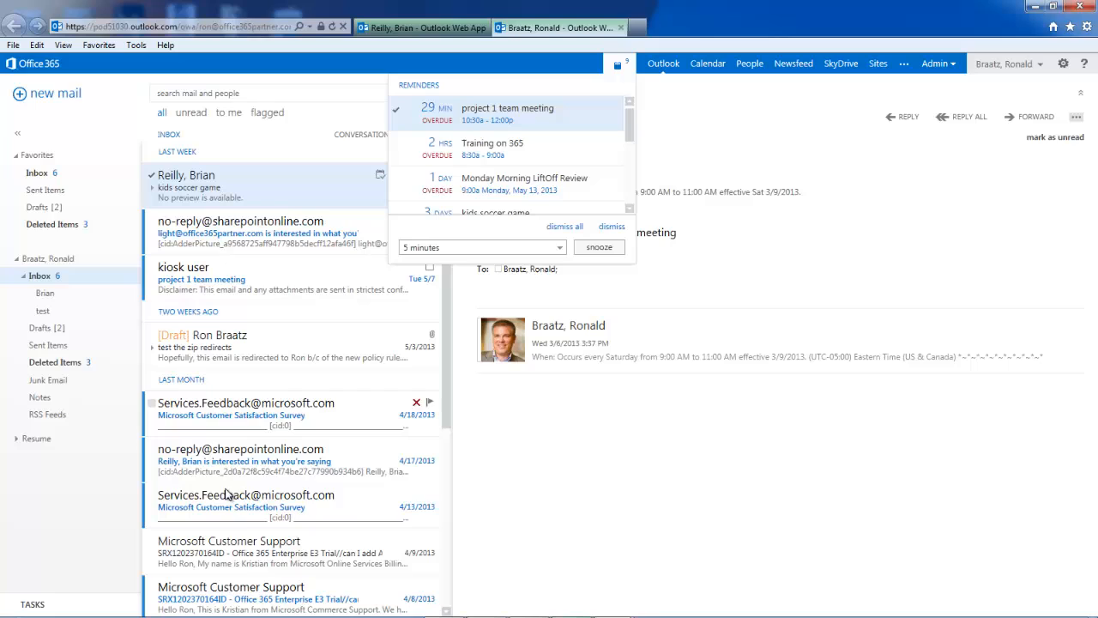
mouse_move(230, 273)
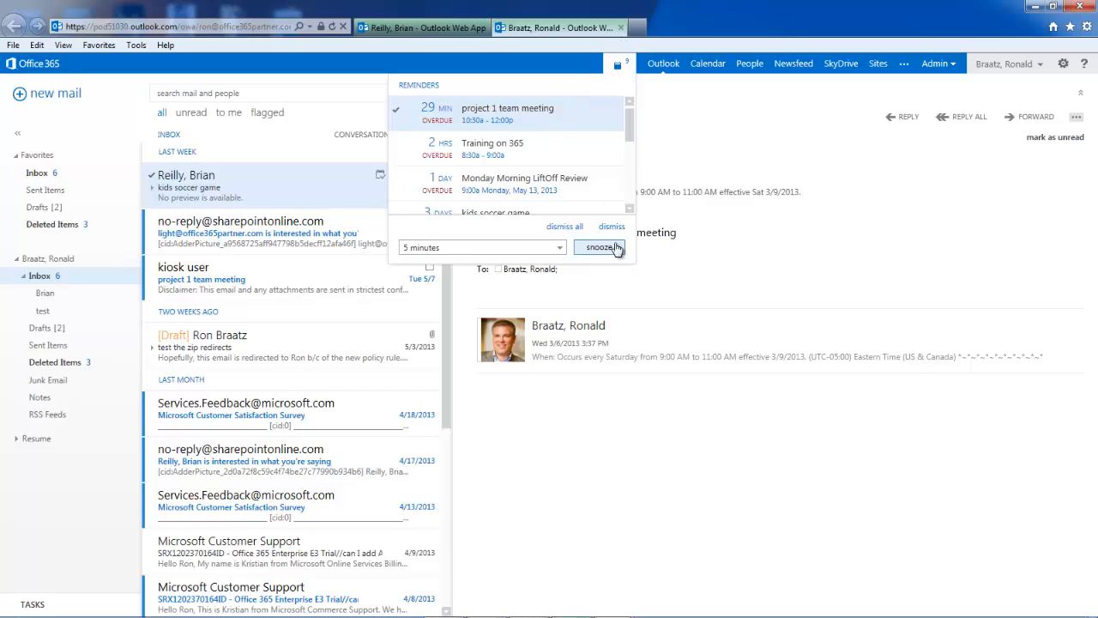
- Snooze reminders and try replying to 'kids soccer game', hitting a send-permission error
click(600, 248)
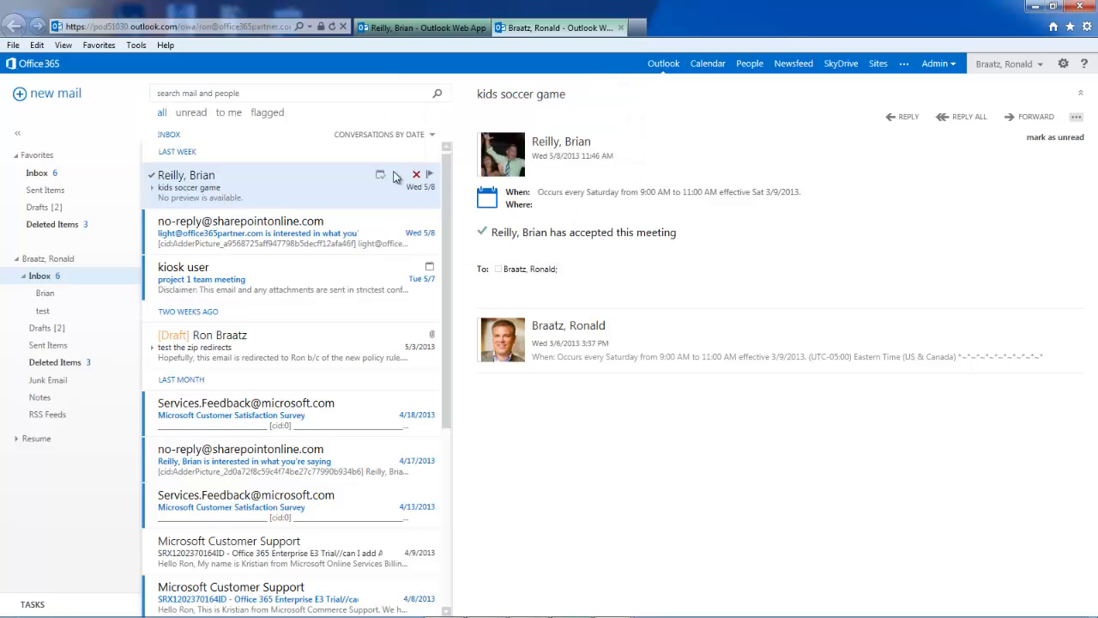
mouse_move(295, 197)
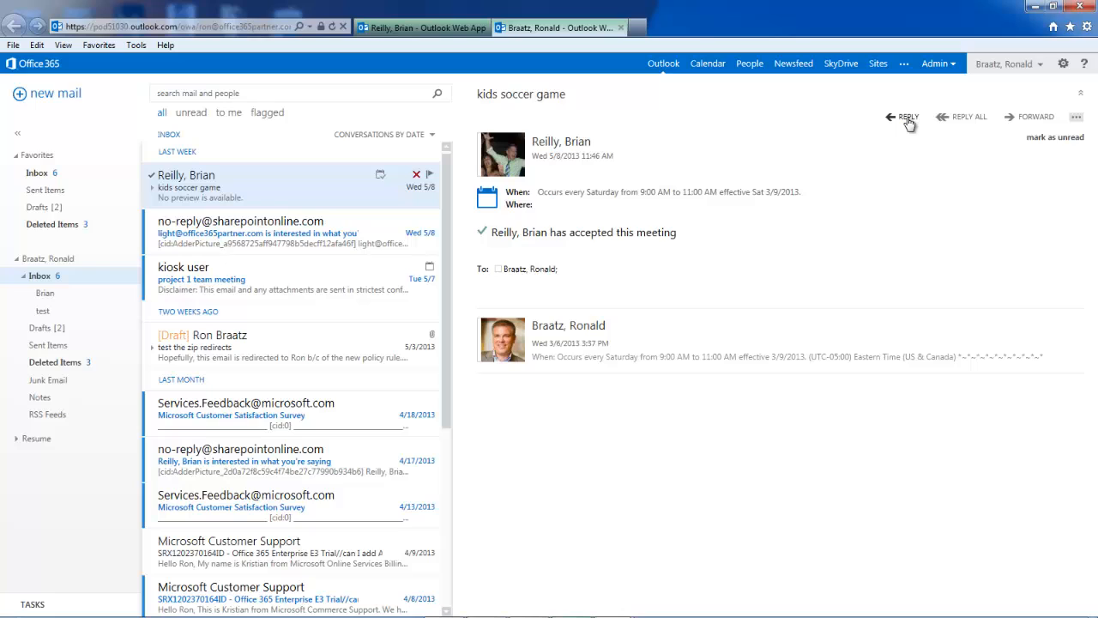
click(905, 116)
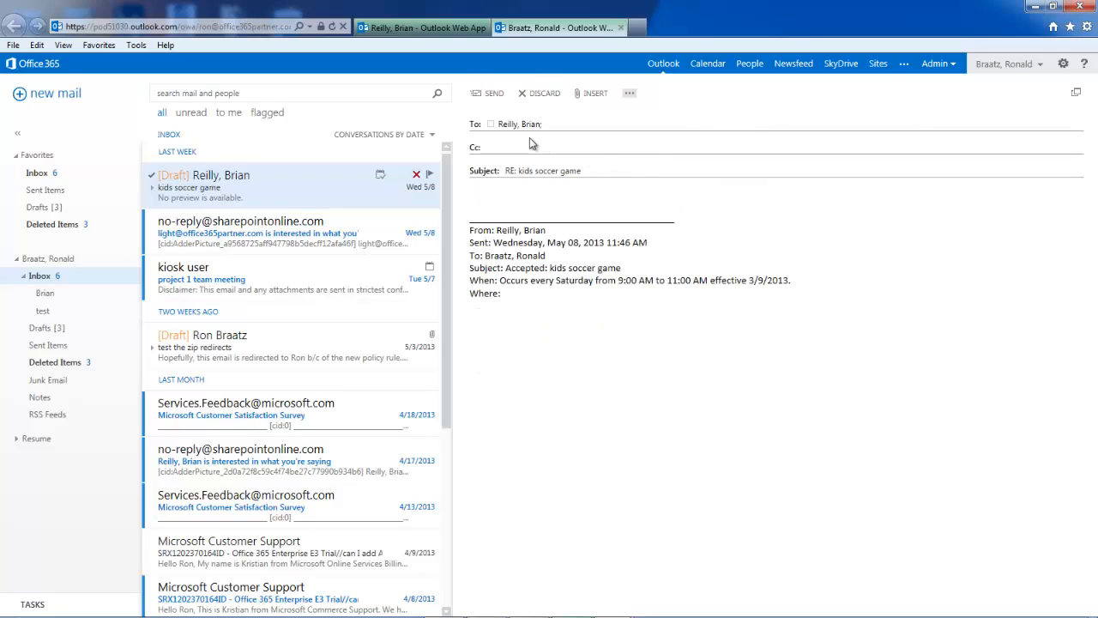
click(494, 92)
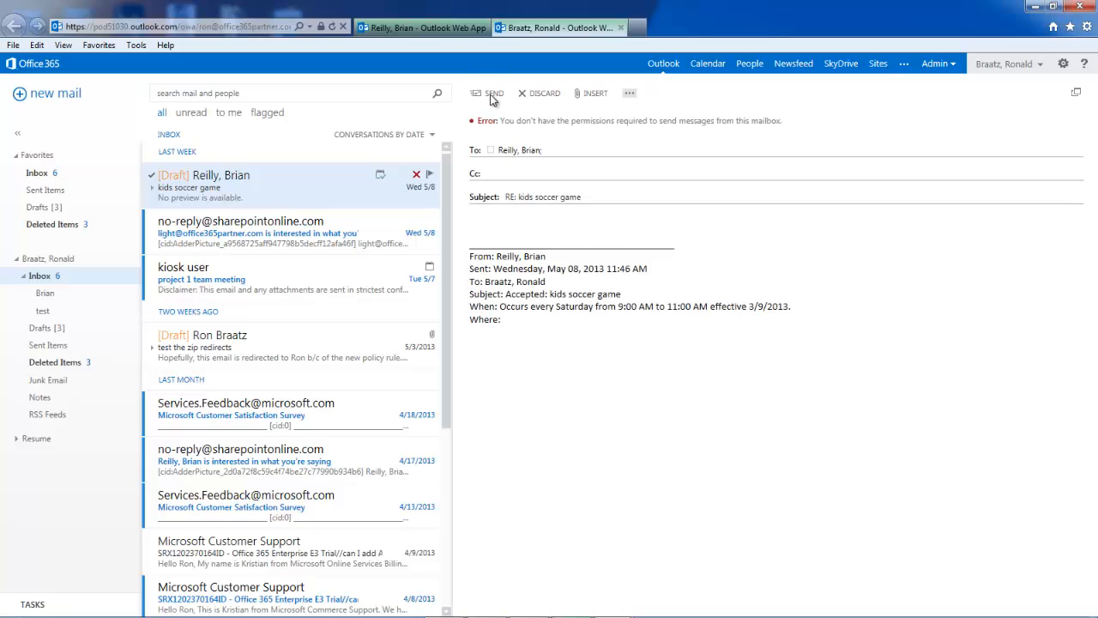
mouse_move(781, 137)
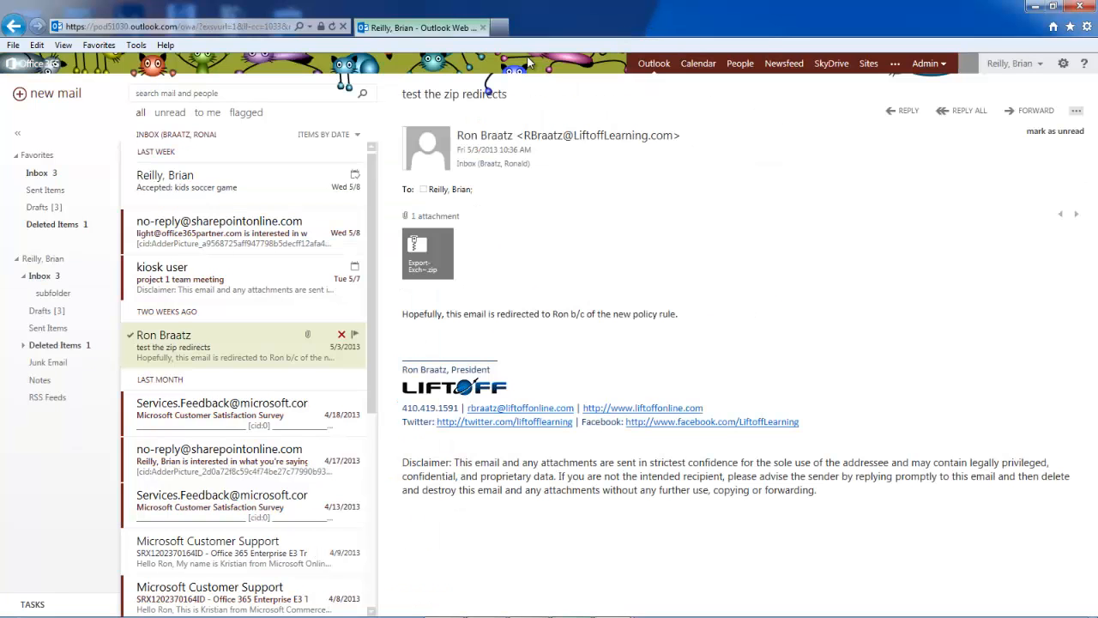
mouse_move(355, 208)
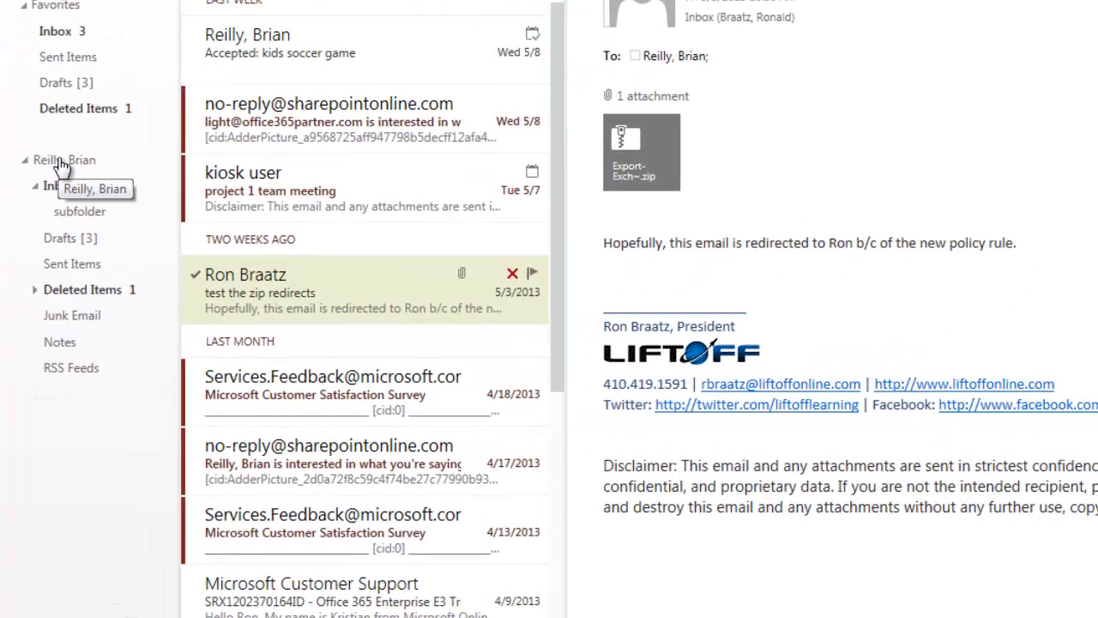
mouse_move(70, 169)
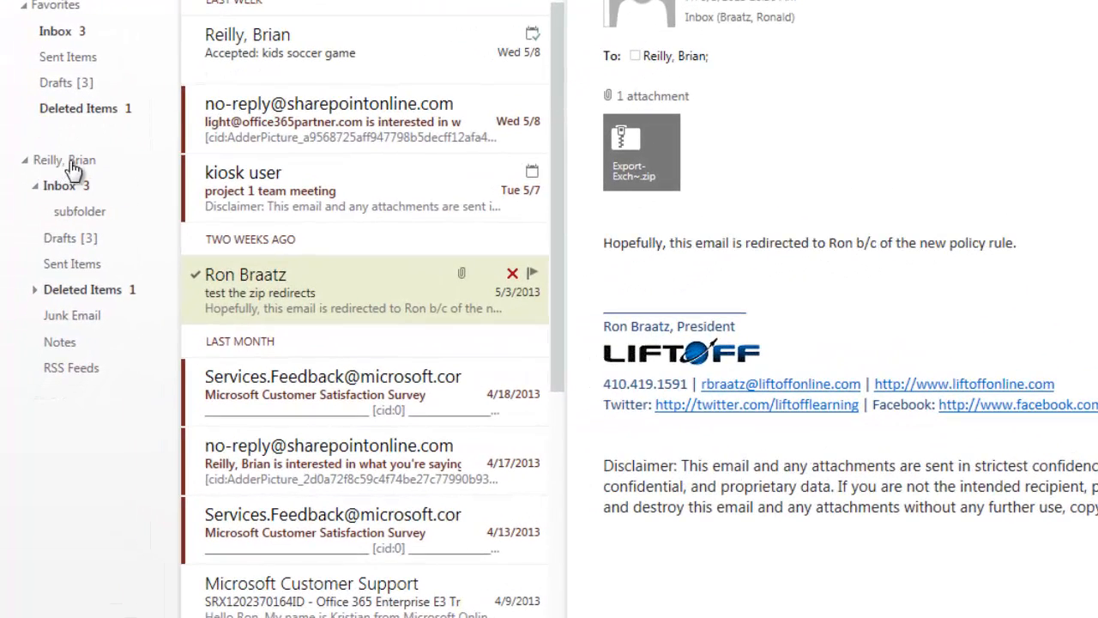
right_click(64, 160)
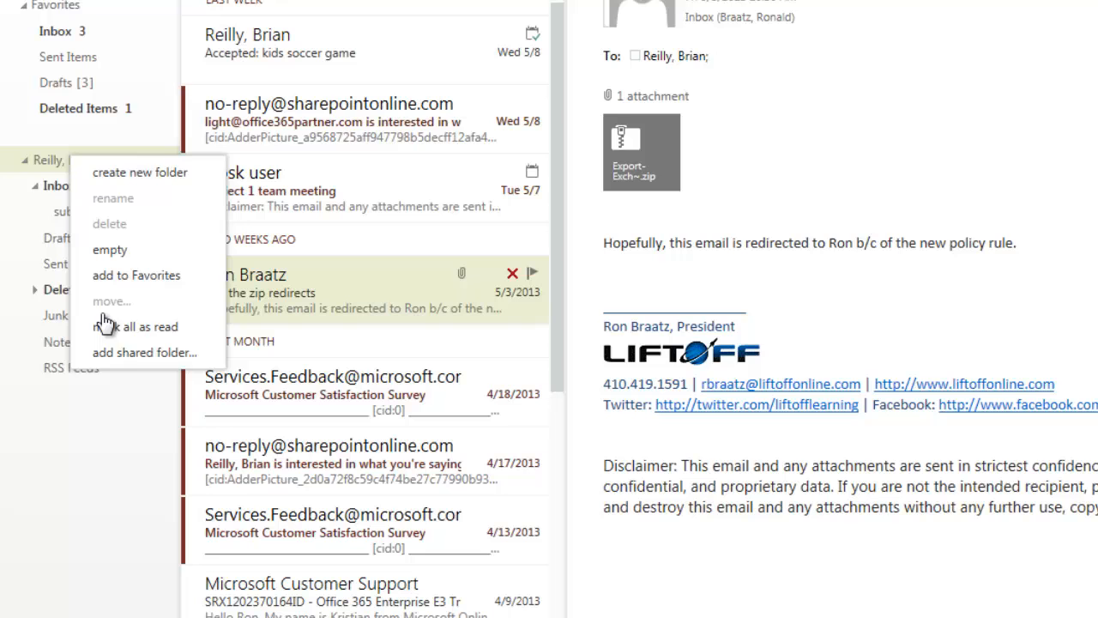
click(144, 351)
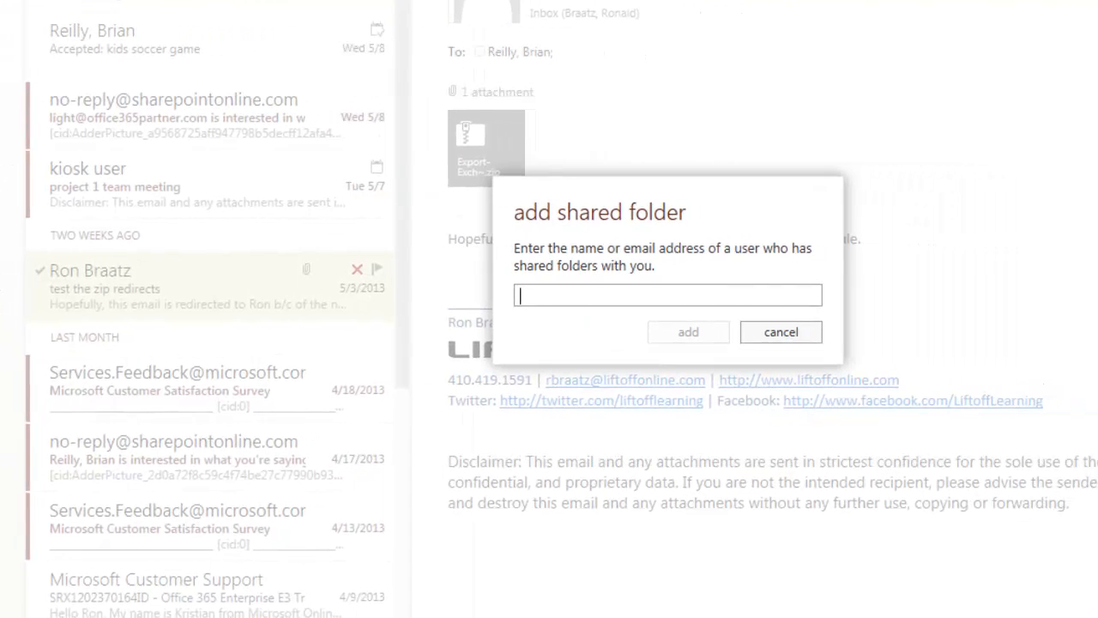
text(ro)
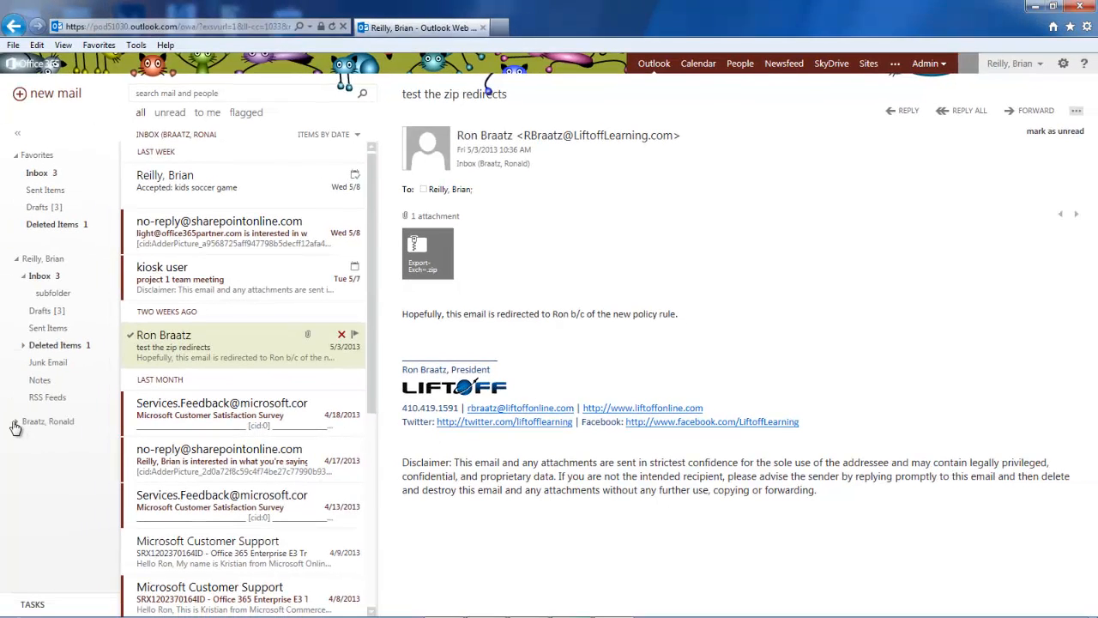
click(23, 421)
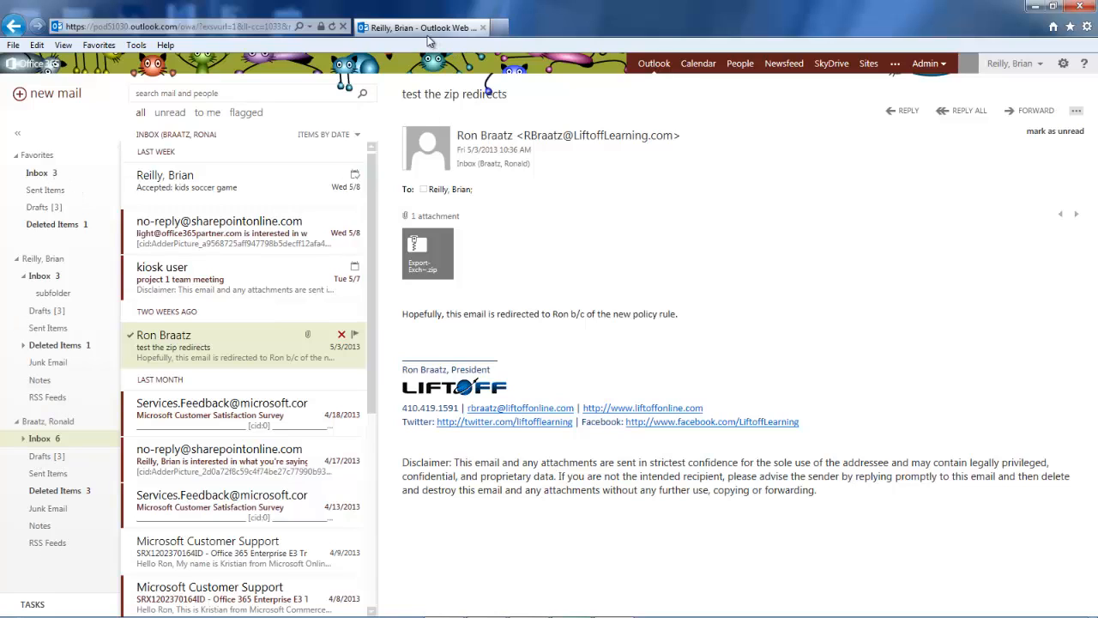
mouse_move(549, 306)
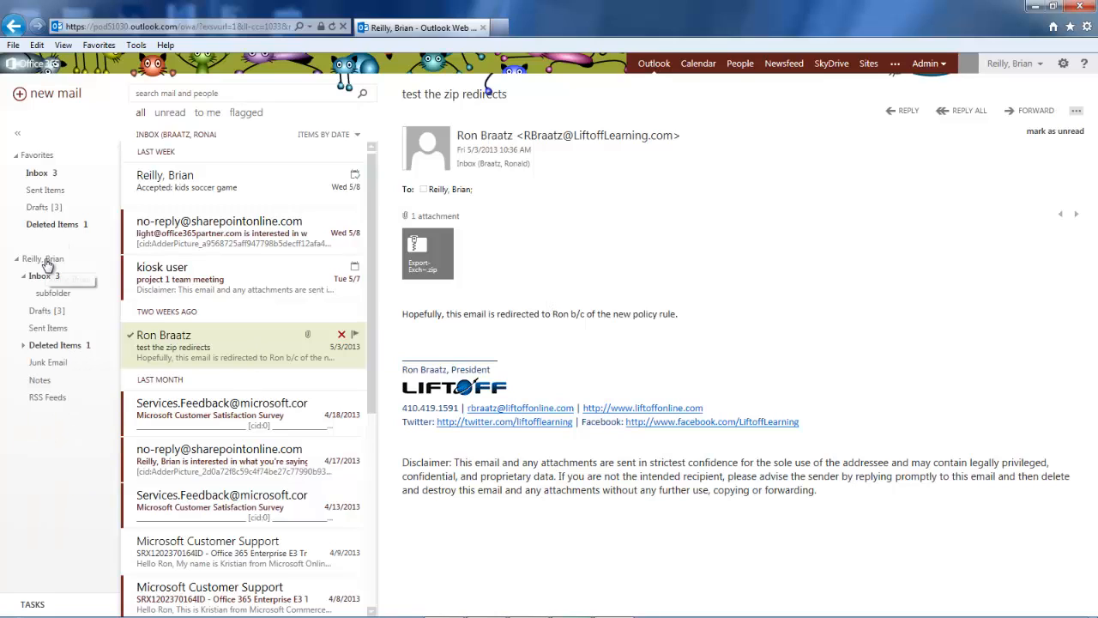
mouse_move(42, 259)
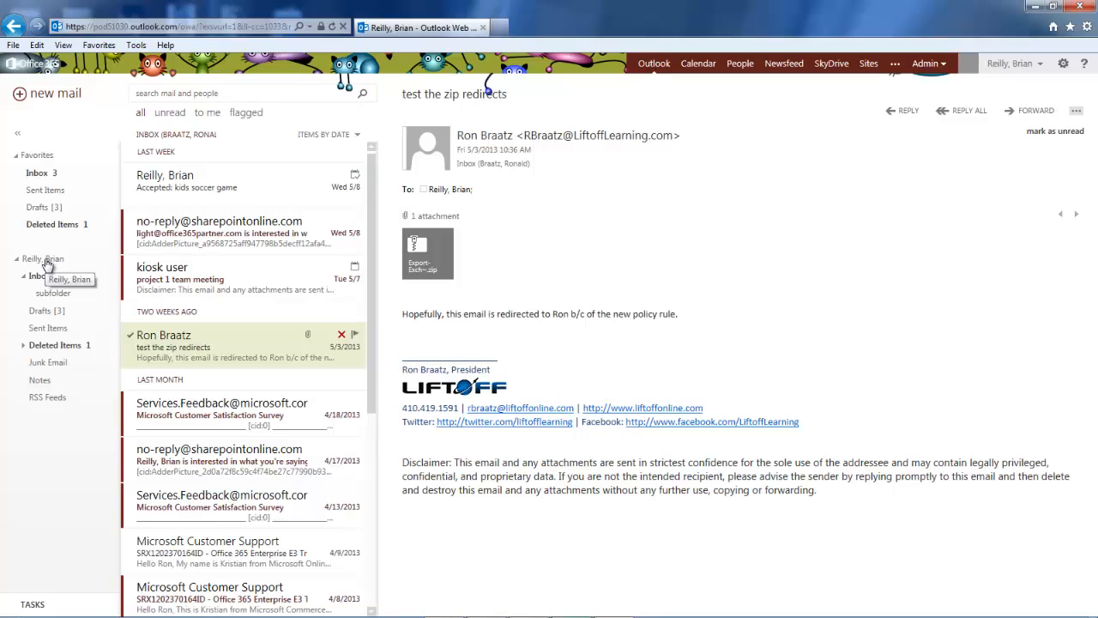
- Add the Resume mailbox as a shared folder in the folder list
right_click(43, 258)
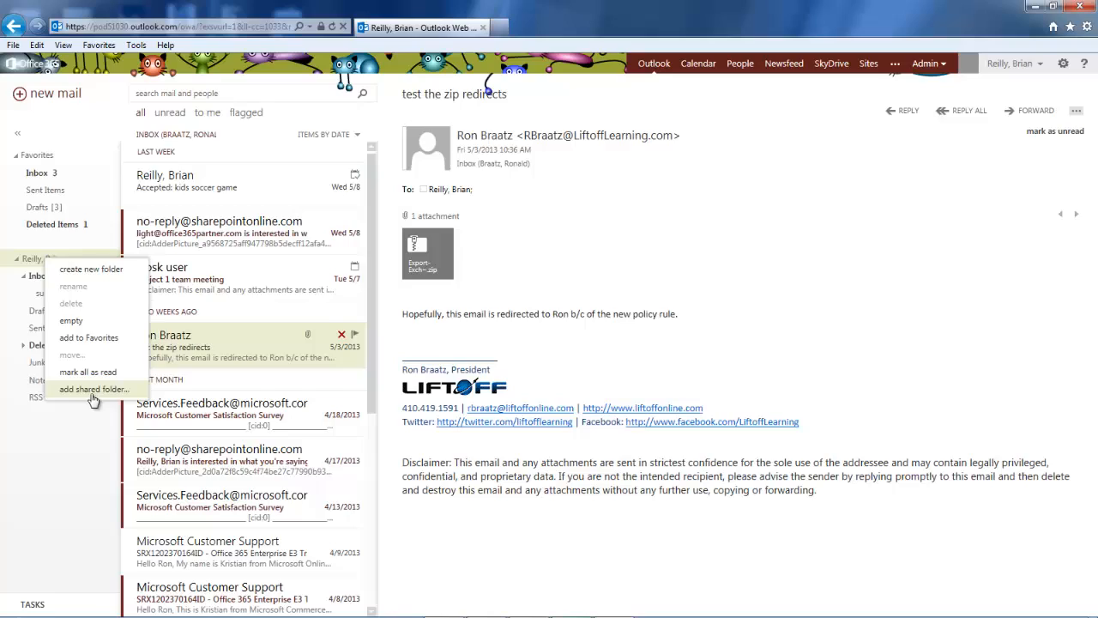
click(93, 388)
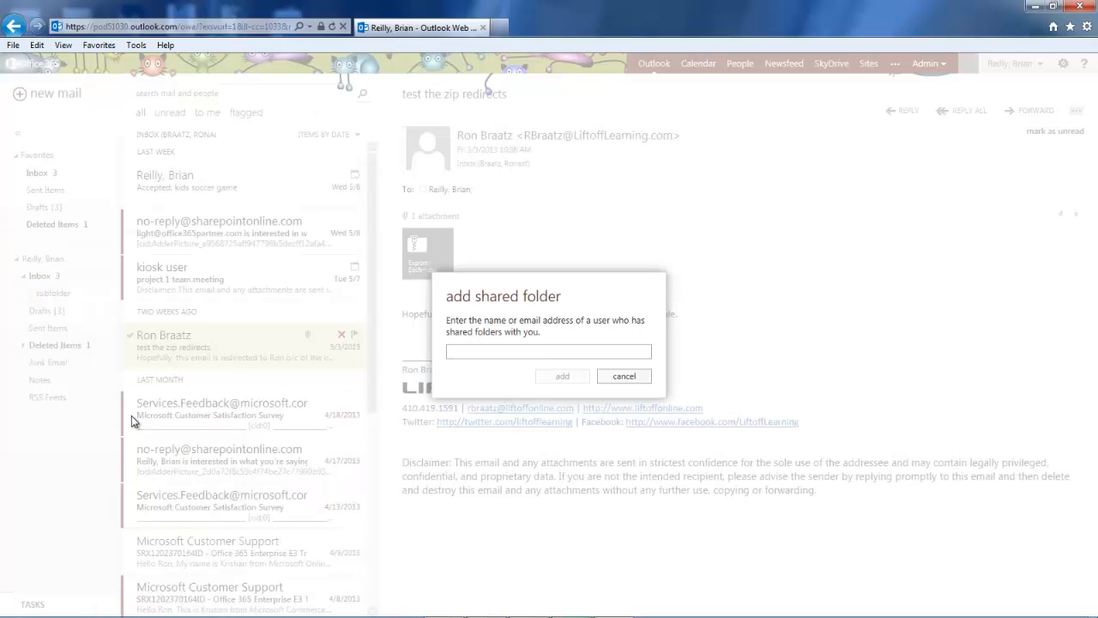
text(res)
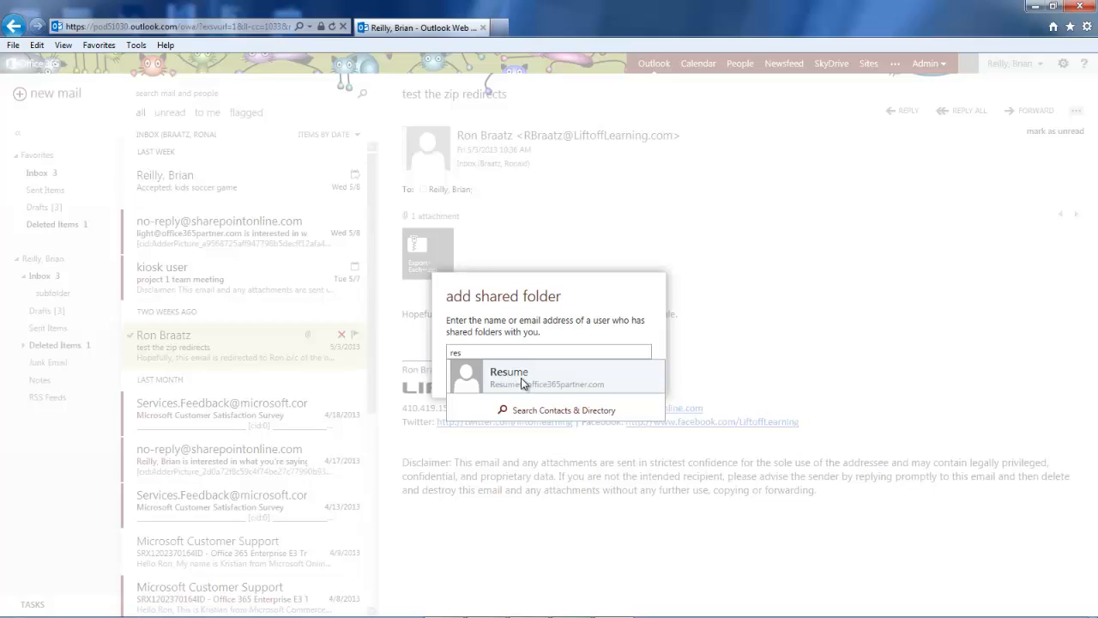
click(509, 376)
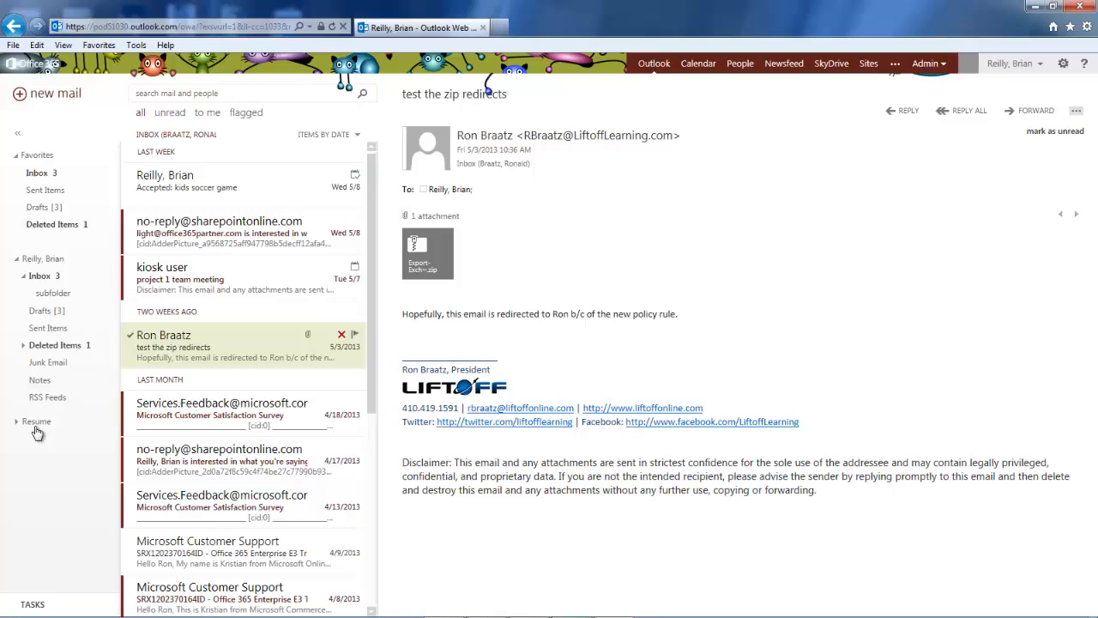
mouse_move(26, 407)
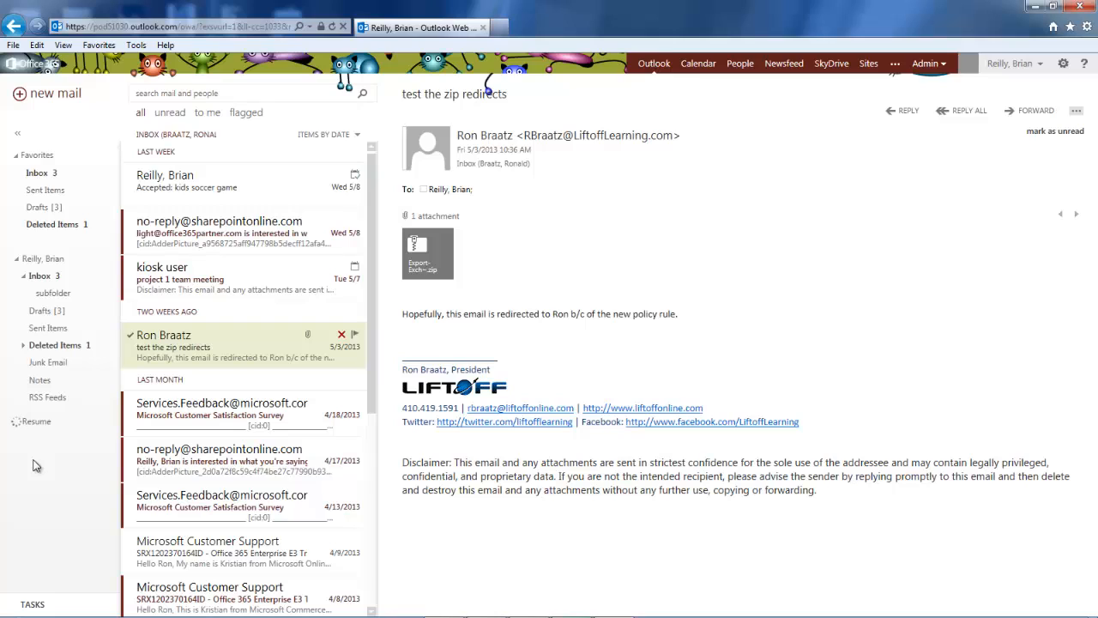
click(39, 438)
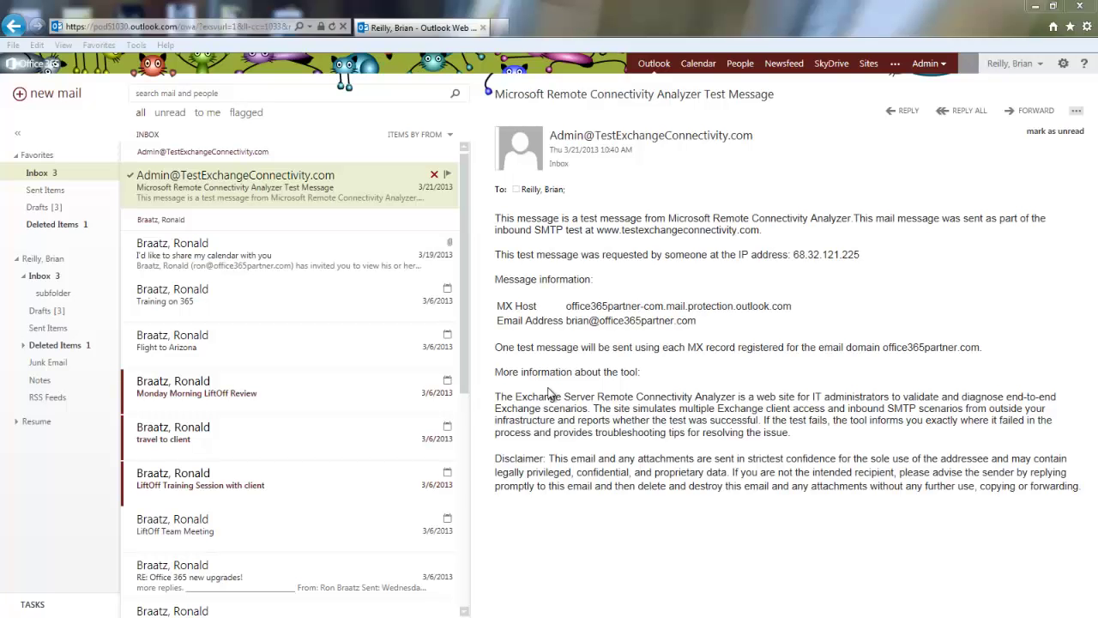
mouse_move(595, 229)
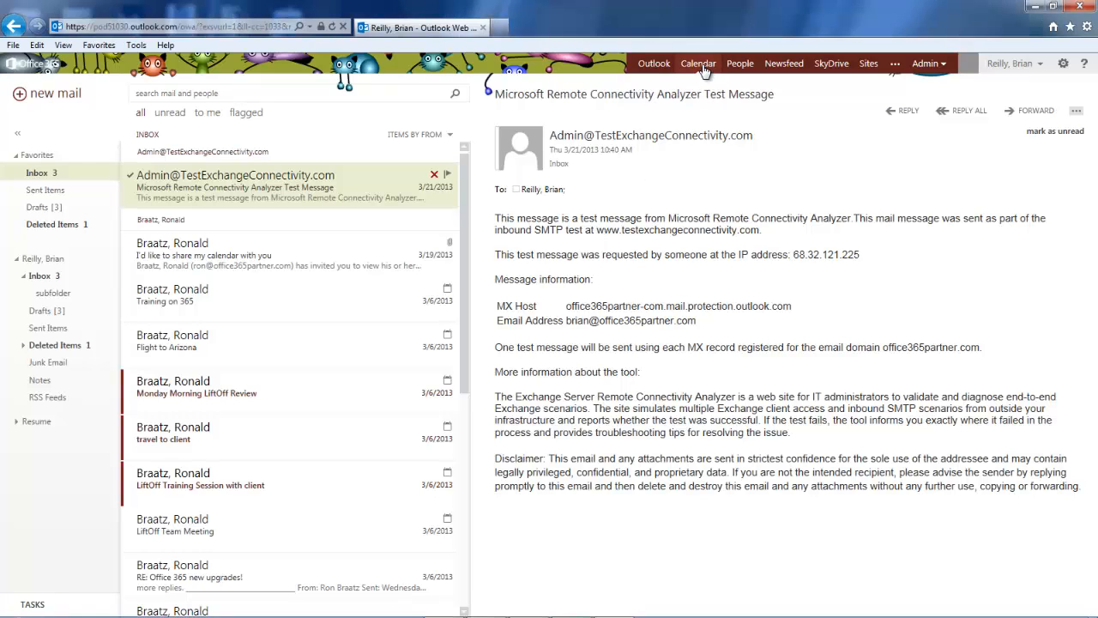
click(697, 63)
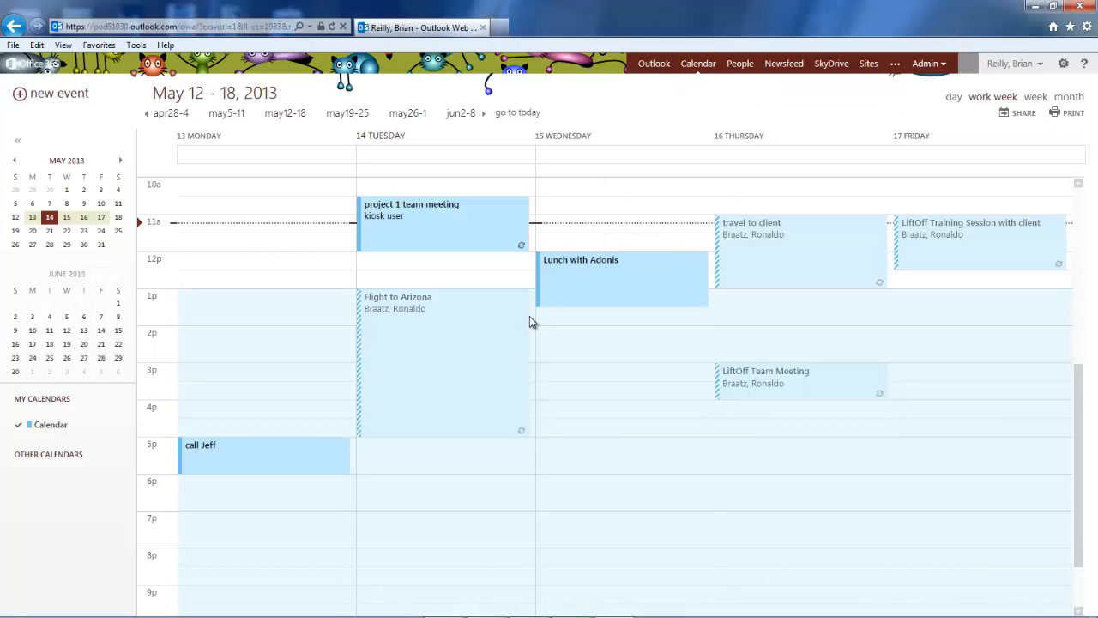
mouse_move(574, 394)
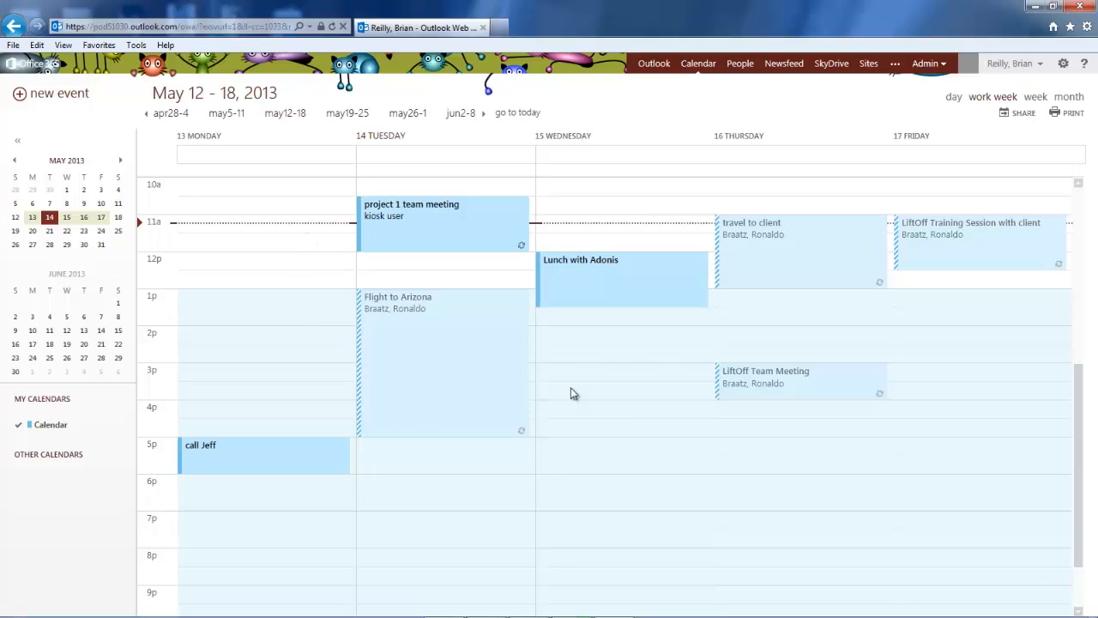
mouse_move(855, 404)
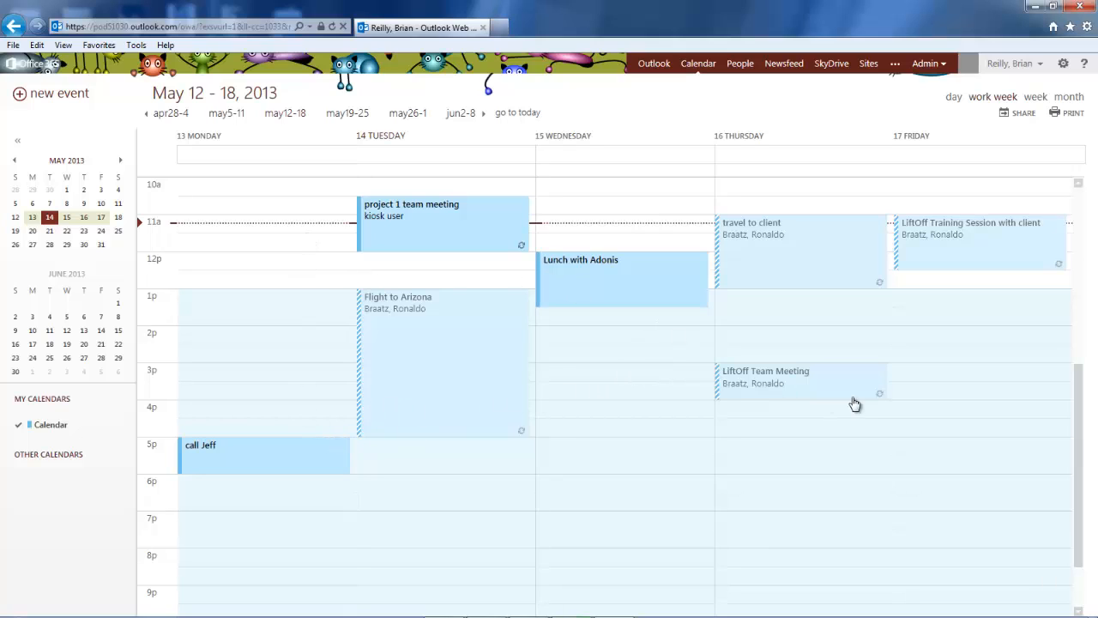
mouse_move(575, 362)
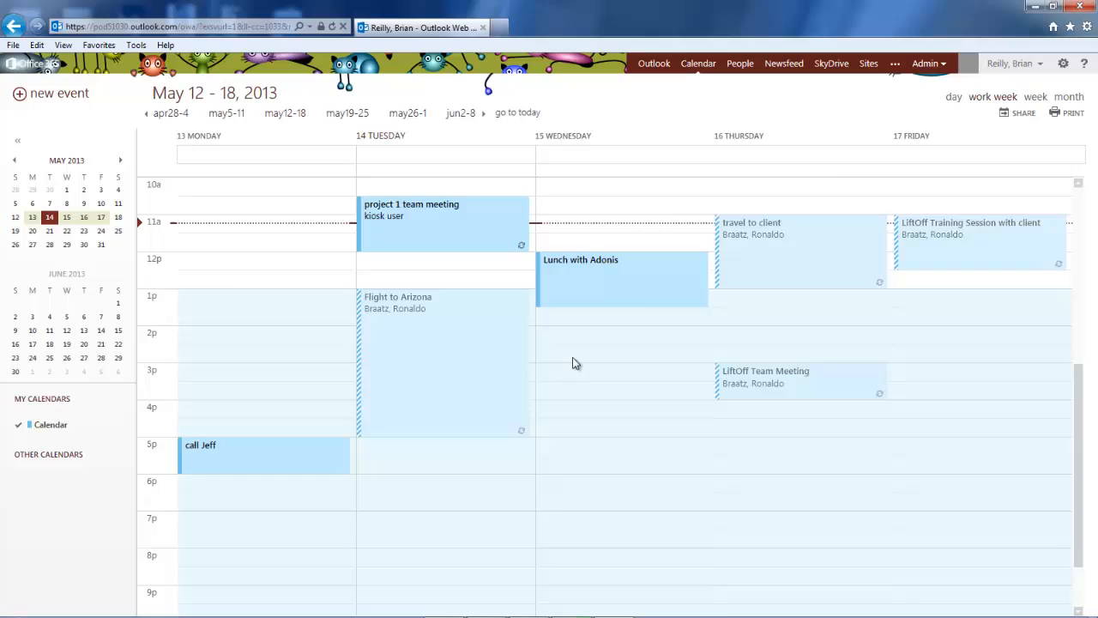
click(953, 97)
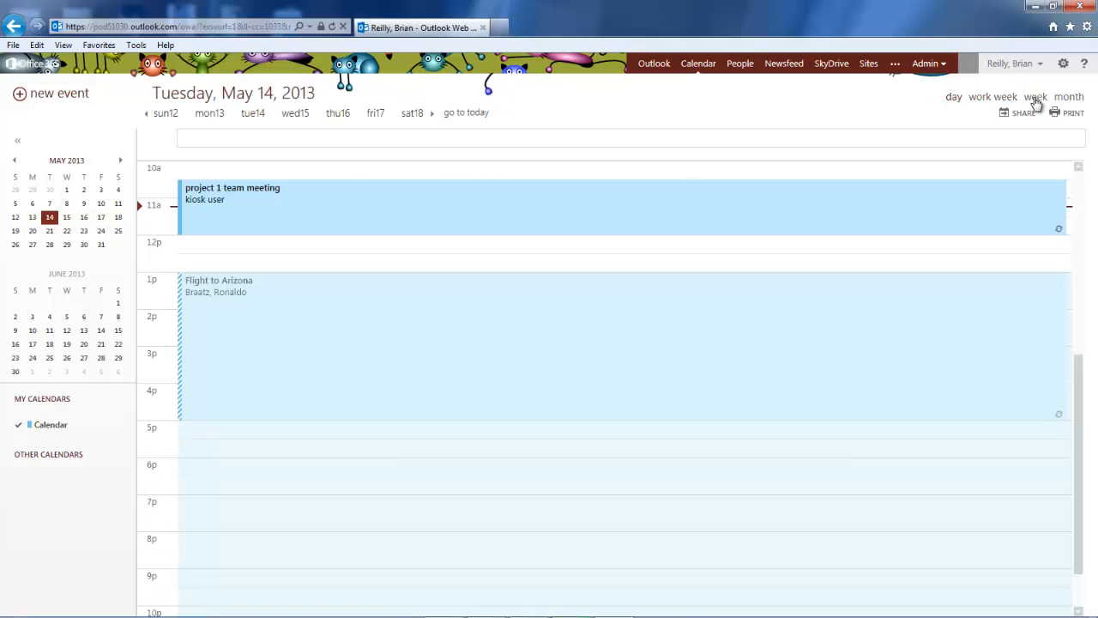
click(1035, 96)
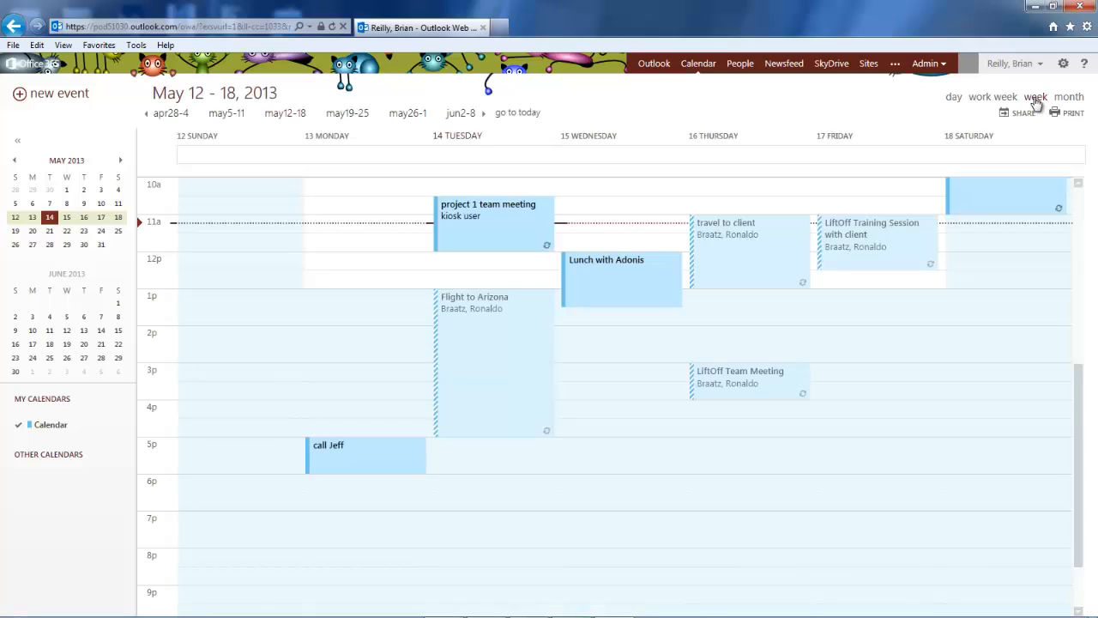
mouse_move(1068, 96)
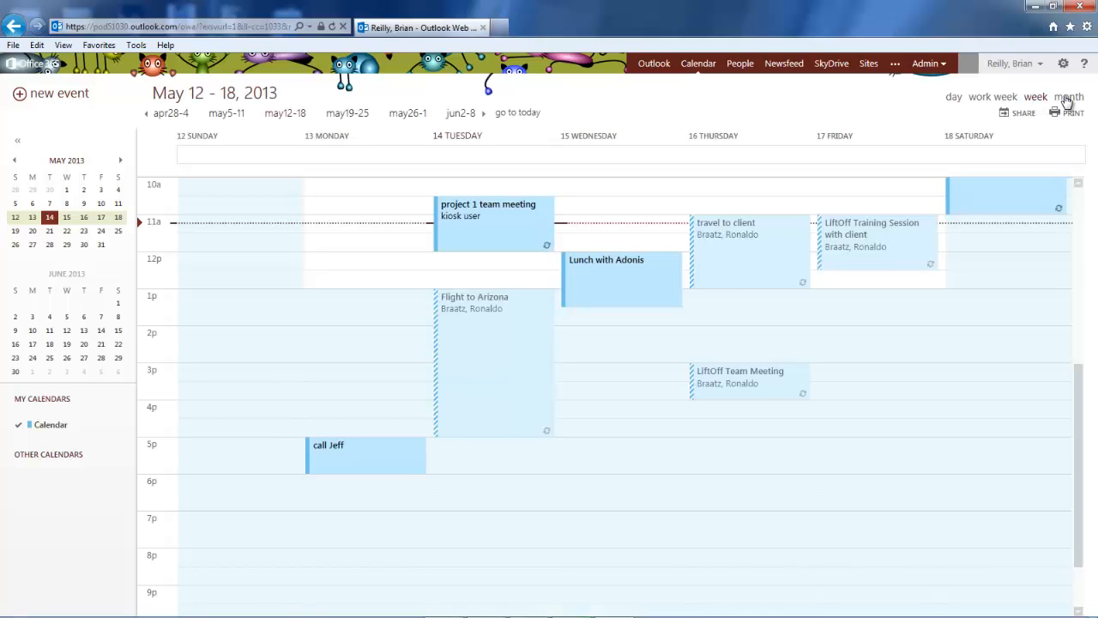
click(1068, 96)
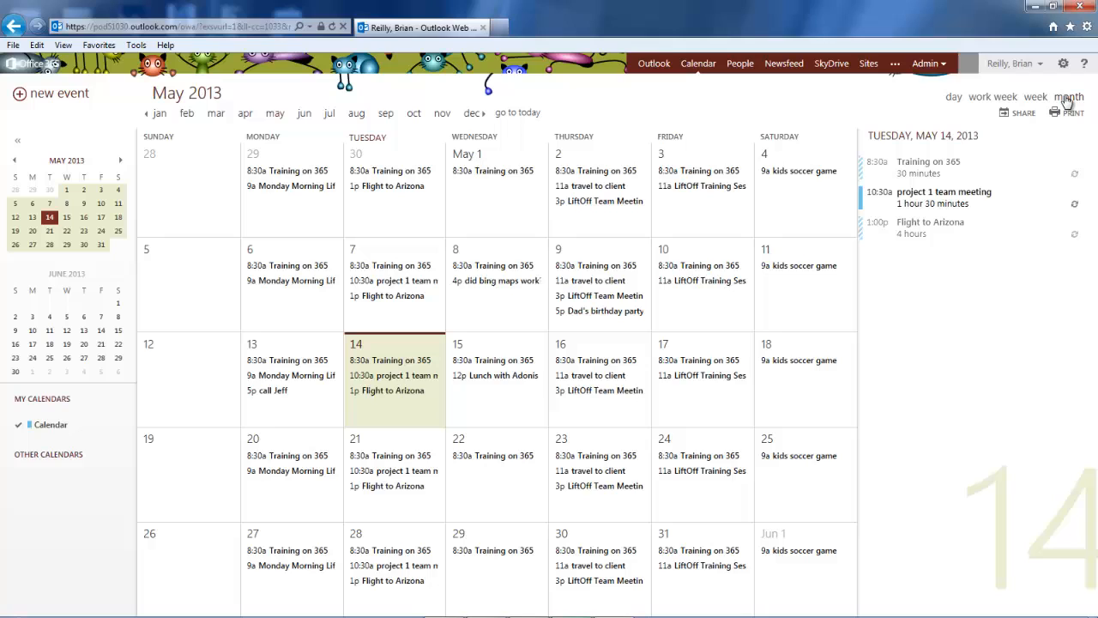
mouse_move(998, 101)
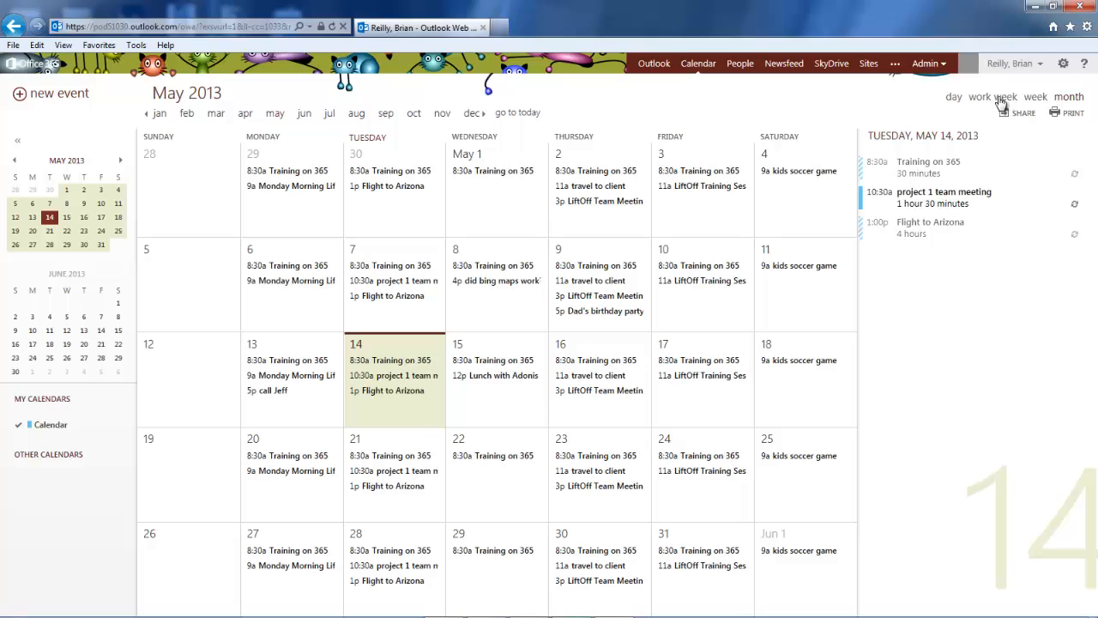
click(992, 96)
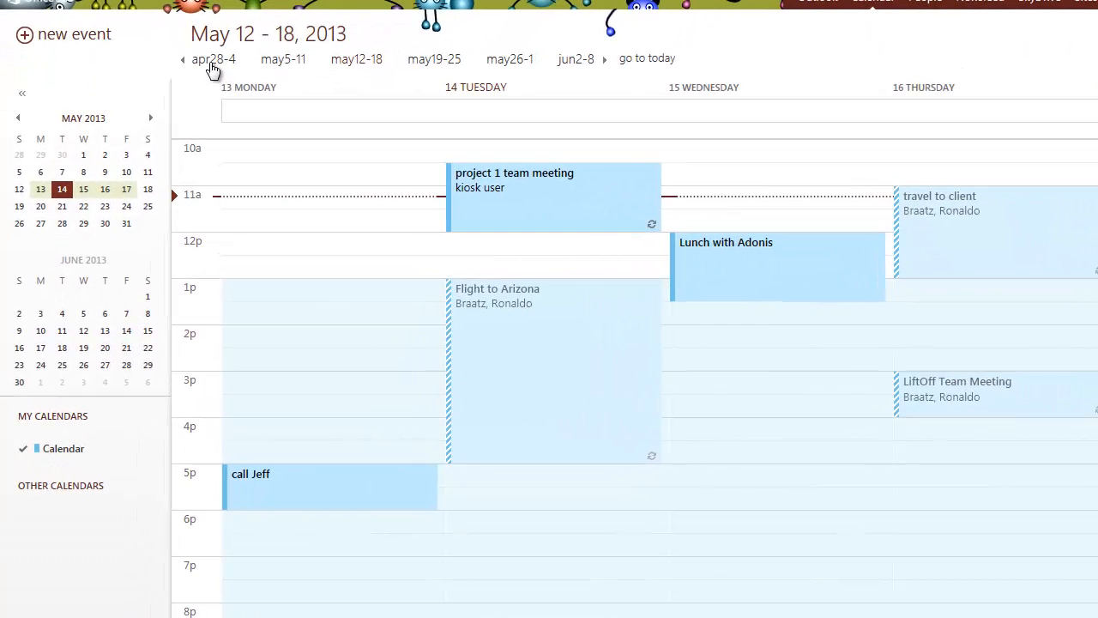
- Browse the May 5–11 and May 26–June 1 weeks, then show April 7–13
click(282, 58)
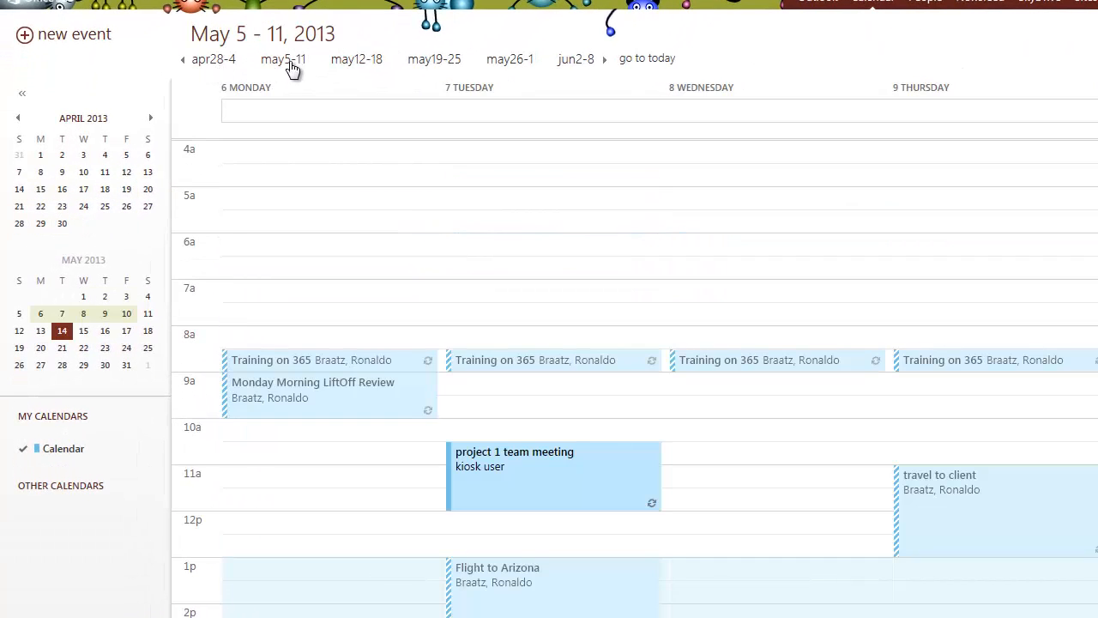
click(510, 59)
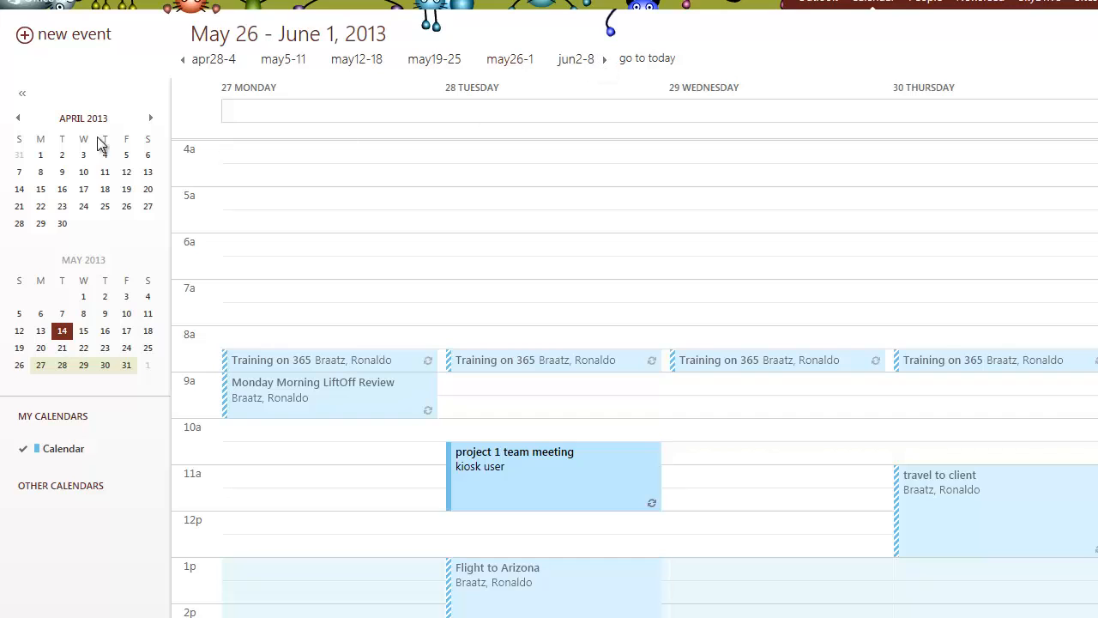
mouse_move(165, 111)
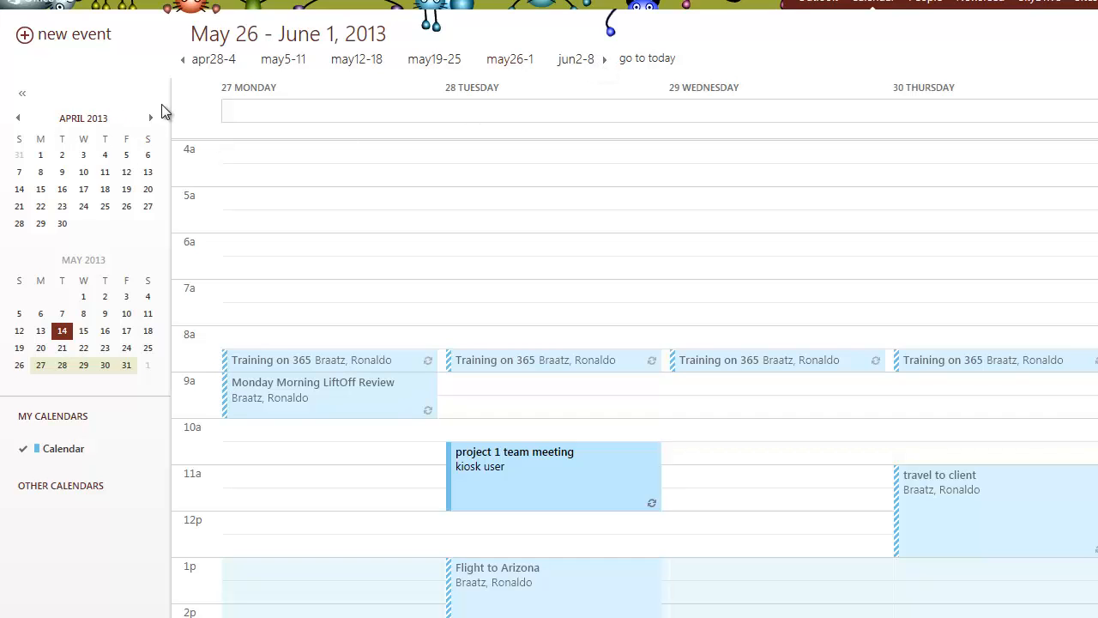
mouse_move(104, 157)
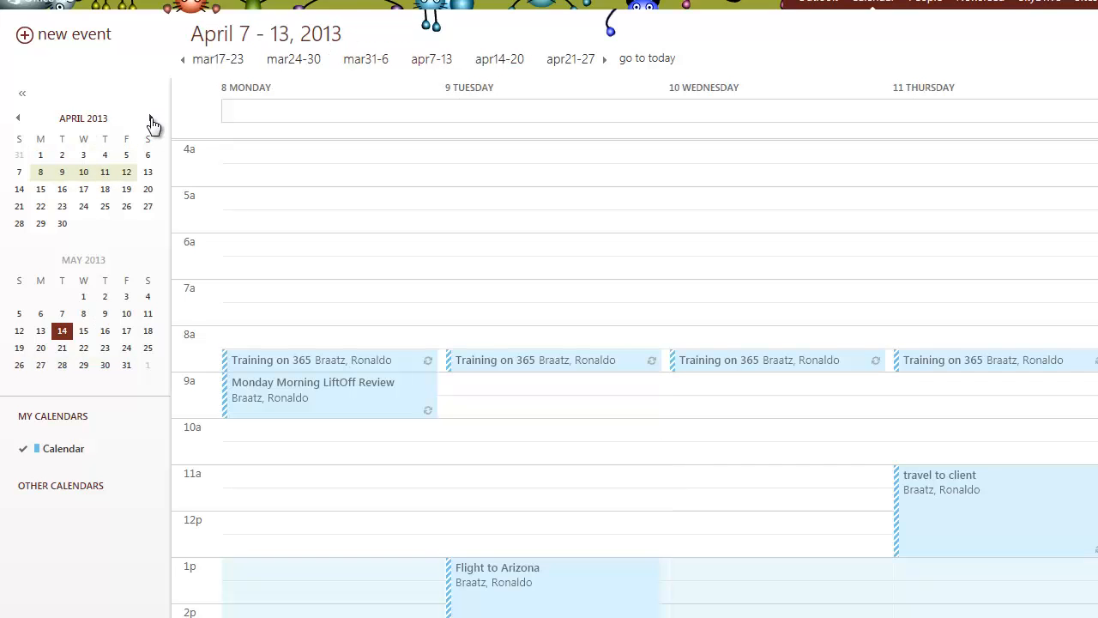
click(150, 117)
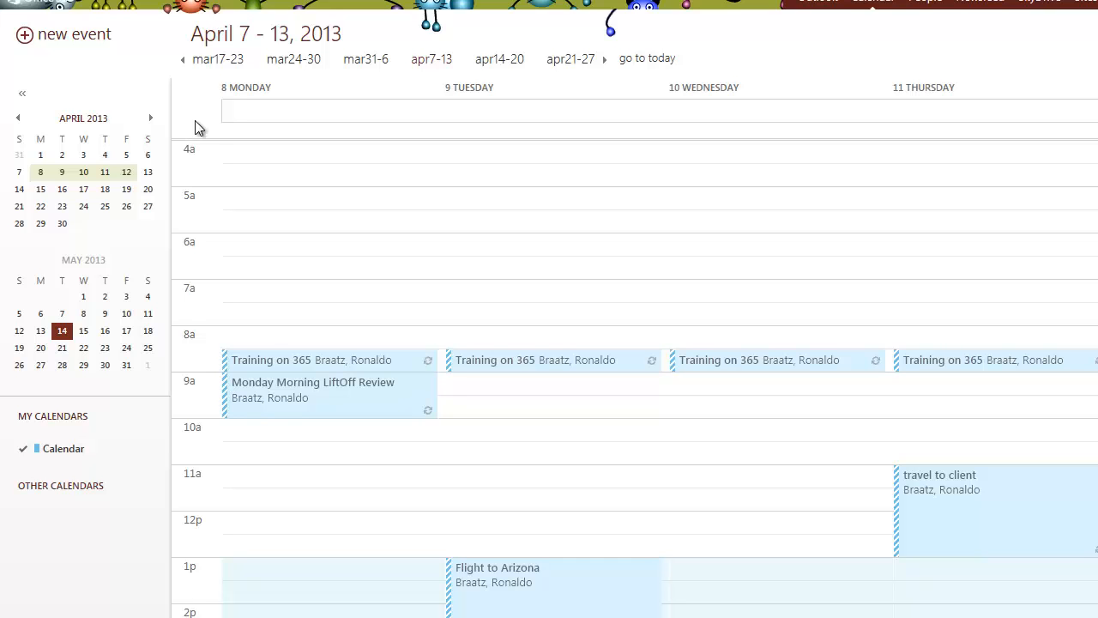
mouse_move(93, 333)
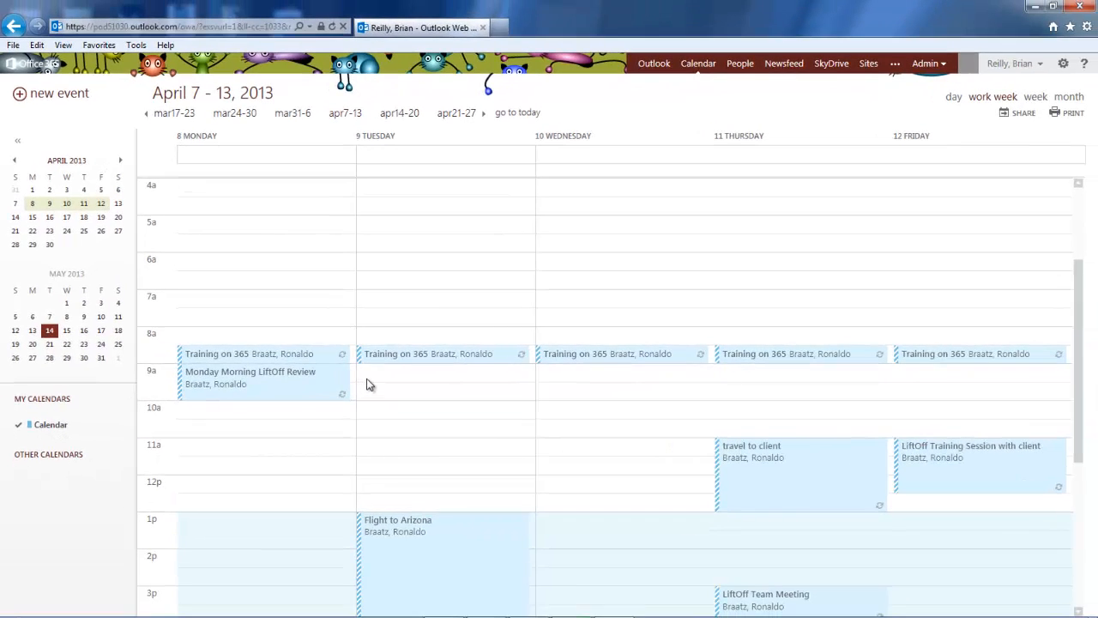
- Create a 'lunch' event in the 12p slot on Wednesday, April 10
scroll(down, 3)
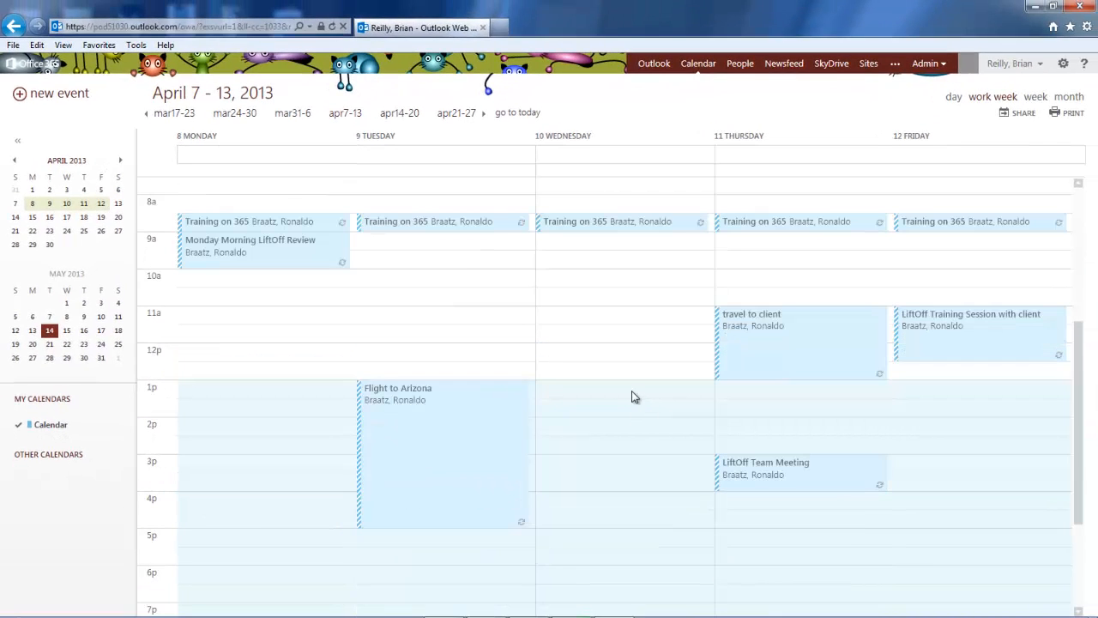
click(622, 352)
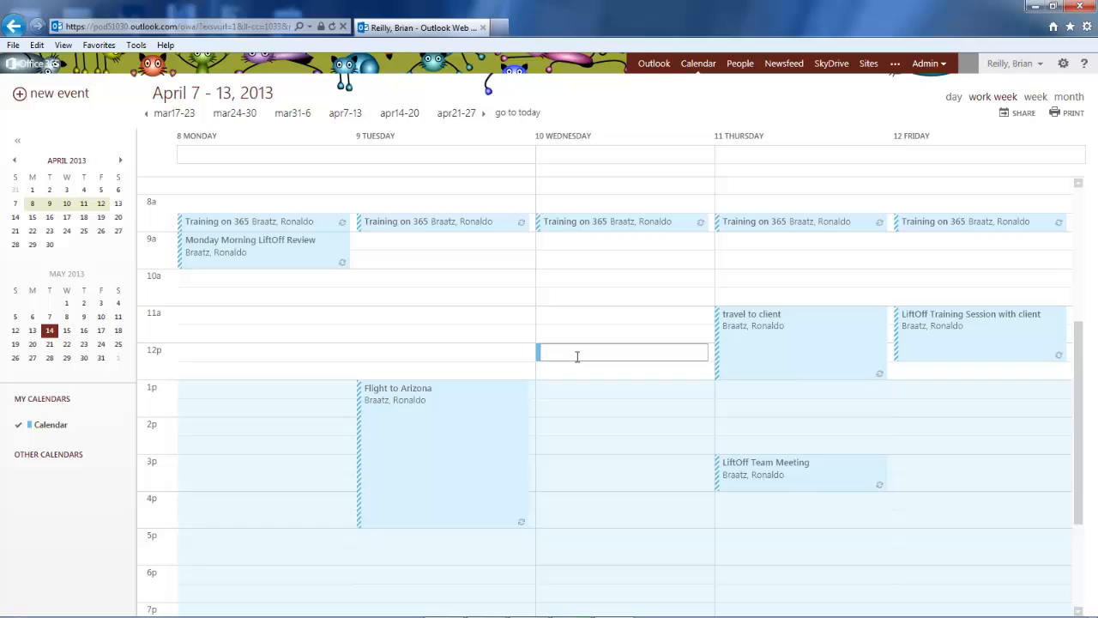
text(lu)
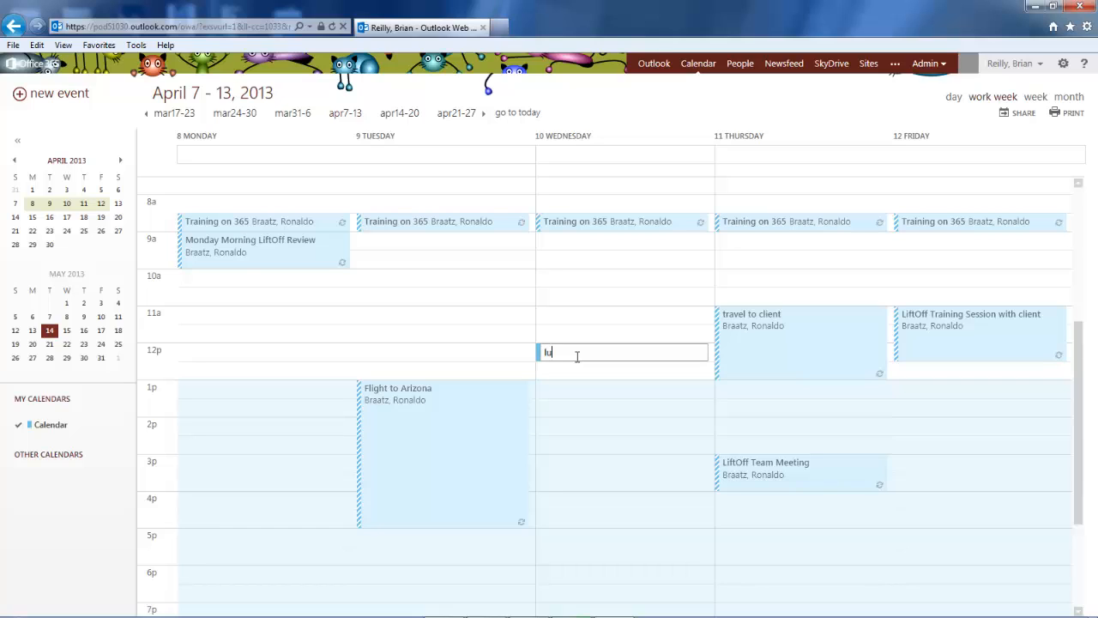
text(nch)
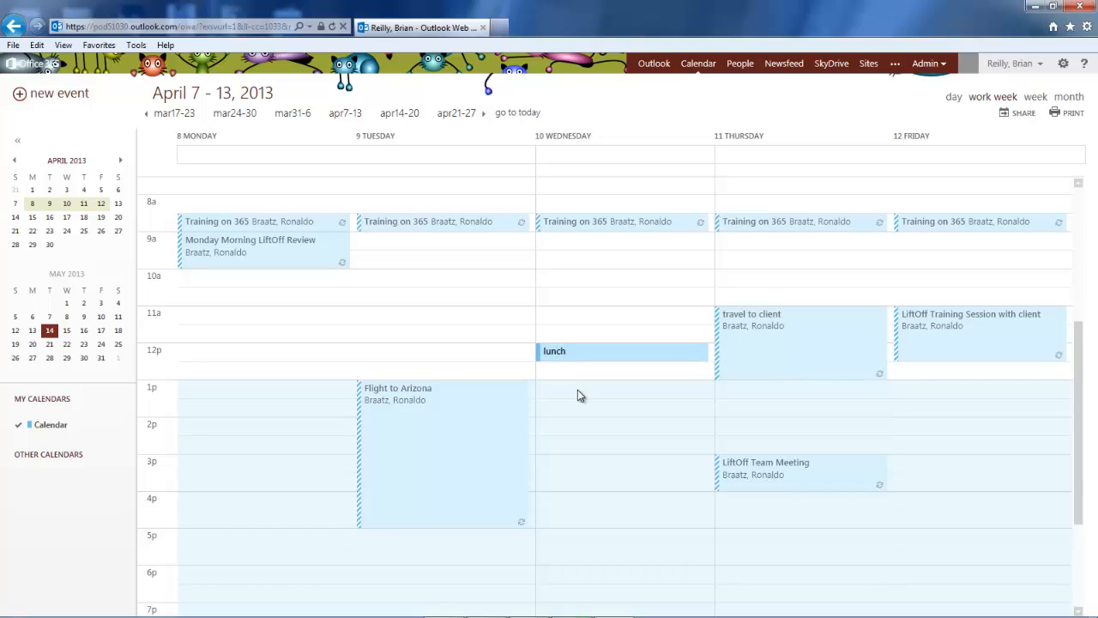
mouse_move(556, 400)
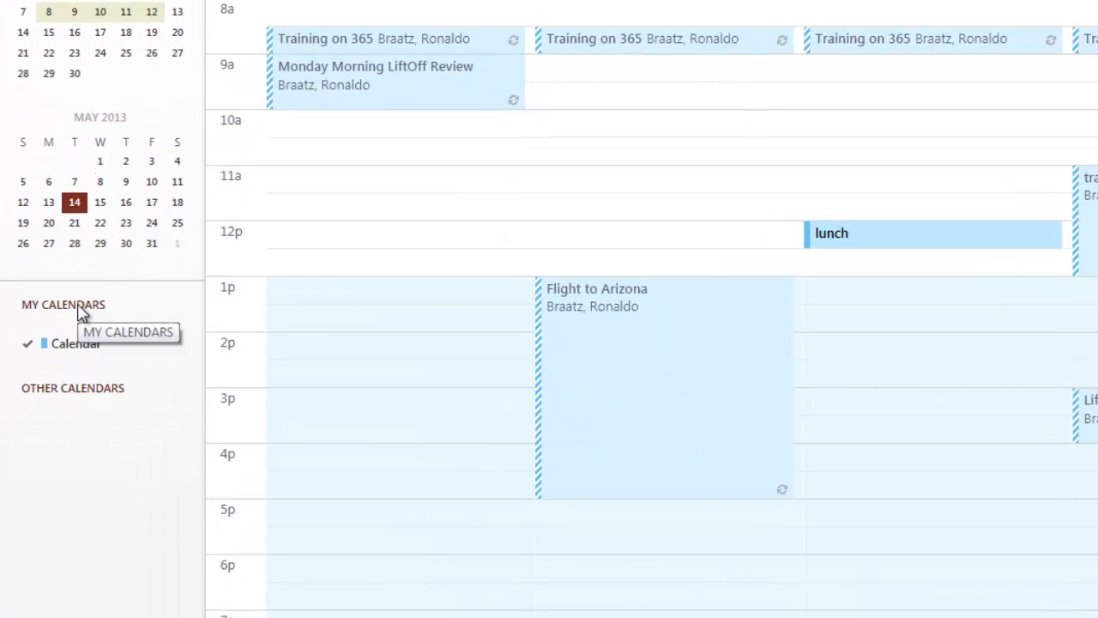
- Set the main Calendar's colour to yellow from its right-click menu
right_click(75, 343)
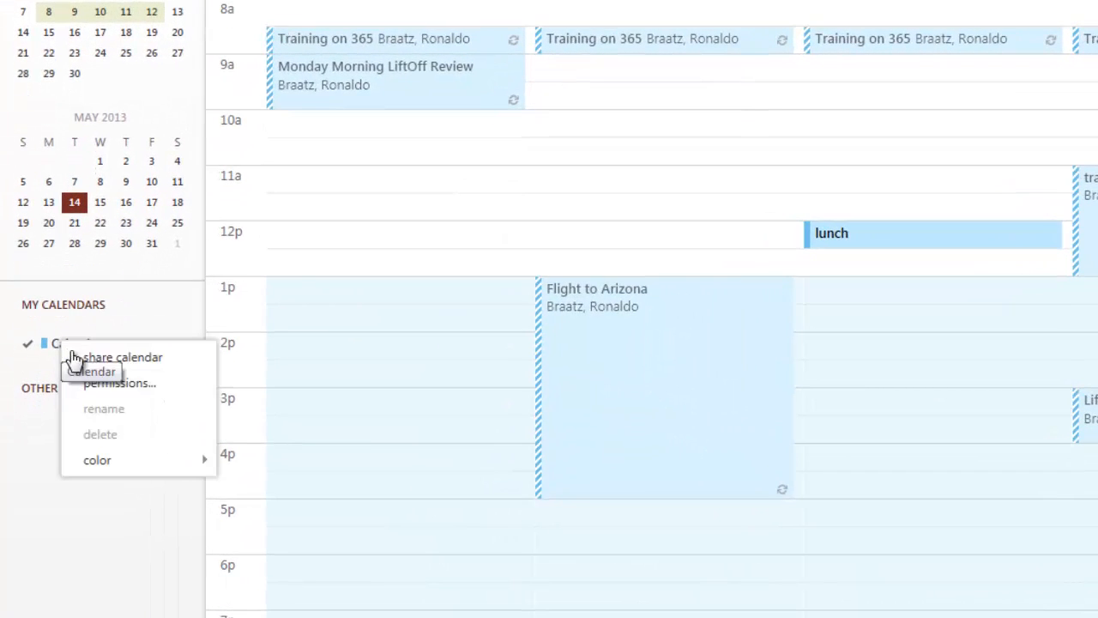
mouse_move(121, 357)
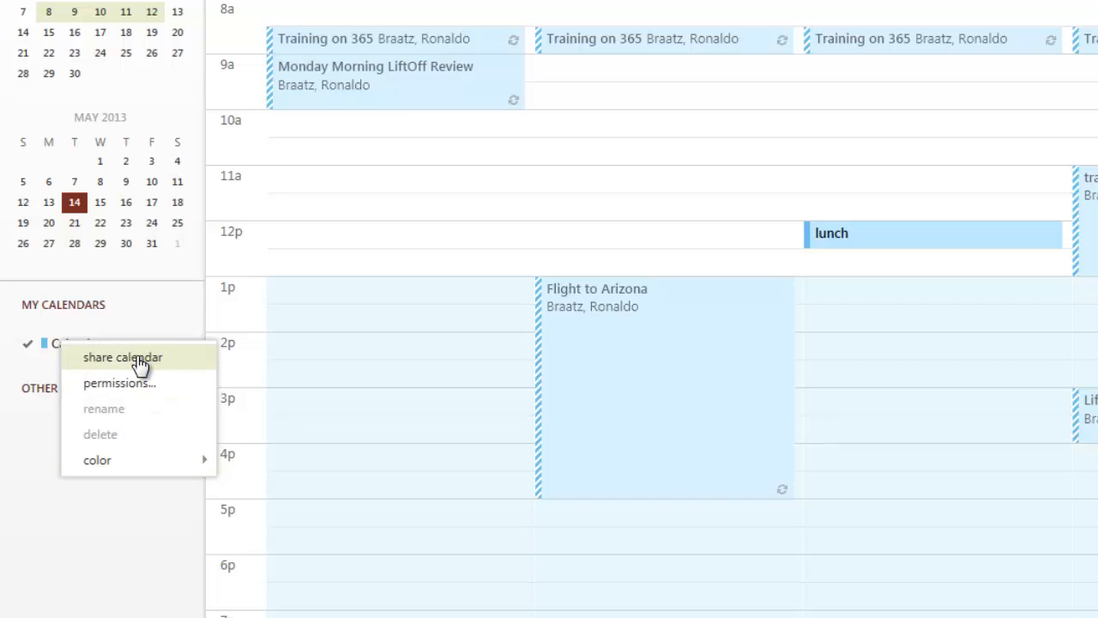
mouse_move(129, 383)
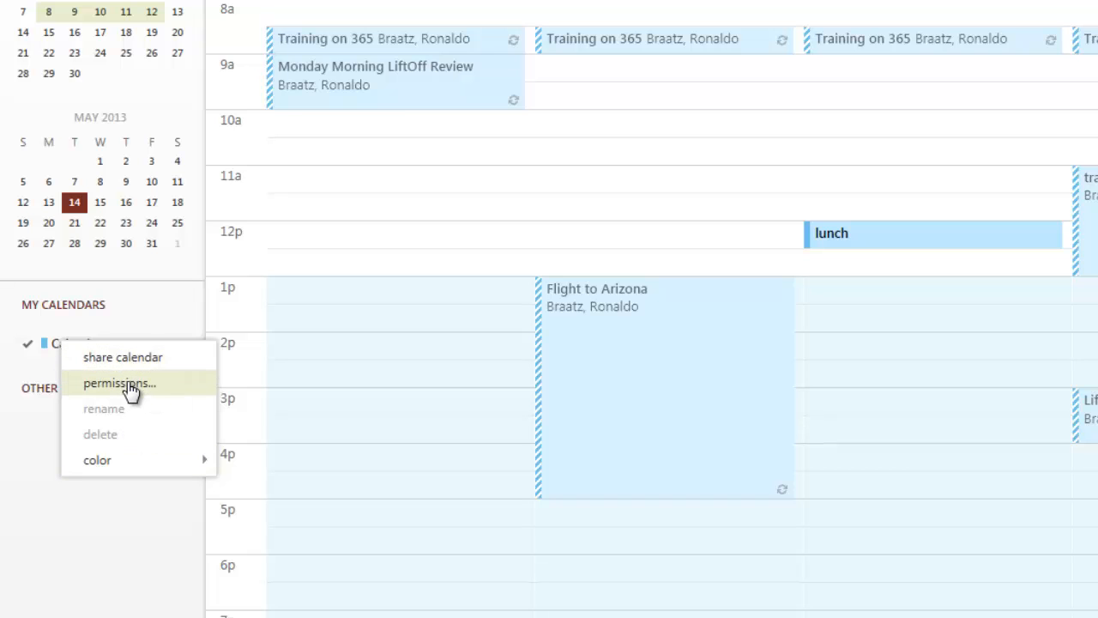
mouse_move(126, 442)
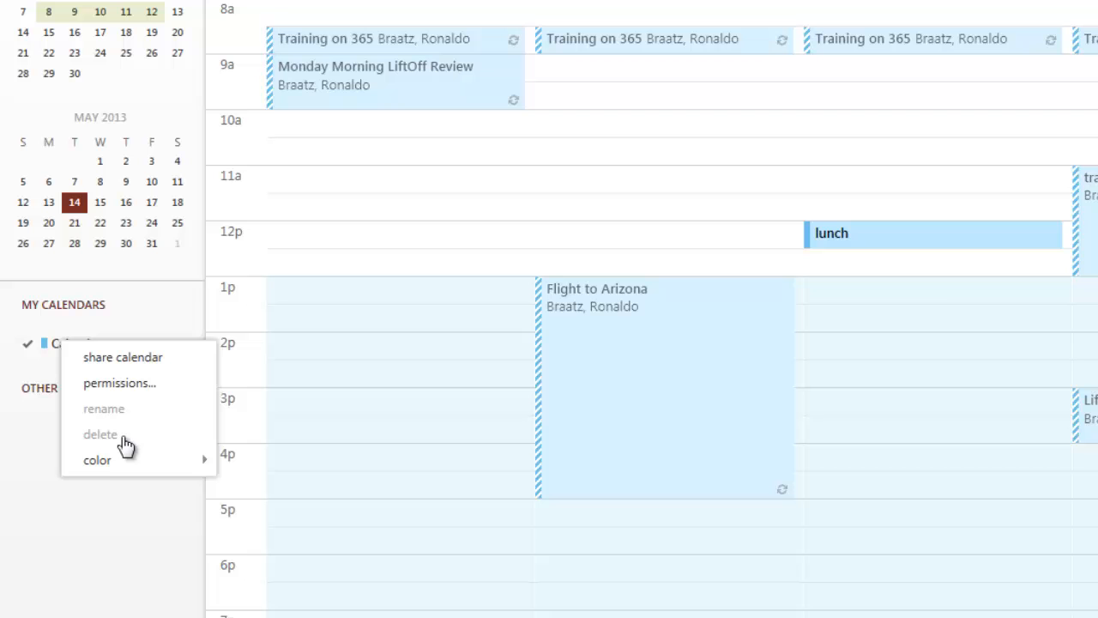
click(97, 460)
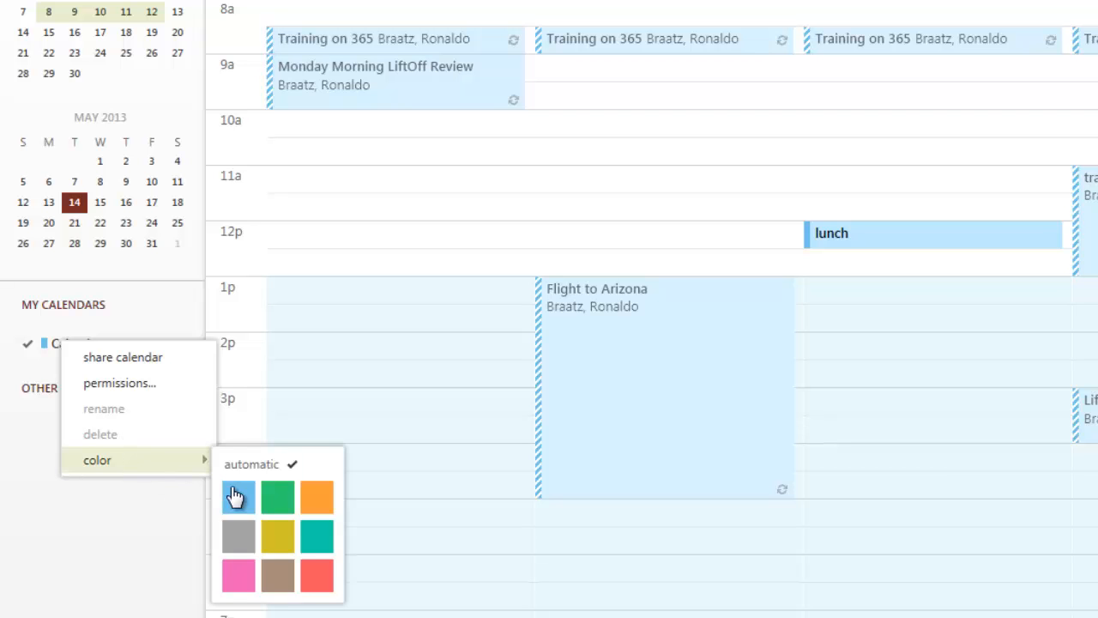
click(238, 495)
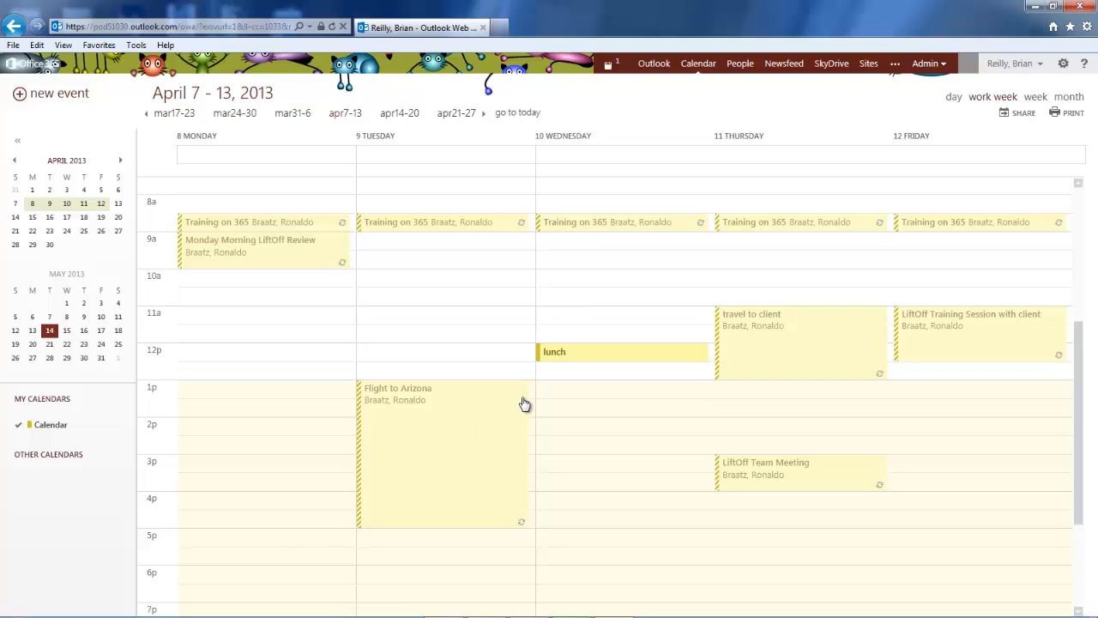
mouse_move(572, 468)
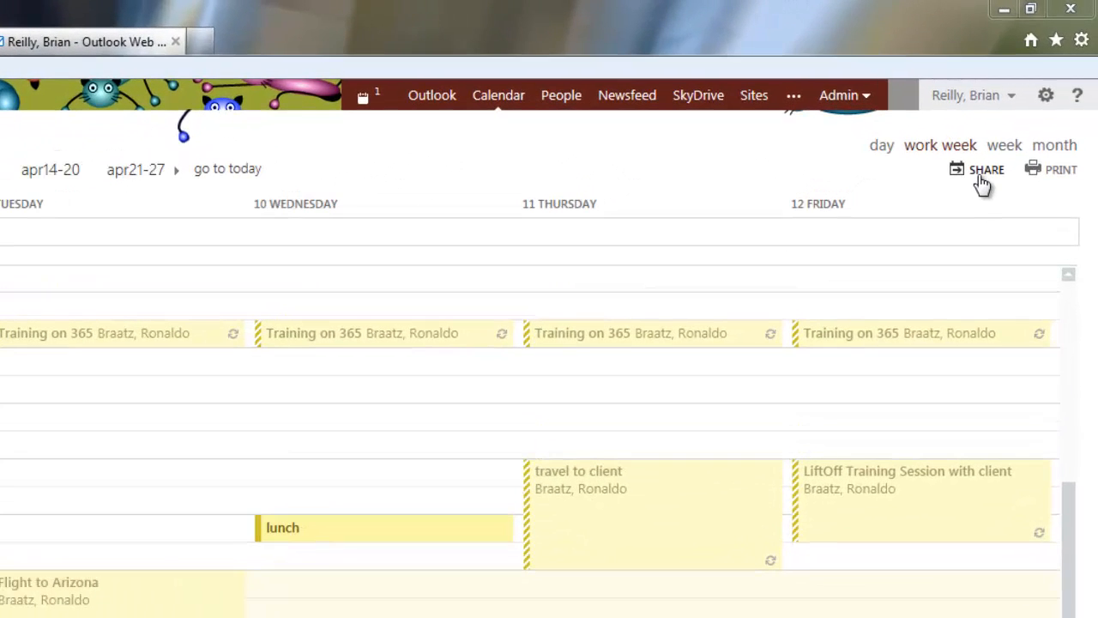
click(985, 169)
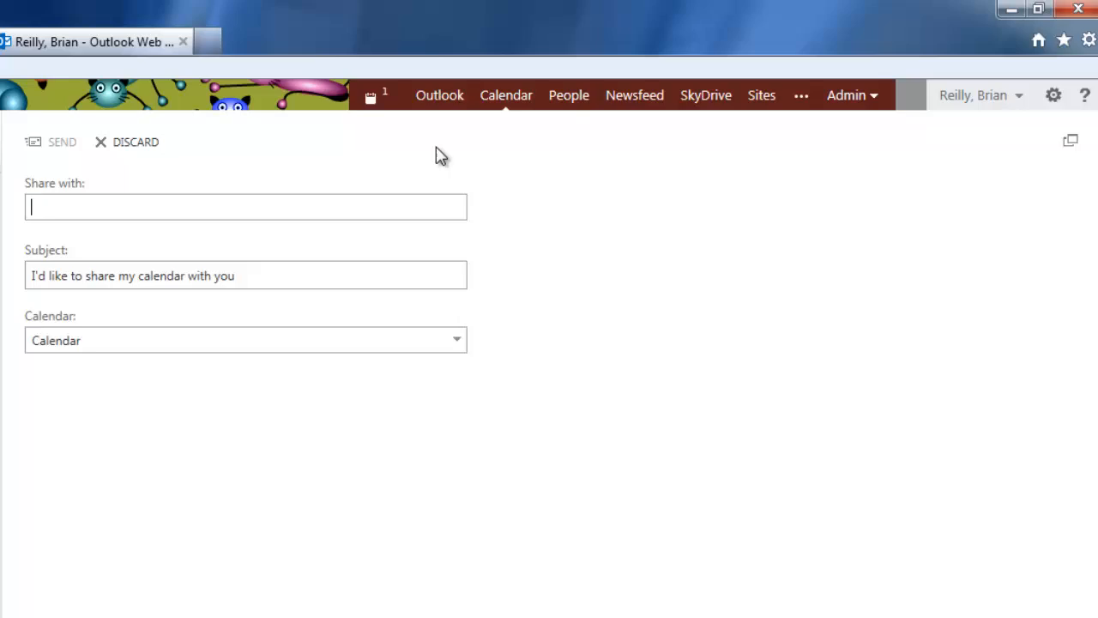
text(r)
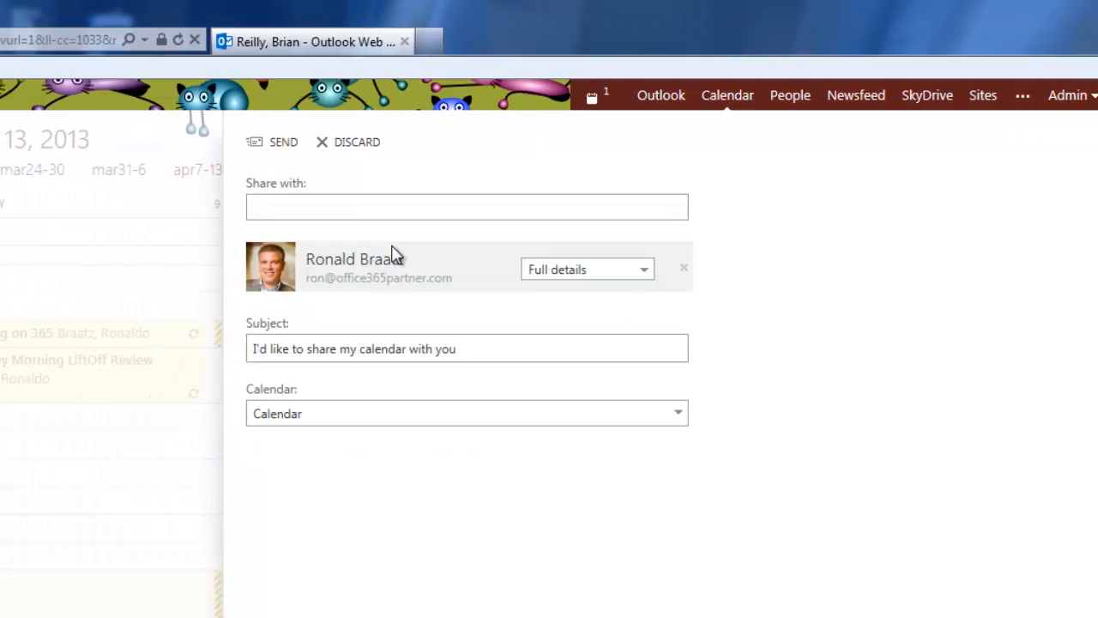
mouse_move(649, 274)
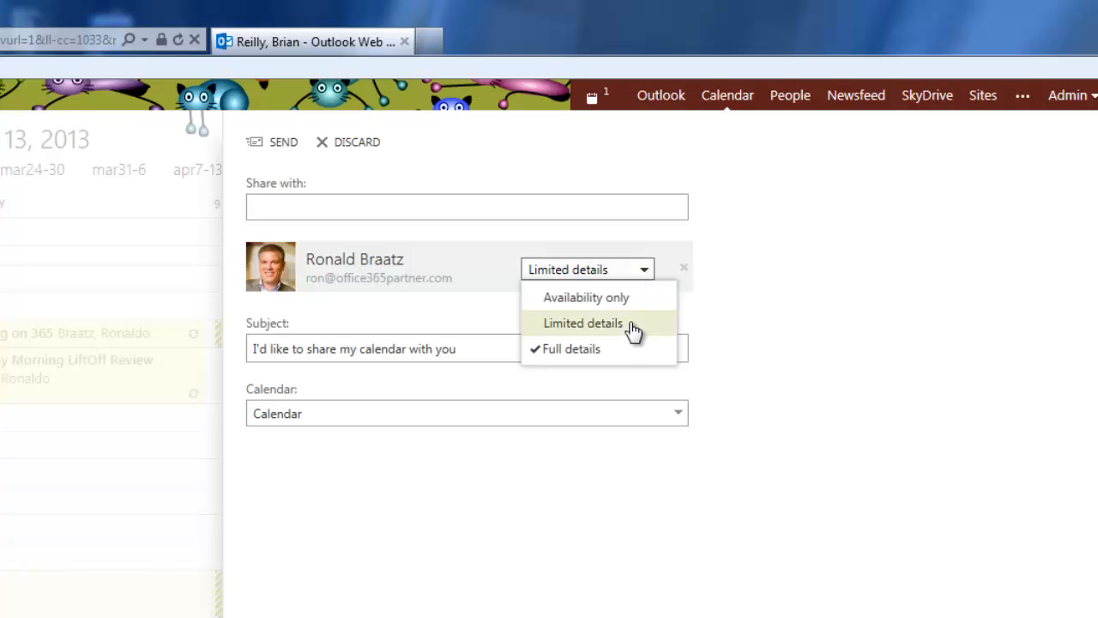
click(586, 297)
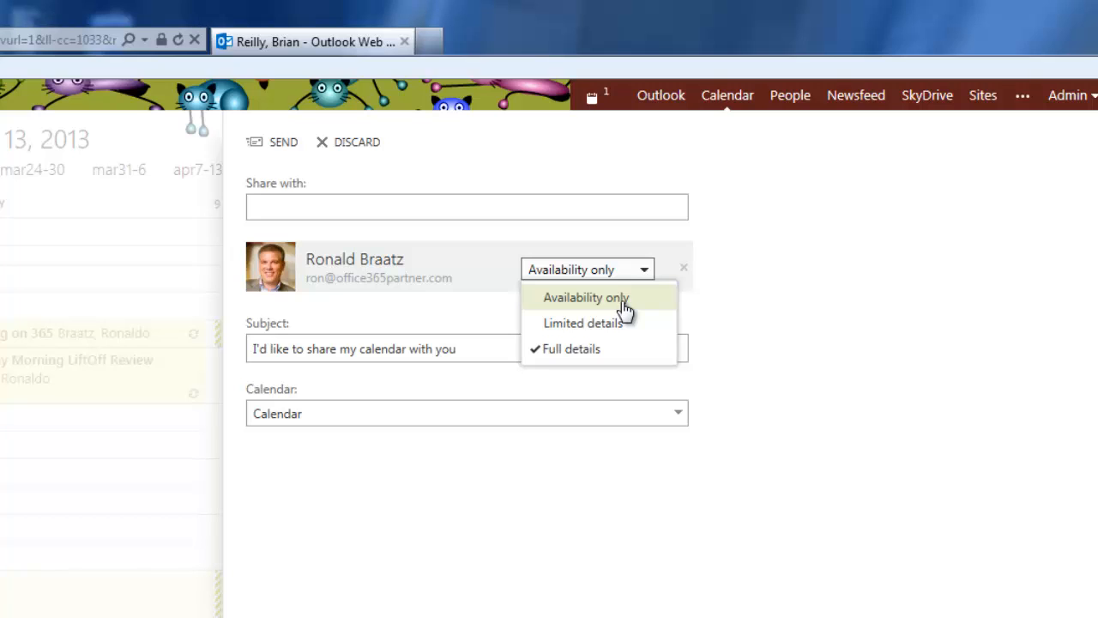
click(586, 296)
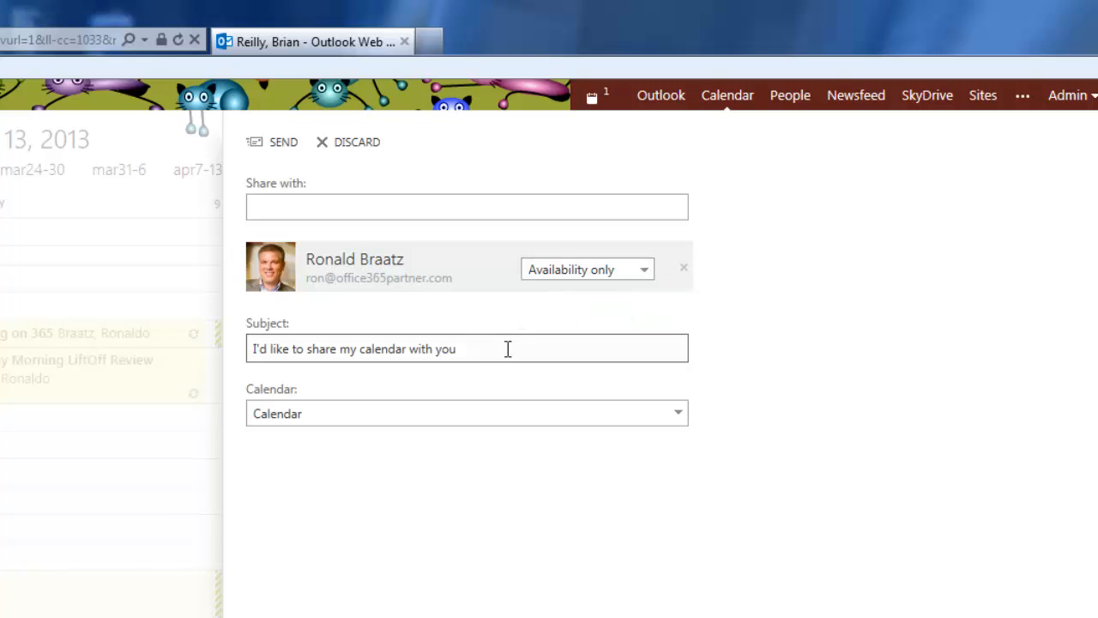
mouse_move(283, 141)
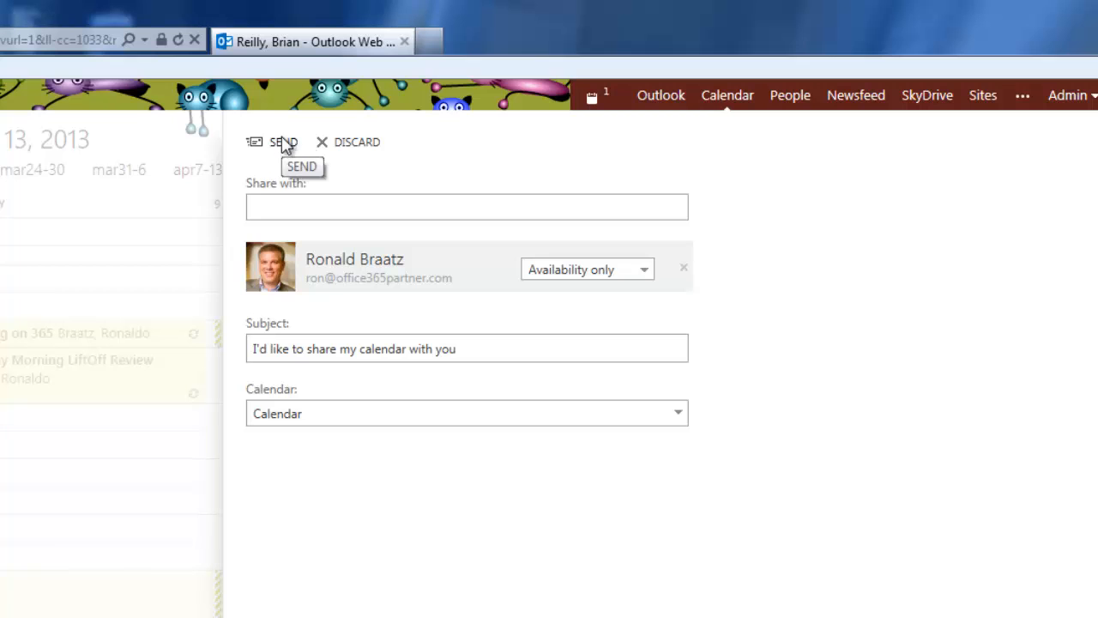
click(283, 142)
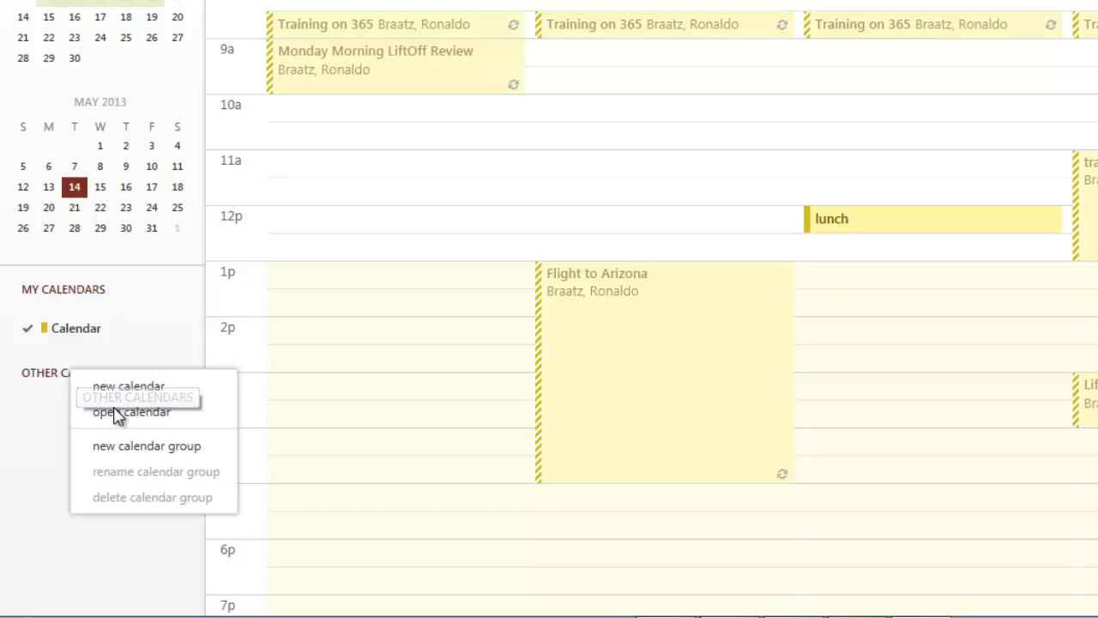
click(131, 411)
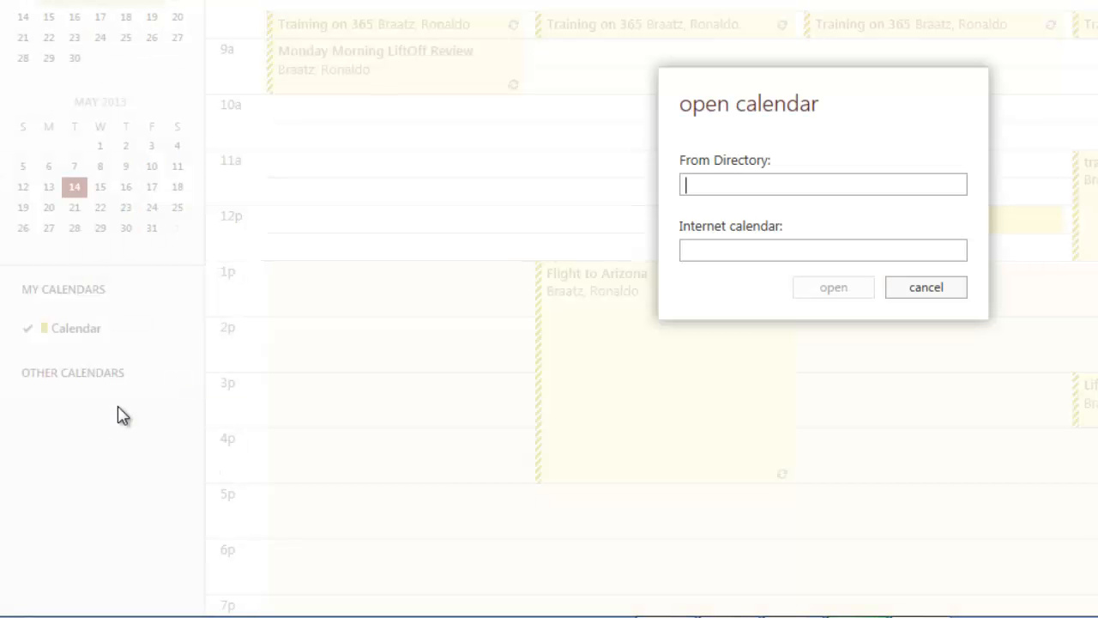
text(ro)
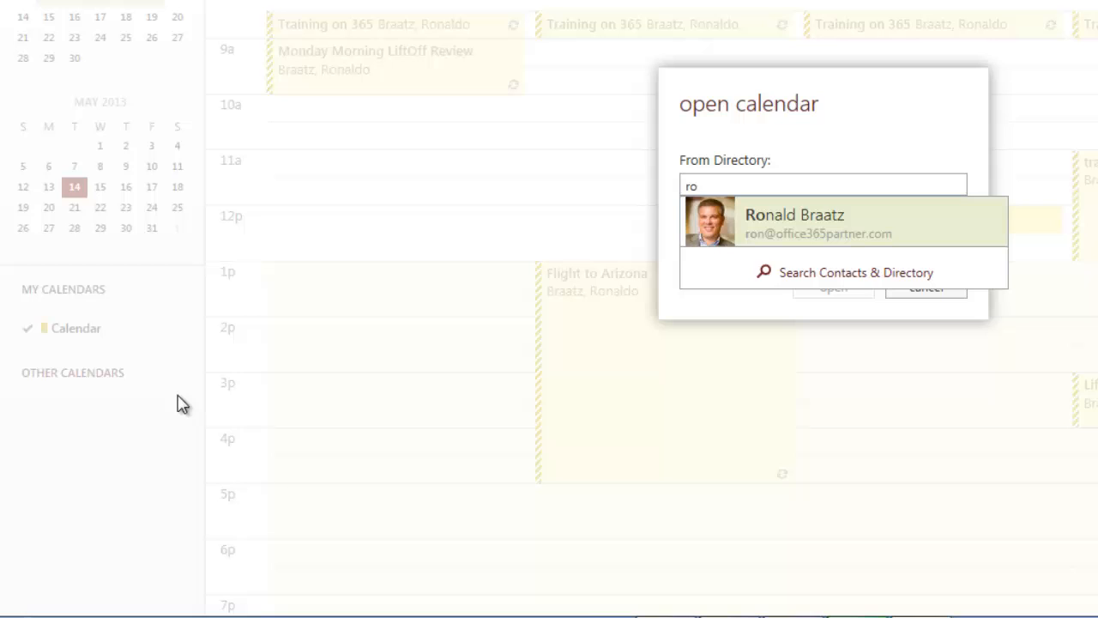
click(843, 221)
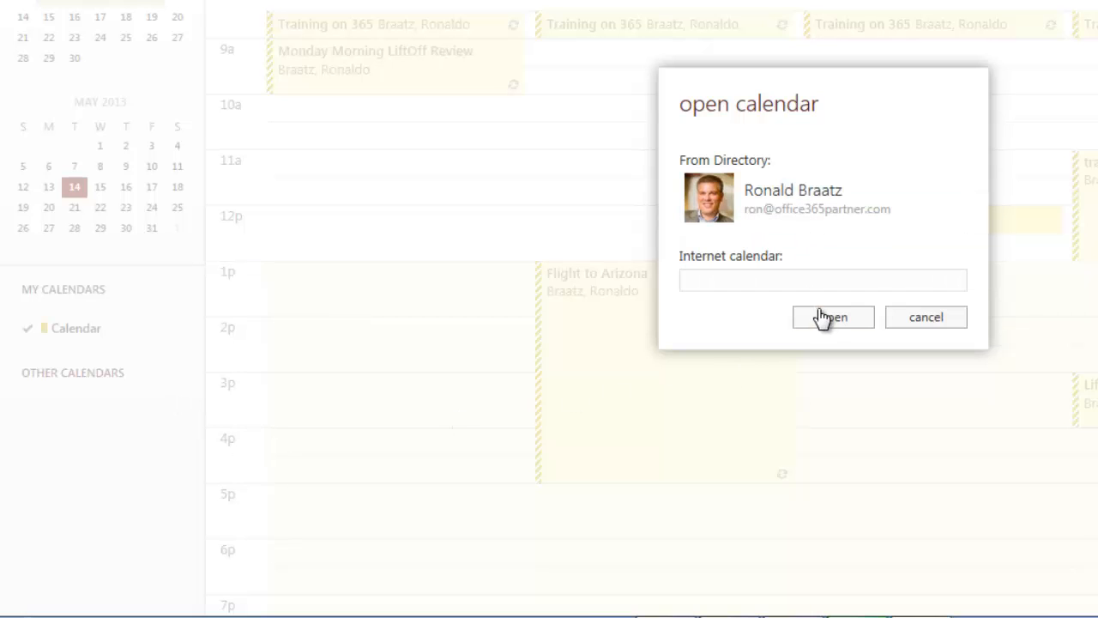
click(831, 317)
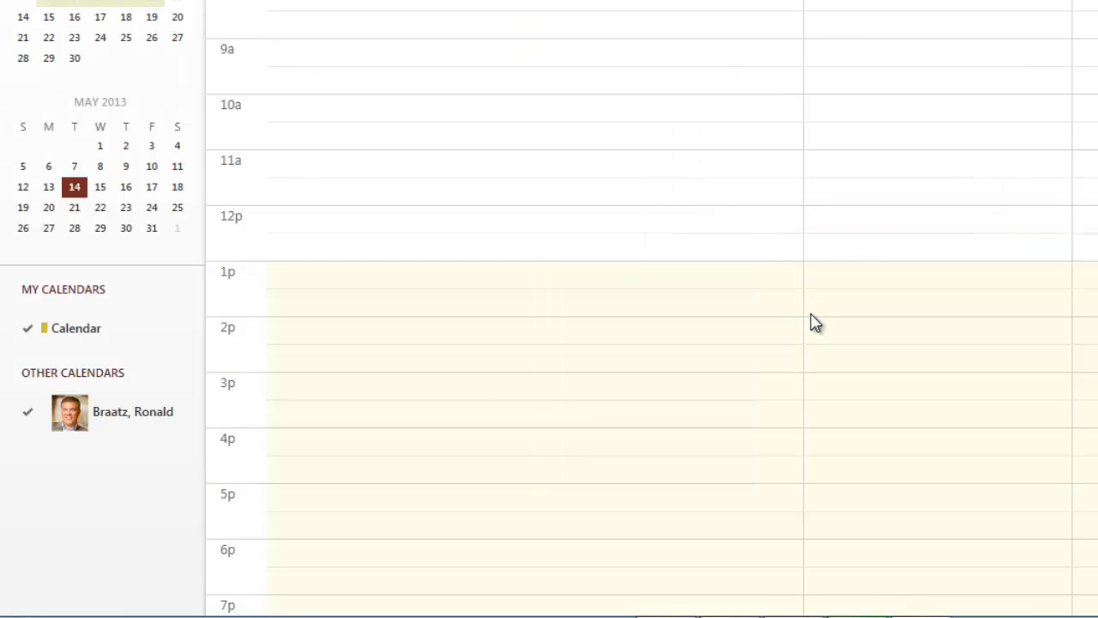
click(133, 411)
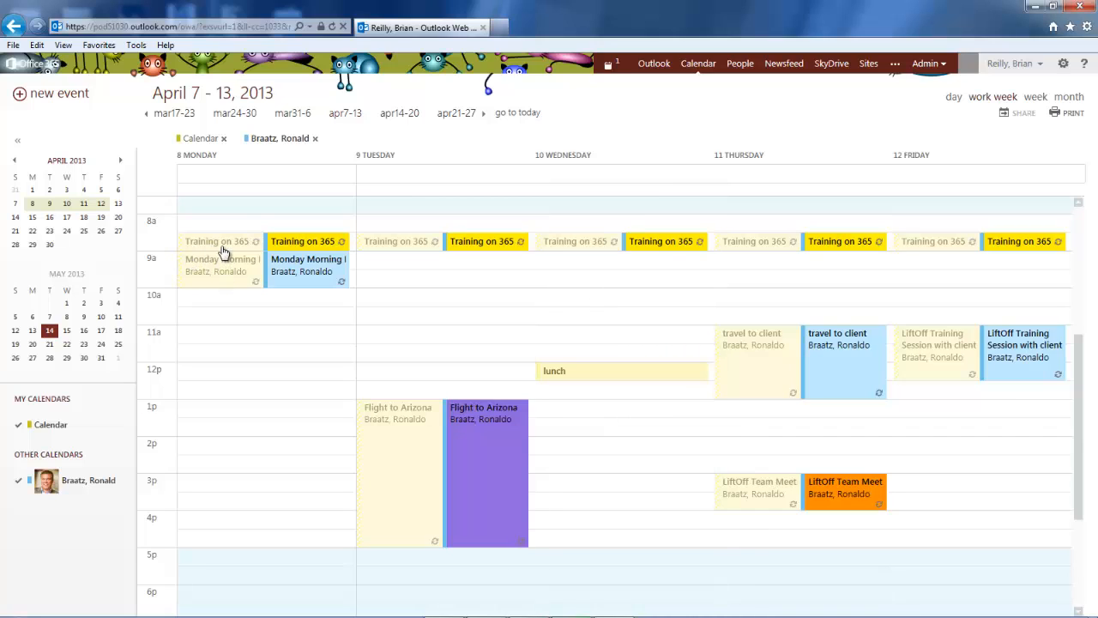
mouse_move(308, 251)
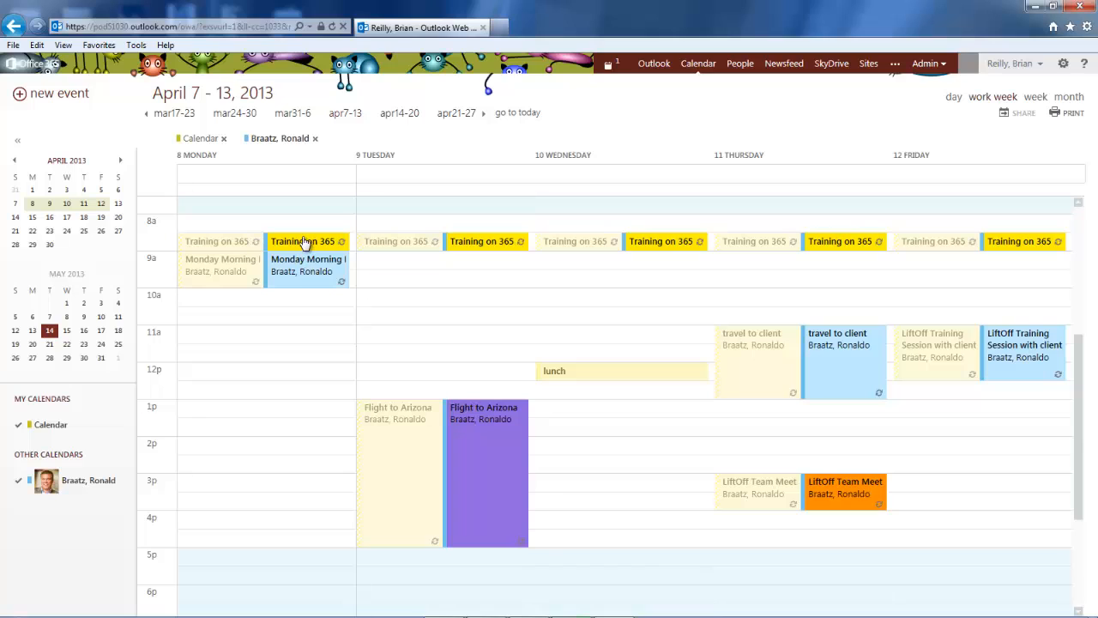
mouse_move(223, 350)
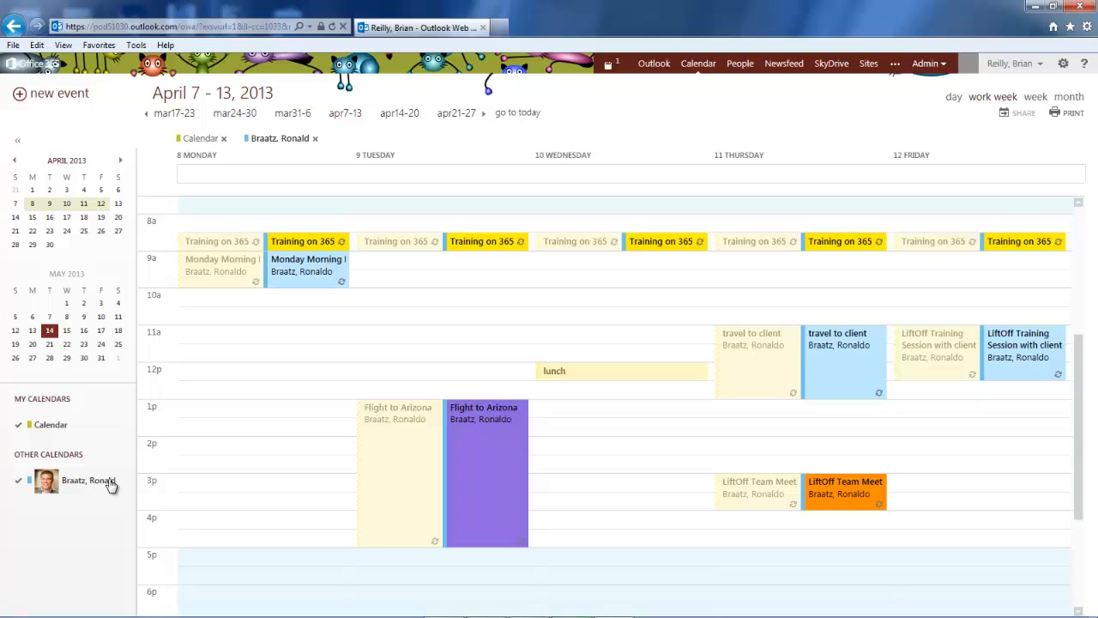
mouse_move(98, 569)
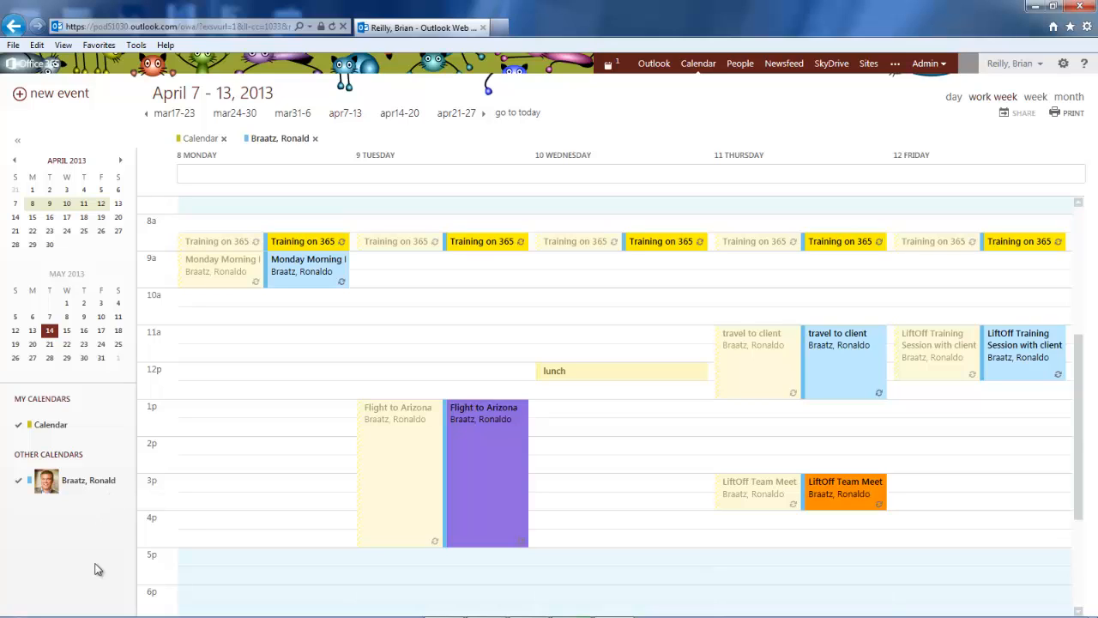
click(18, 480)
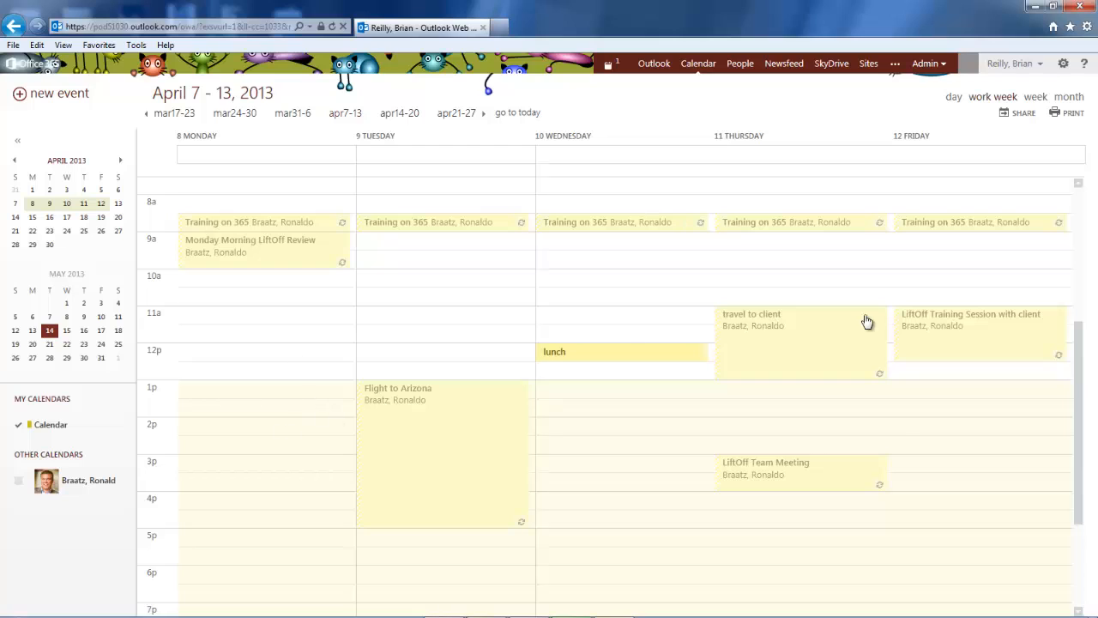
mouse_move(324, 415)
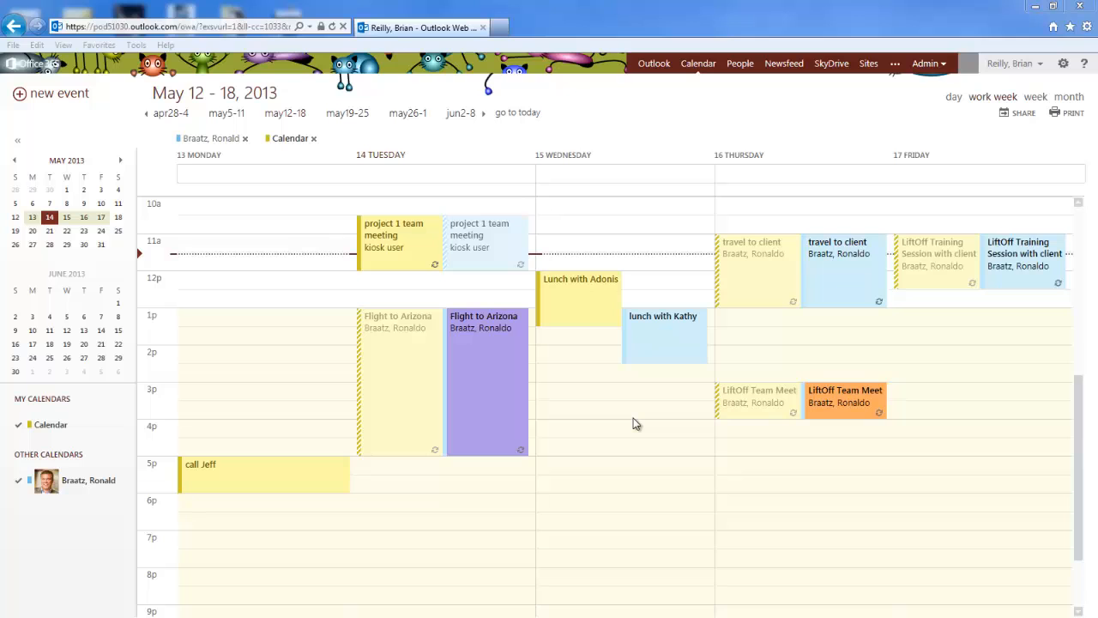
mouse_move(60, 101)
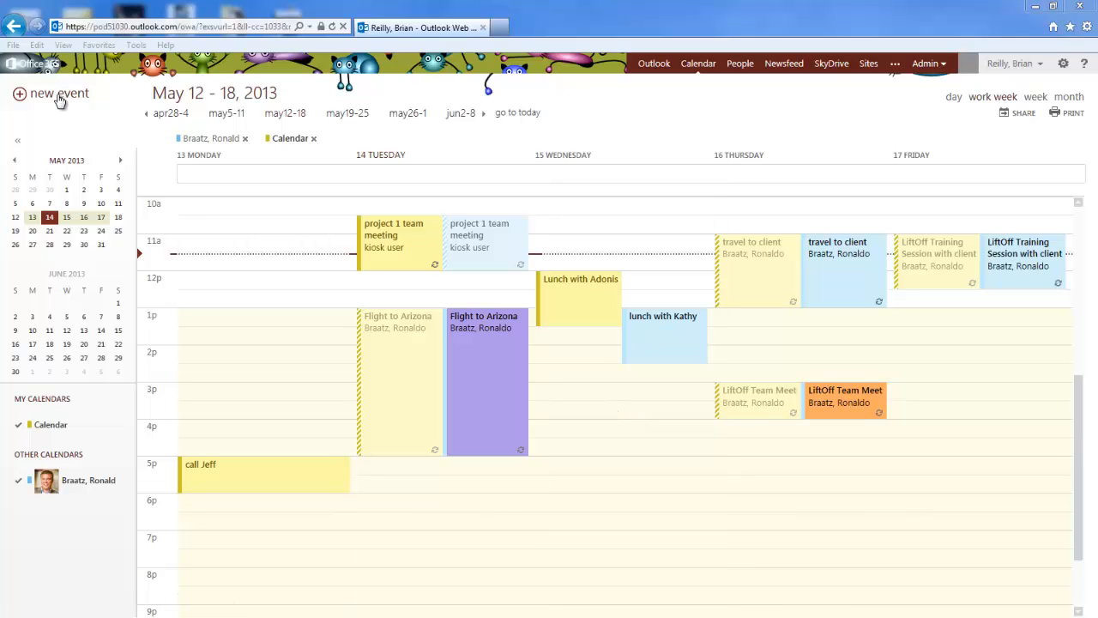
- Create a 'marketing webinar' event and book ConfRoom-2ndFloor as its room
click(59, 92)
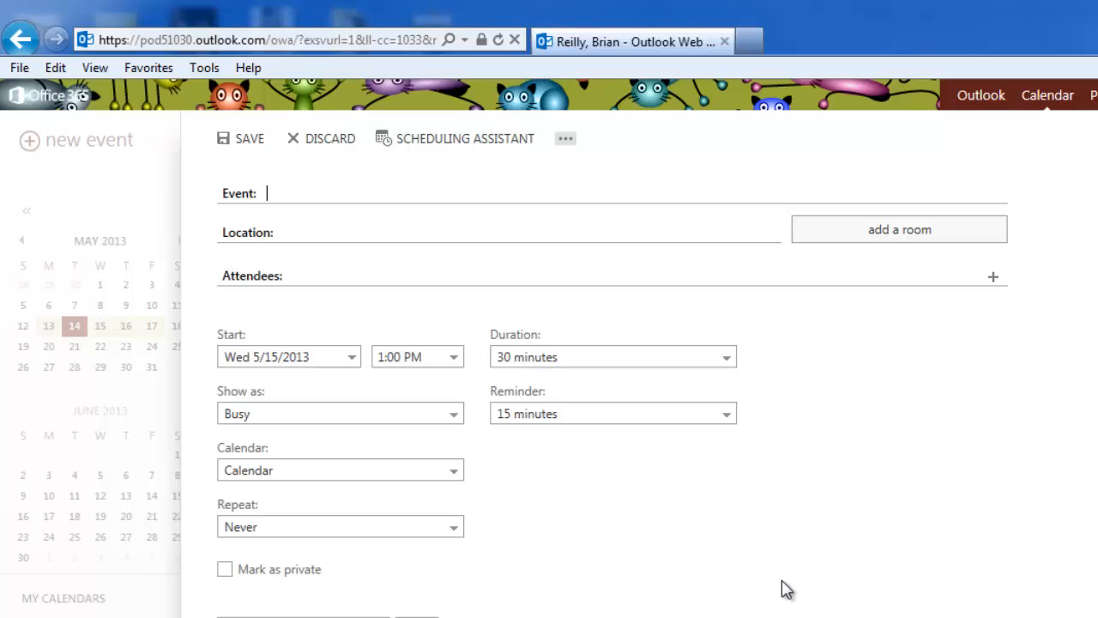
text(marketing webinar)
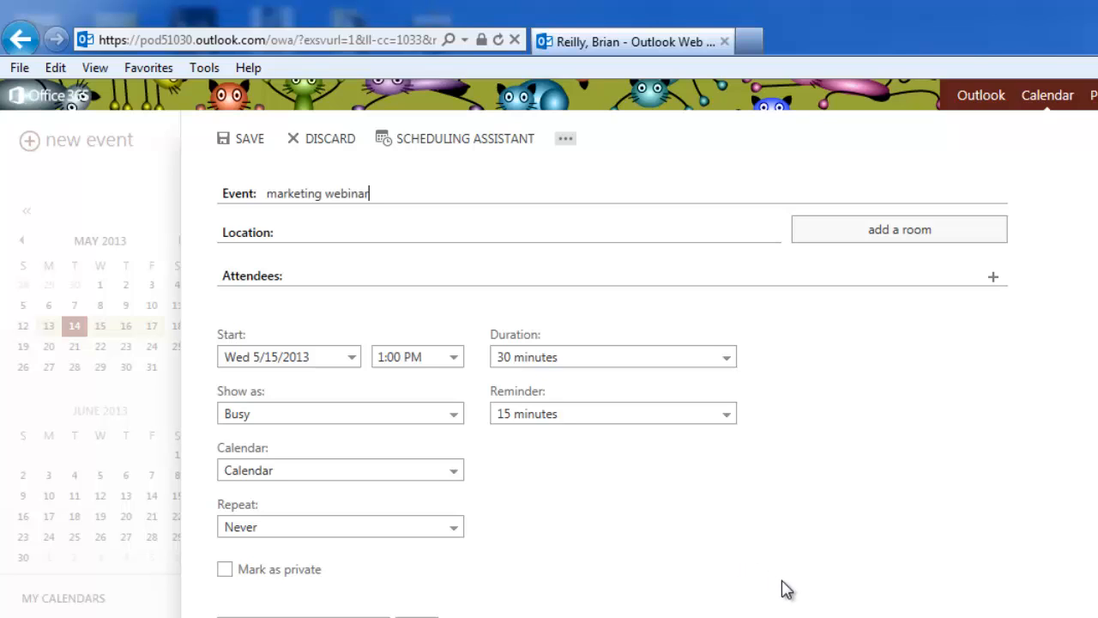
mouse_move(941, 524)
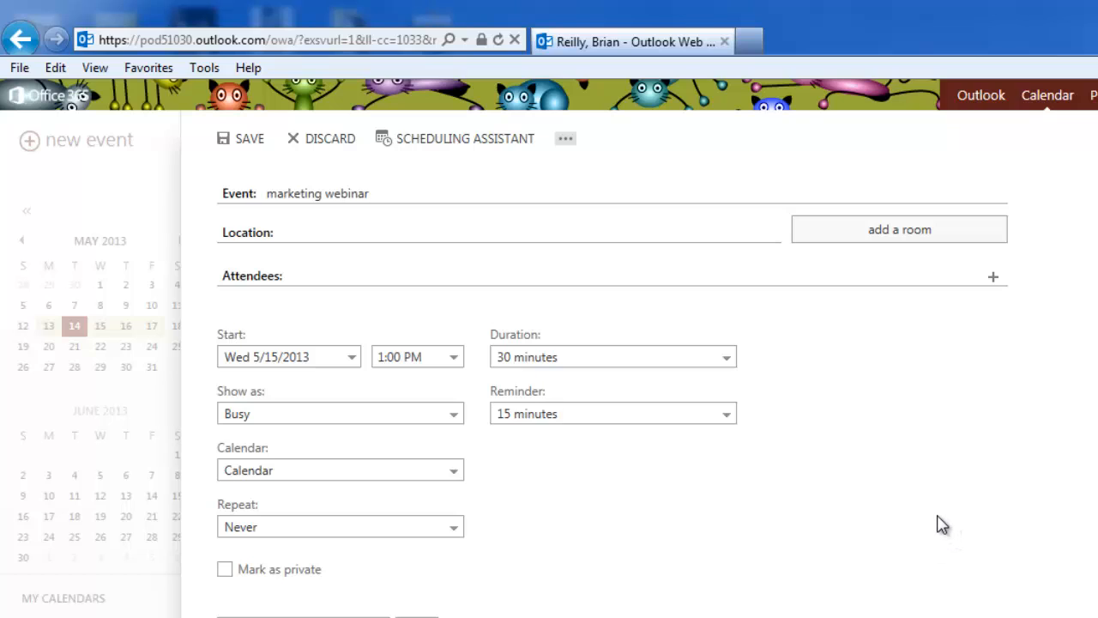
mouse_move(967, 498)
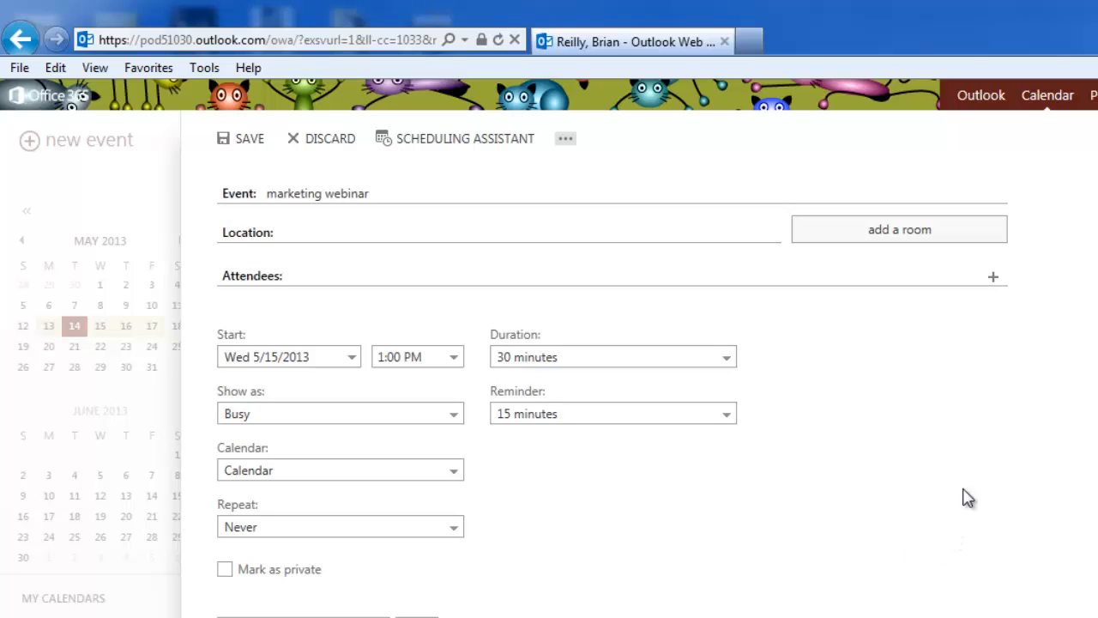
click(899, 229)
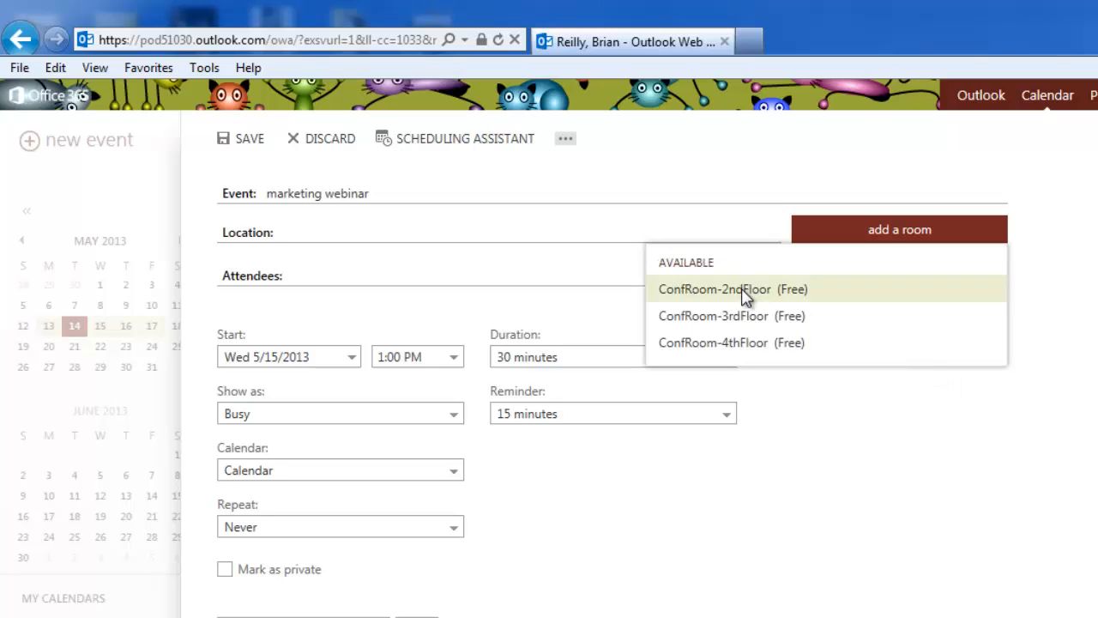
click(713, 289)
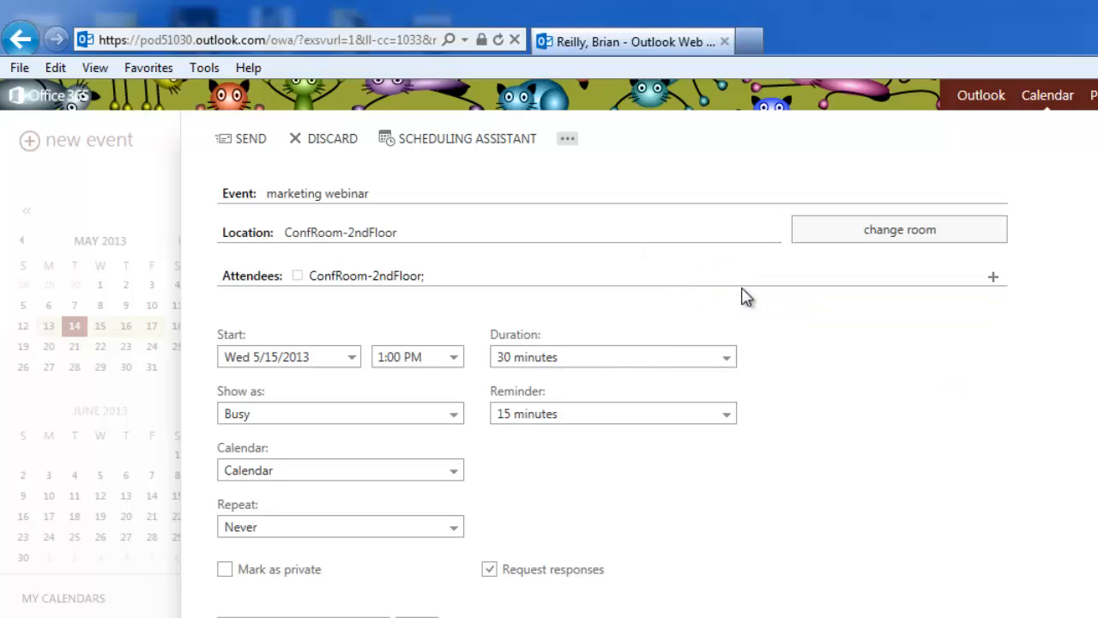
mouse_move(980, 298)
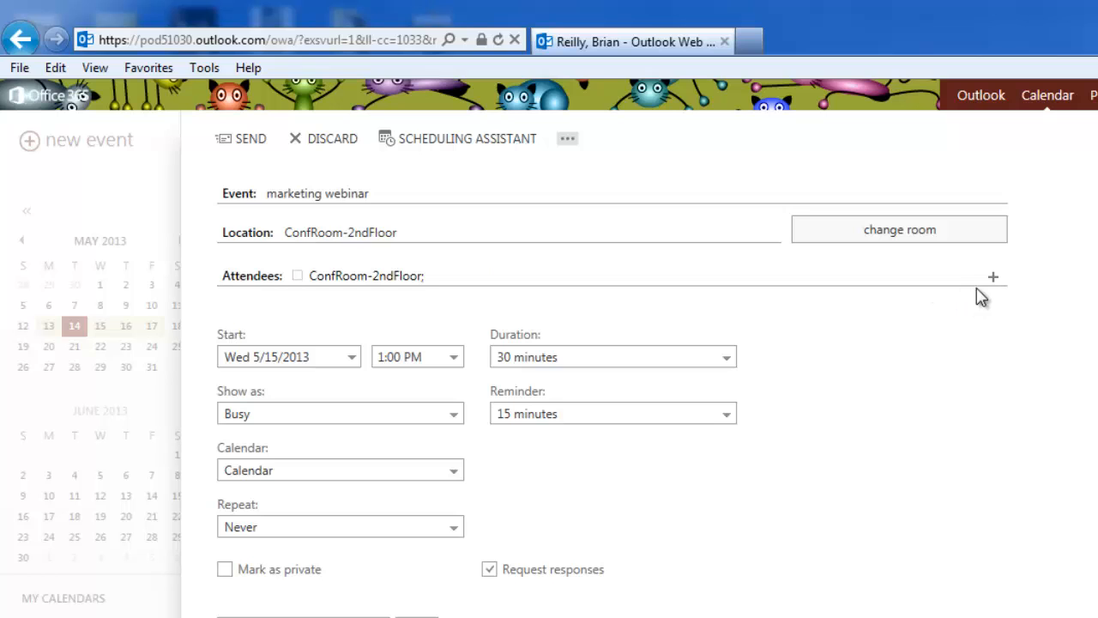
click(993, 276)
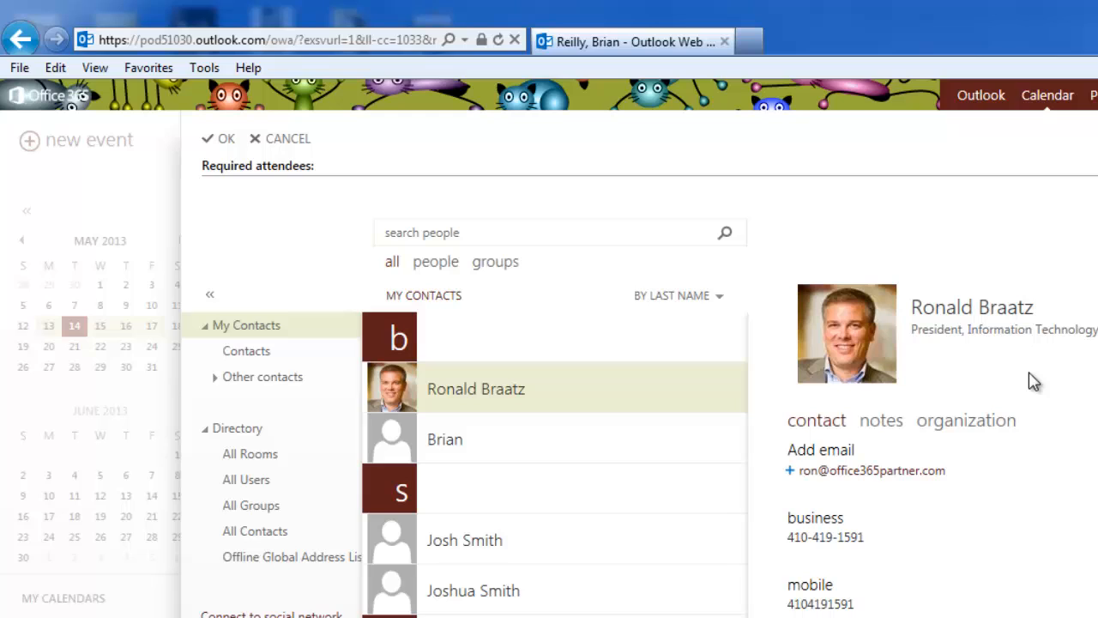
mouse_move(257, 547)
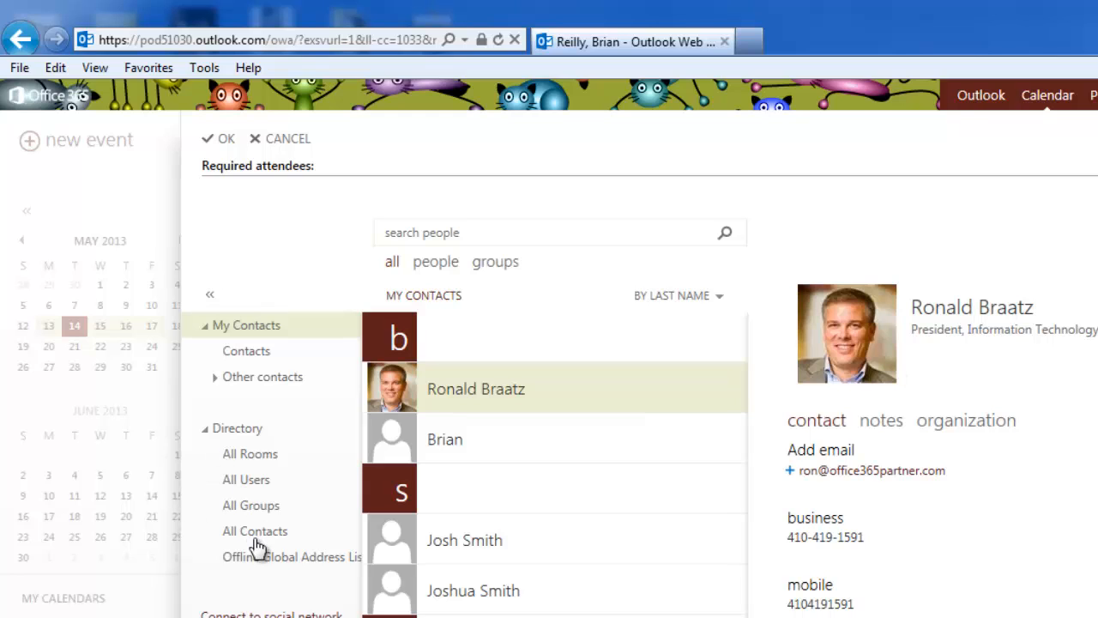
mouse_move(463, 393)
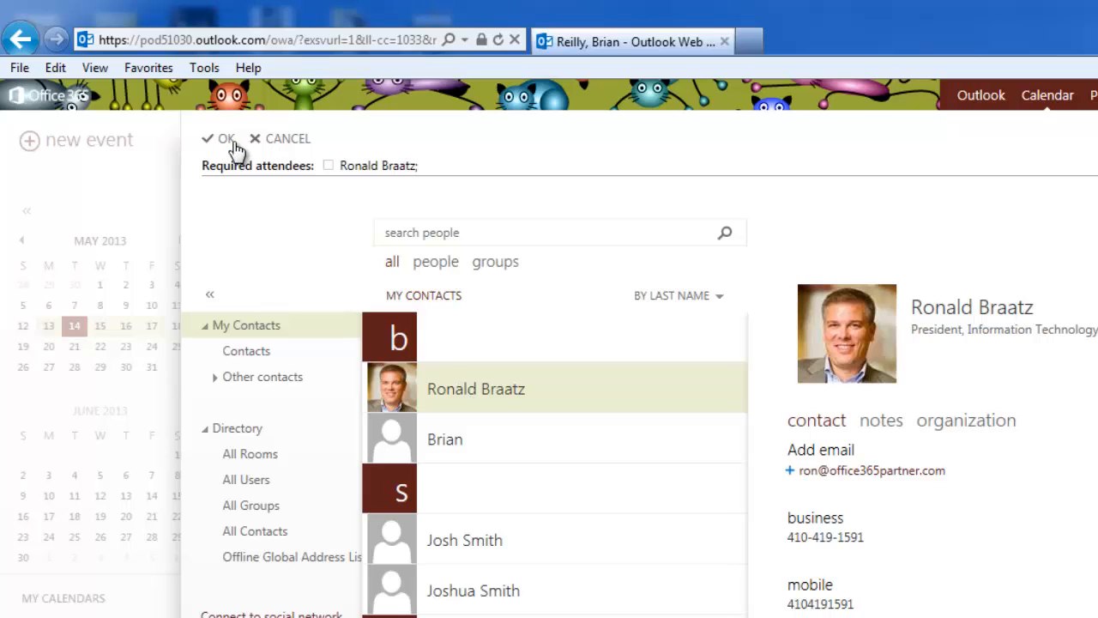
click(220, 138)
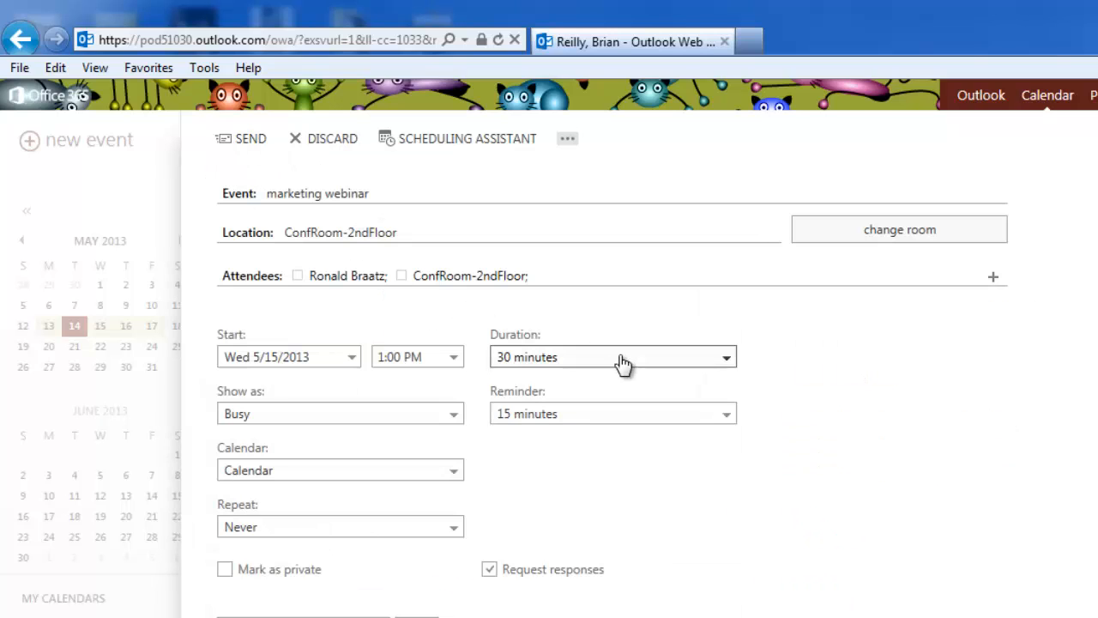
mouse_move(815, 368)
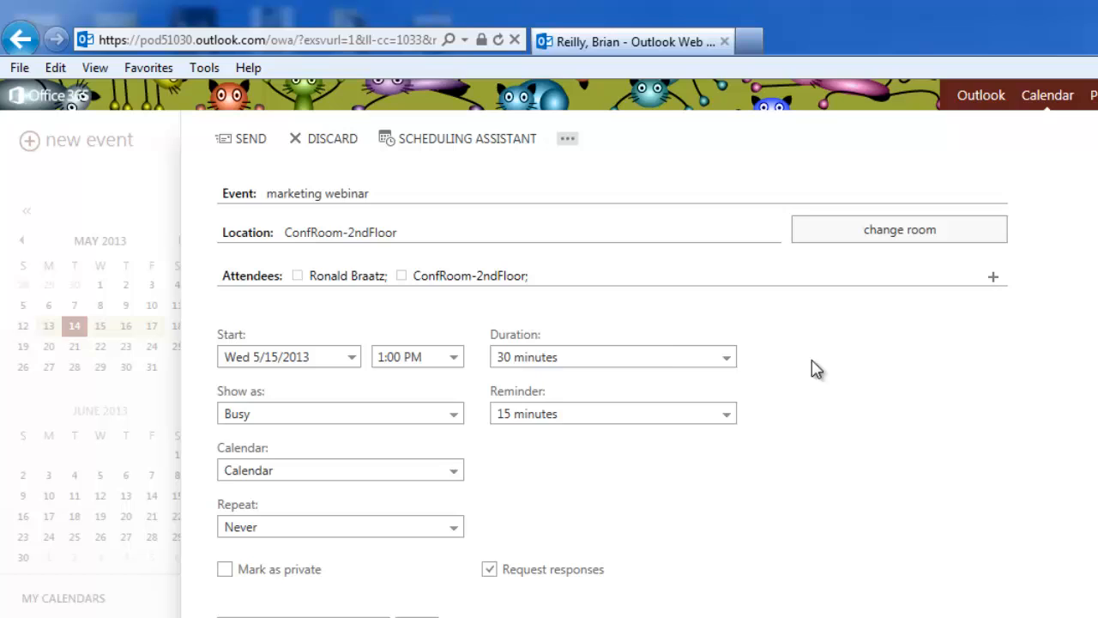
mouse_move(308, 382)
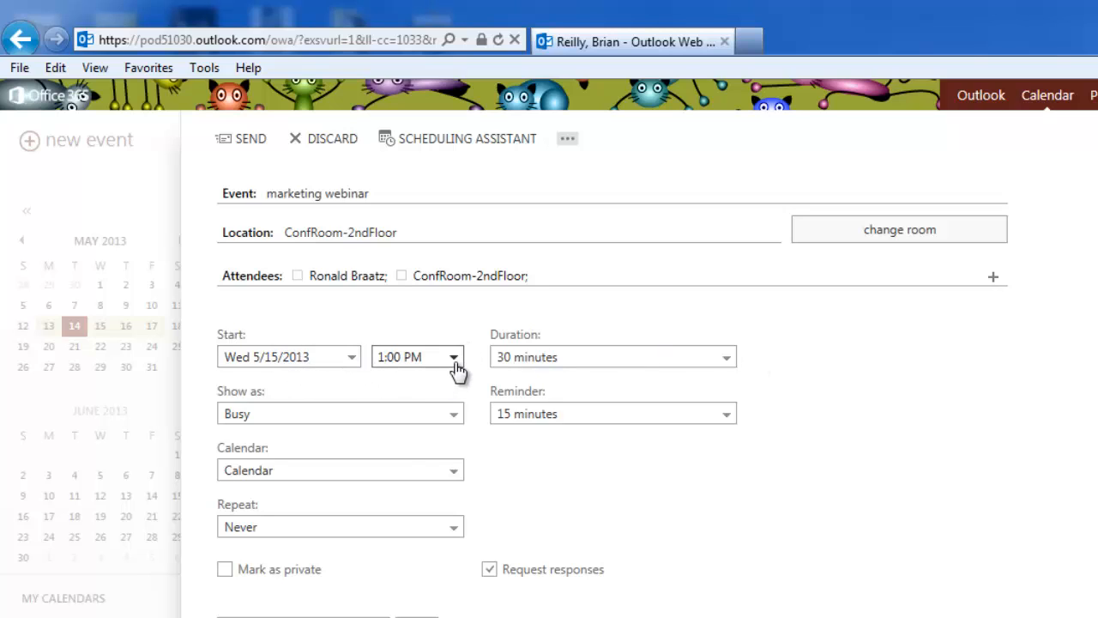
- Start the marketing webinar at 12:00 PM and make it last 2 hours
click(453, 356)
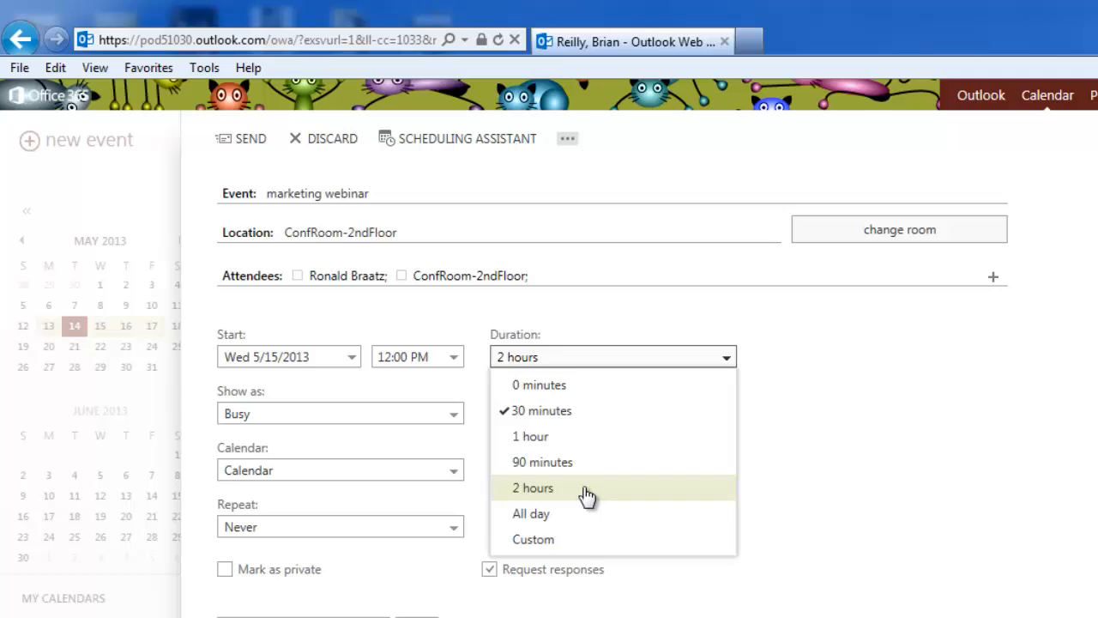
click(533, 487)
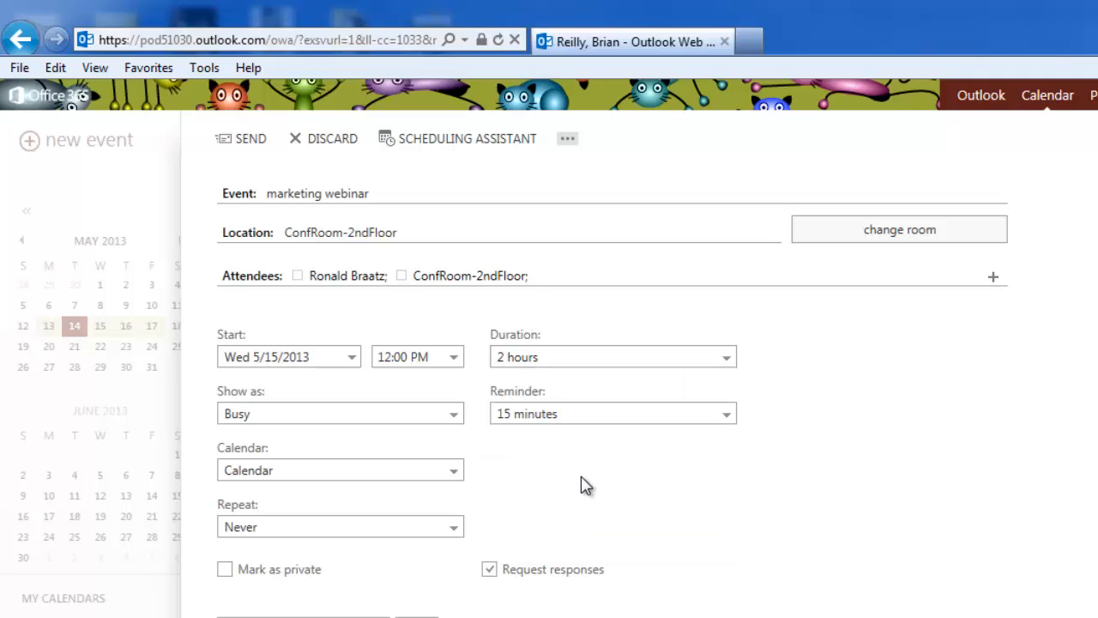
mouse_move(445, 146)
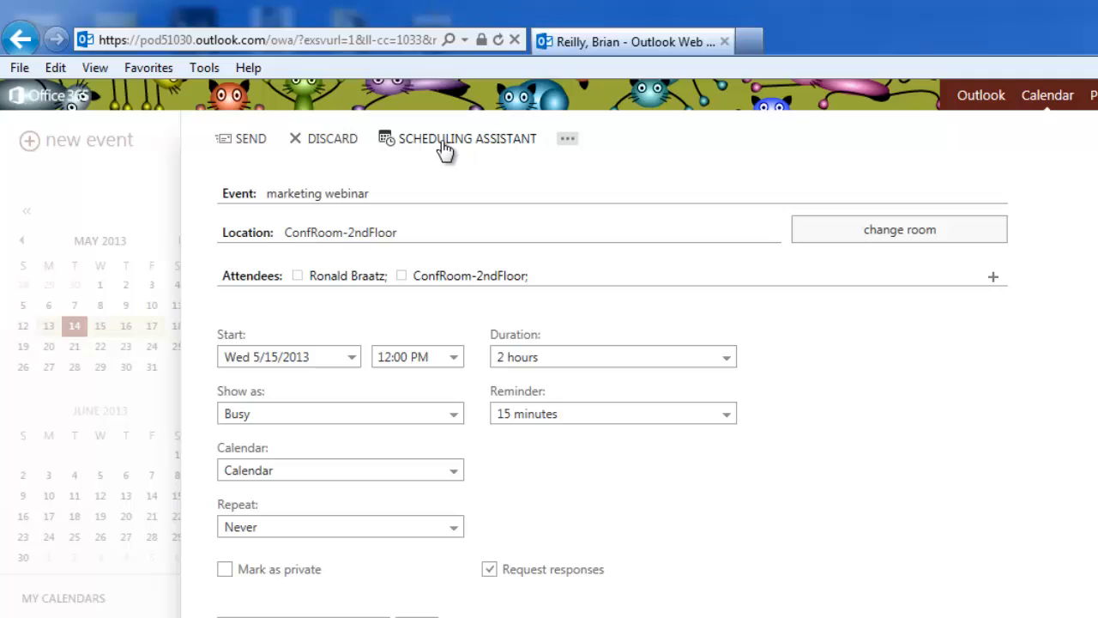
- Move the webinar to 3:00 PM Wednesday in the Scheduling Assistant, with all attendees free
click(466, 138)
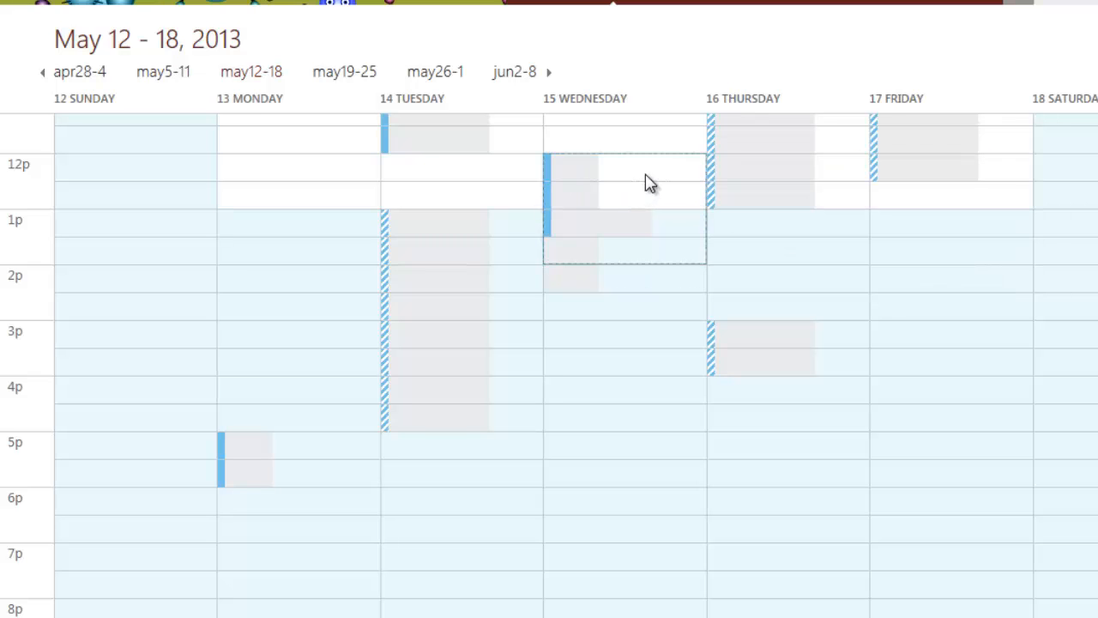
mouse_move(686, 229)
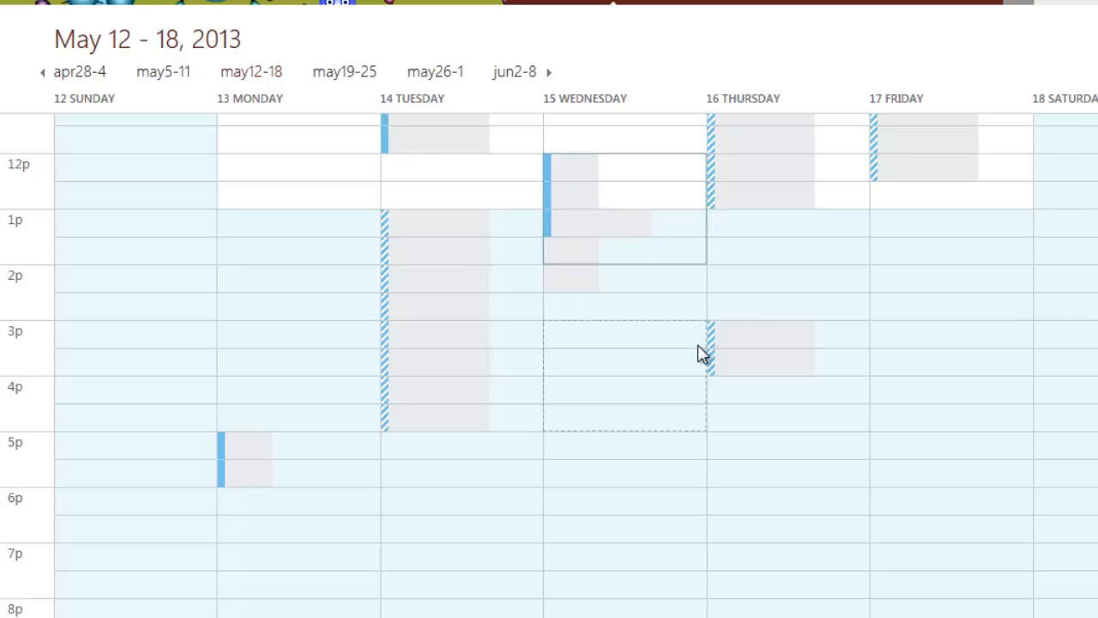
mouse_move(703, 353)
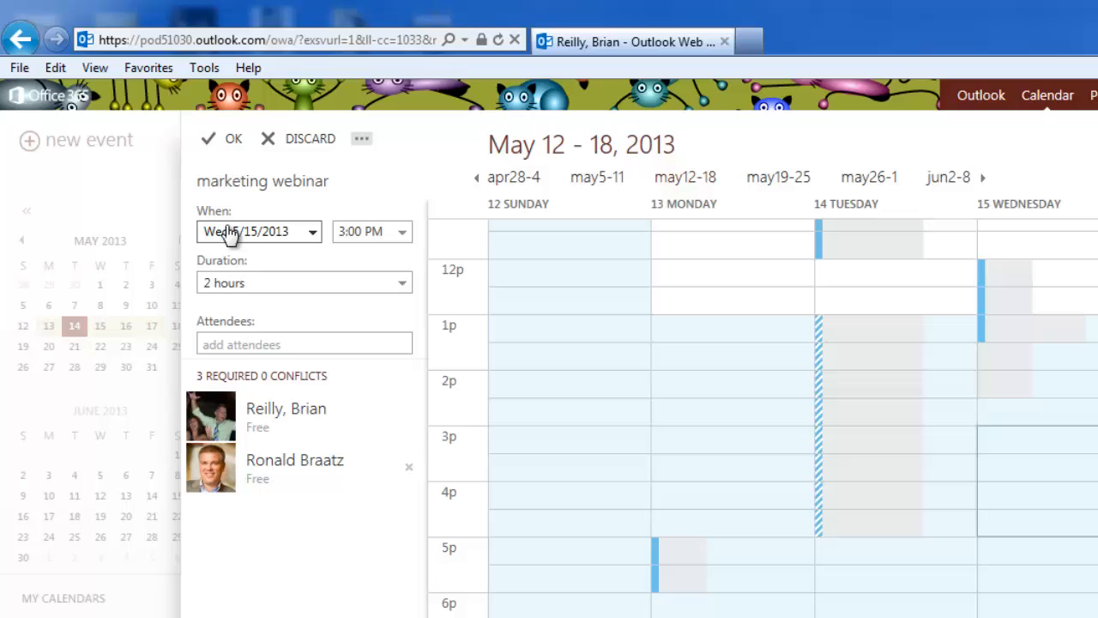
mouse_move(269, 271)
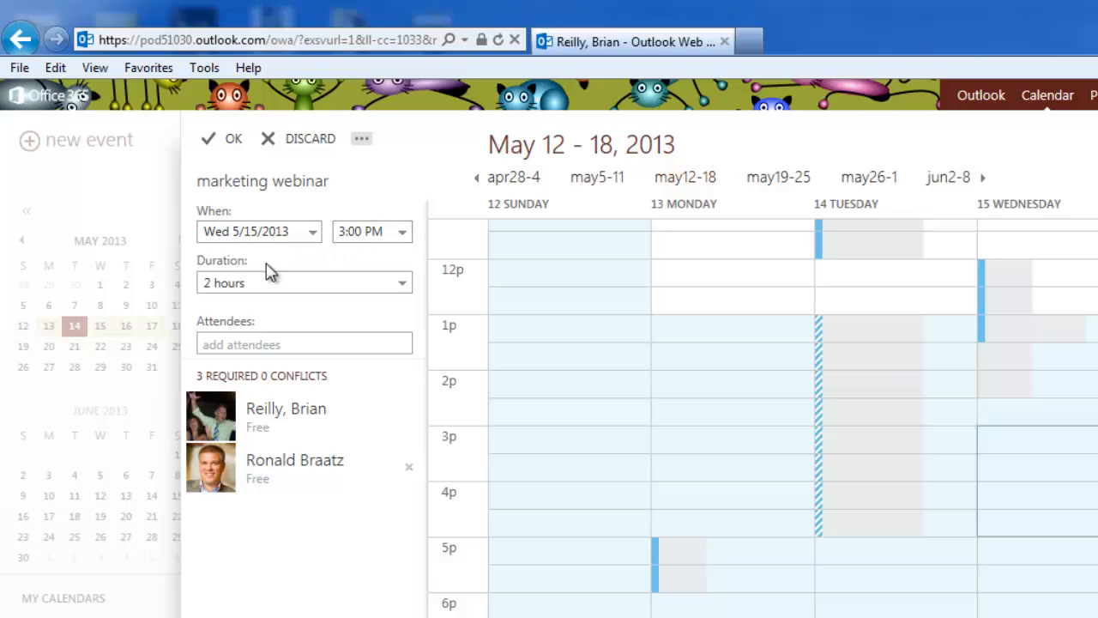
mouse_move(356, 386)
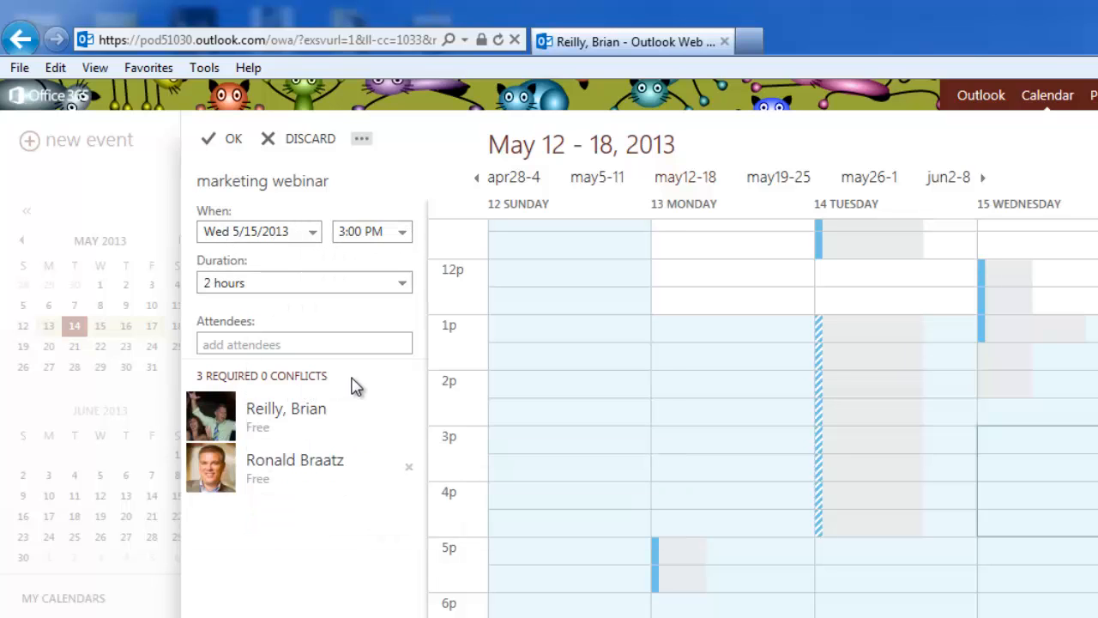
click(285, 407)
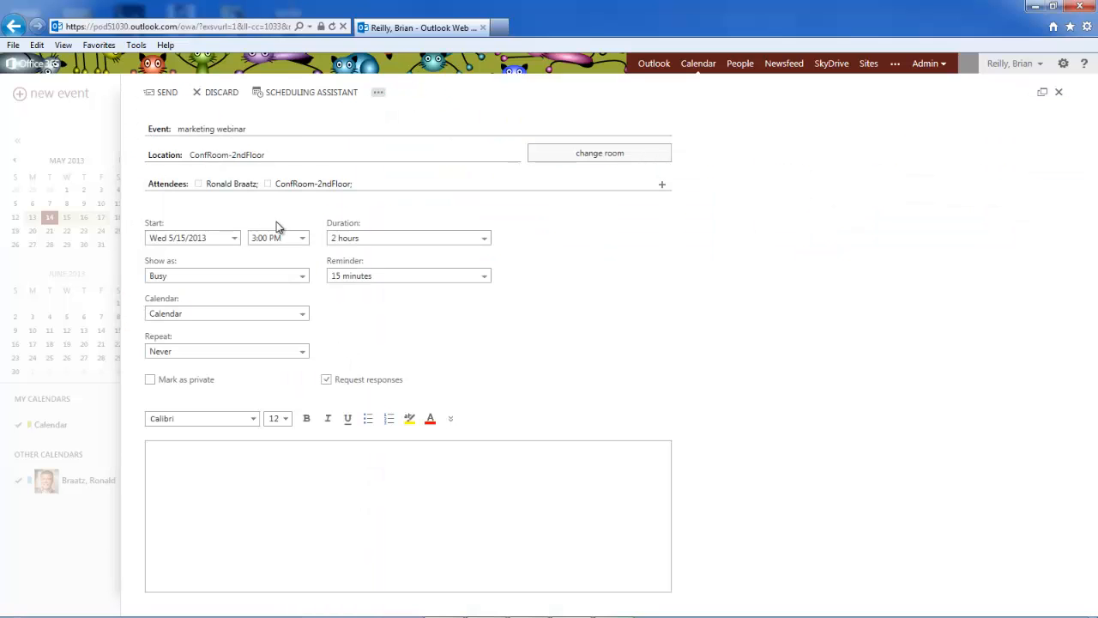
mouse_move(296, 221)
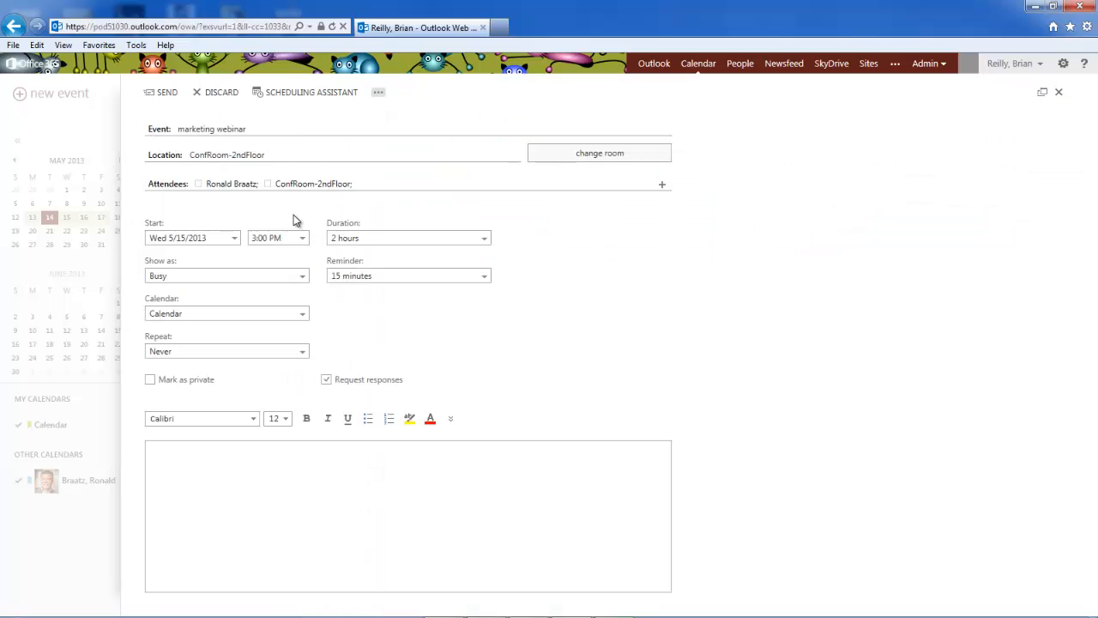
mouse_move(378, 92)
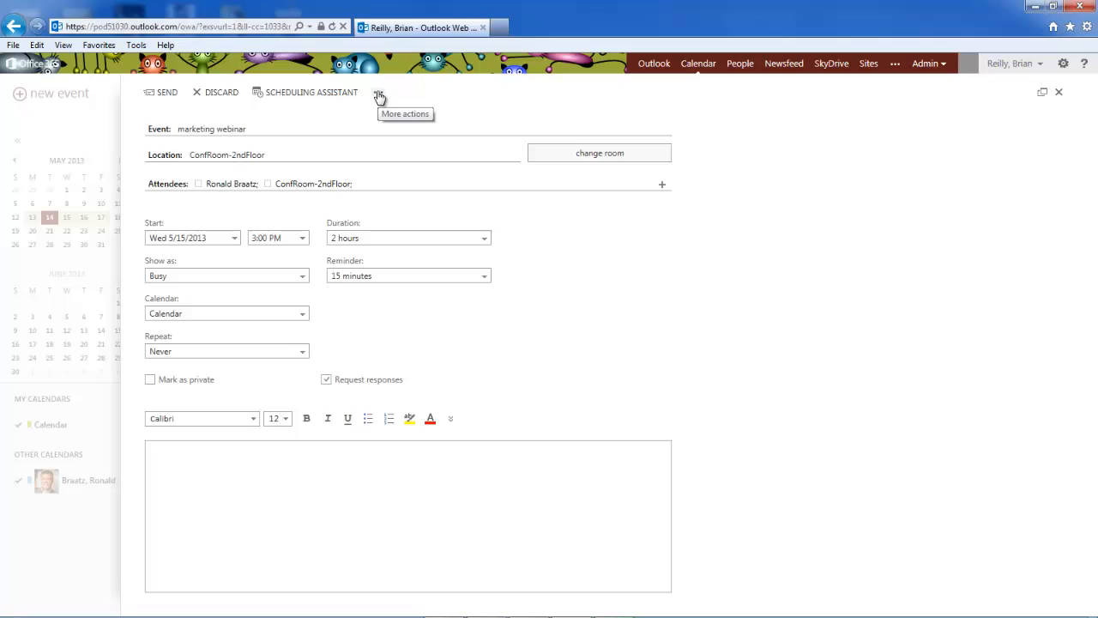
- Send the webinar invitation for Wednesday 3–5 PM in ConfRoom-2ndFloor, then go to People
click(378, 92)
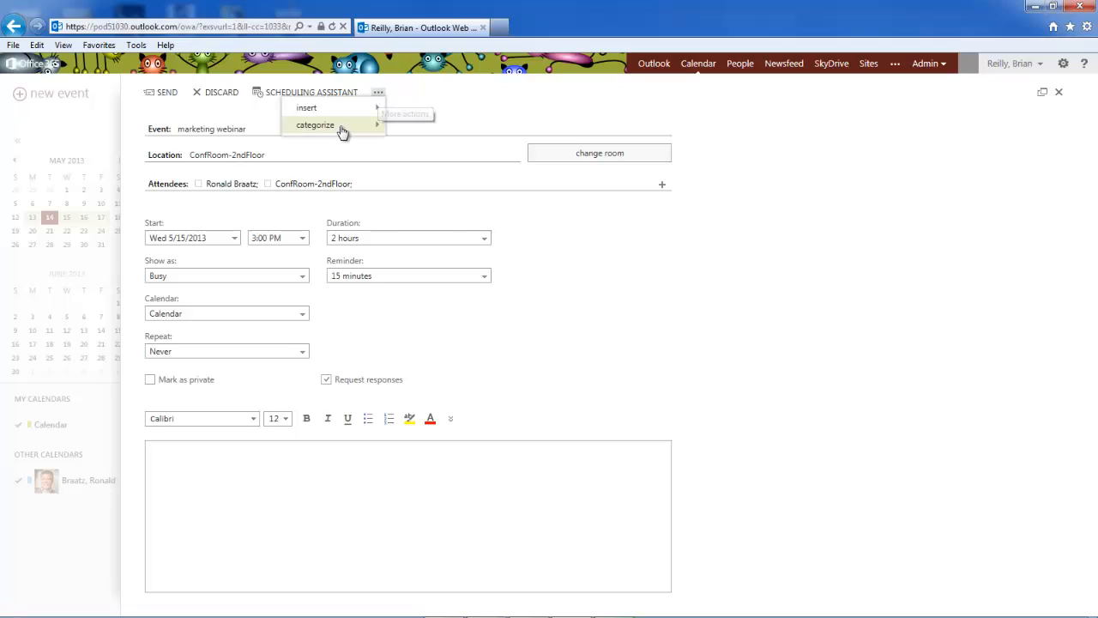
mouse_move(307, 107)
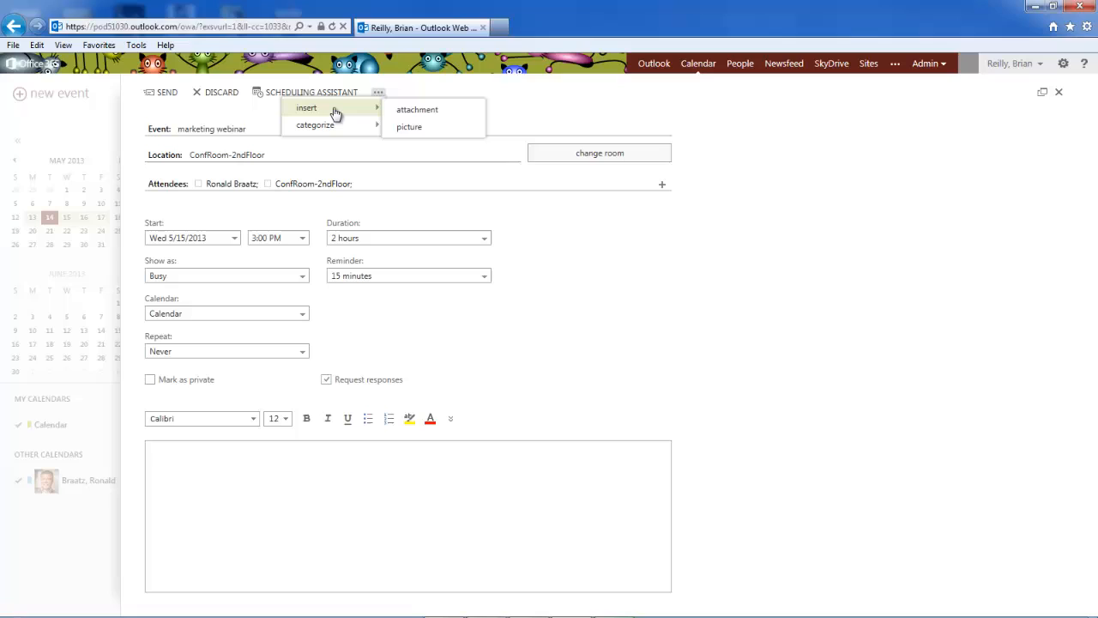
mouse_move(409, 127)
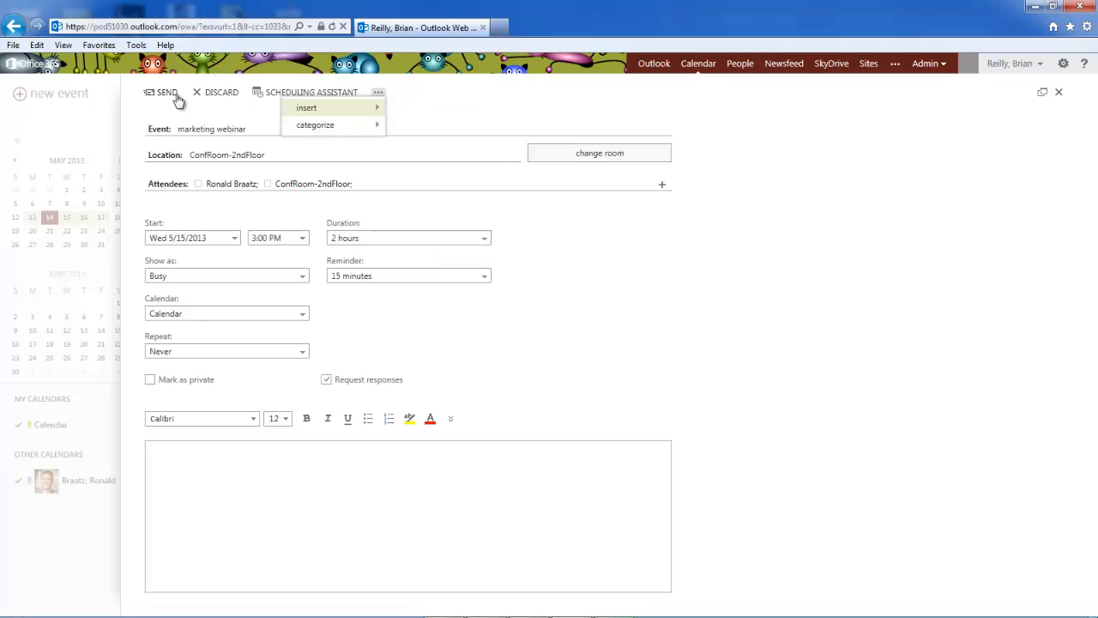
click(166, 92)
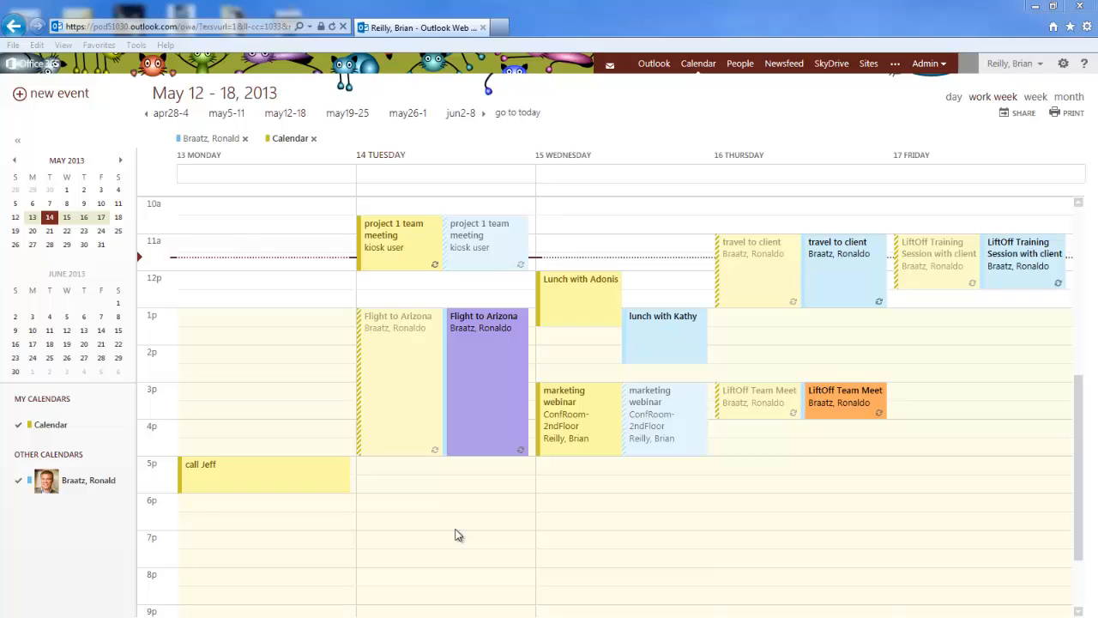
mouse_move(740, 64)
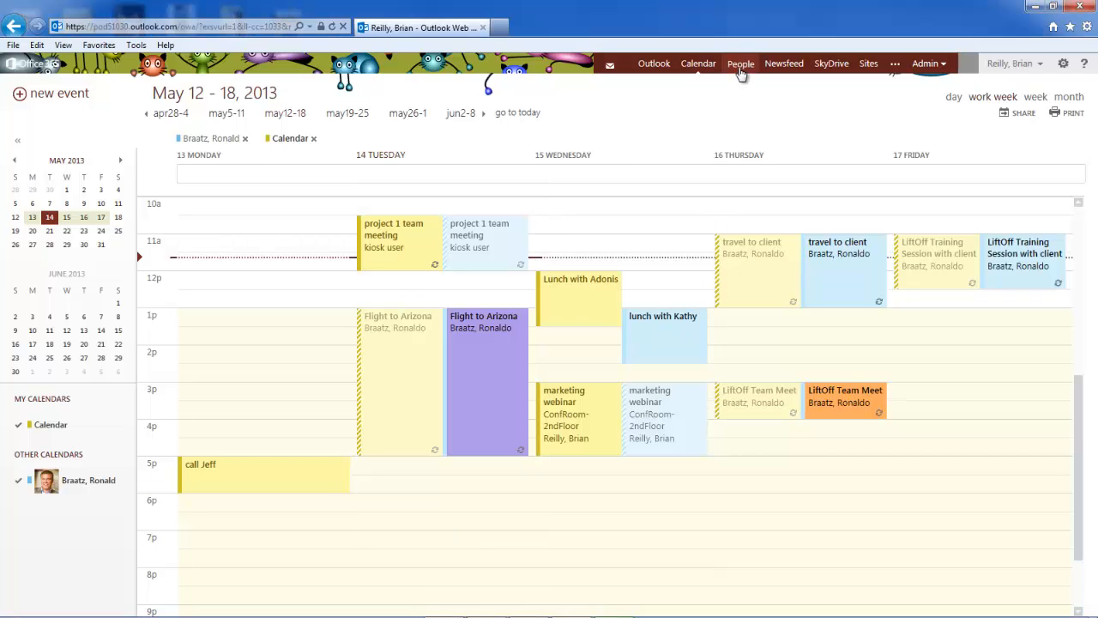
click(739, 62)
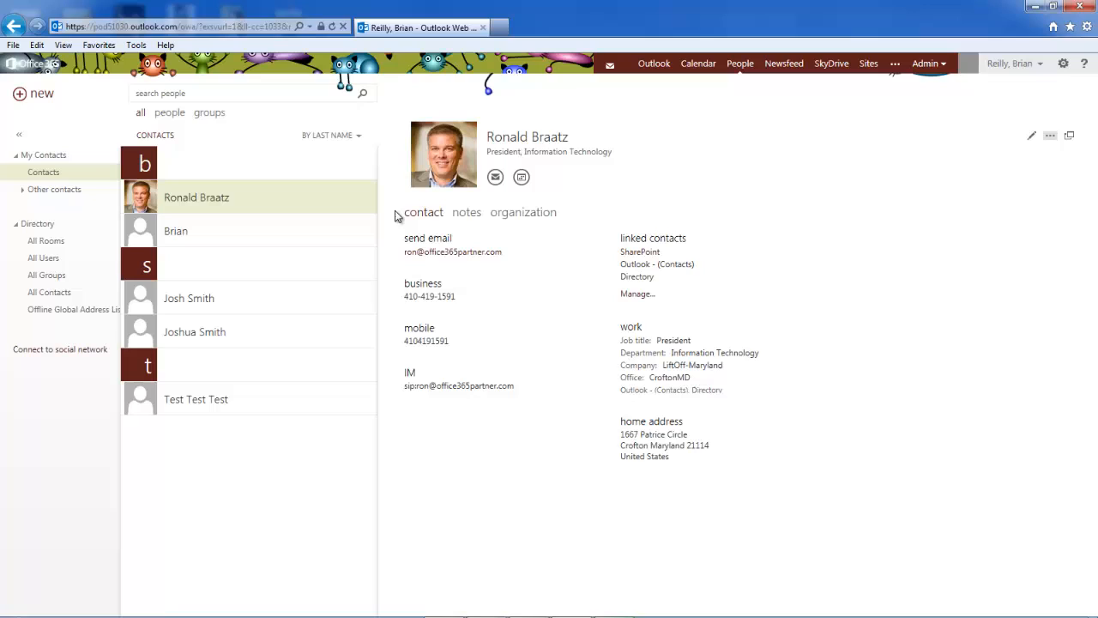
mouse_move(352, 263)
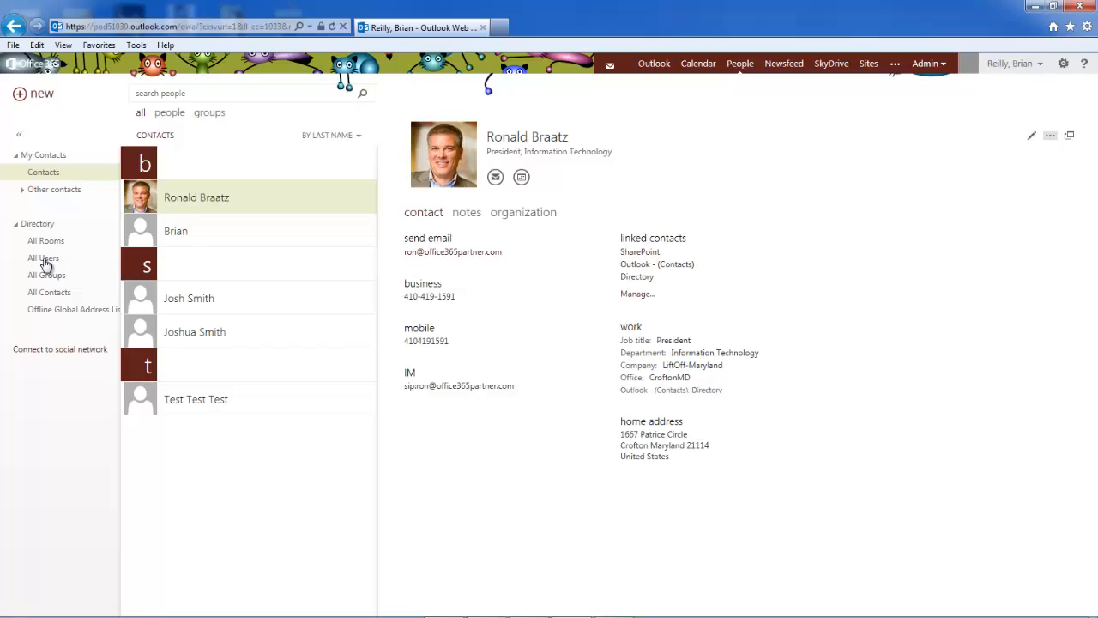
mouse_move(53, 274)
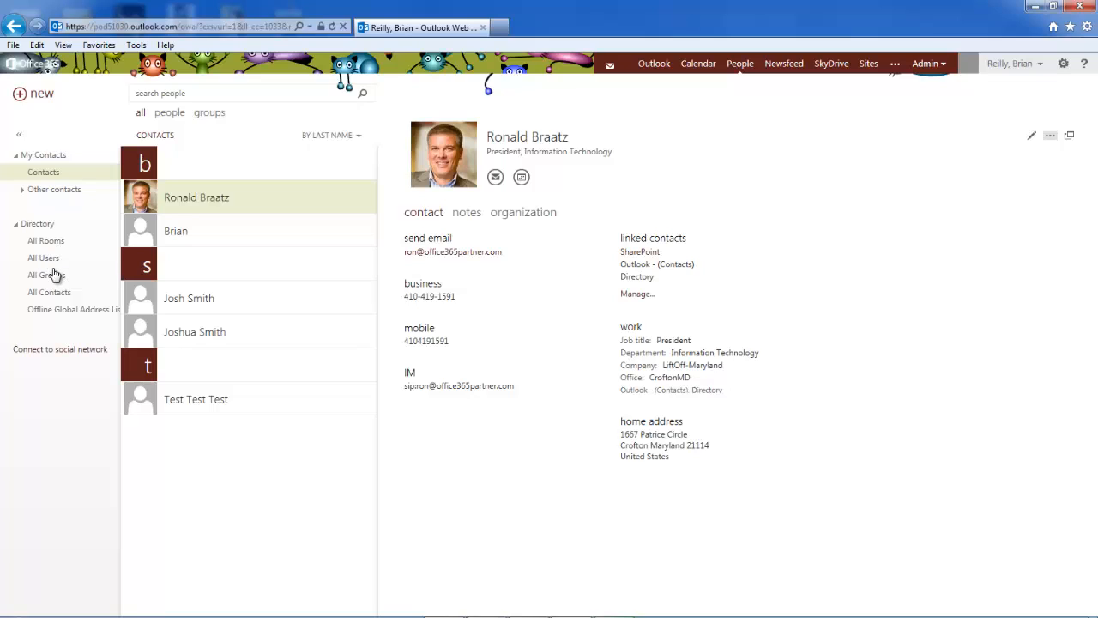
mouse_move(43, 258)
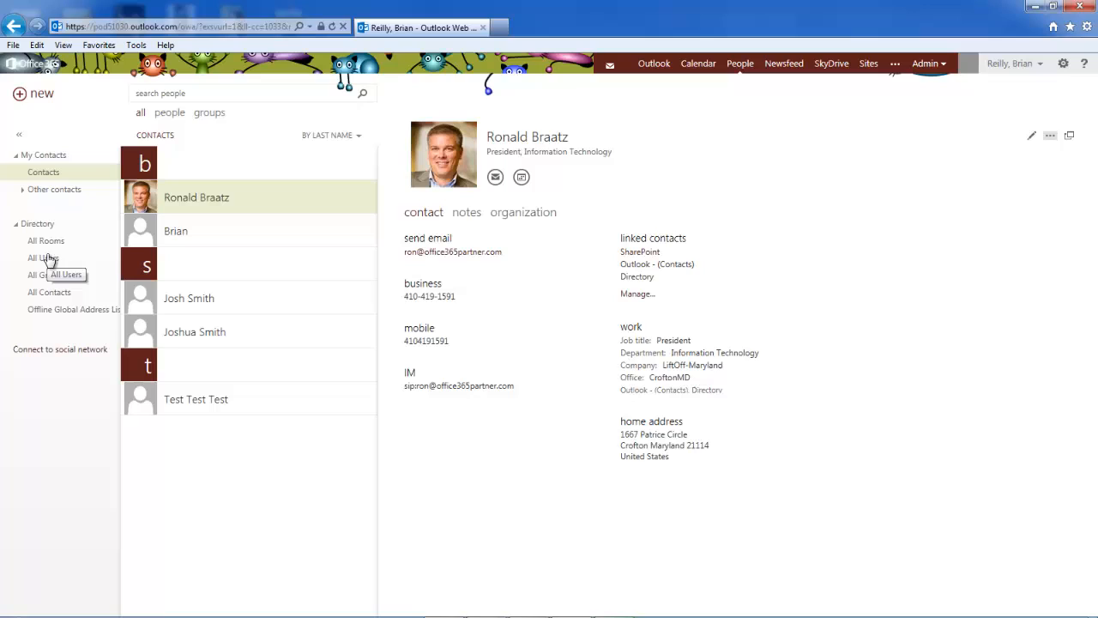
mouse_move(222, 307)
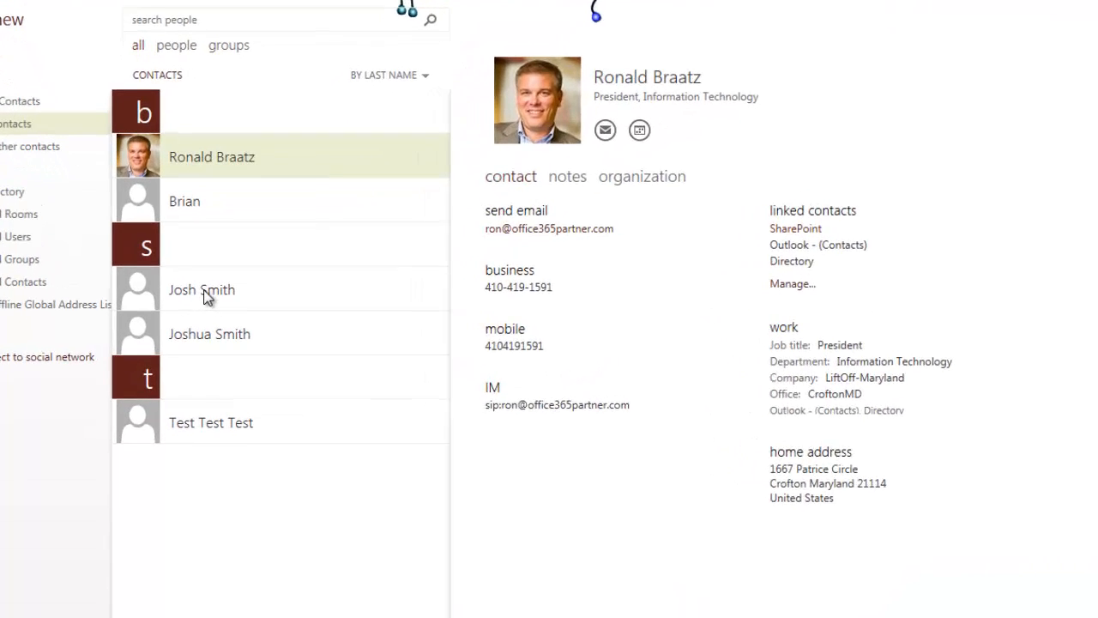
scroll(up, 3)
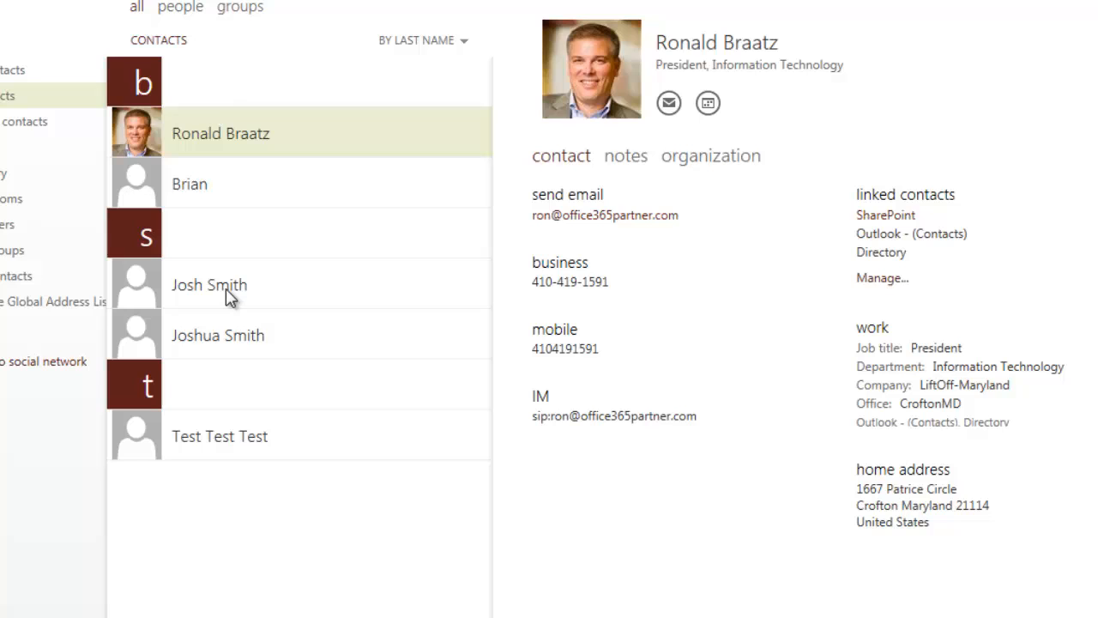
click(209, 284)
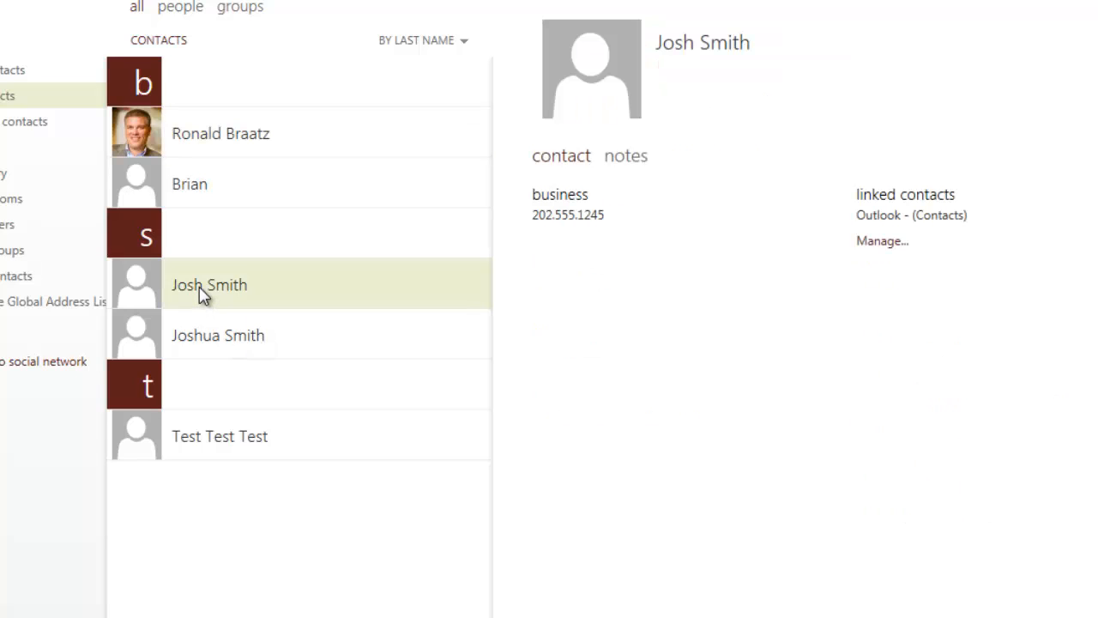
mouse_move(542, 217)
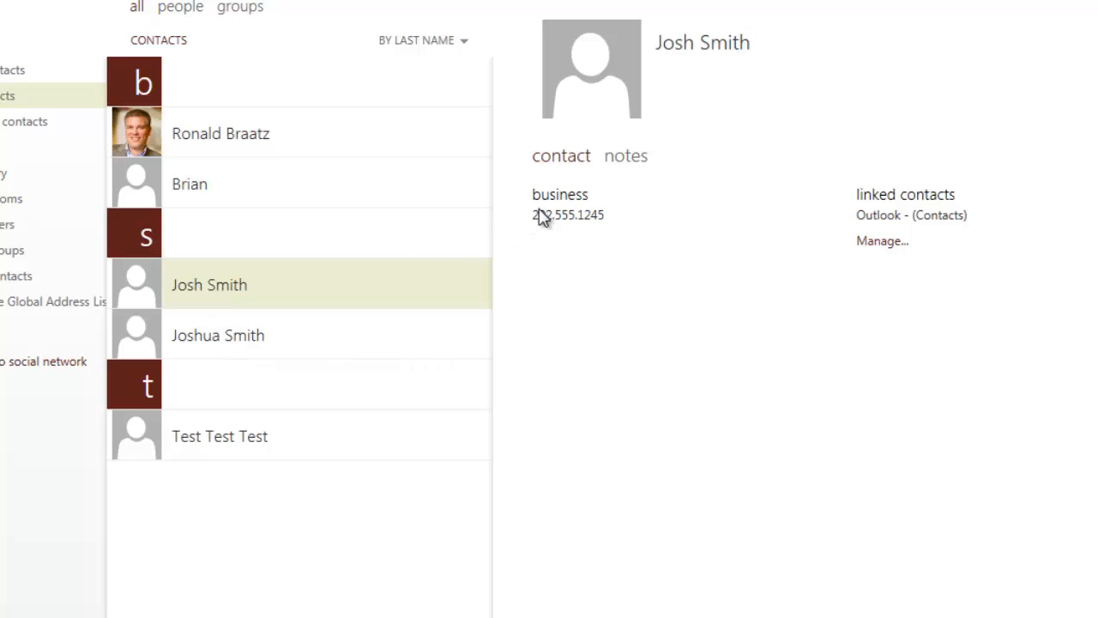
mouse_move(332, 327)
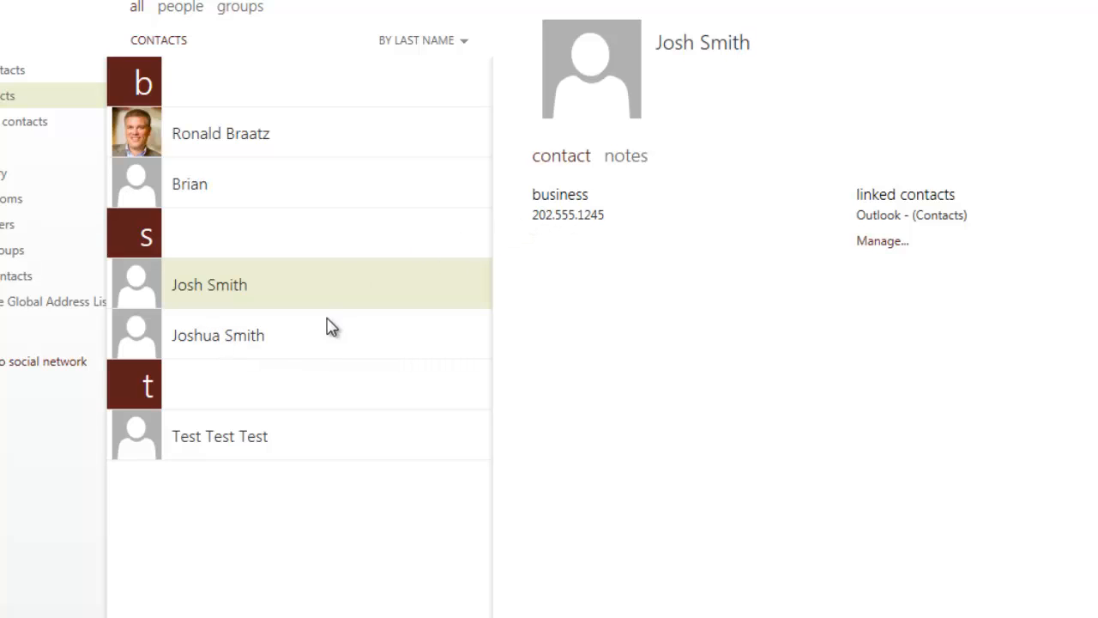
click(218, 335)
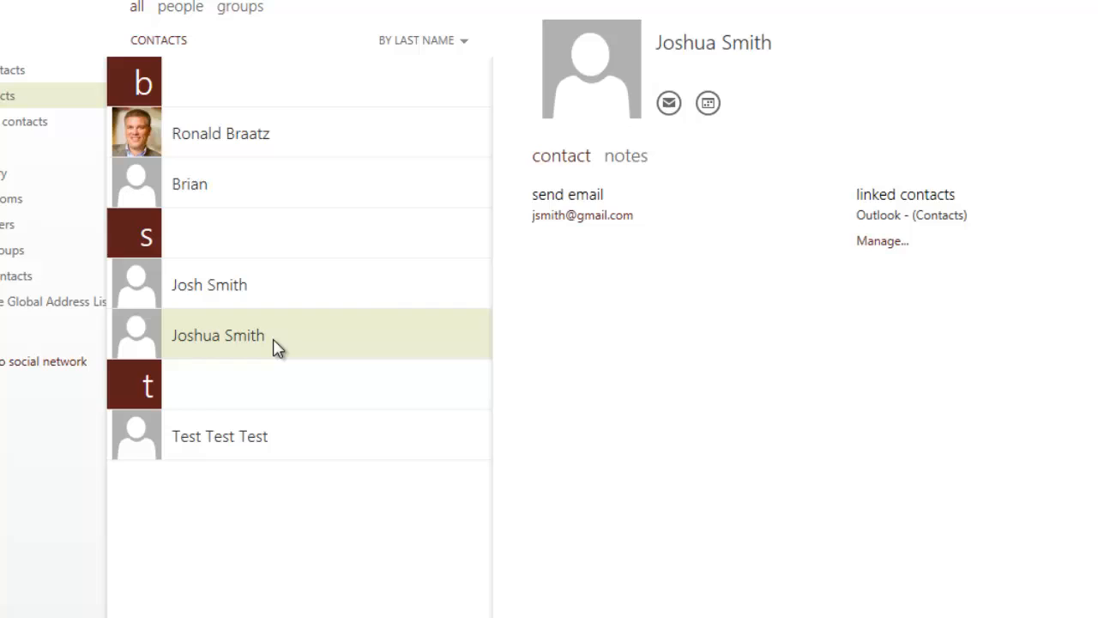
mouse_move(598, 234)
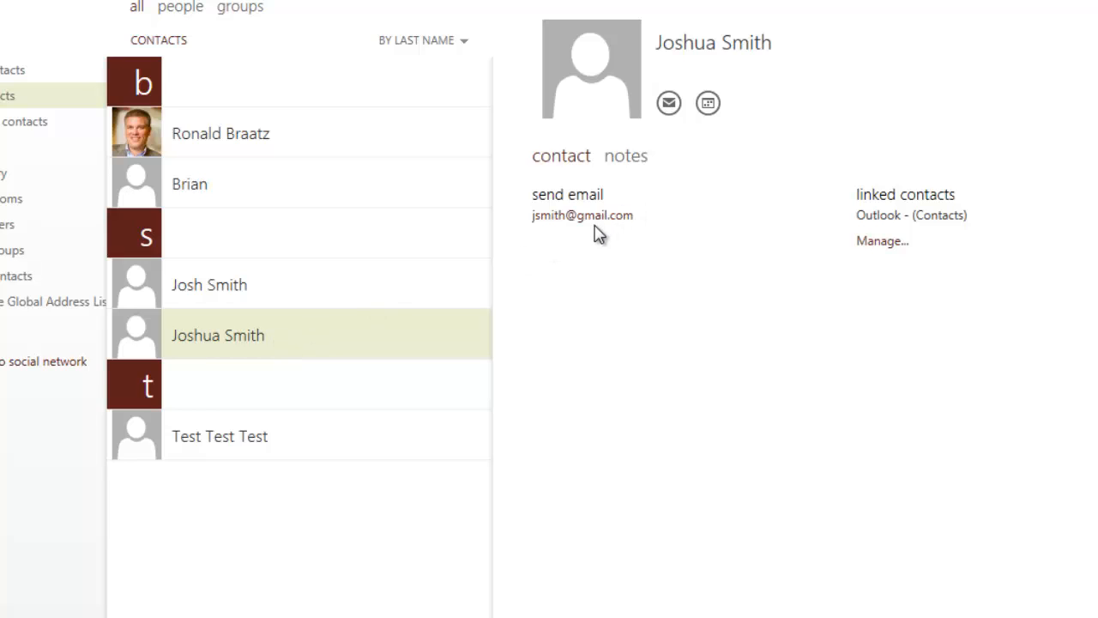
mouse_move(881, 241)
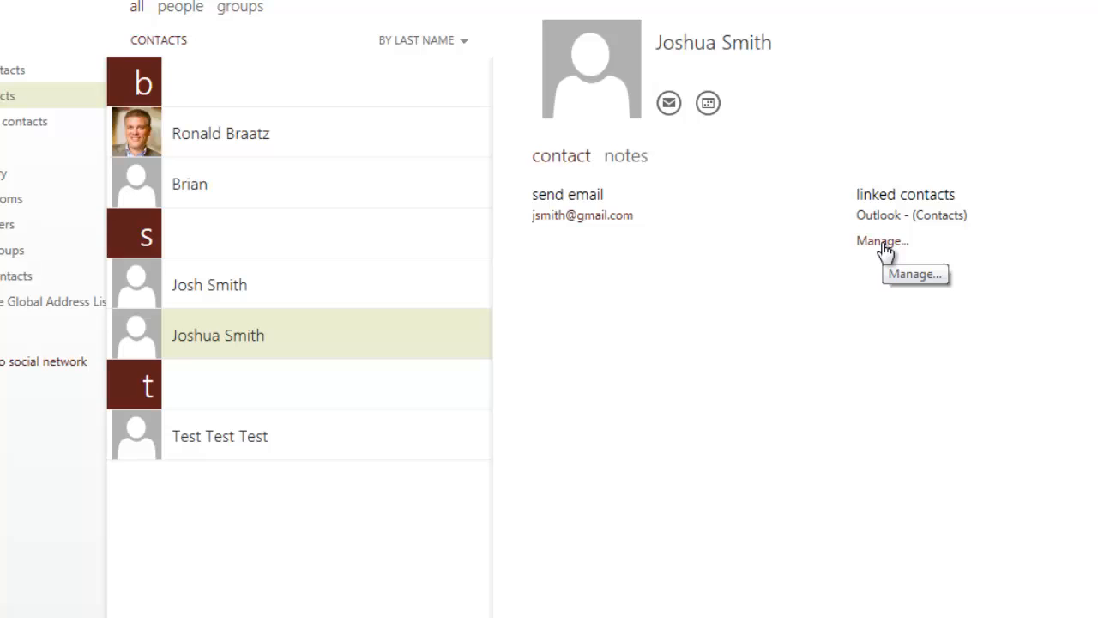
click(881, 241)
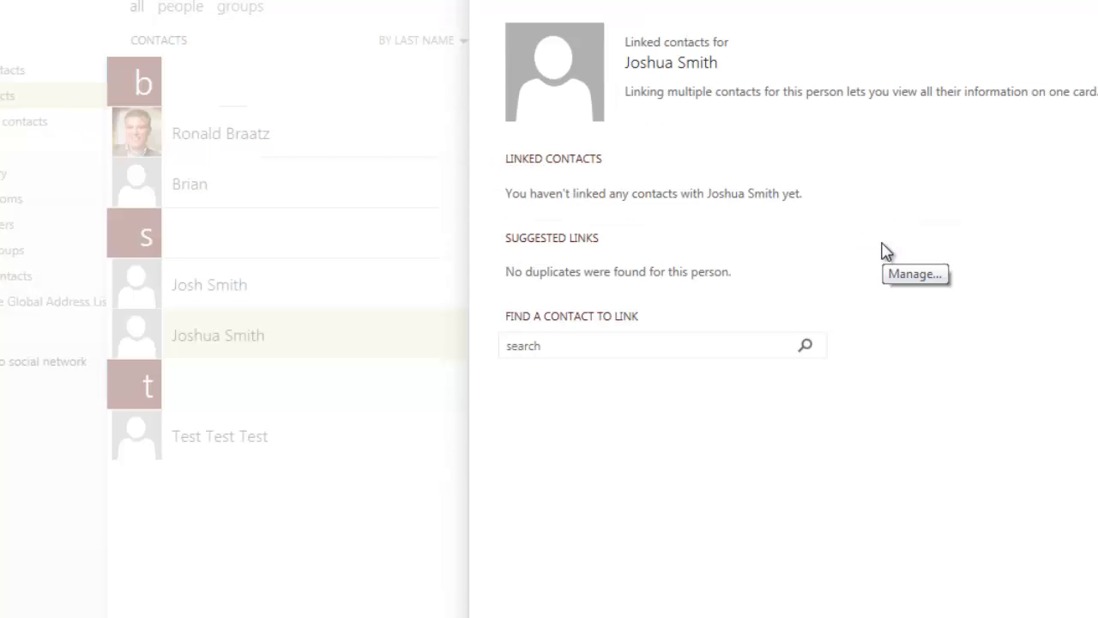
mouse_move(885, 250)
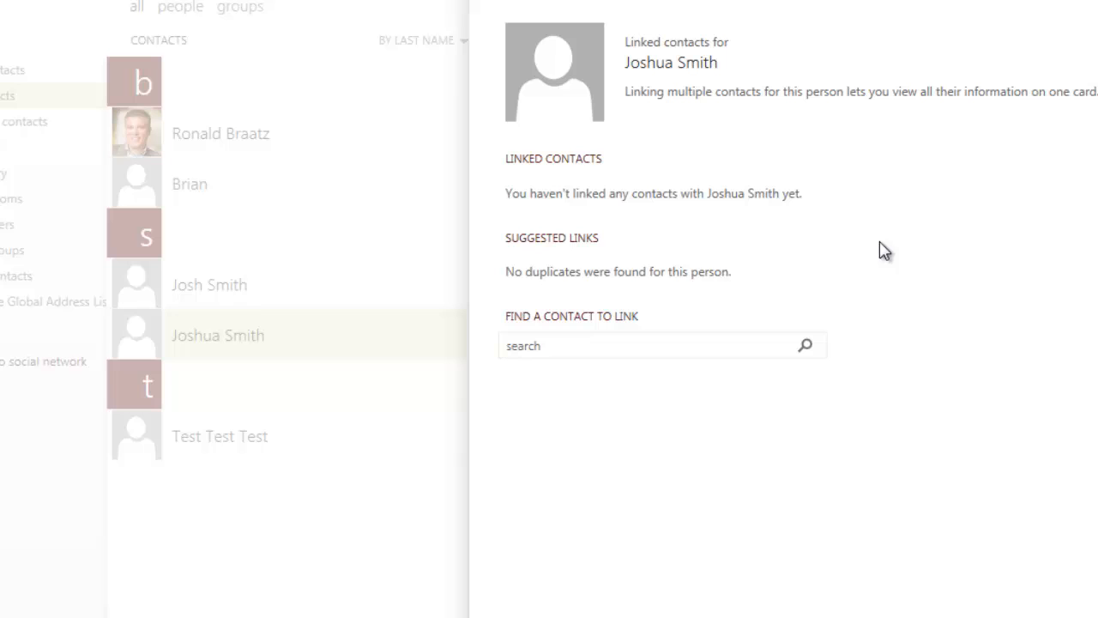
mouse_move(708, 82)
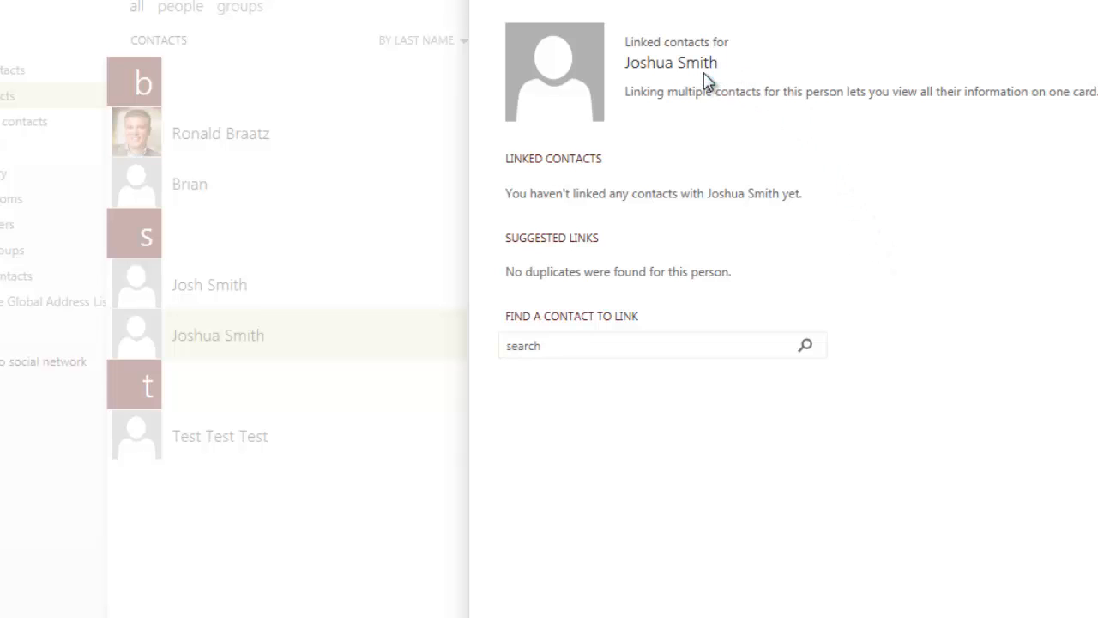
mouse_move(526, 288)
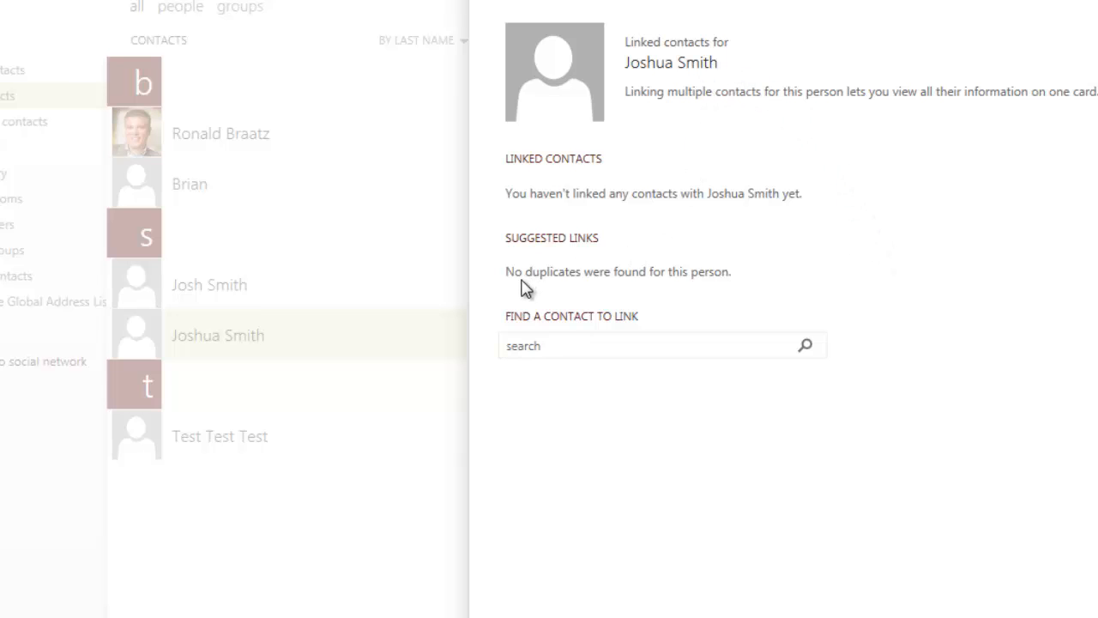
click(661, 345)
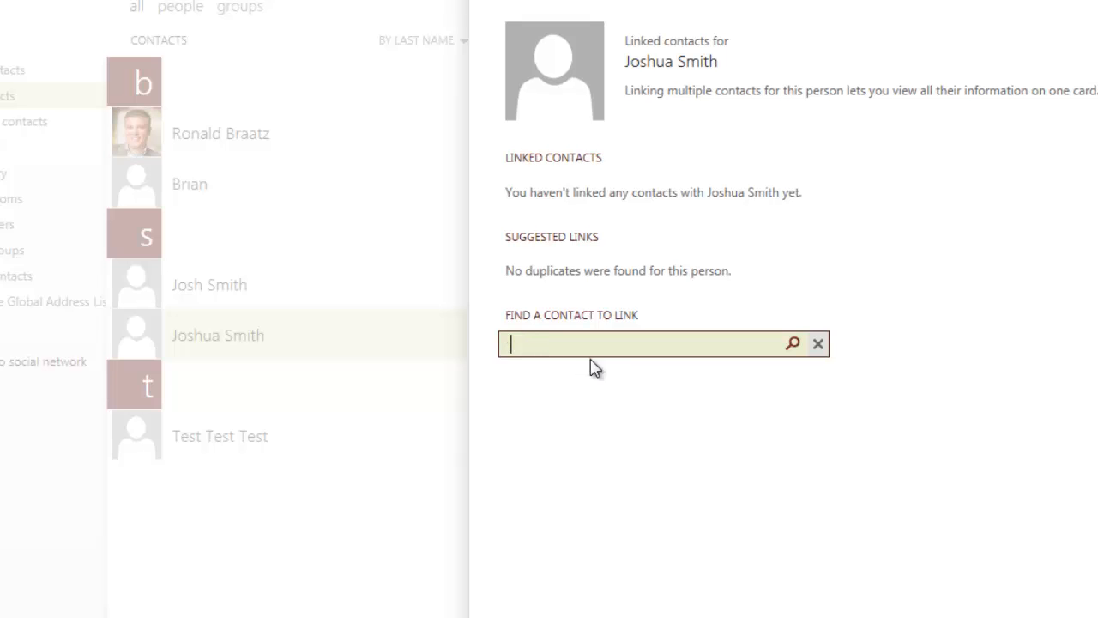
text(j)
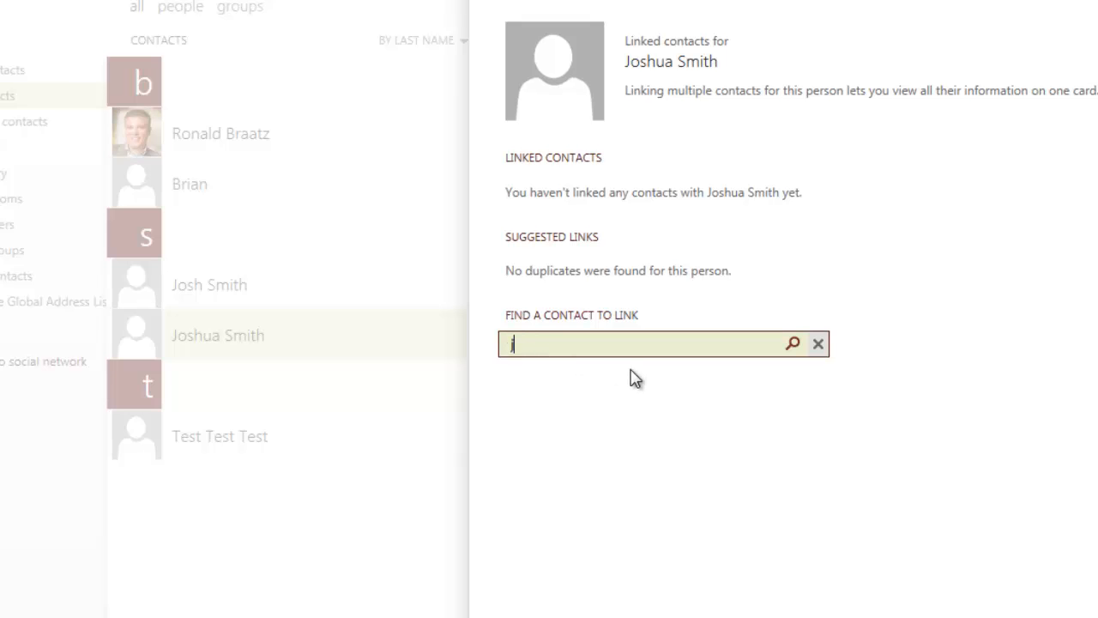
text(os)
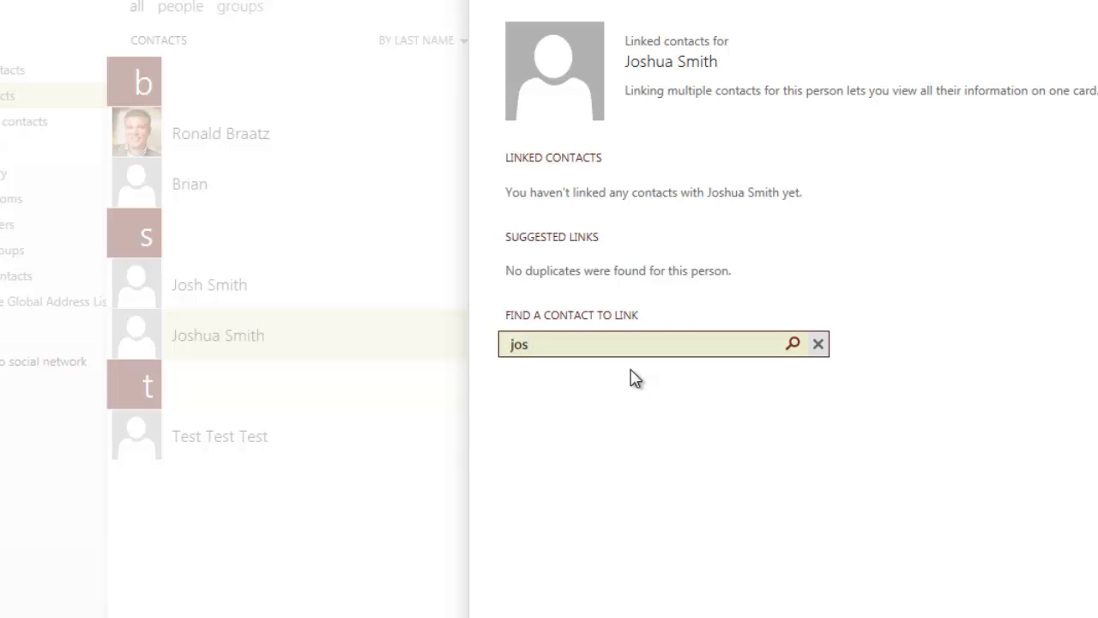
text(h)
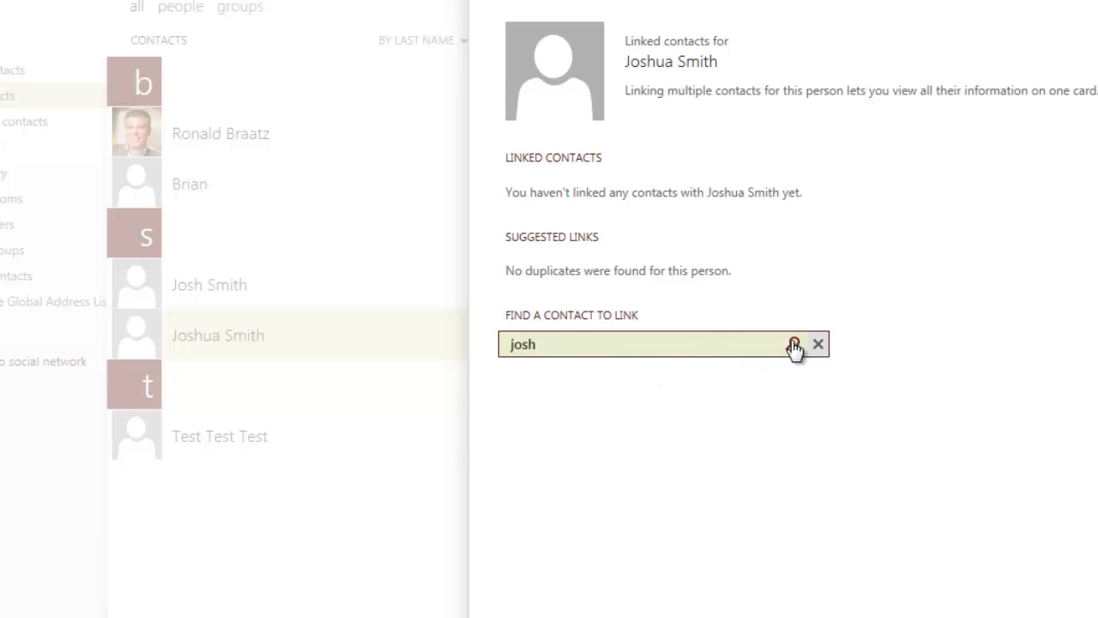
click(792, 344)
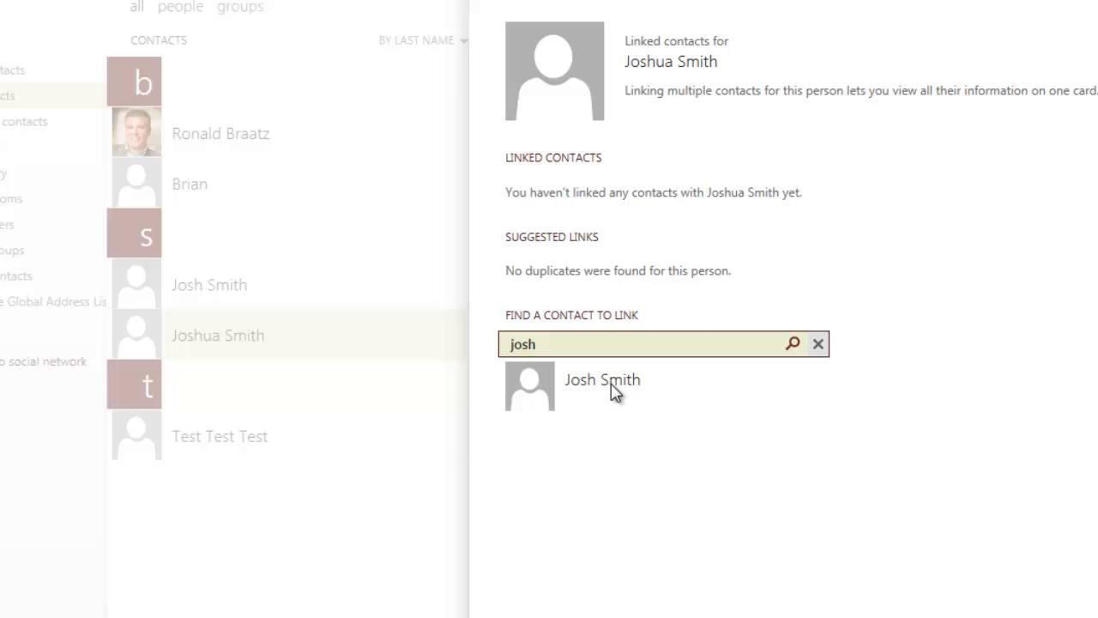
mouse_move(646, 71)
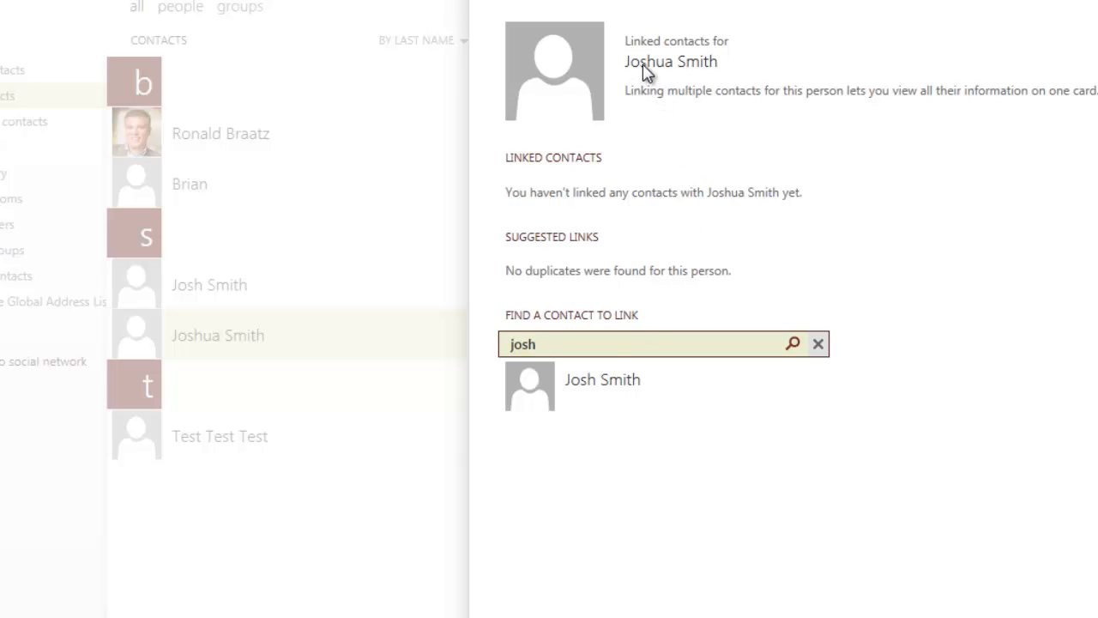
mouse_move(604, 420)
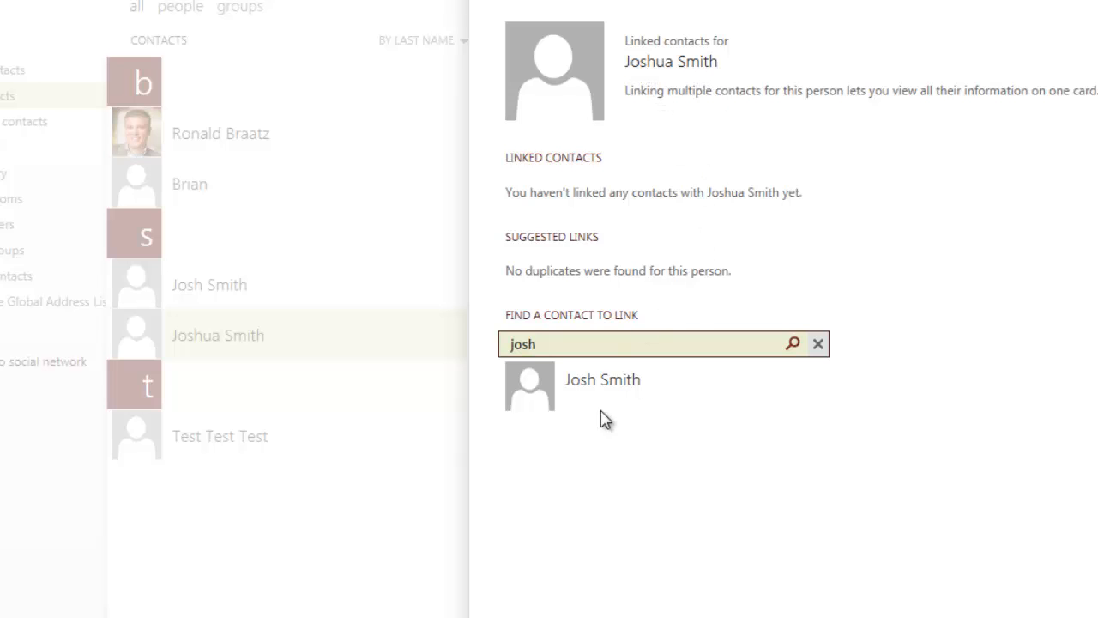
mouse_move(586, 392)
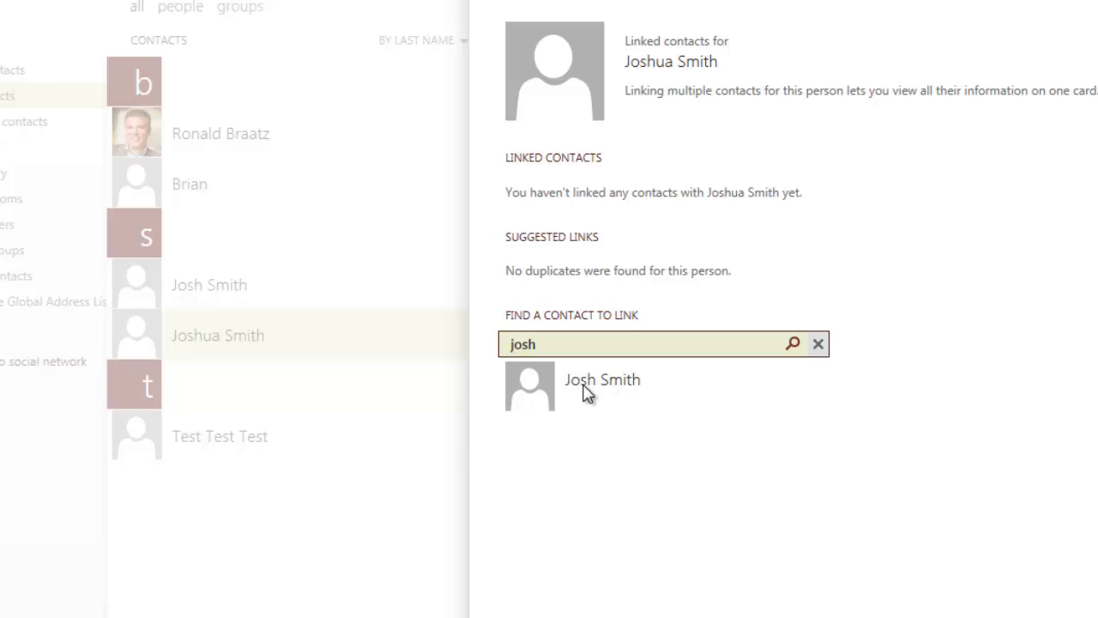
click(602, 380)
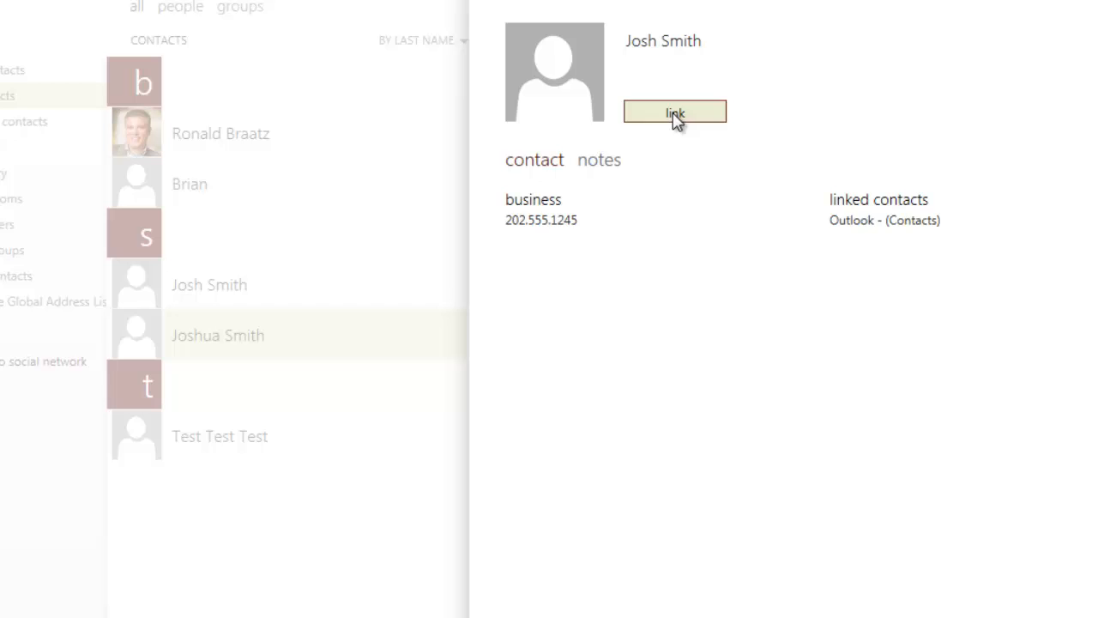
click(674, 111)
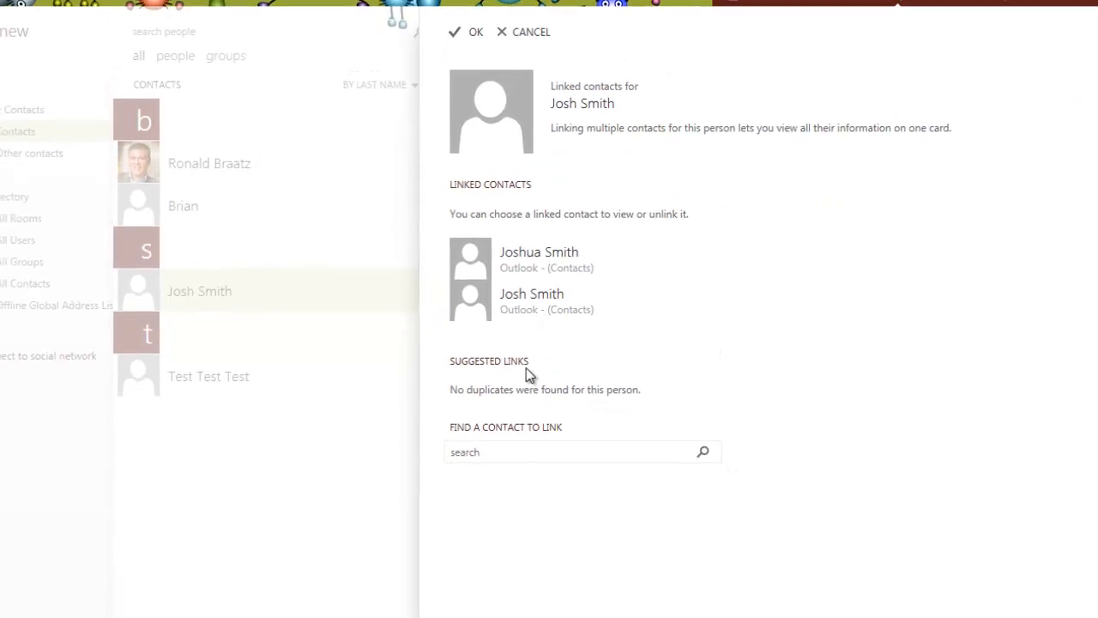
click(467, 32)
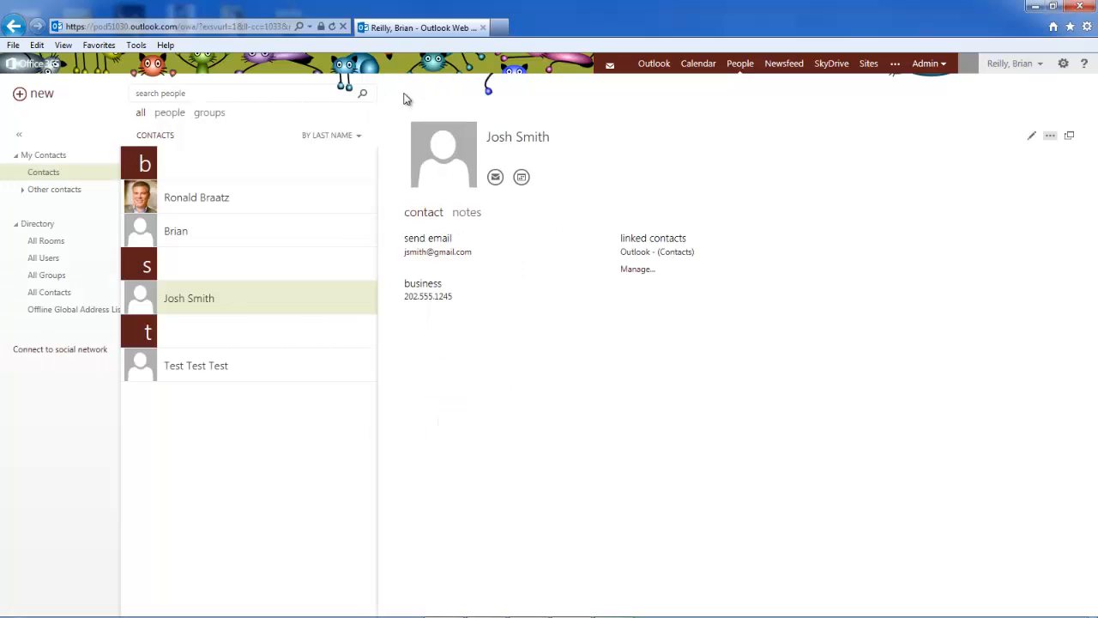
mouse_move(196, 230)
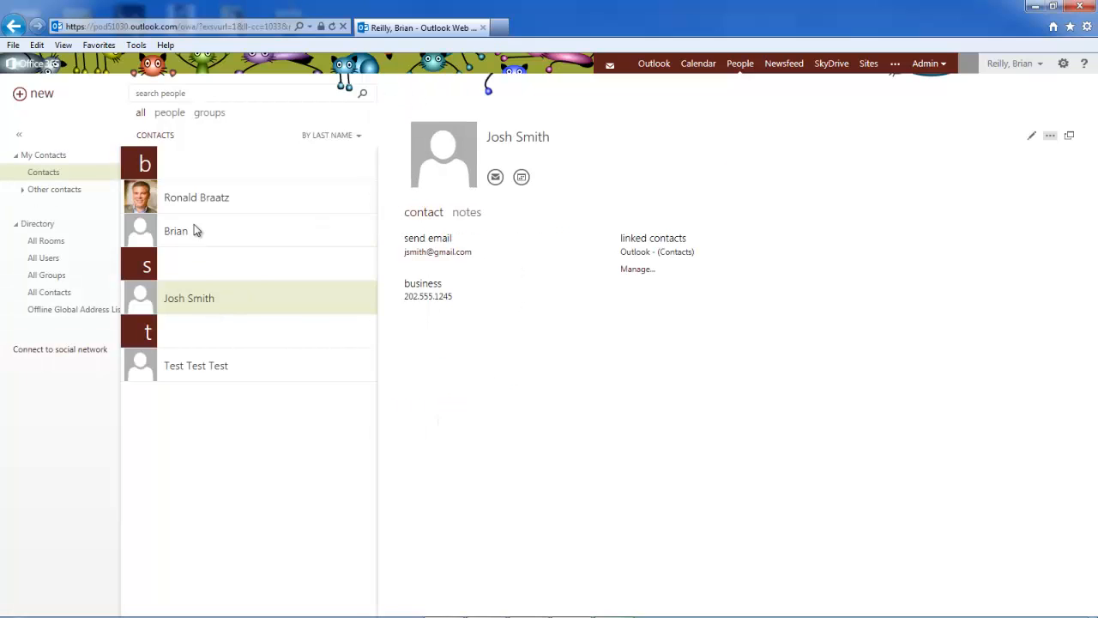
mouse_move(201, 309)
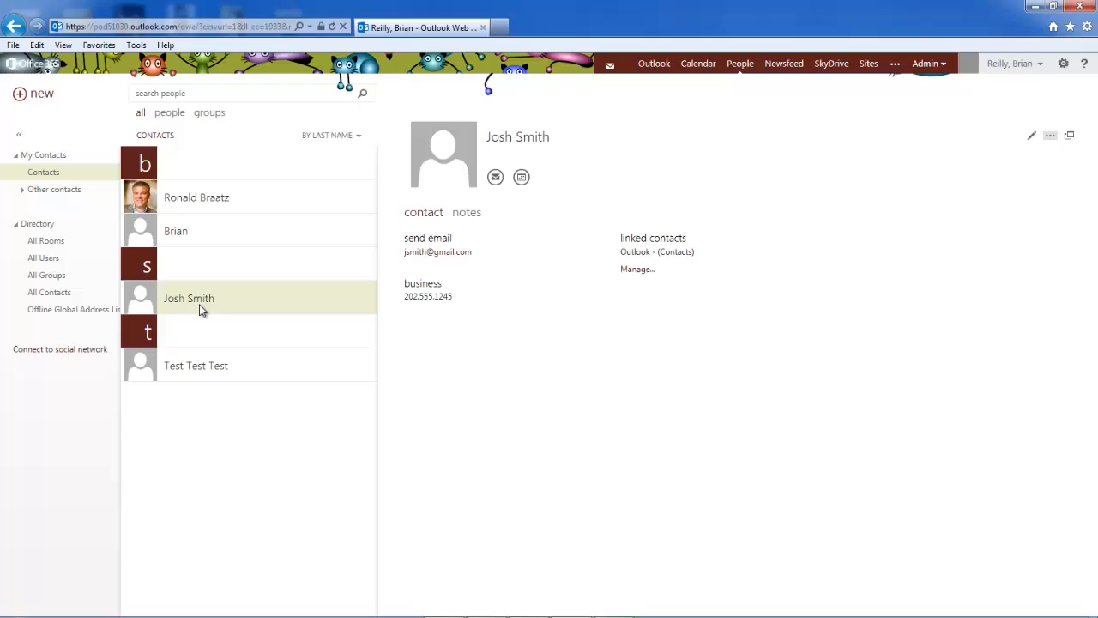
mouse_move(190, 307)
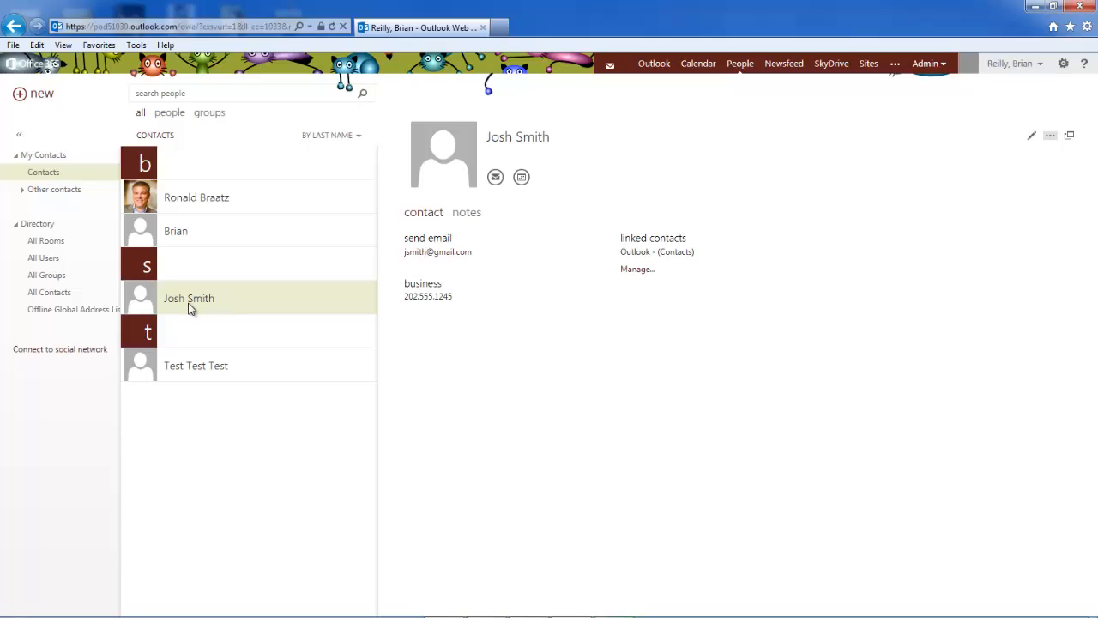
mouse_move(444, 253)
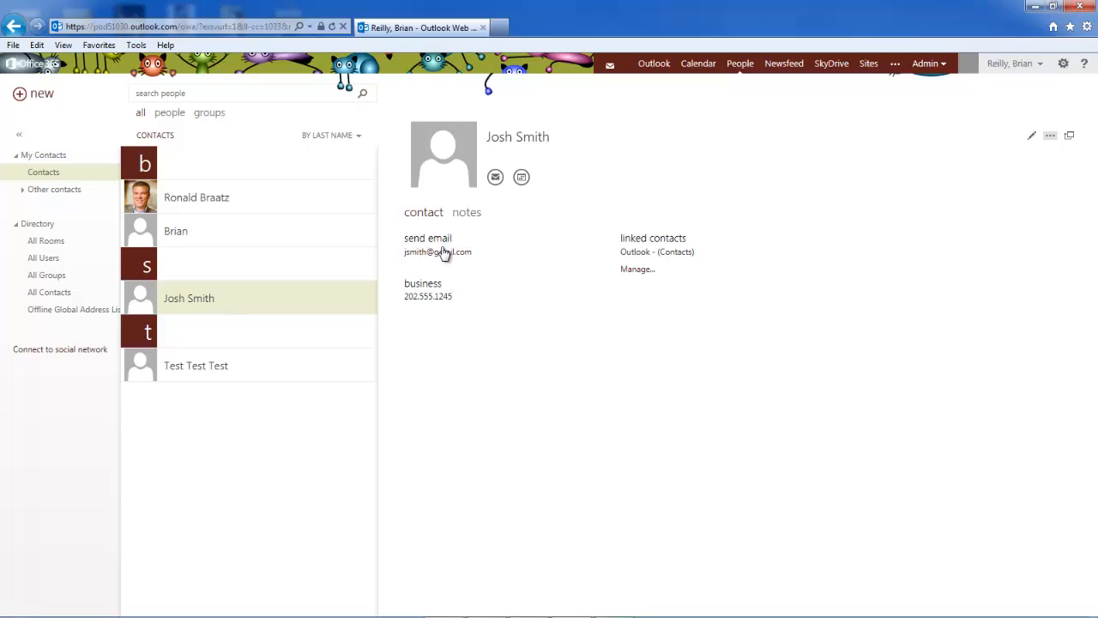
mouse_move(427, 297)
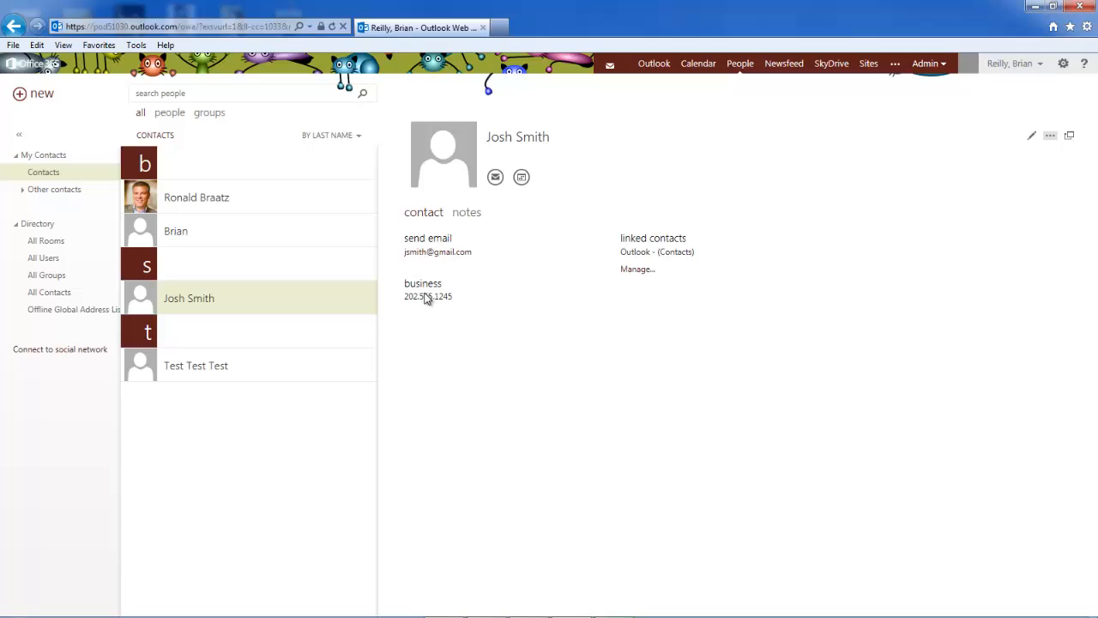
mouse_move(669, 467)
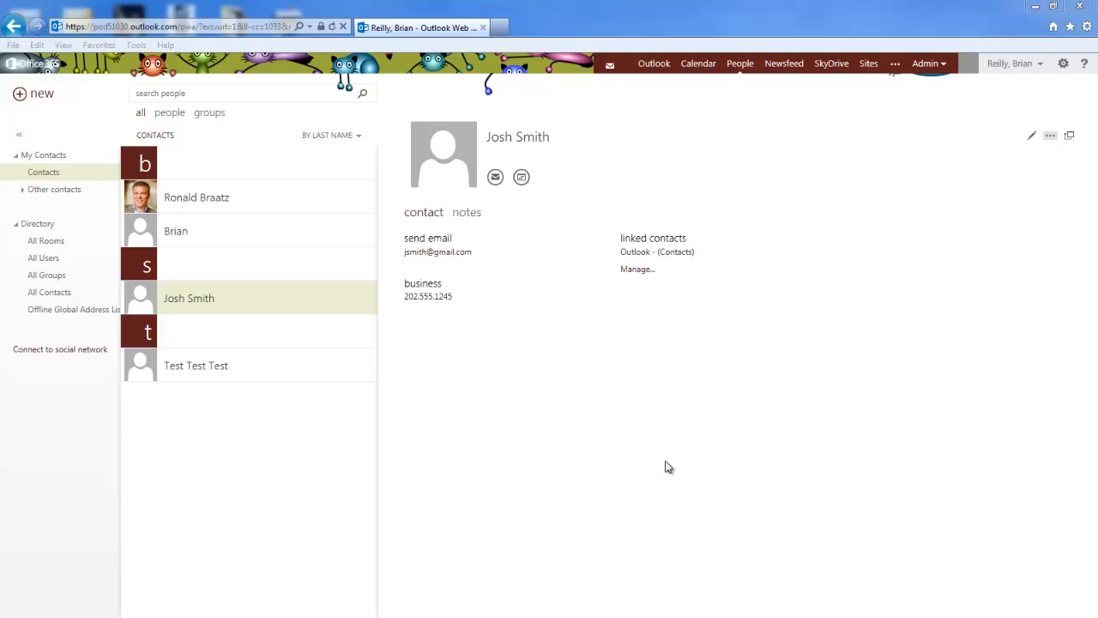
mouse_move(81, 362)
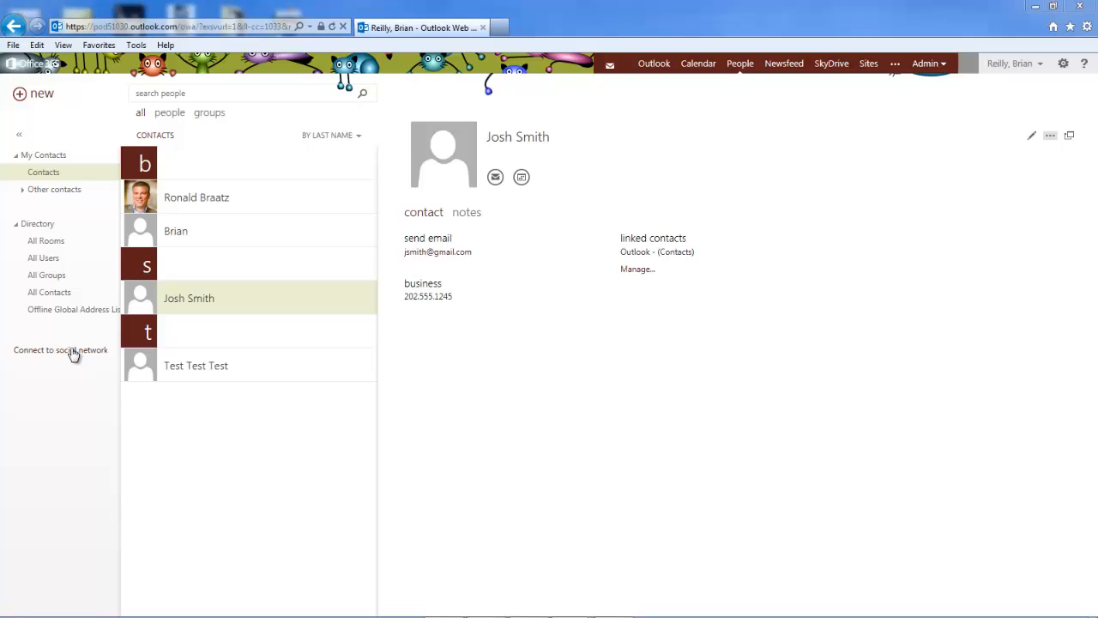
- Connect a LinkedIn account as a social network and authorize Office 365 access
click(60, 349)
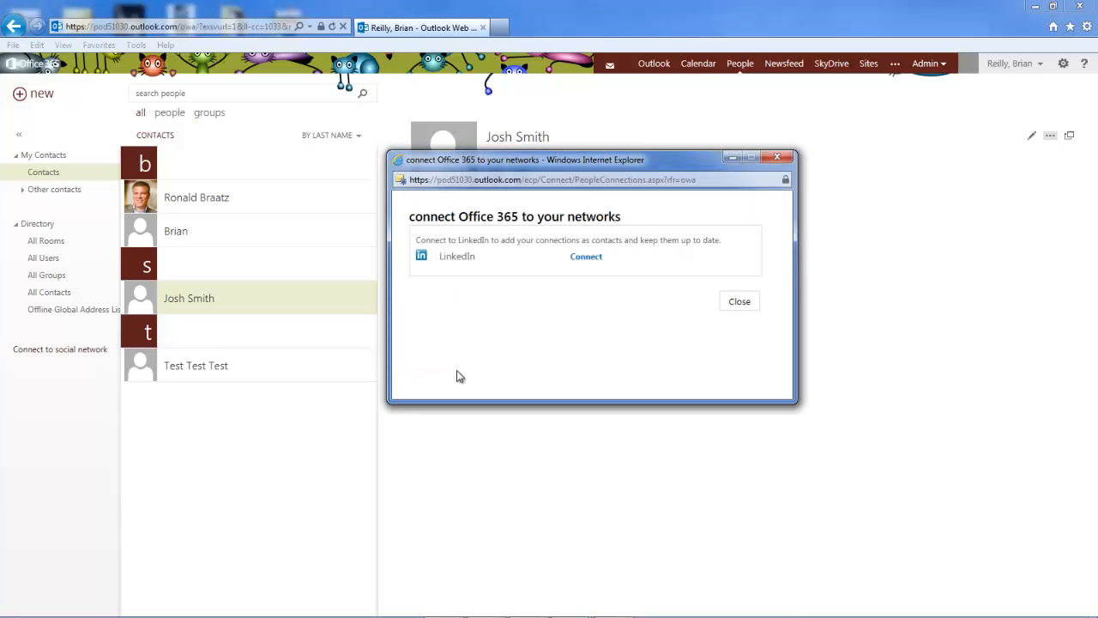
mouse_move(515, 393)
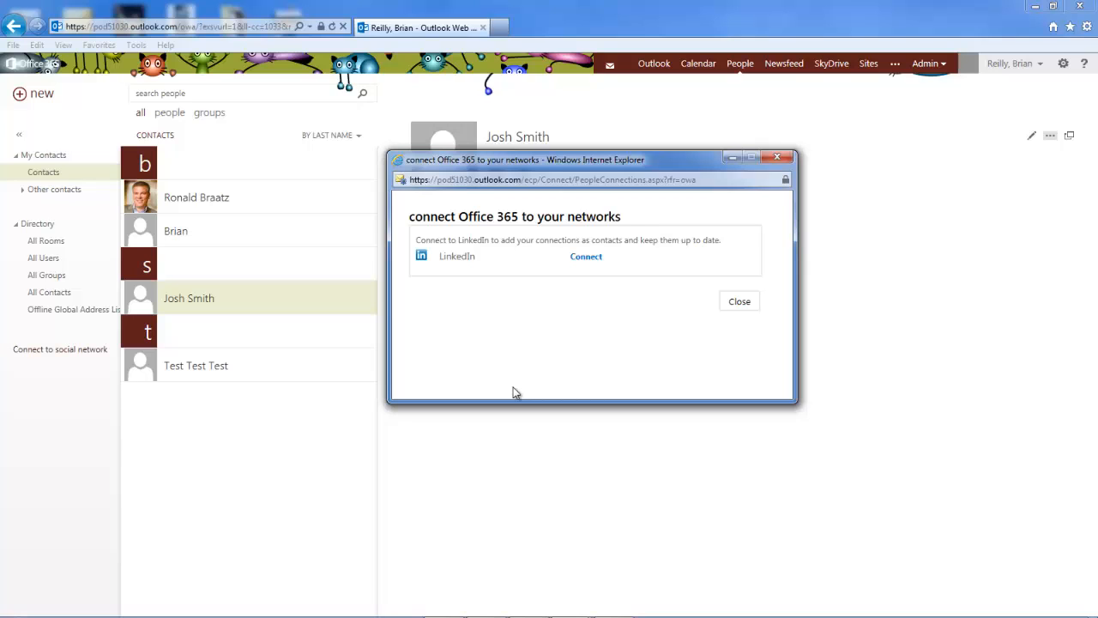
click(585, 256)
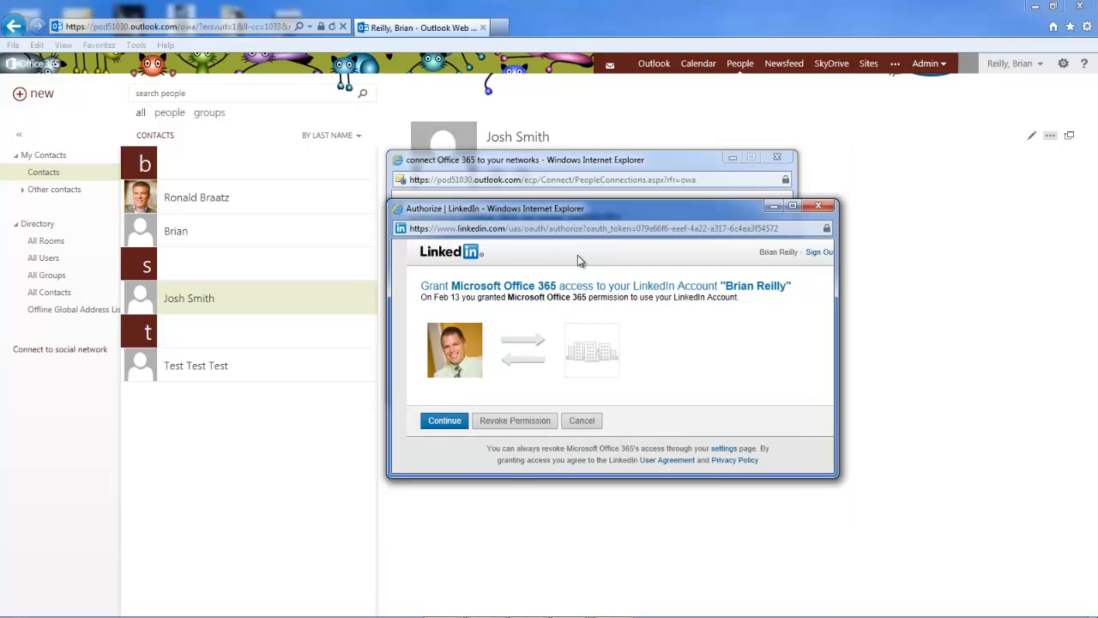
click(444, 420)
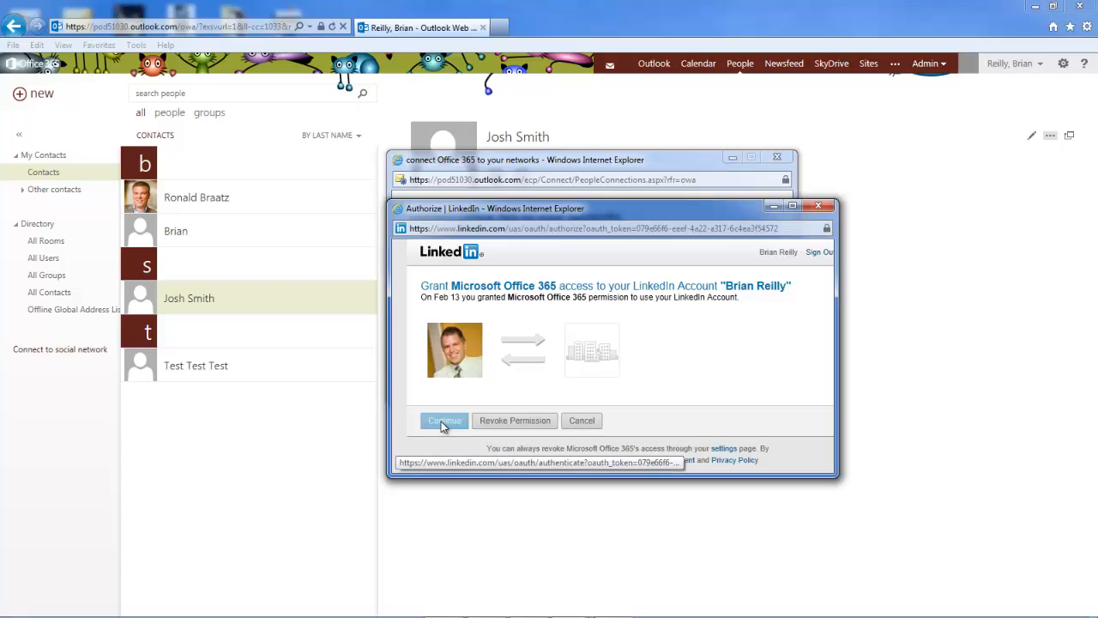
click(444, 420)
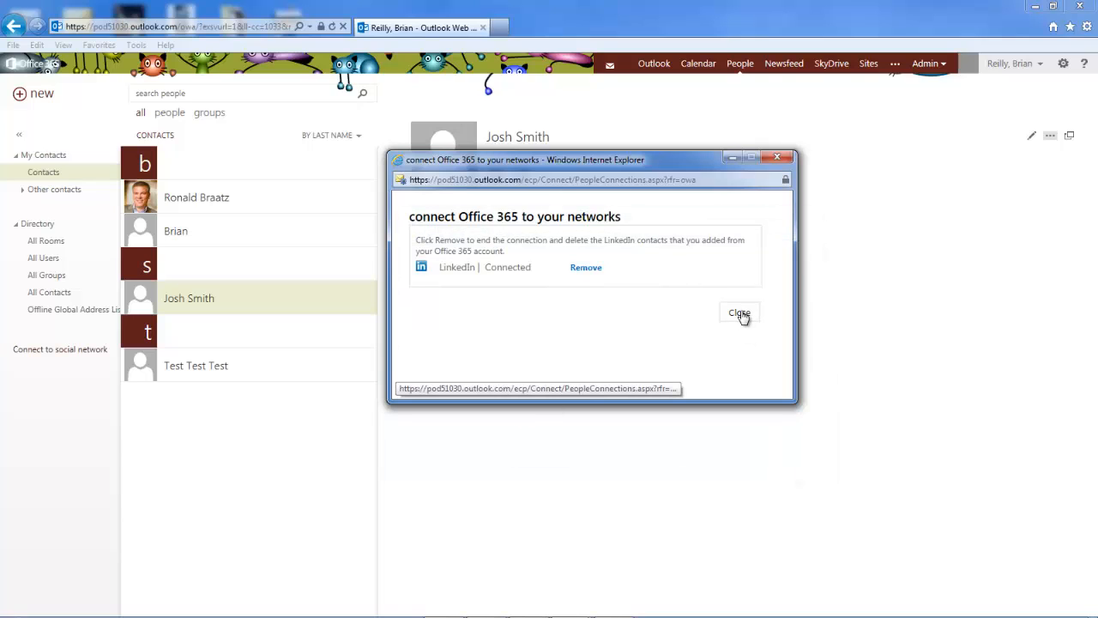
click(738, 312)
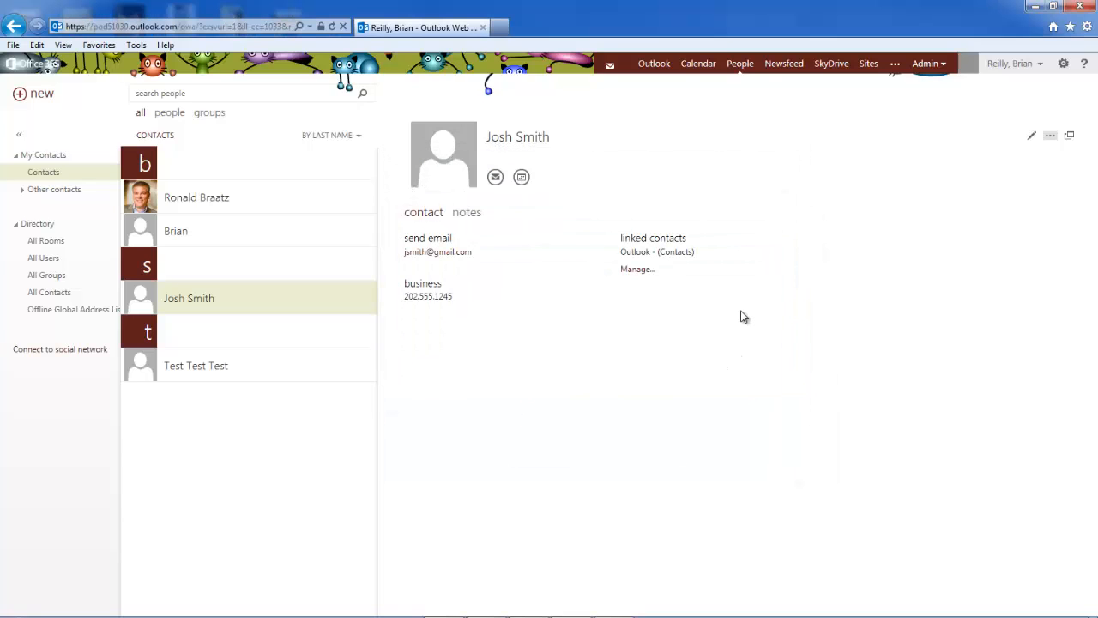
mouse_move(705, 331)
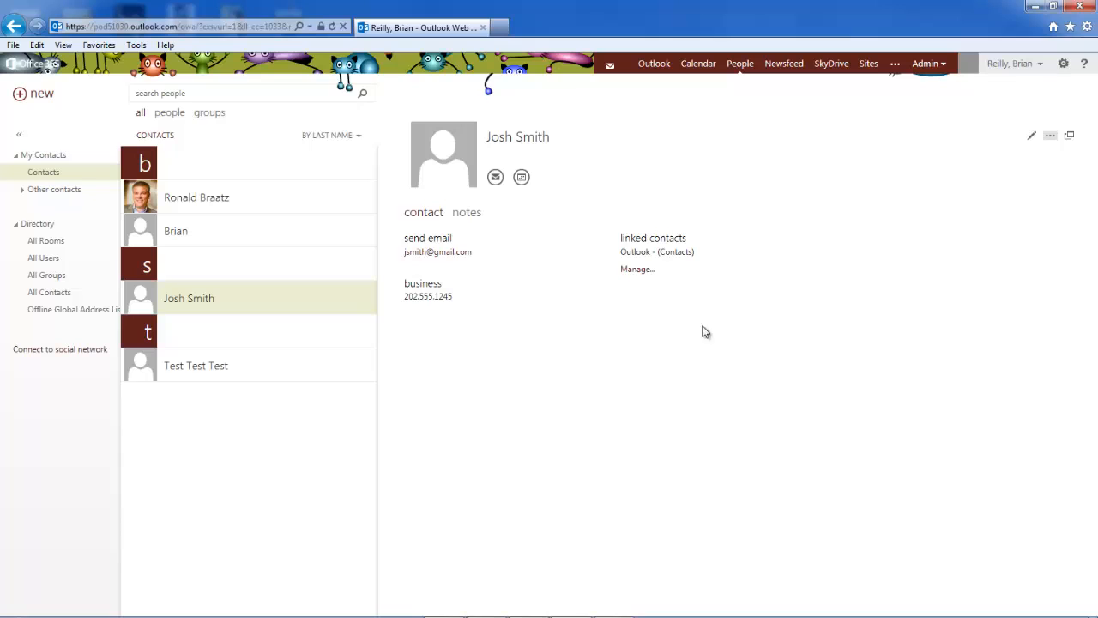
mouse_move(442, 251)
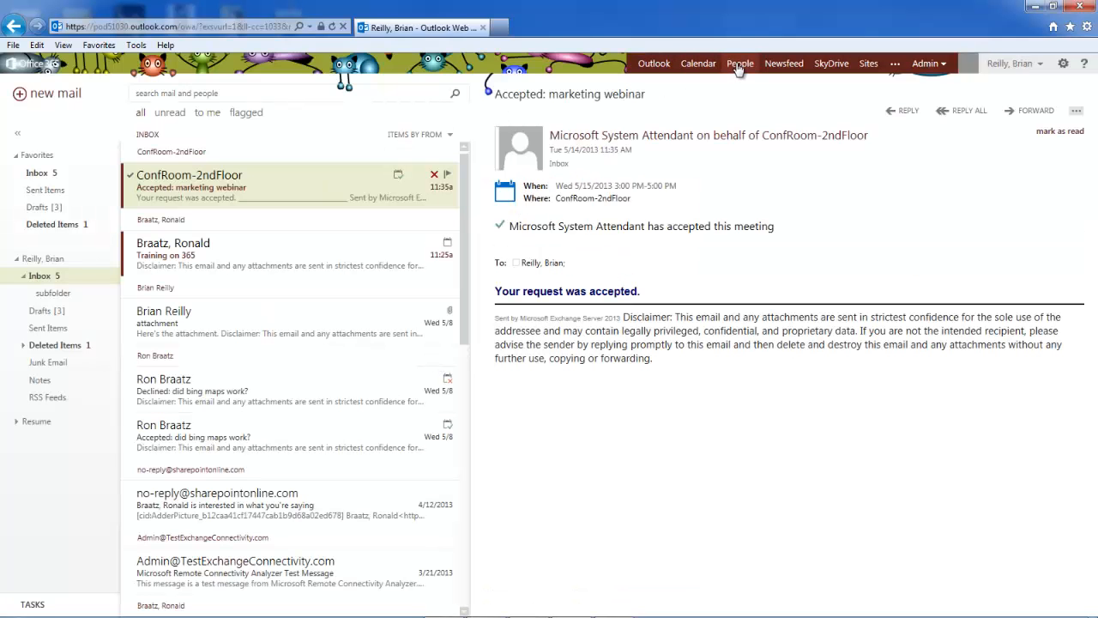
- Browse the LinkedIn contacts under My Contacts, then return to the mail inbox
click(740, 63)
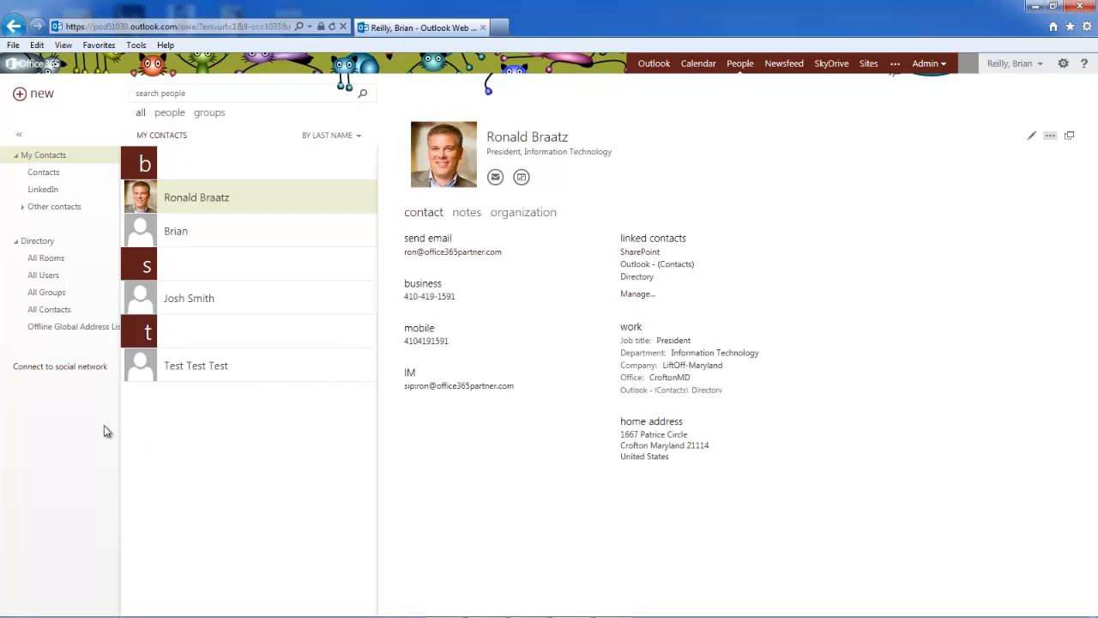
click(43, 171)
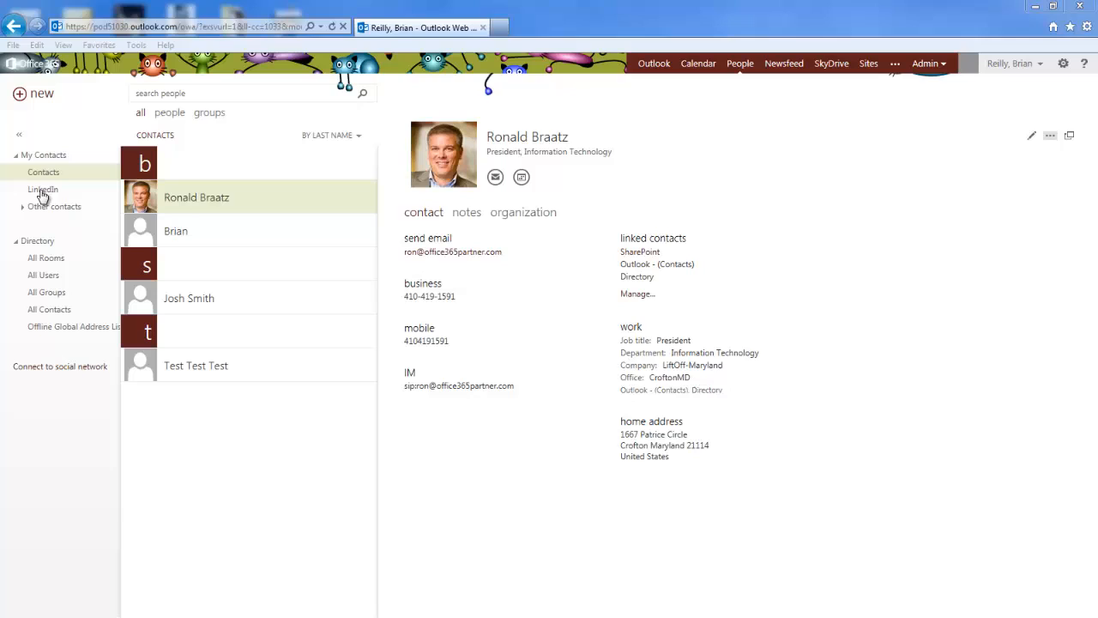
click(42, 189)
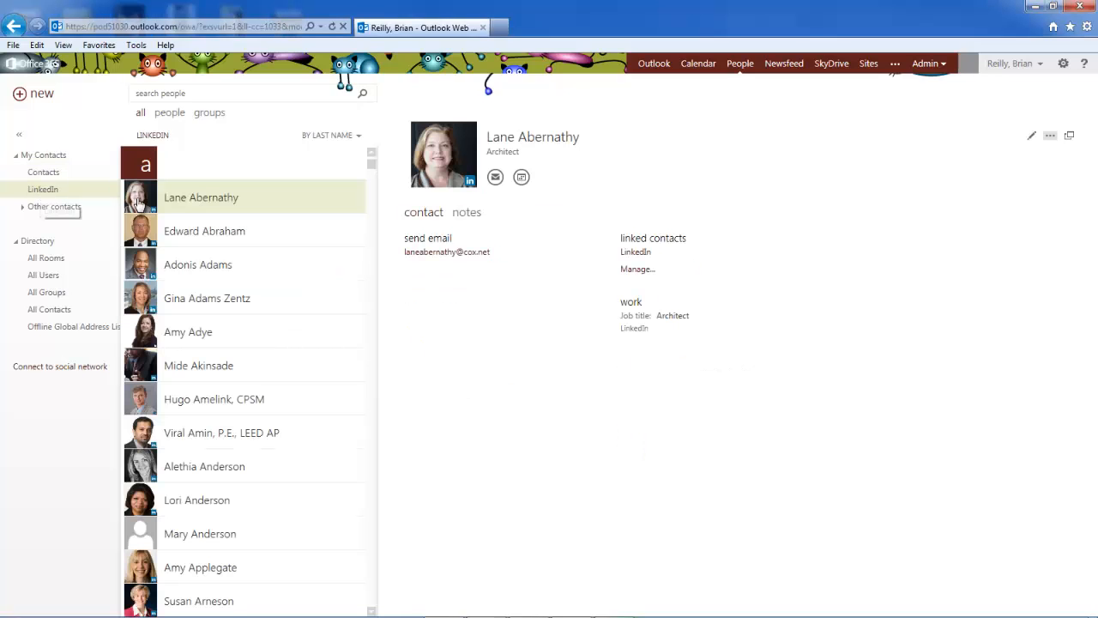
mouse_move(208, 197)
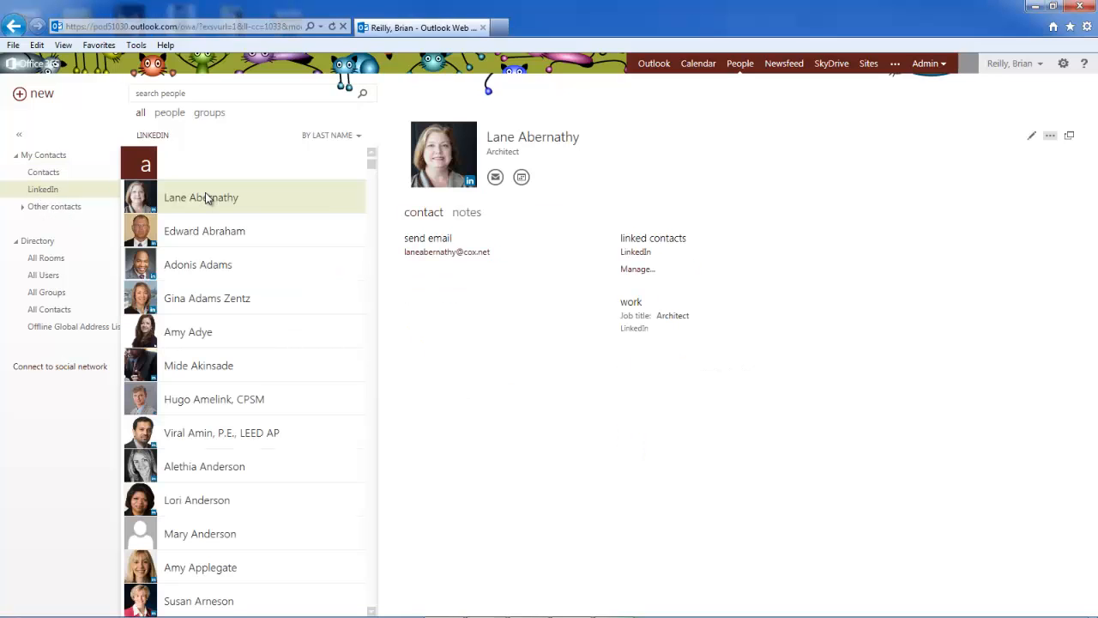
mouse_move(301, 464)
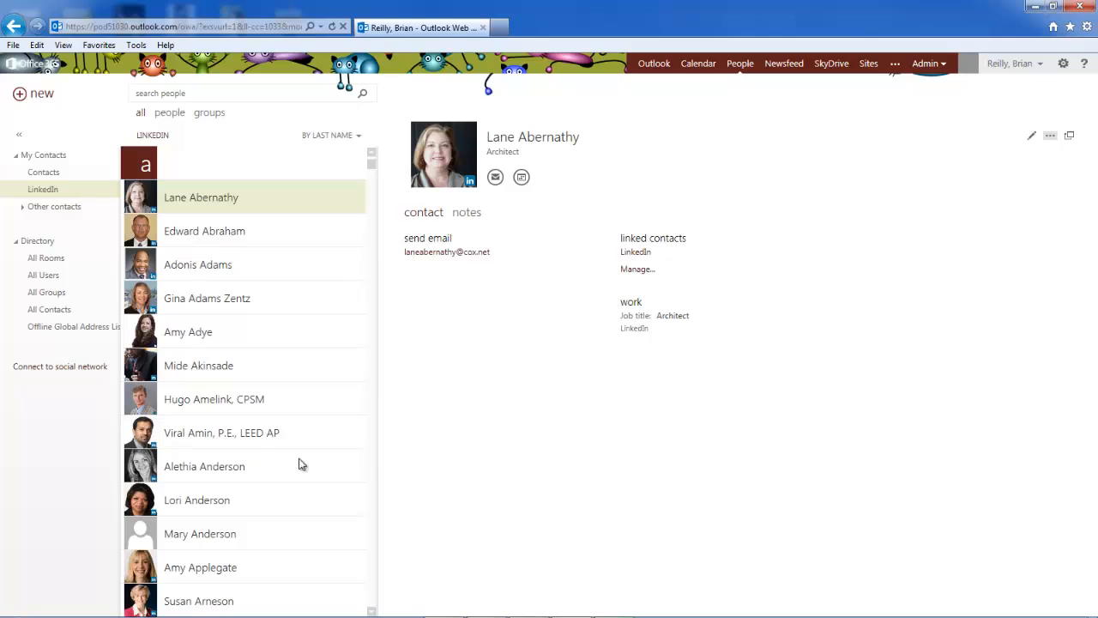
mouse_move(469, 311)
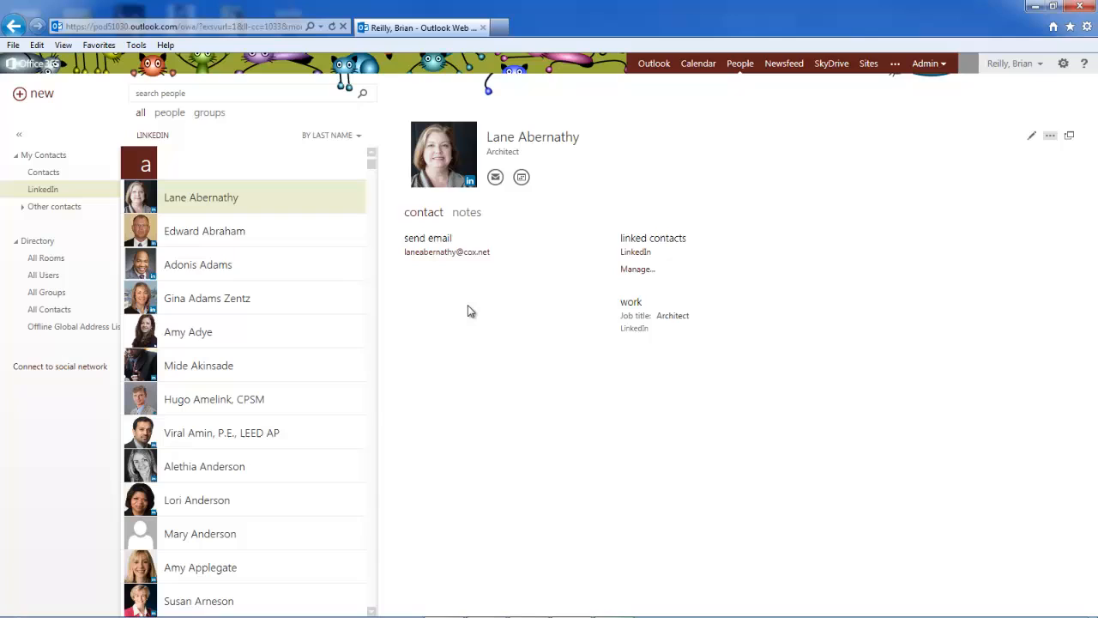
click(654, 62)
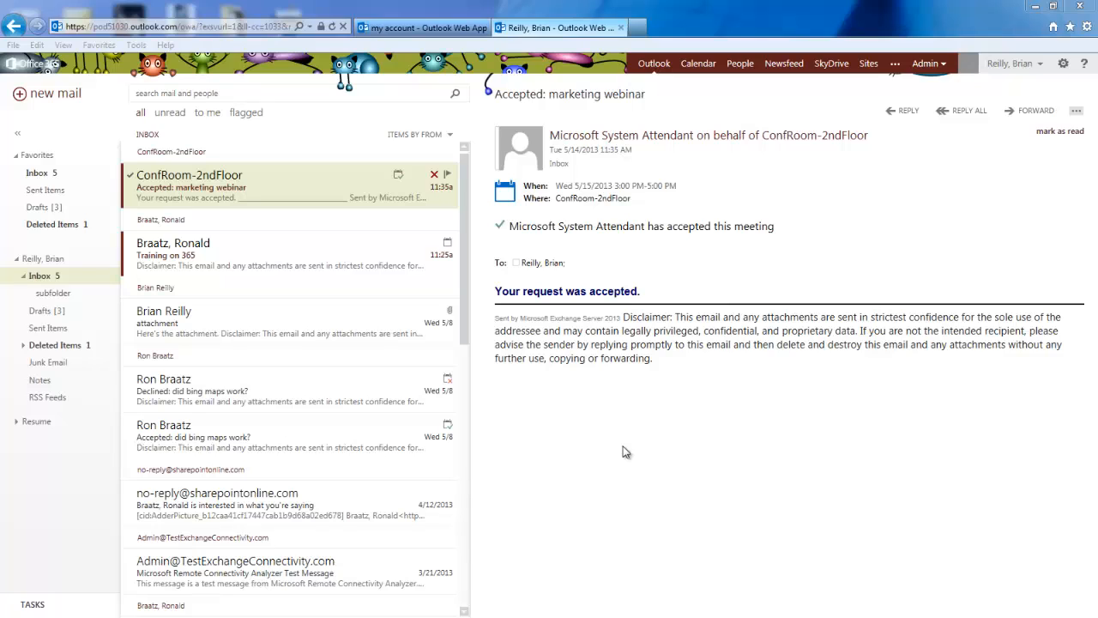
mouse_move(1063, 64)
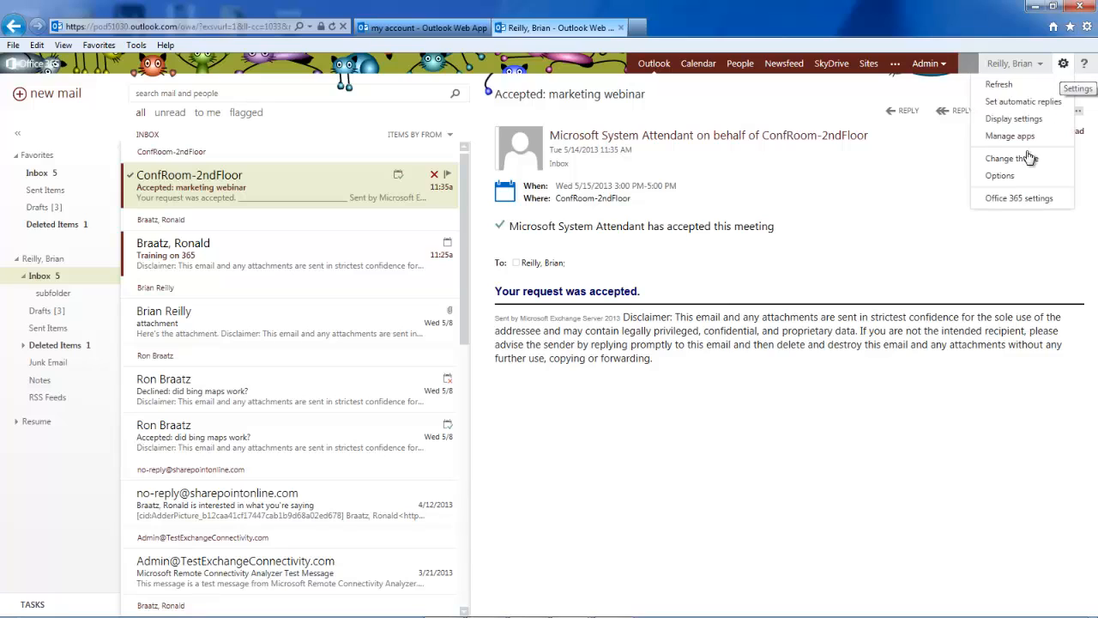
- Open Options from the gear menu to show the 'my account' page
click(999, 175)
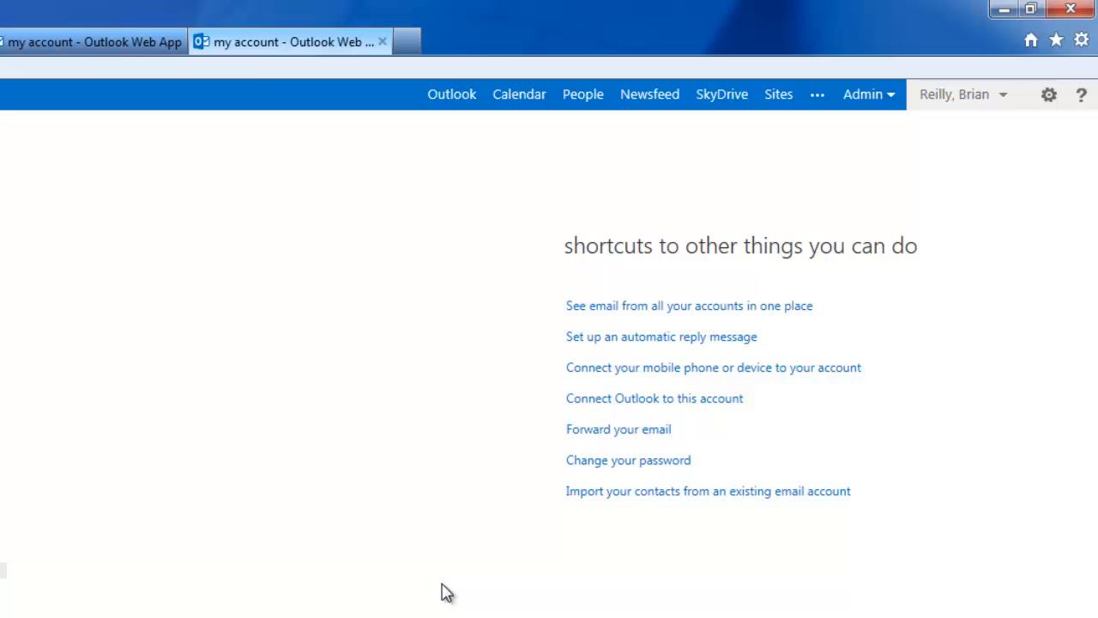
mouse_move(463, 572)
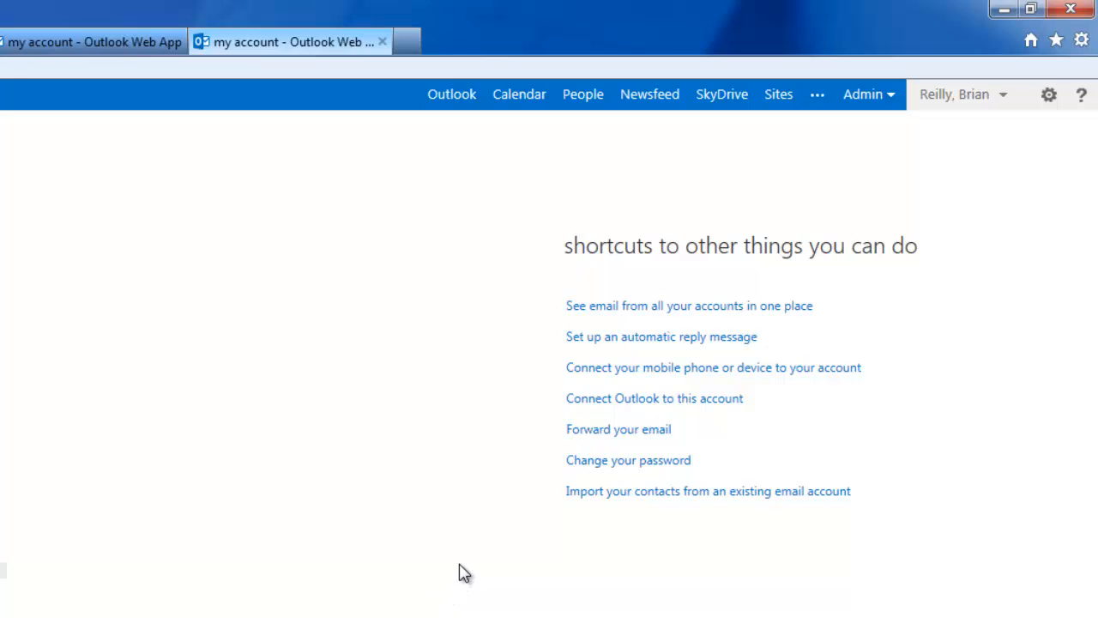
mouse_move(514, 537)
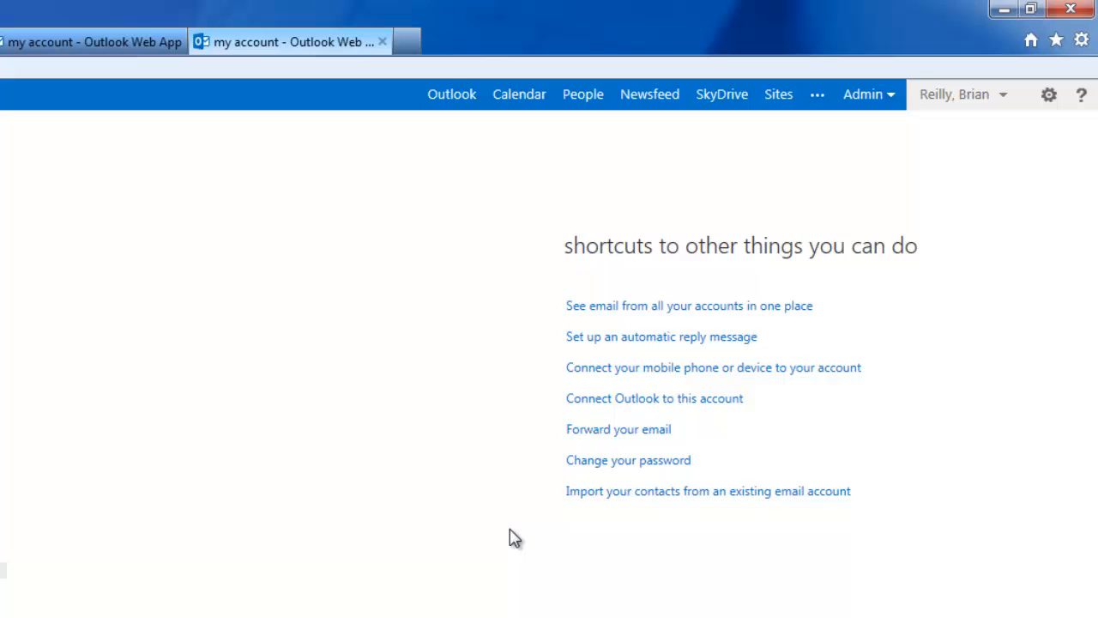
mouse_move(618, 428)
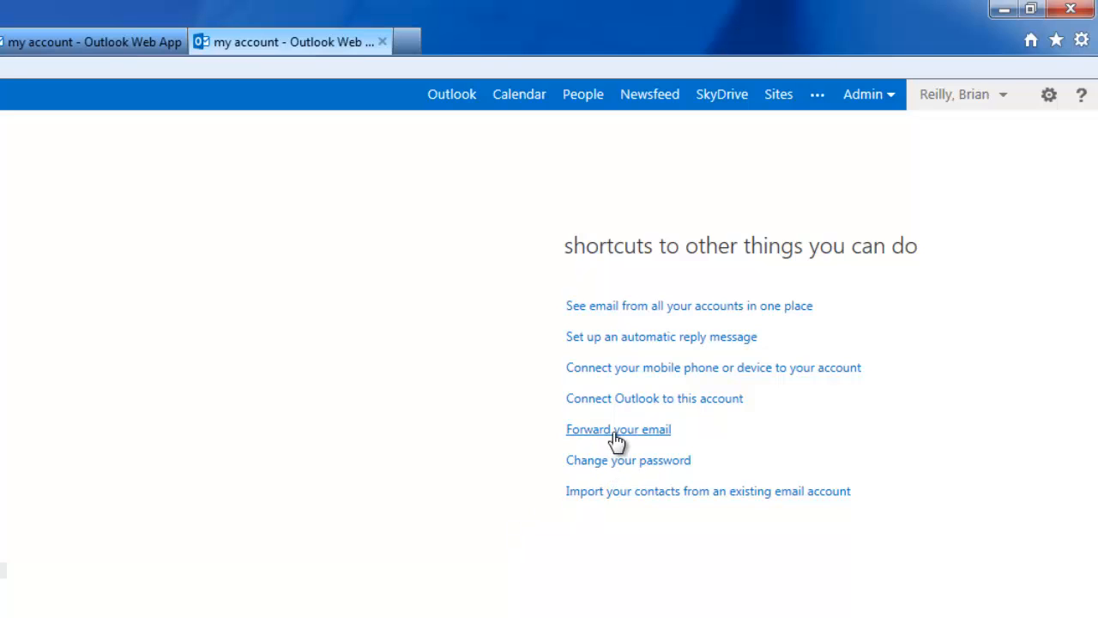
mouse_move(660, 367)
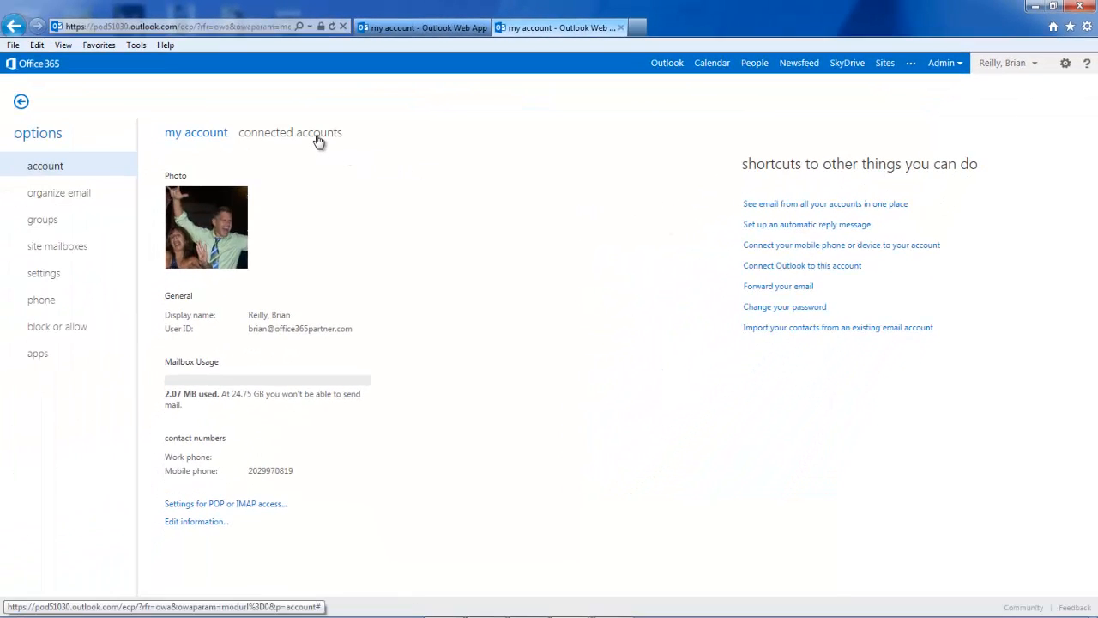
- View connected accounts and forwarding settings, then the empty organize-email inbox rules page
click(290, 132)
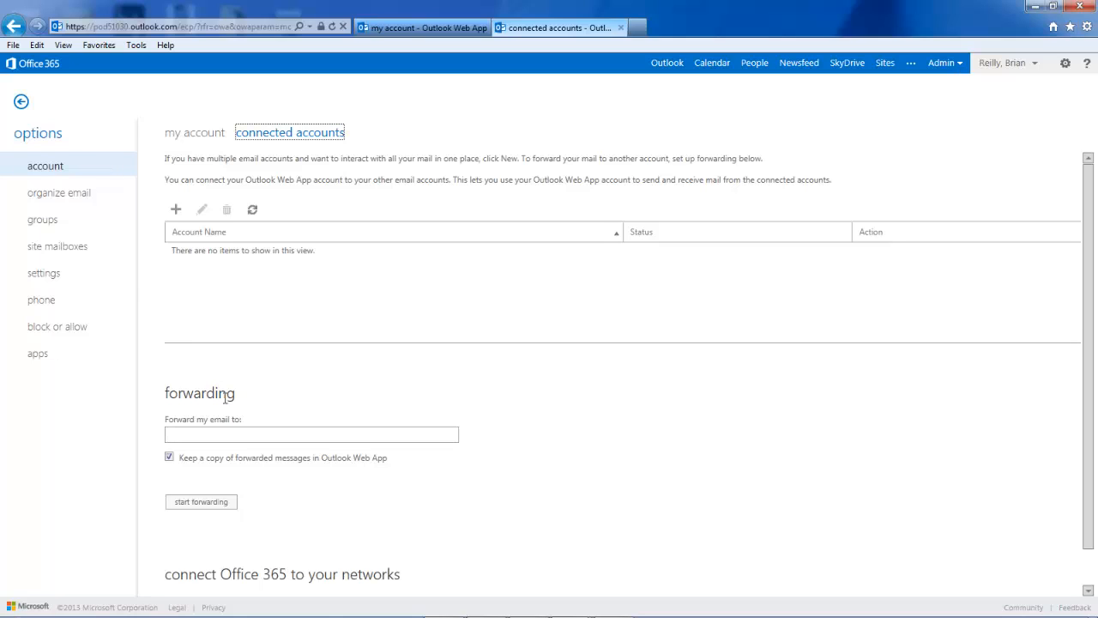
click(58, 192)
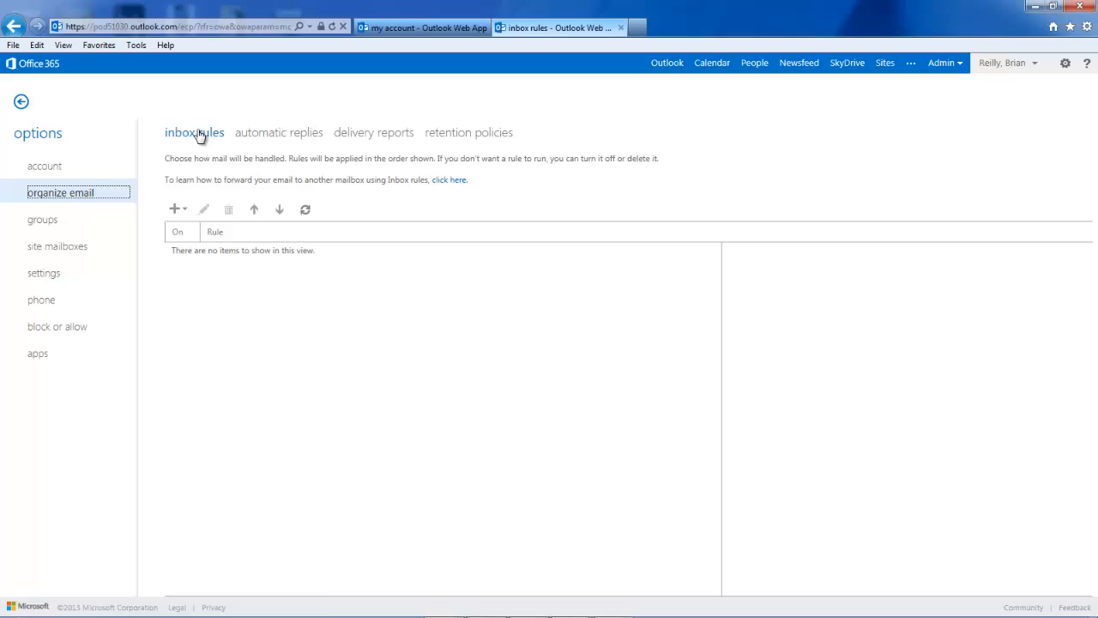
mouse_move(229, 301)
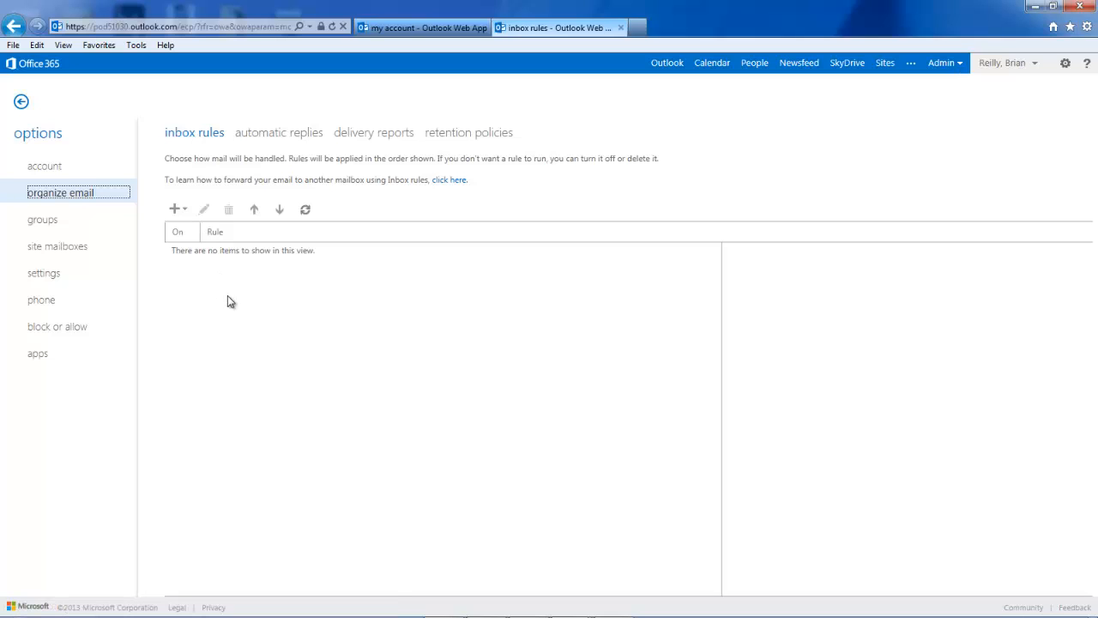
- Browse the mail and calendar settings tabs, ending on the regional language, date format and time zone options
click(44, 272)
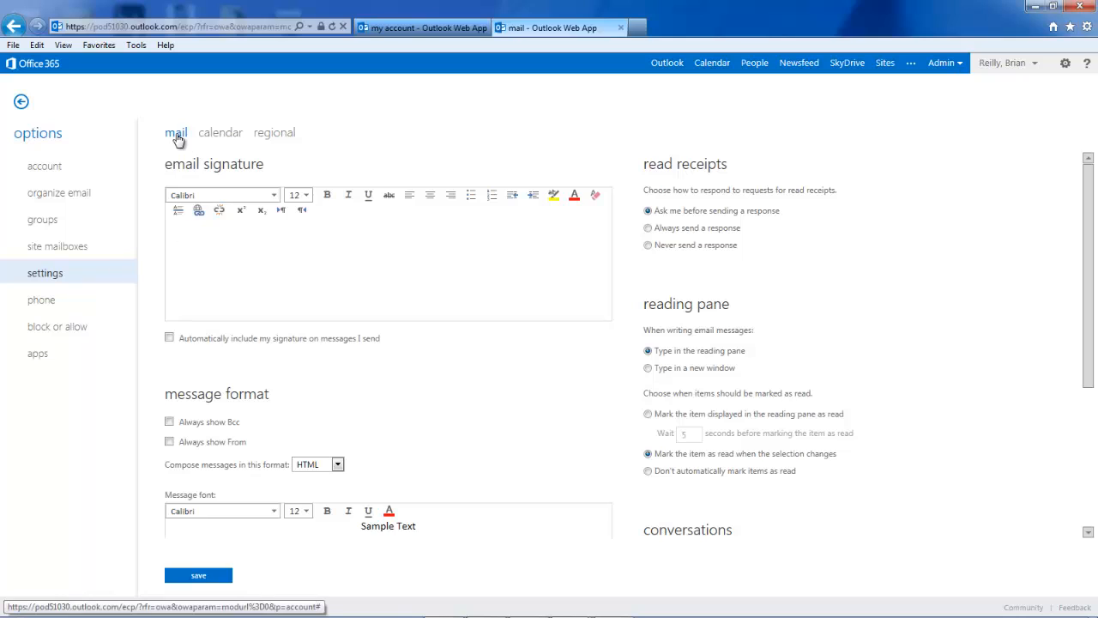
mouse_move(221, 264)
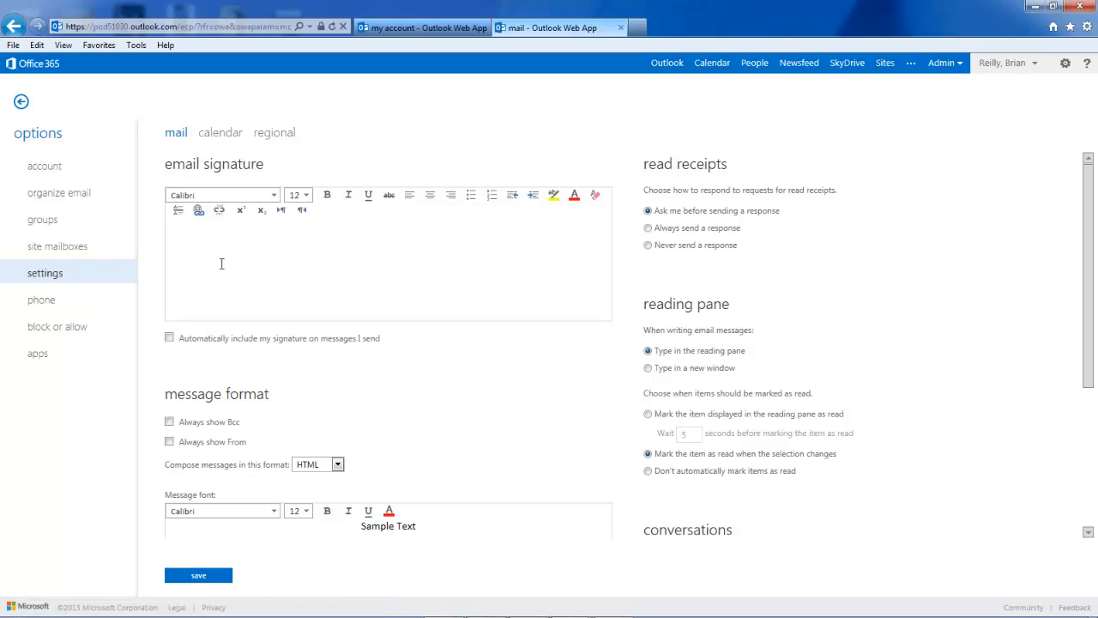
mouse_move(271, 319)
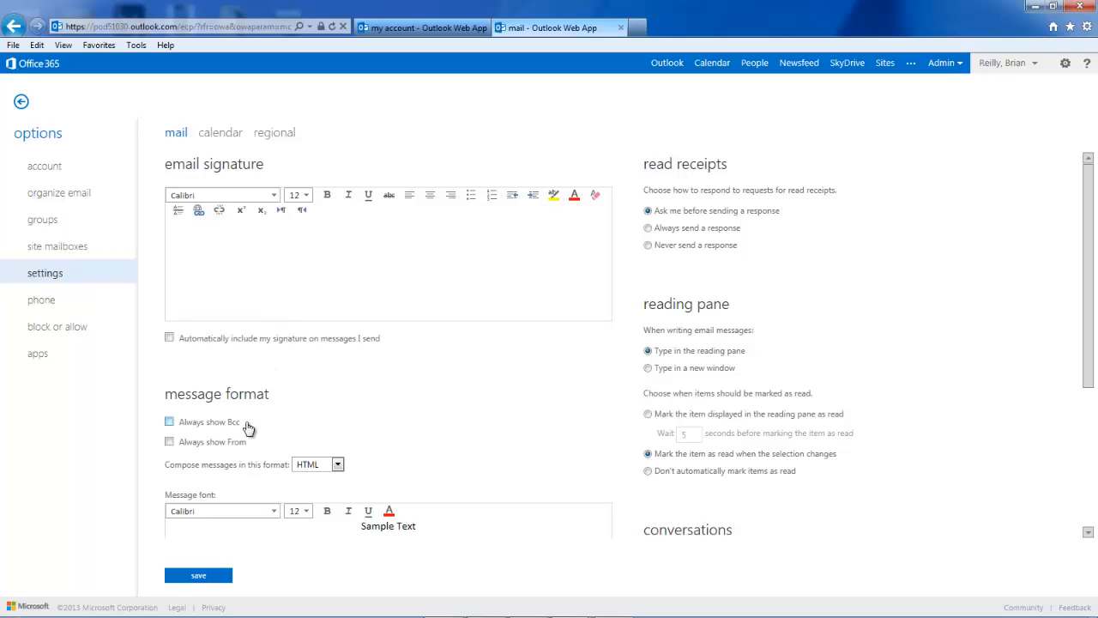
mouse_move(227, 425)
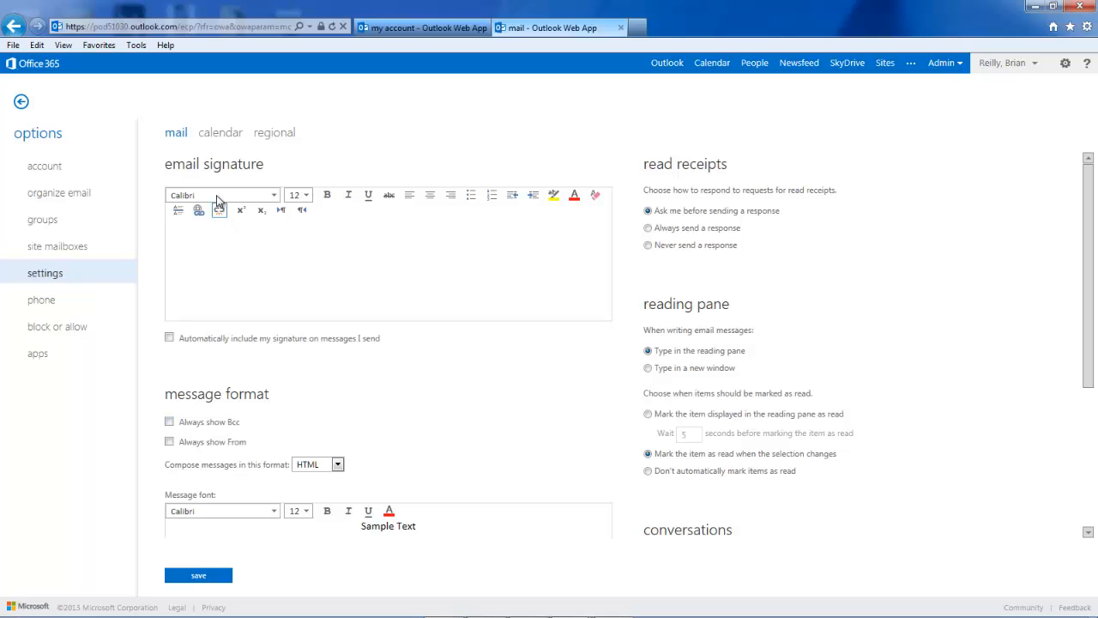
click(219, 132)
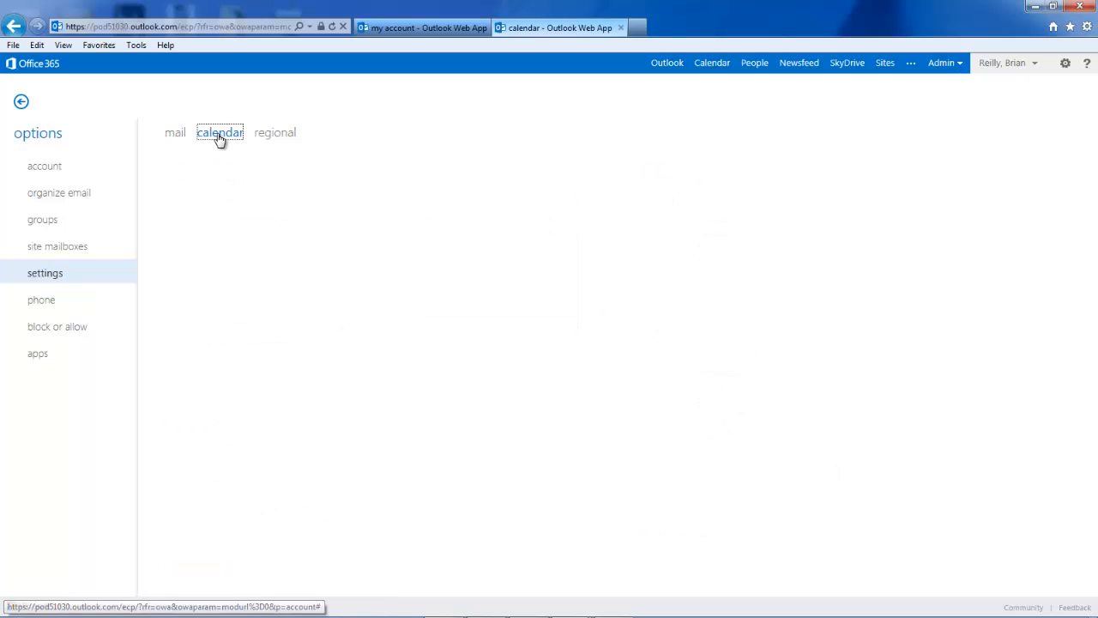
click(219, 132)
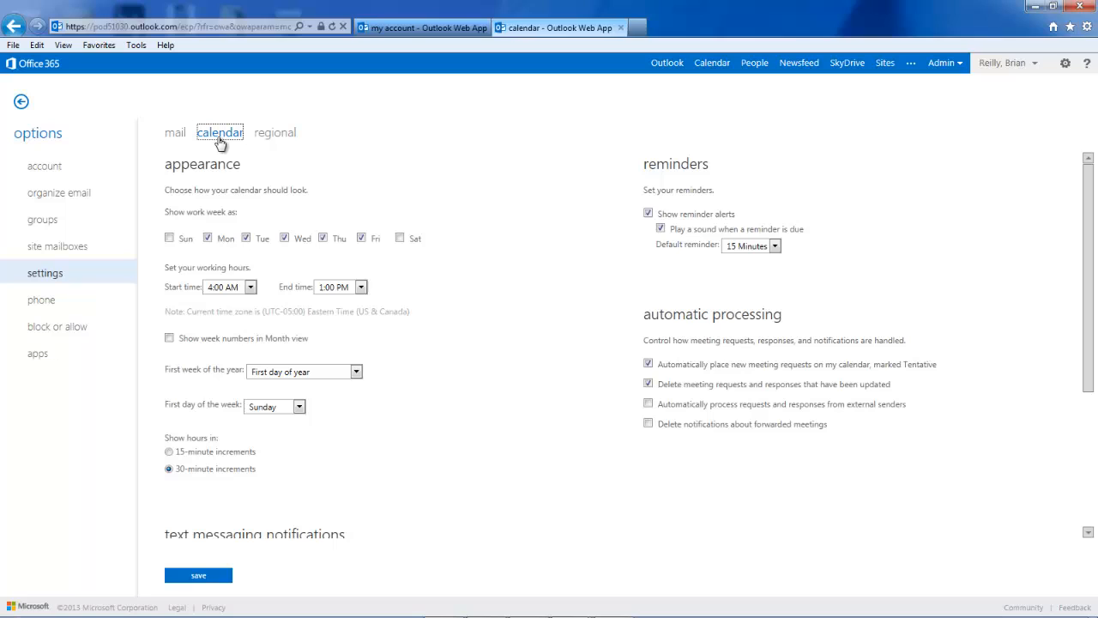
mouse_move(224, 203)
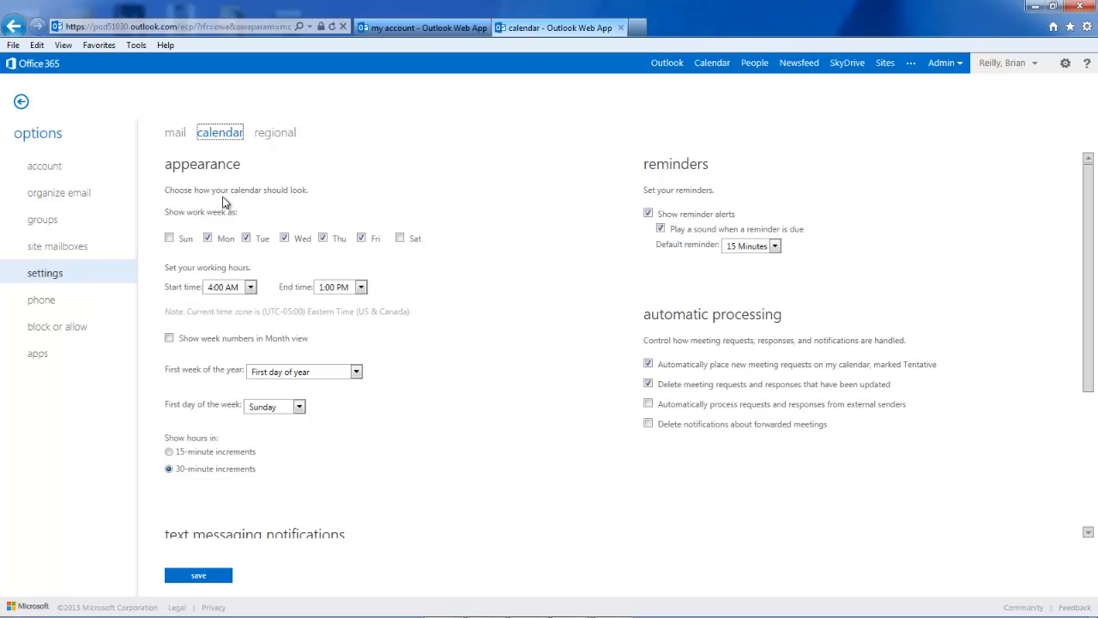
mouse_move(246, 190)
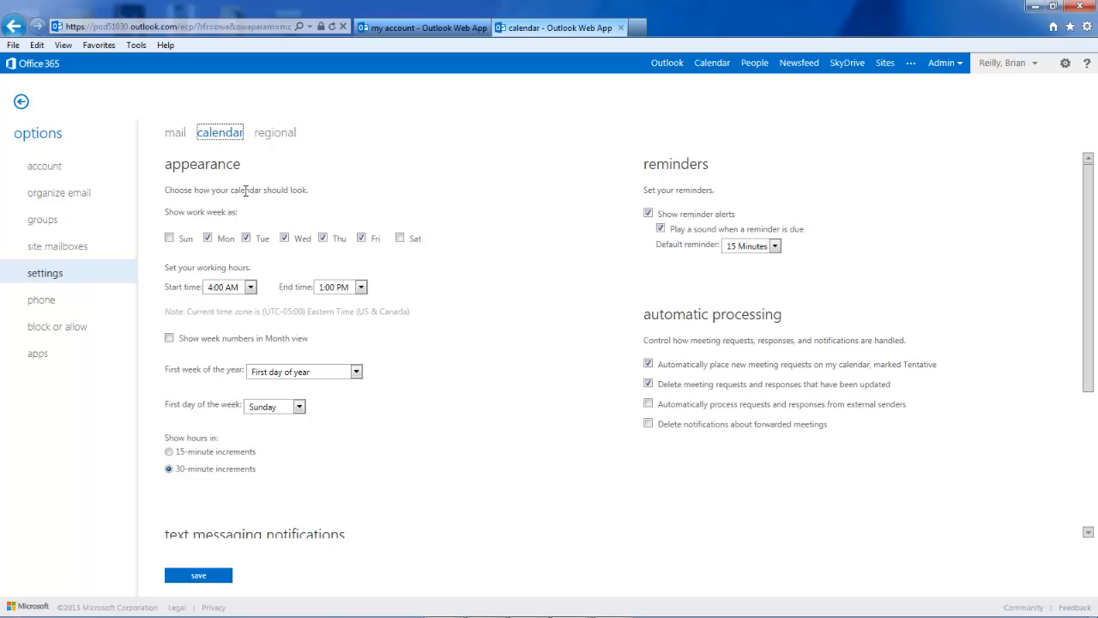
click(274, 132)
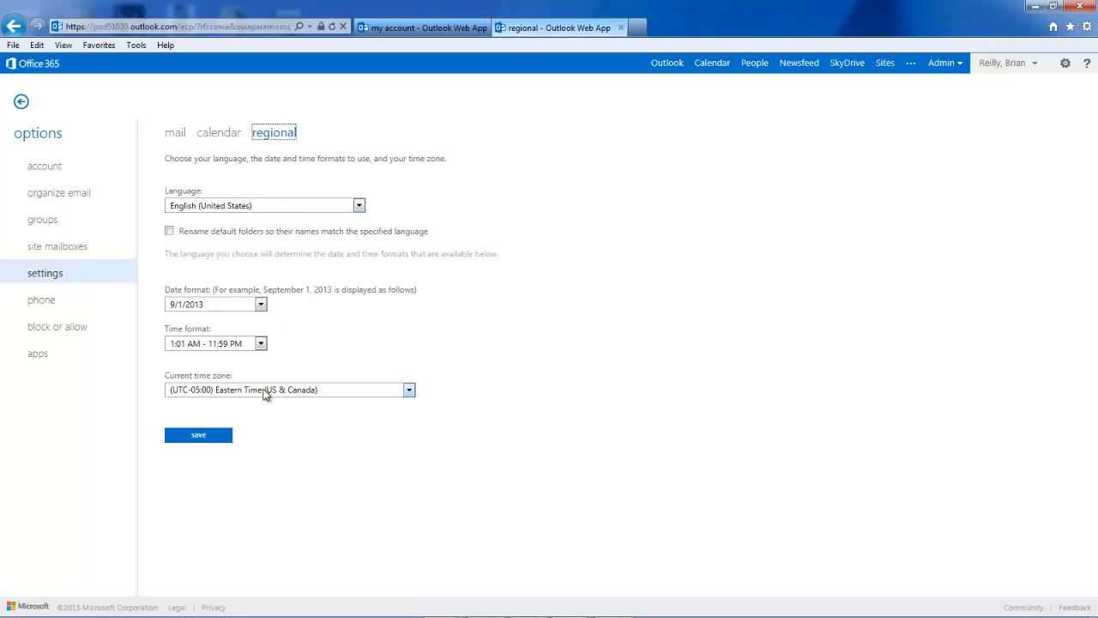
mouse_move(263, 399)
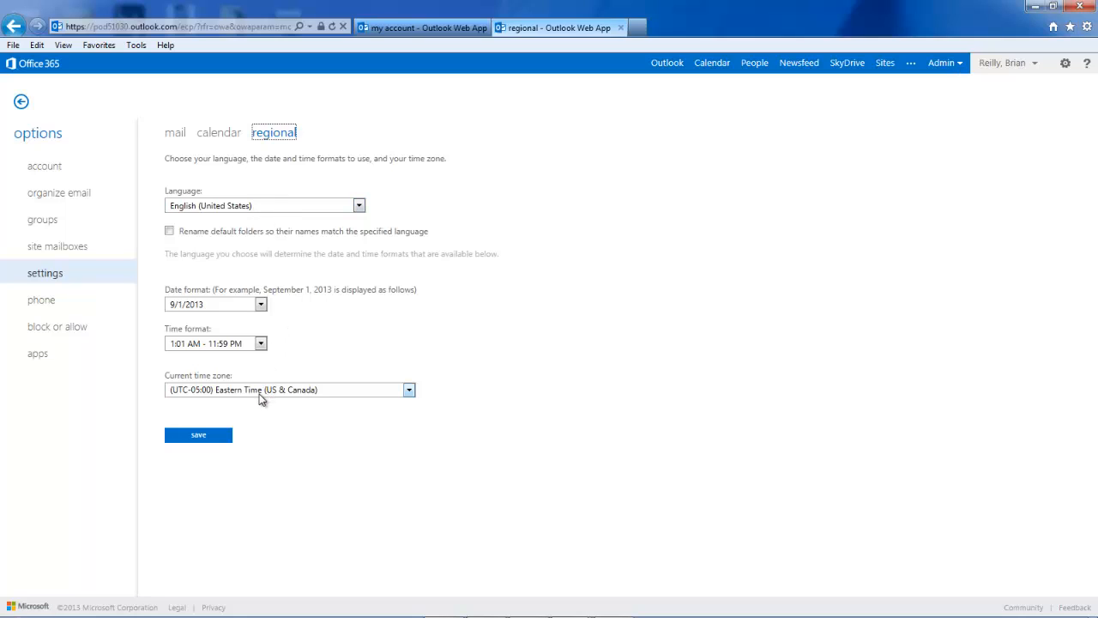